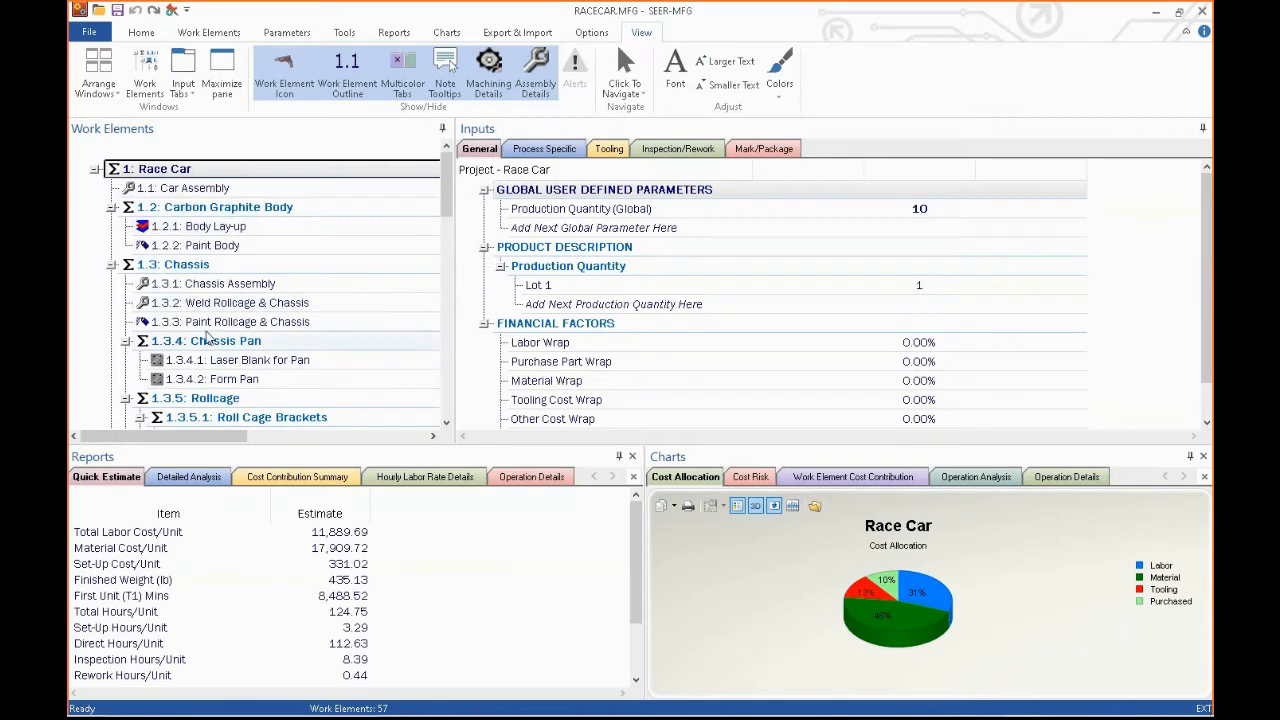
- Orbit the imported S5000.step model to view it from another side
{"action": "scroll", "scroll_direction": "down", "scroll_amount": 3}
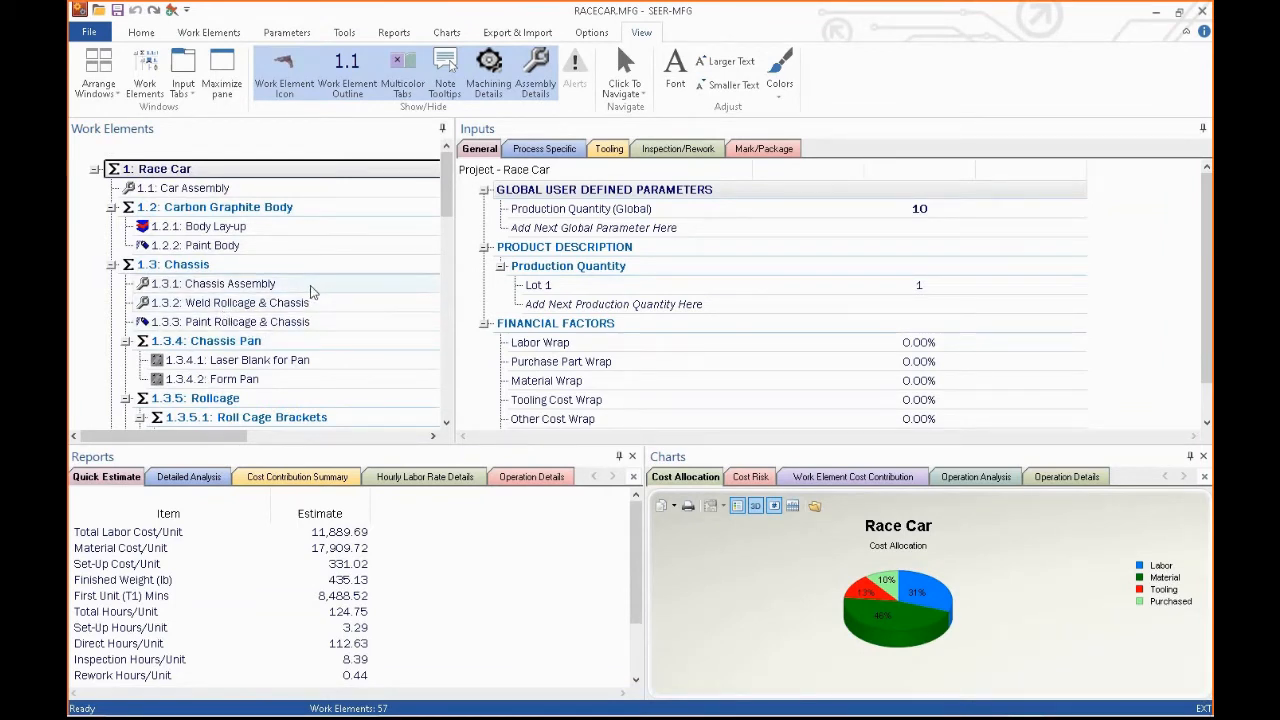
{"action": "left_click", "coordinate": [228, 284]}
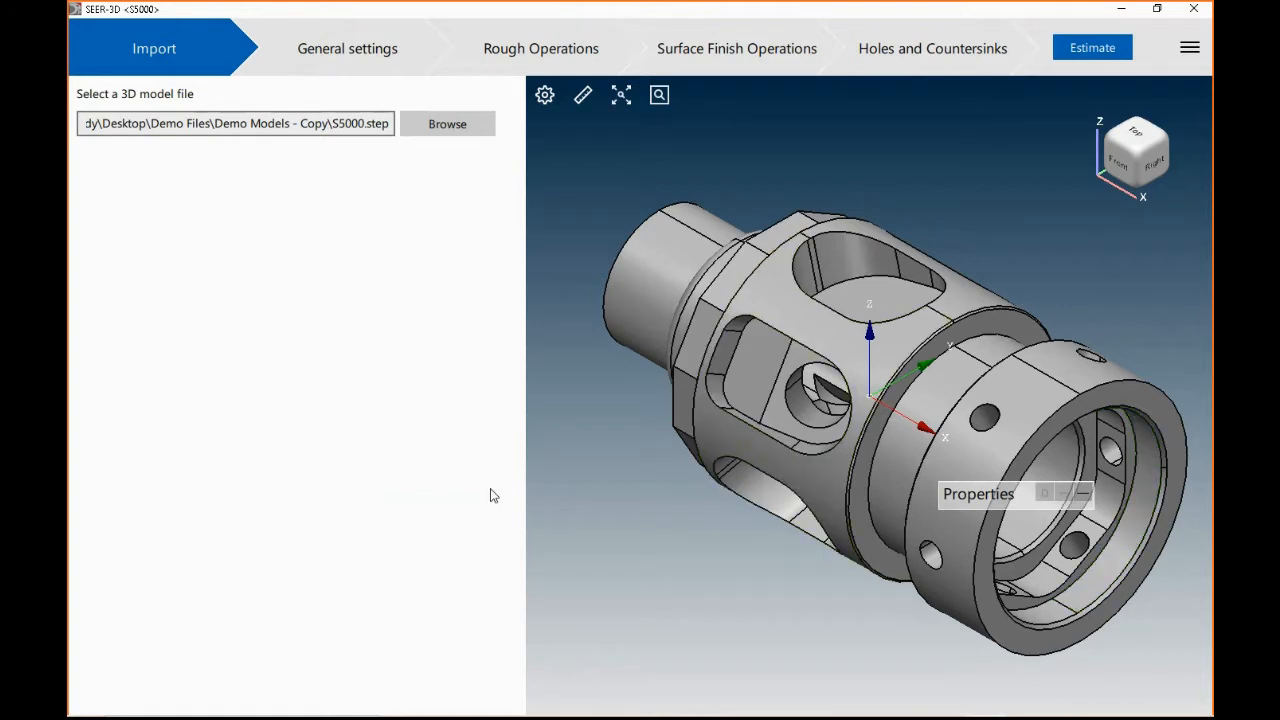
{"action": "mouse_move", "coordinate": [428, 412]}
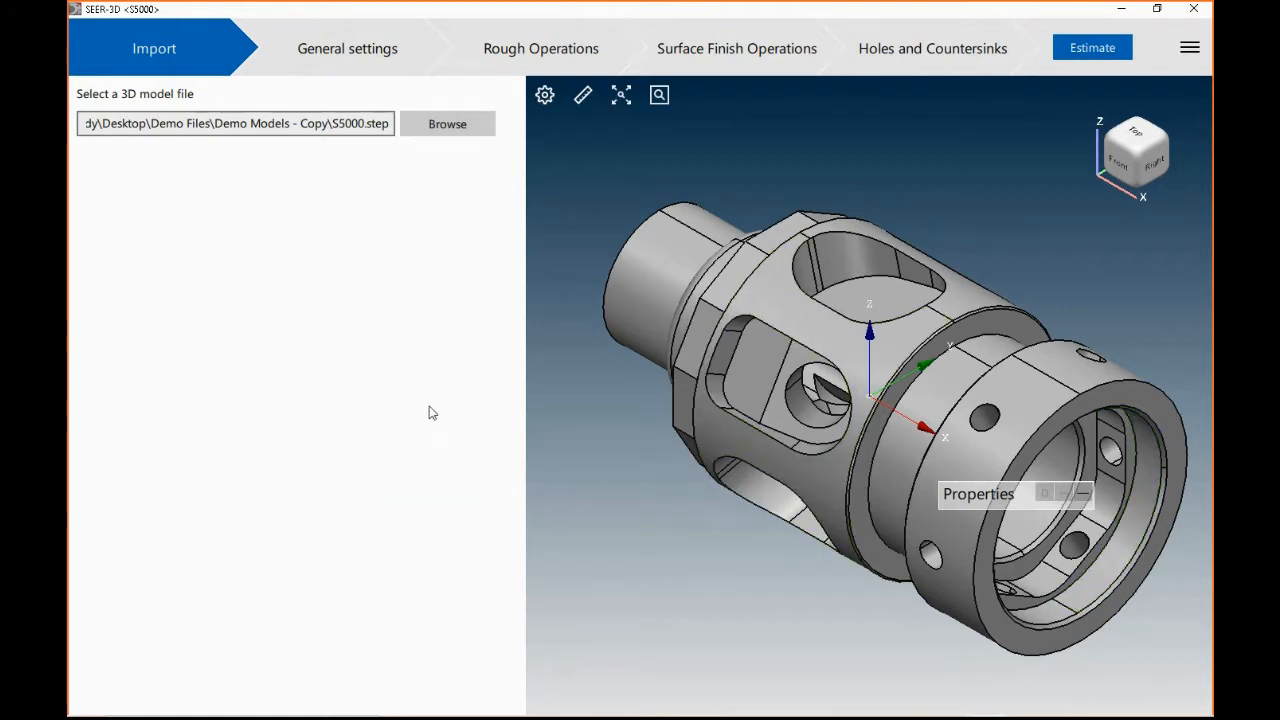
{"action": "mouse_move", "coordinate": [500, 512]}
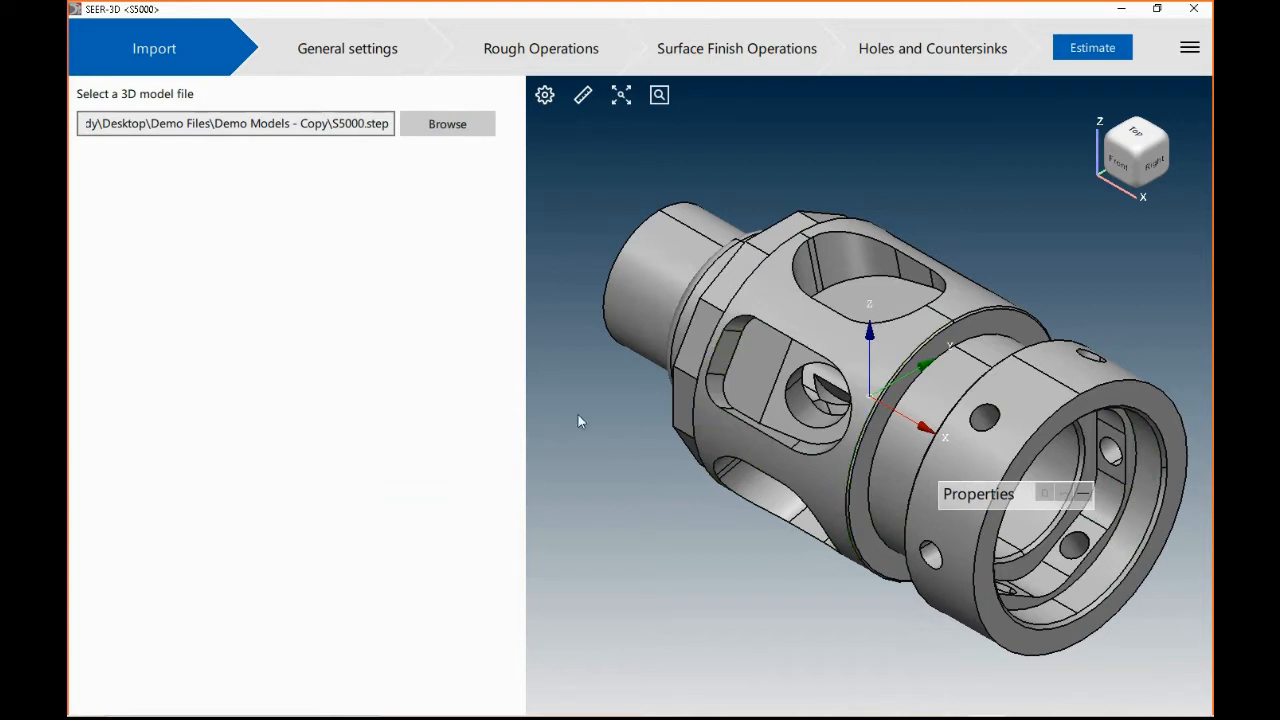
{"action": "mouse_move", "coordinate": [578, 532]}
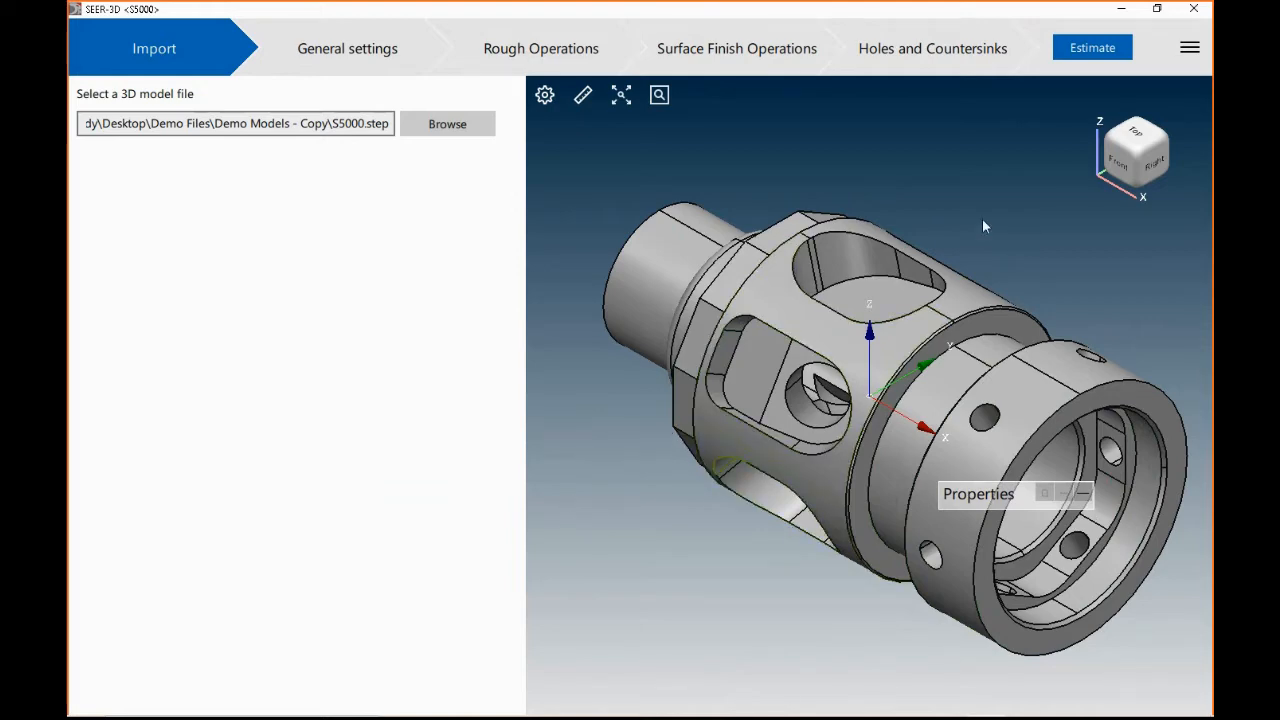
{"action": "left_click_drag", "start_coordinate": [984, 226], "coordinate": [1042, 318]}
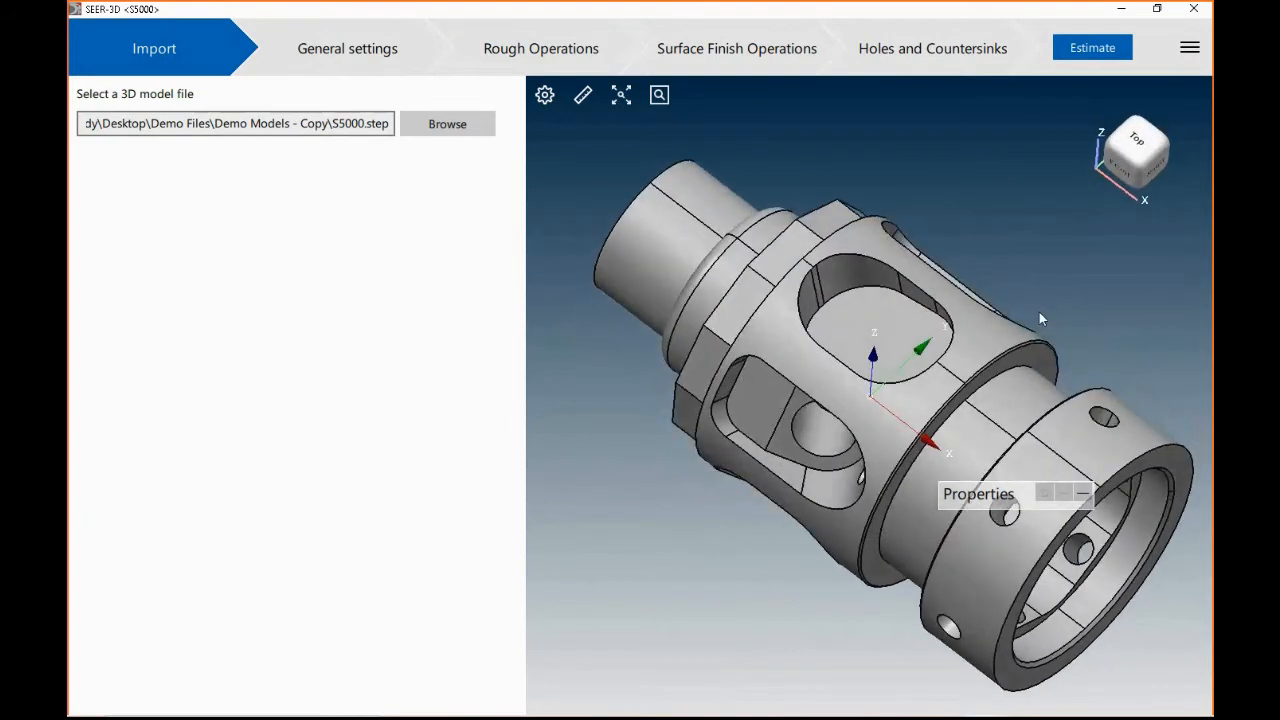
{"action": "mouse_move", "coordinate": [1012, 316]}
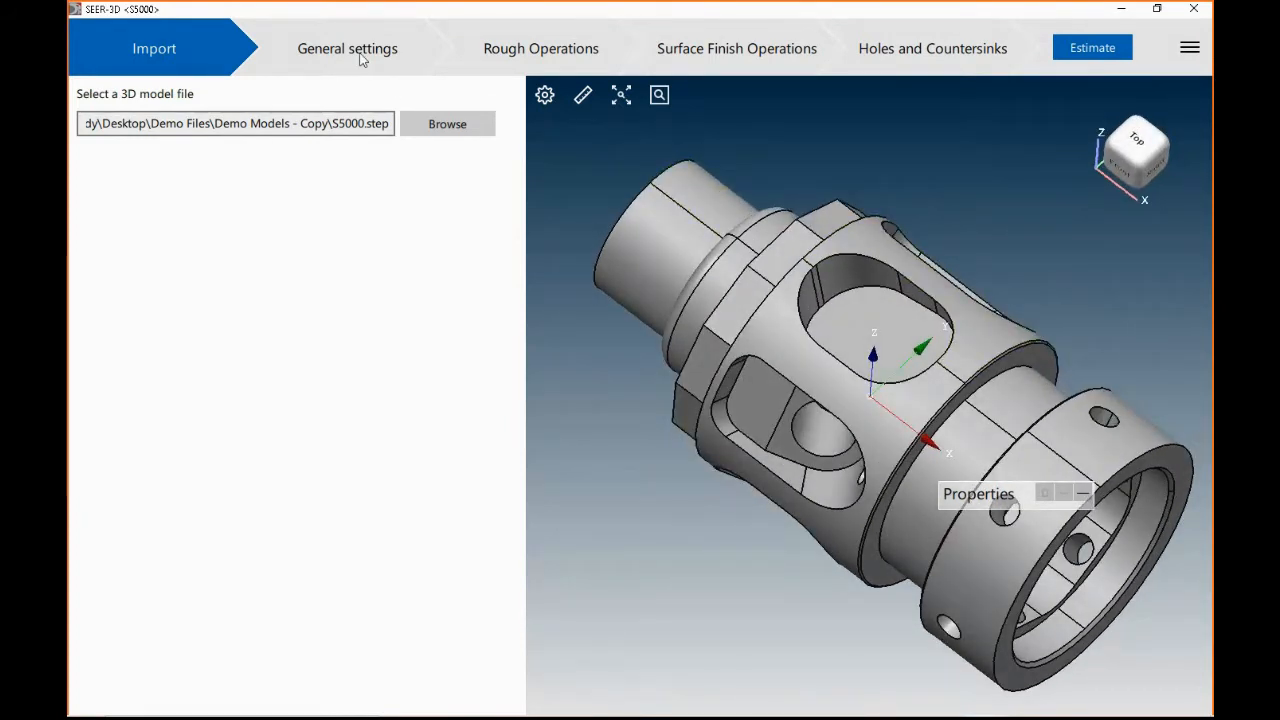
- Set process group Machining, environment Turn Bore Machine, origin Raw Stock, material Alloy Steels
{"action": "left_click", "coordinate": [348, 48]}
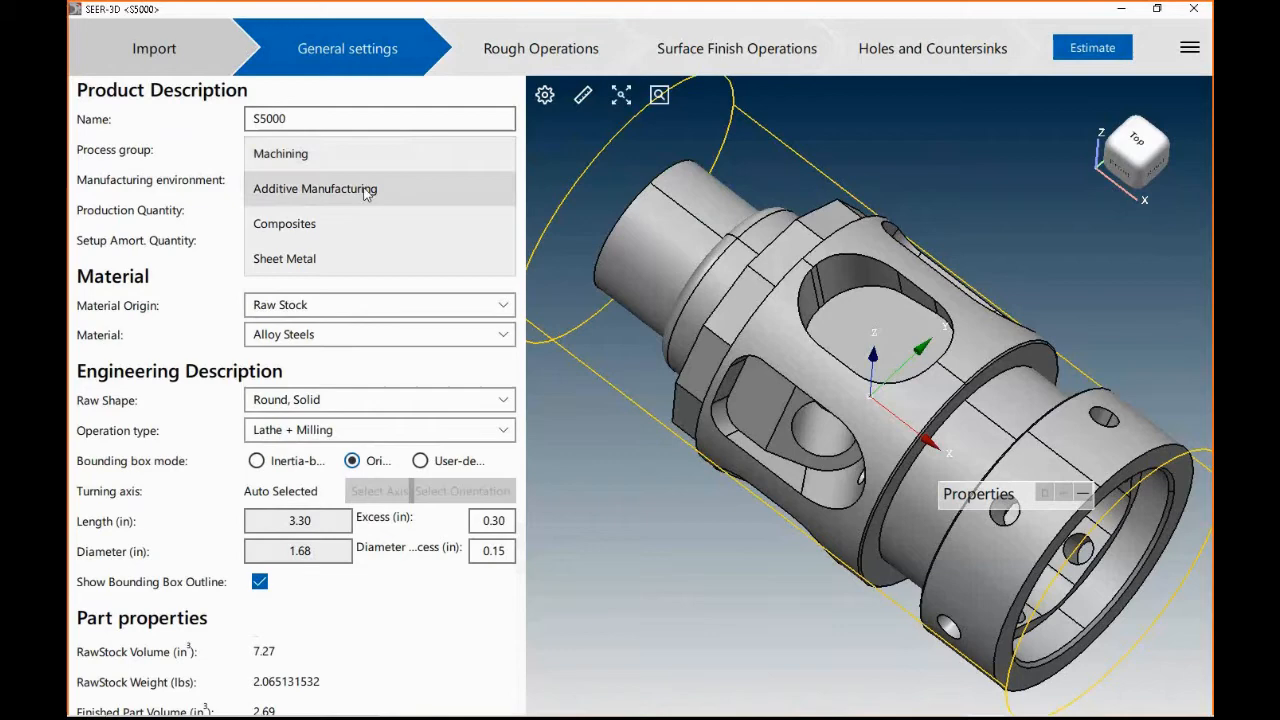
{"action": "mouse_move", "coordinate": [322, 264]}
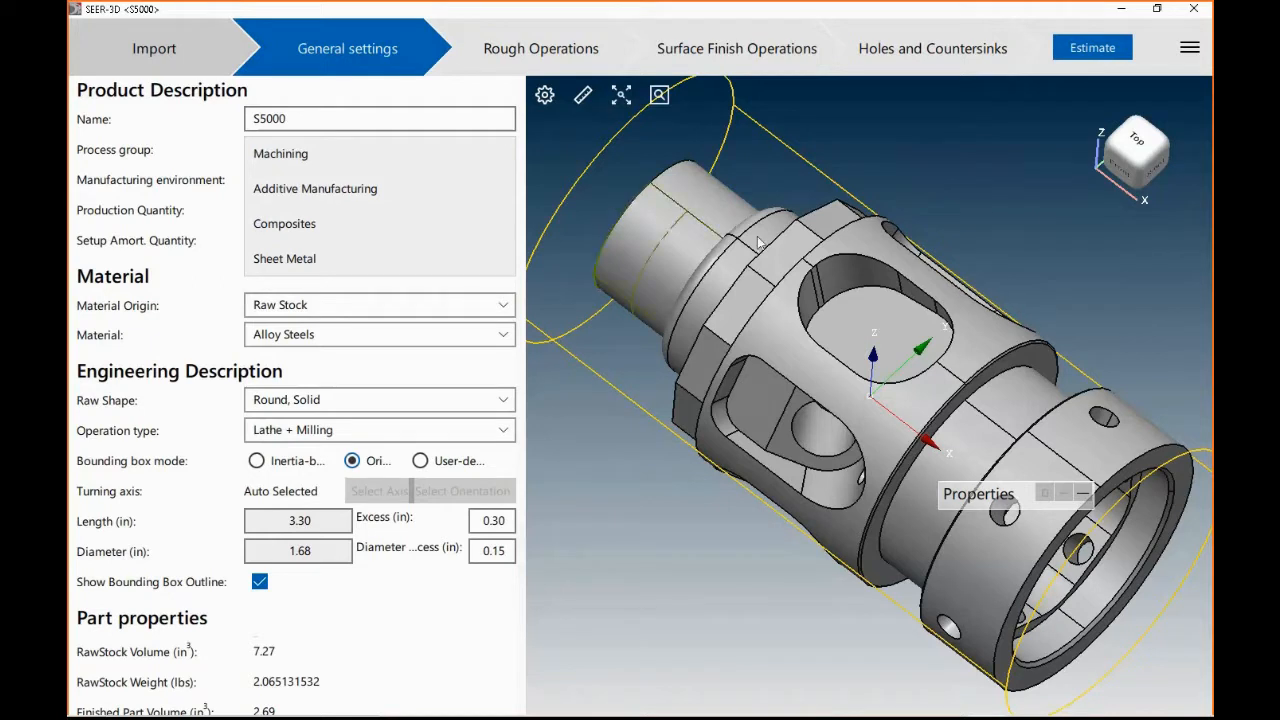
{"action": "left_click", "coordinate": [280, 152]}
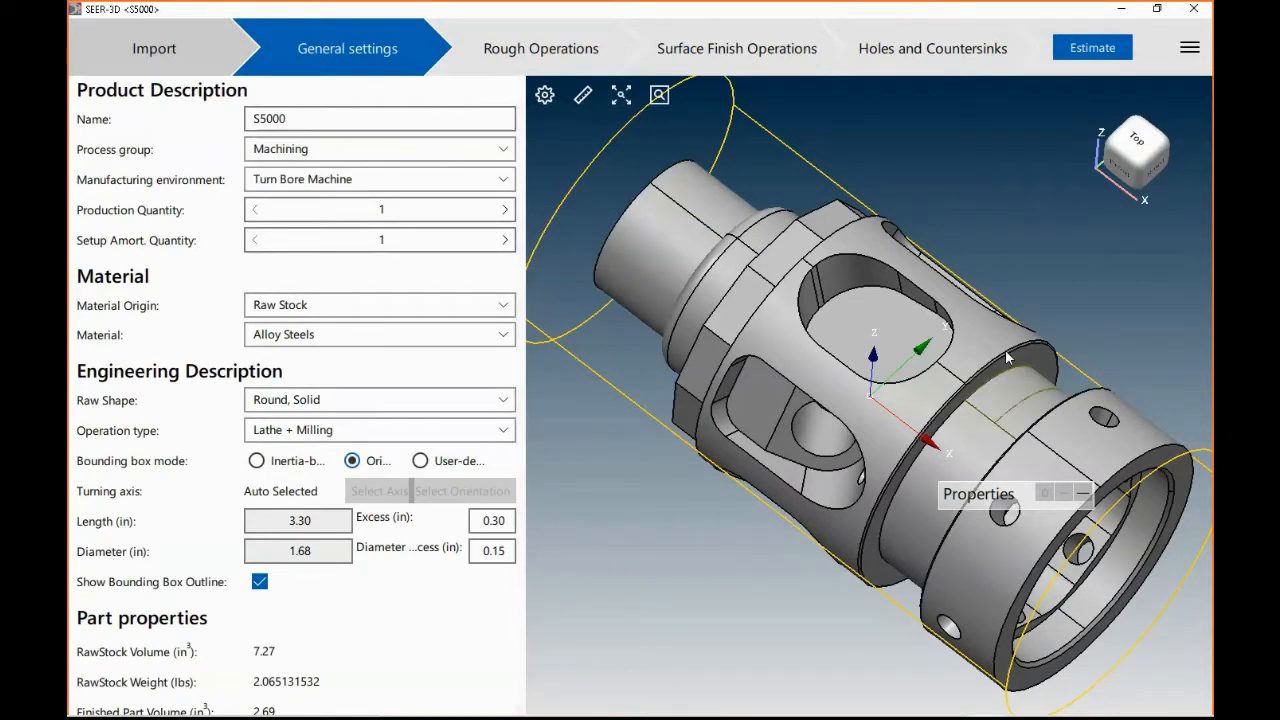
{"action": "left_click", "coordinate": [380, 148]}
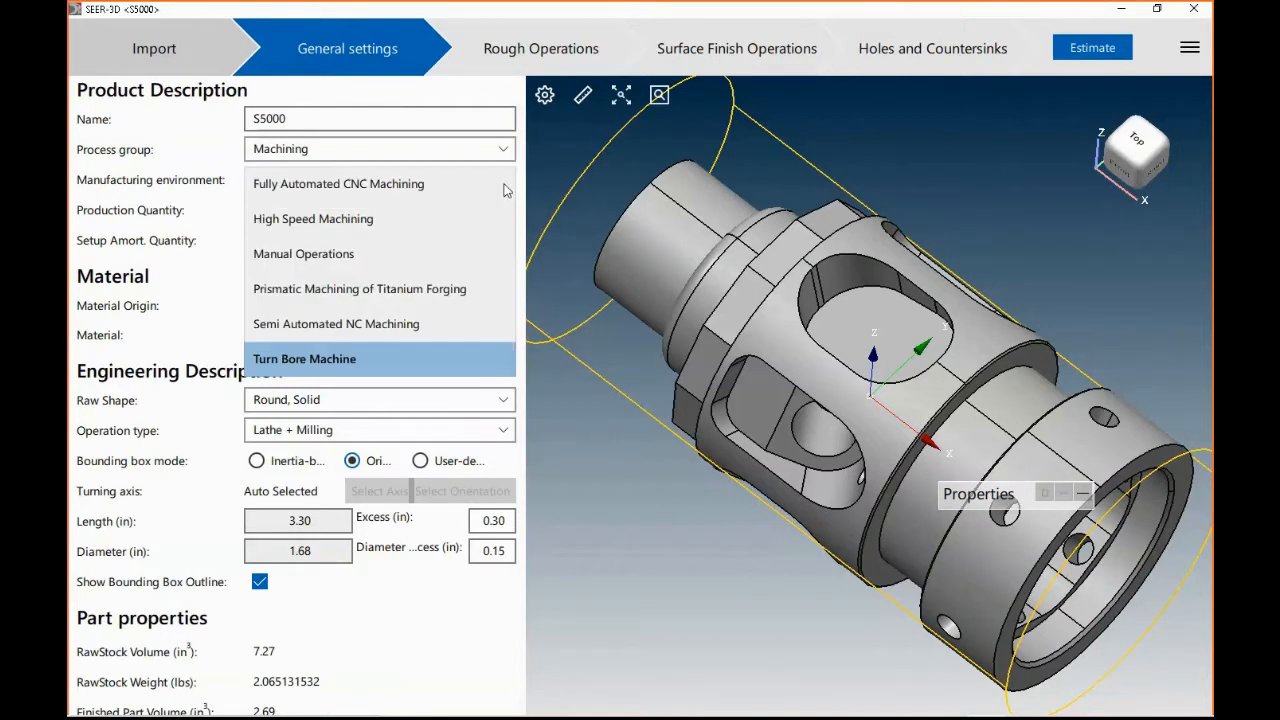
{"action": "mouse_move", "coordinate": [398, 372]}
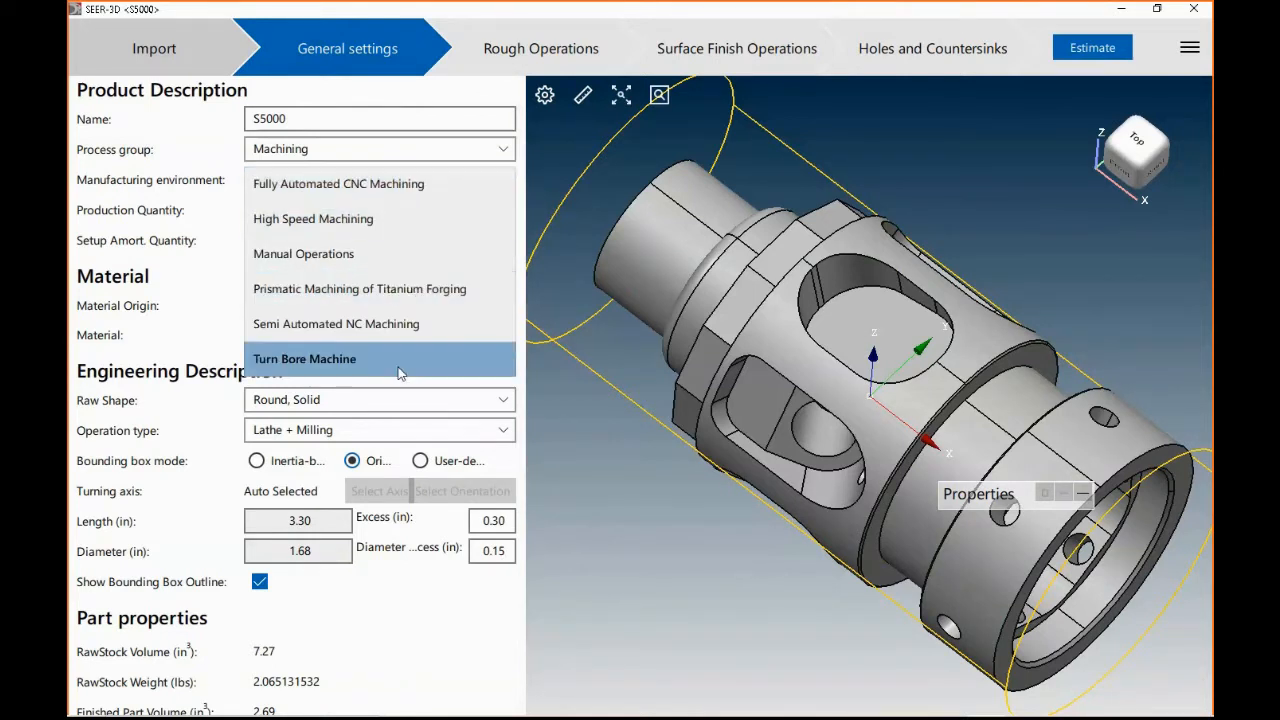
{"action": "mouse_move", "coordinate": [388, 252]}
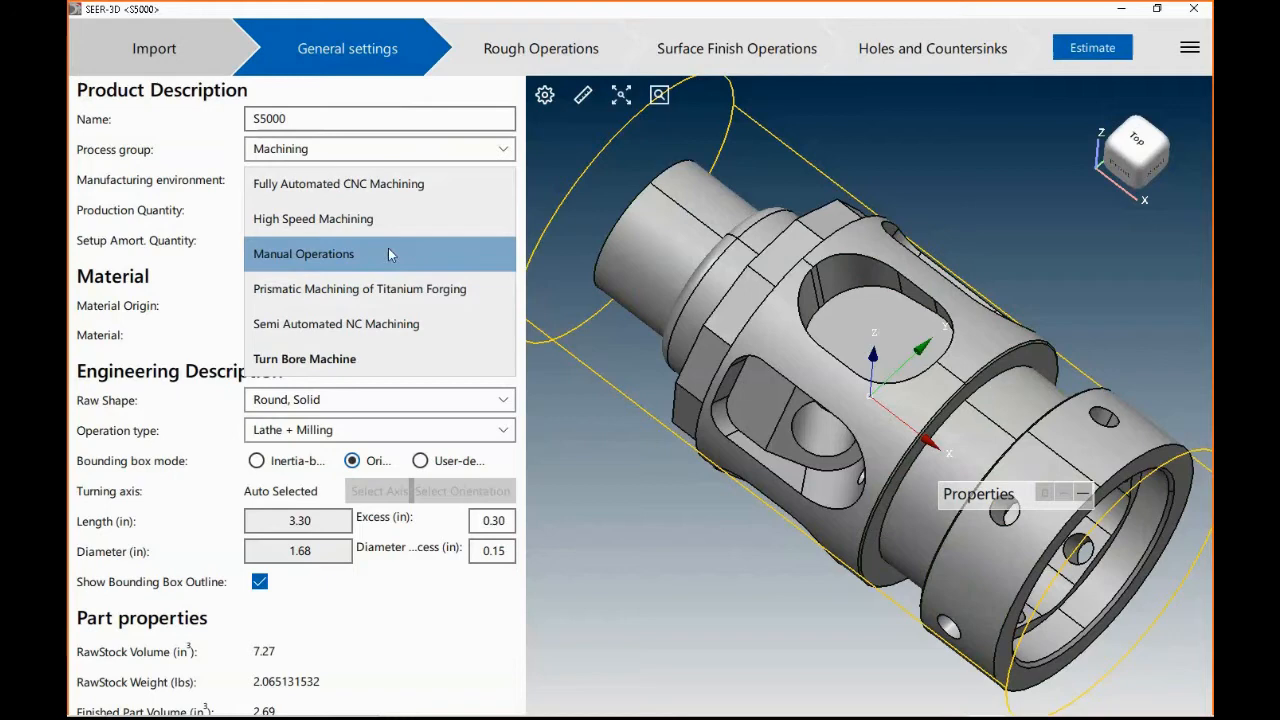
{"action": "mouse_move", "coordinate": [378, 360]}
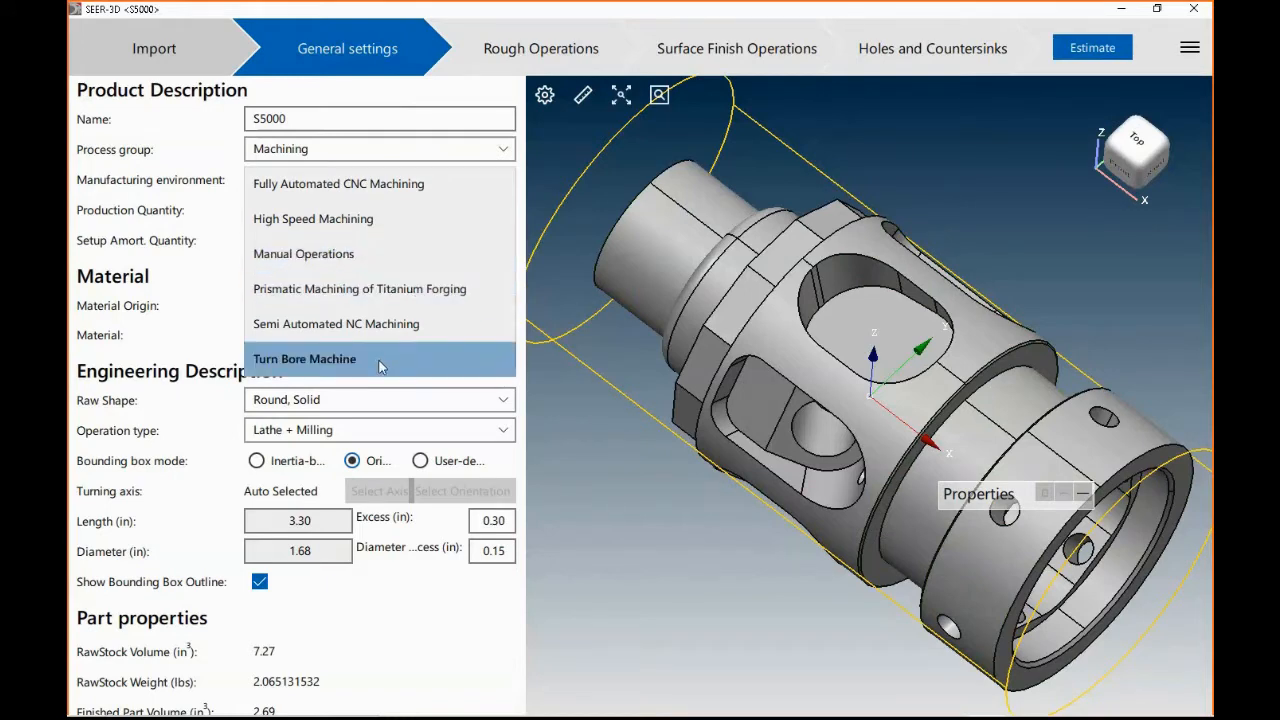
{"action": "mouse_move", "coordinate": [404, 288]}
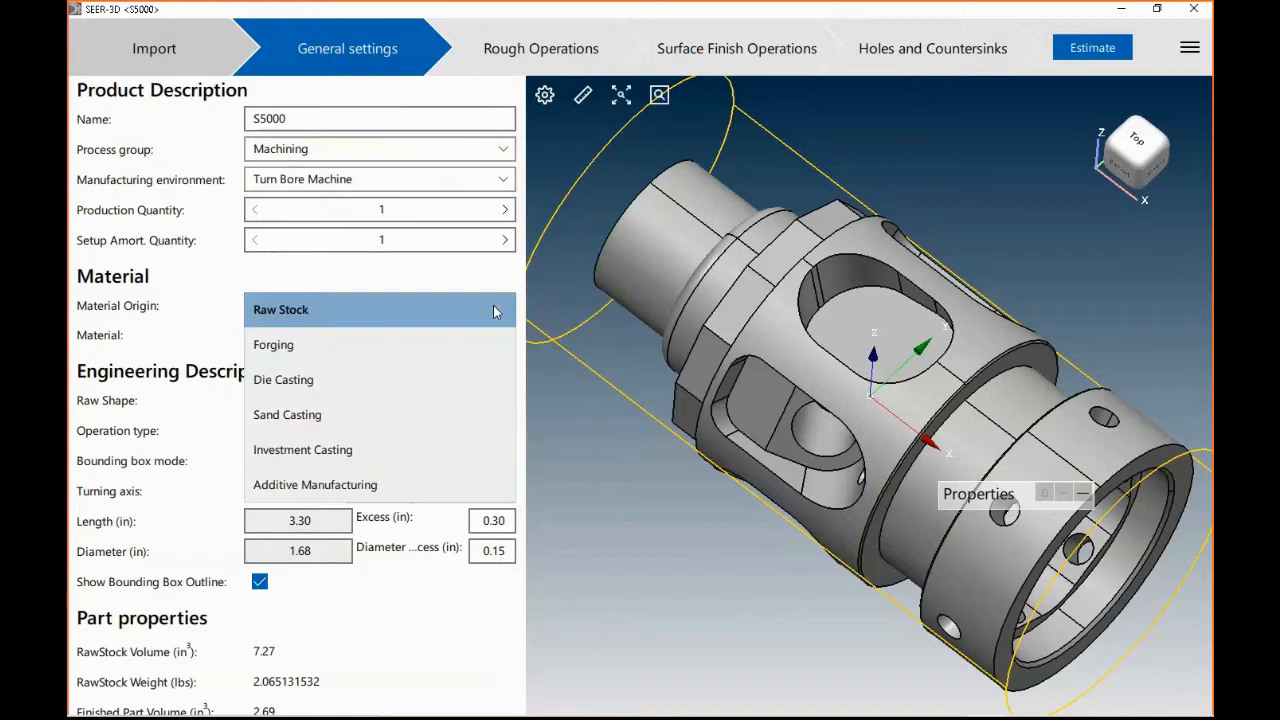
{"action": "left_click", "coordinate": [380, 336]}
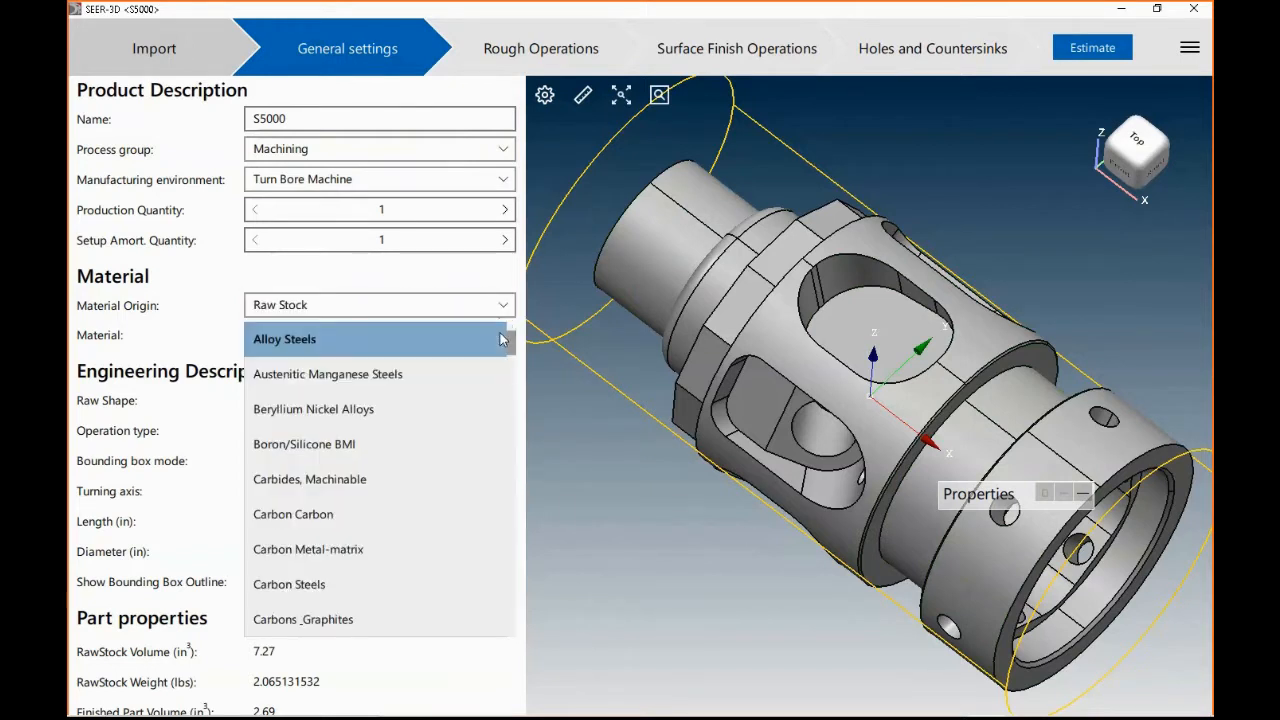
{"action": "left_click", "coordinate": [284, 338]}
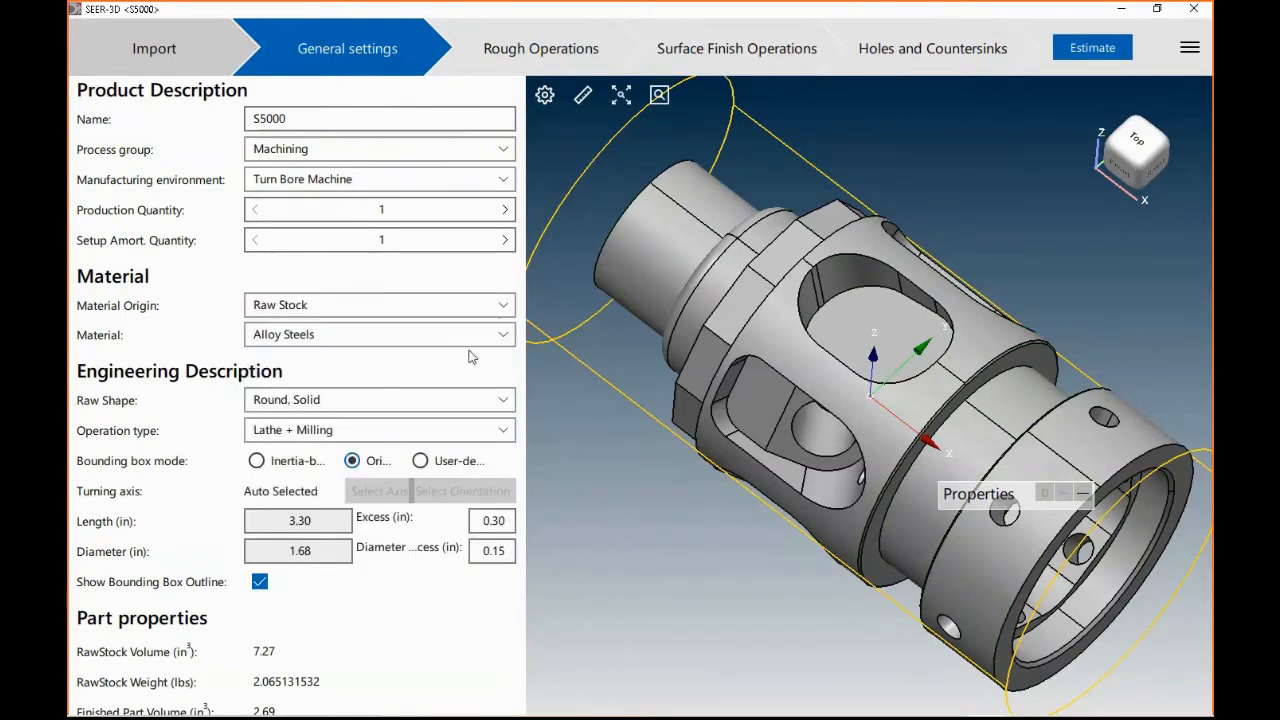
{"action": "scroll", "scroll_direction": "down", "scroll_amount": 3}
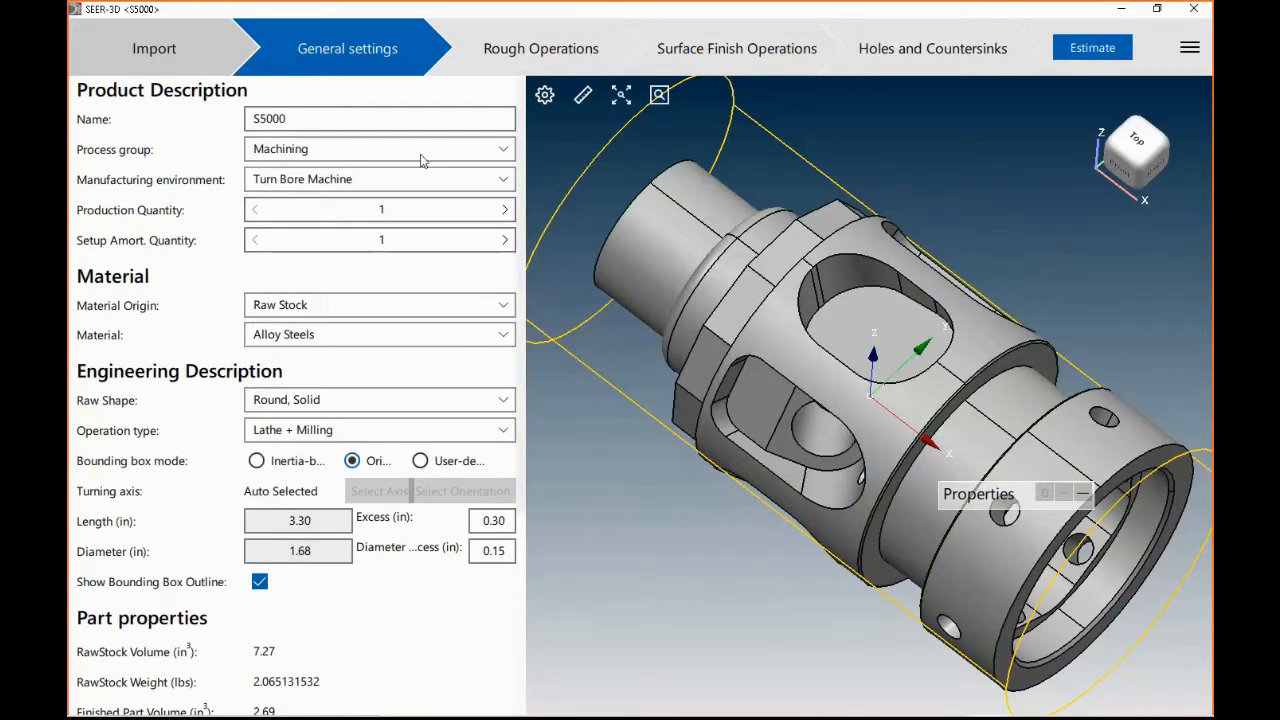
{"action": "left_click", "coordinate": [324, 120]}
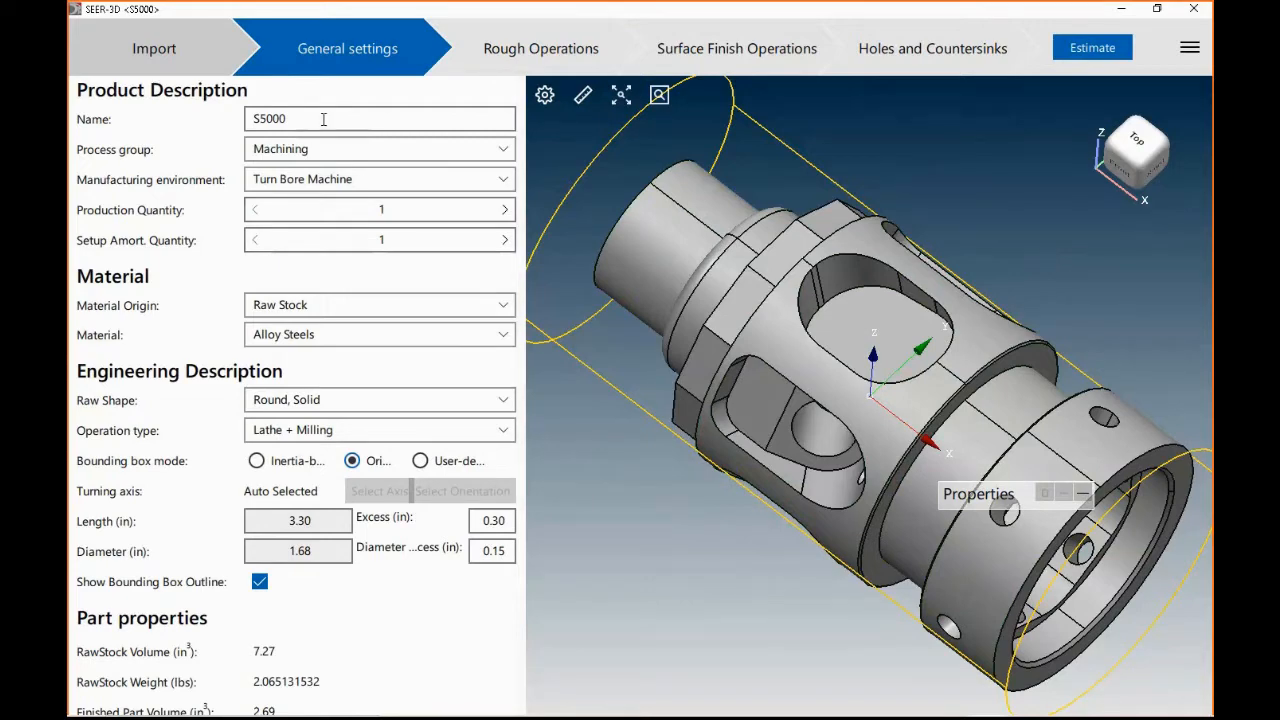
{"action": "left_click", "coordinate": [154, 48]}
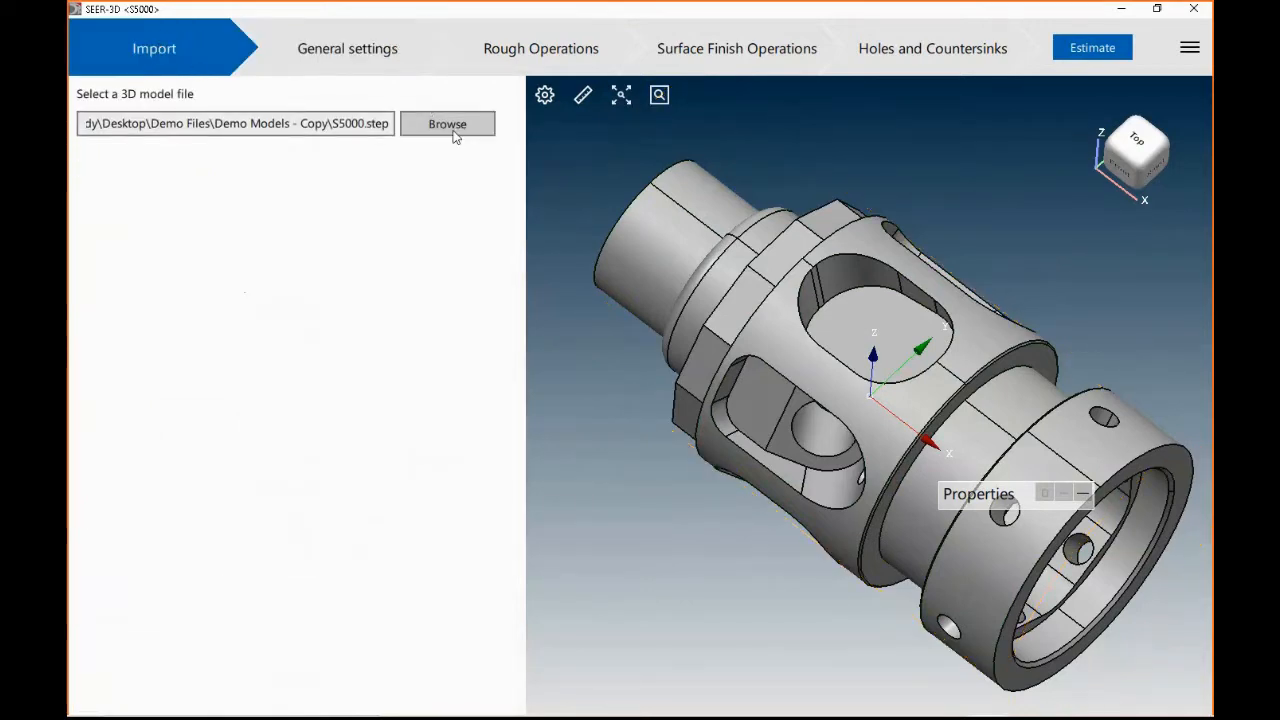
{"action": "left_click", "coordinate": [448, 124]}
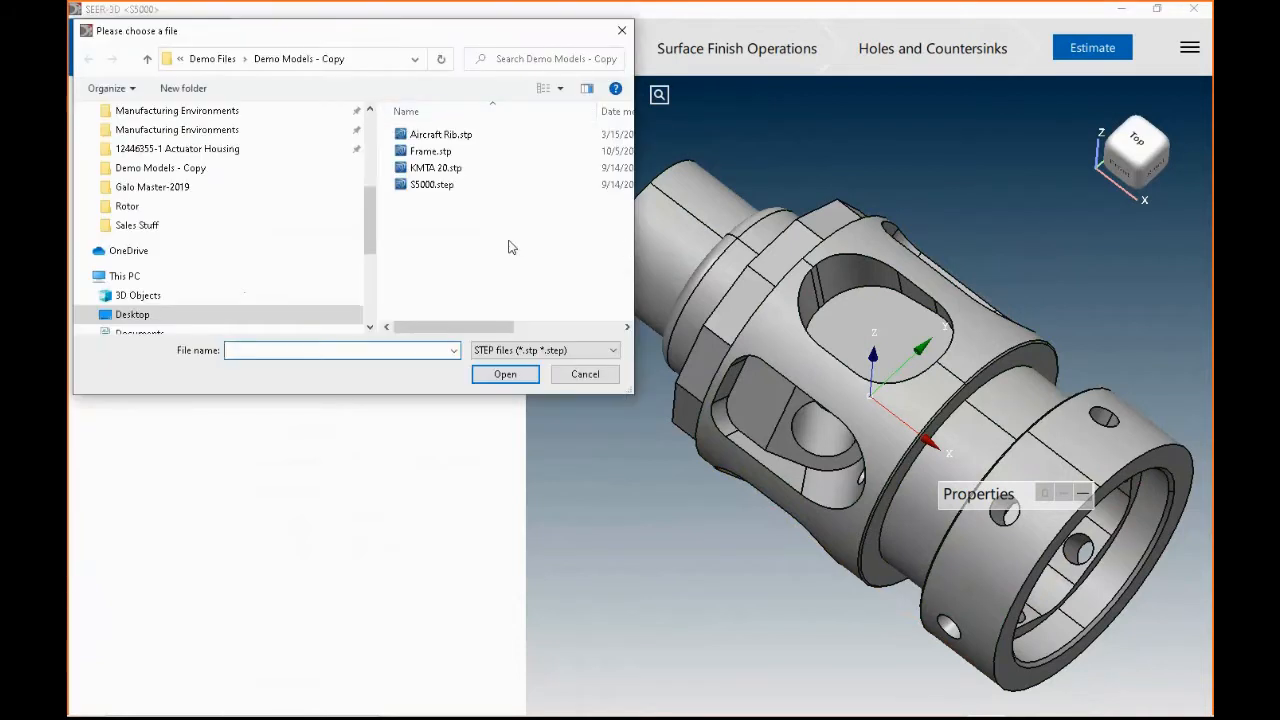
{"action": "left_click", "coordinate": [504, 374]}
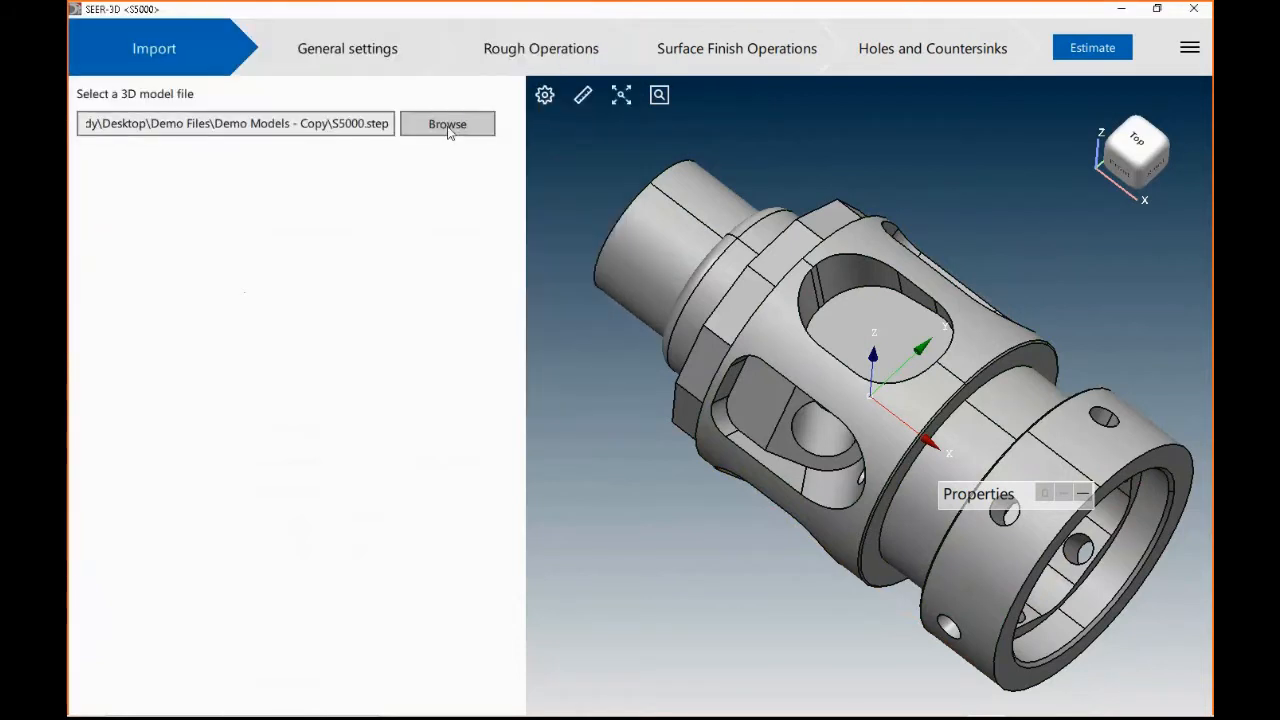
{"action": "left_click", "coordinate": [348, 48]}
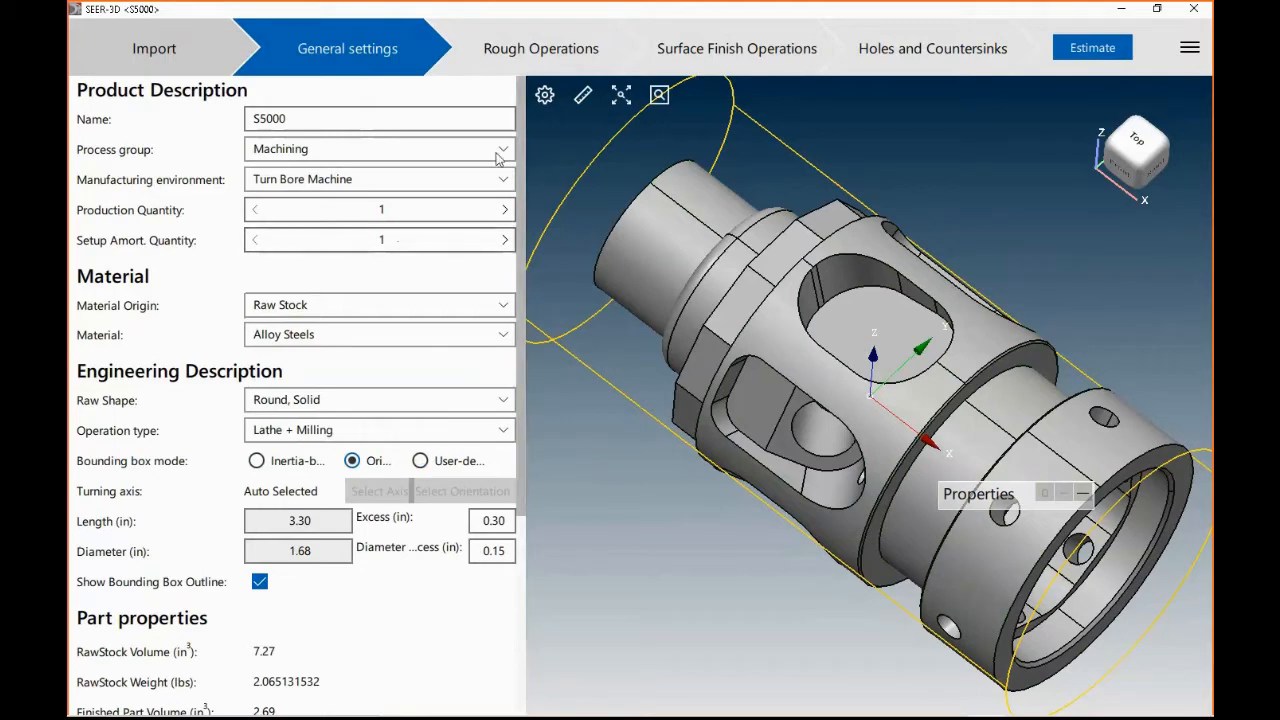
- Show the rough turning, boring and End Mill Rough milling operations with removal volumes
{"action": "left_click", "coordinate": [540, 48]}
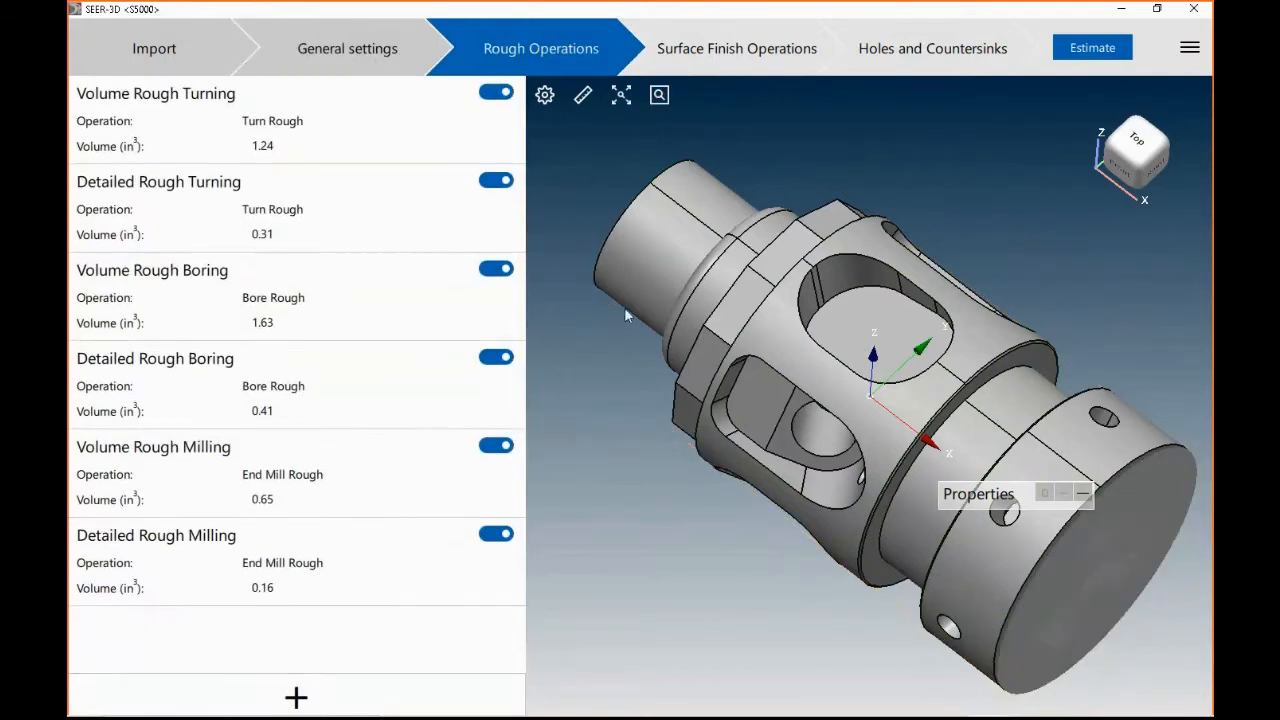
{"action": "mouse_move", "coordinate": [590, 400]}
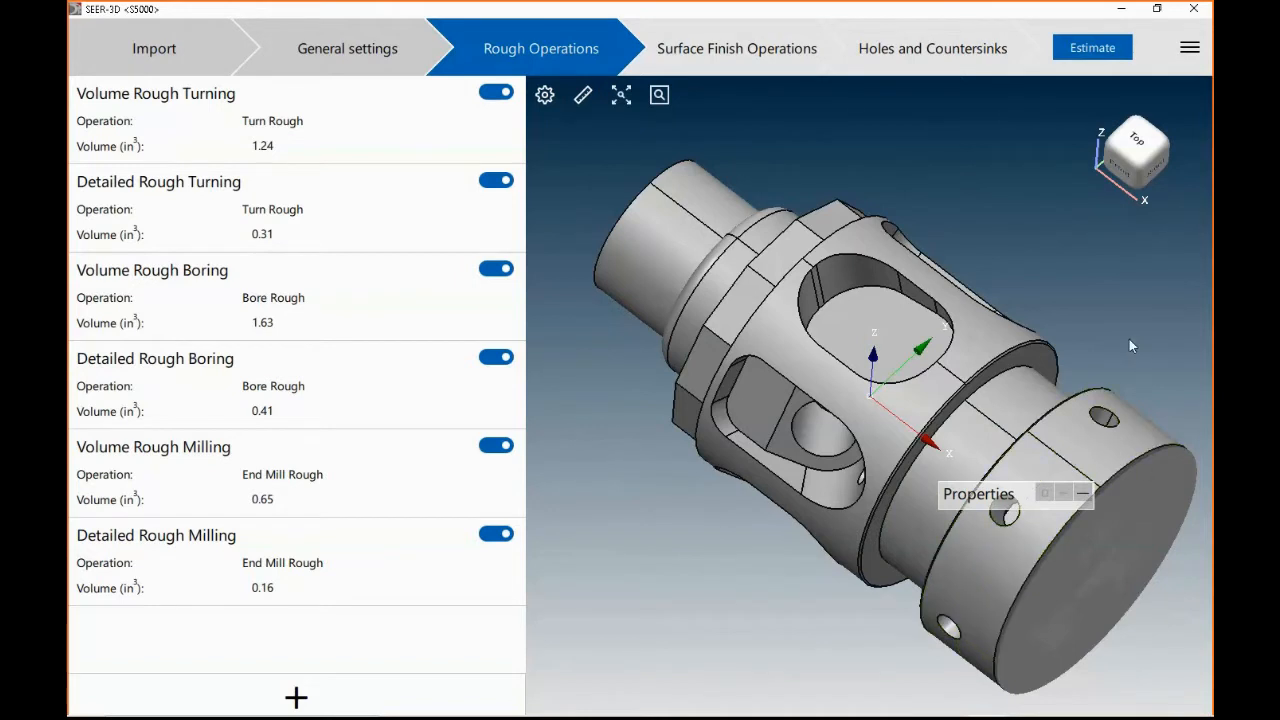
{"action": "mouse_move", "coordinate": [1012, 180]}
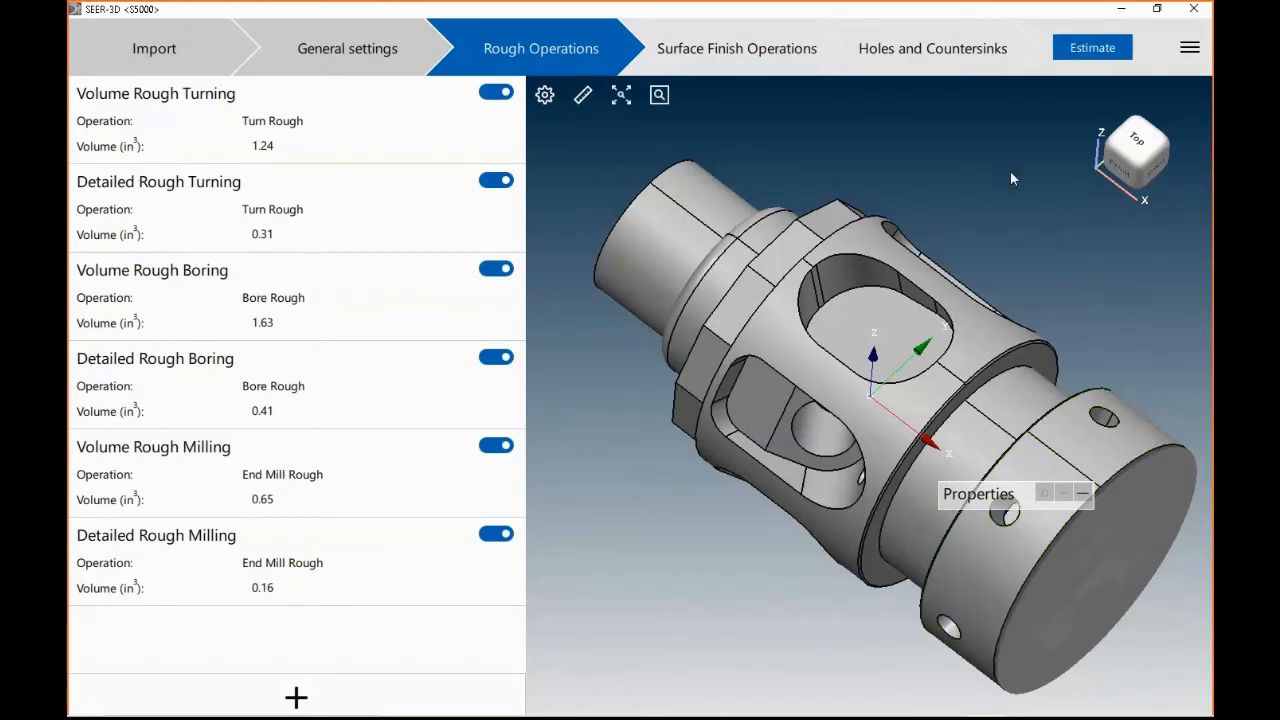
{"action": "mouse_move", "coordinate": [204, 110]}
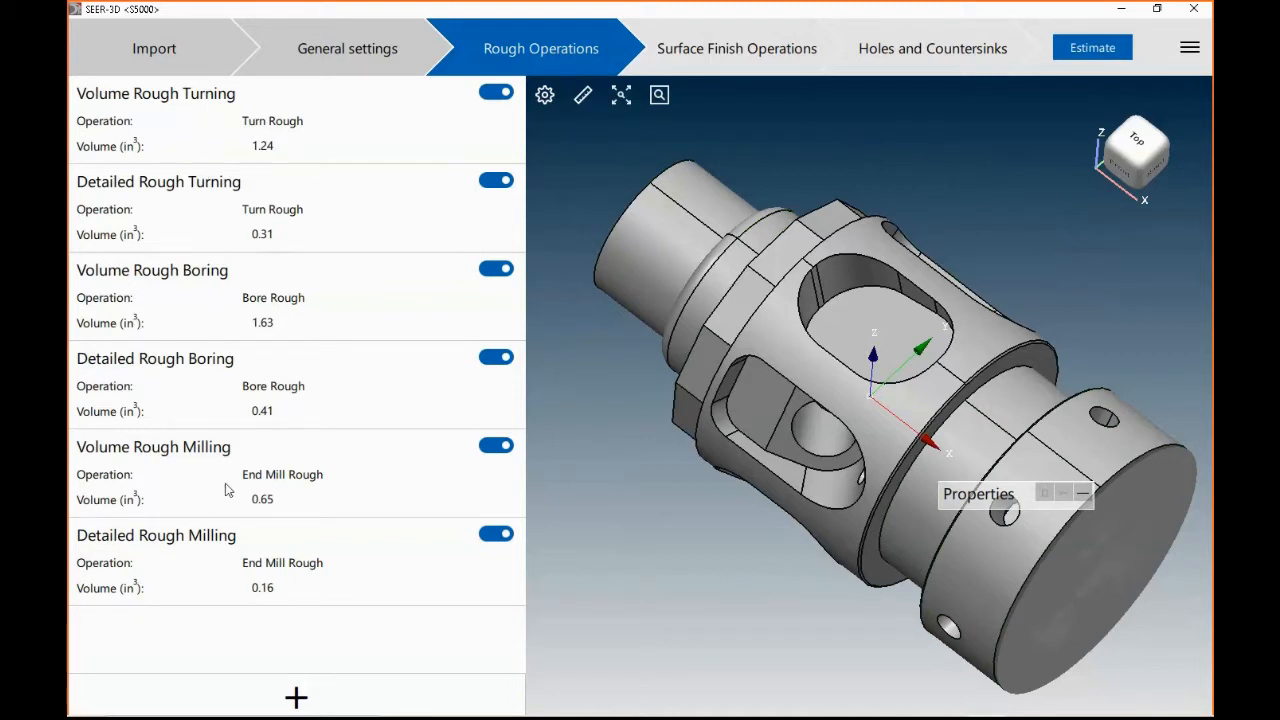
{"action": "mouse_move", "coordinate": [714, 60]}
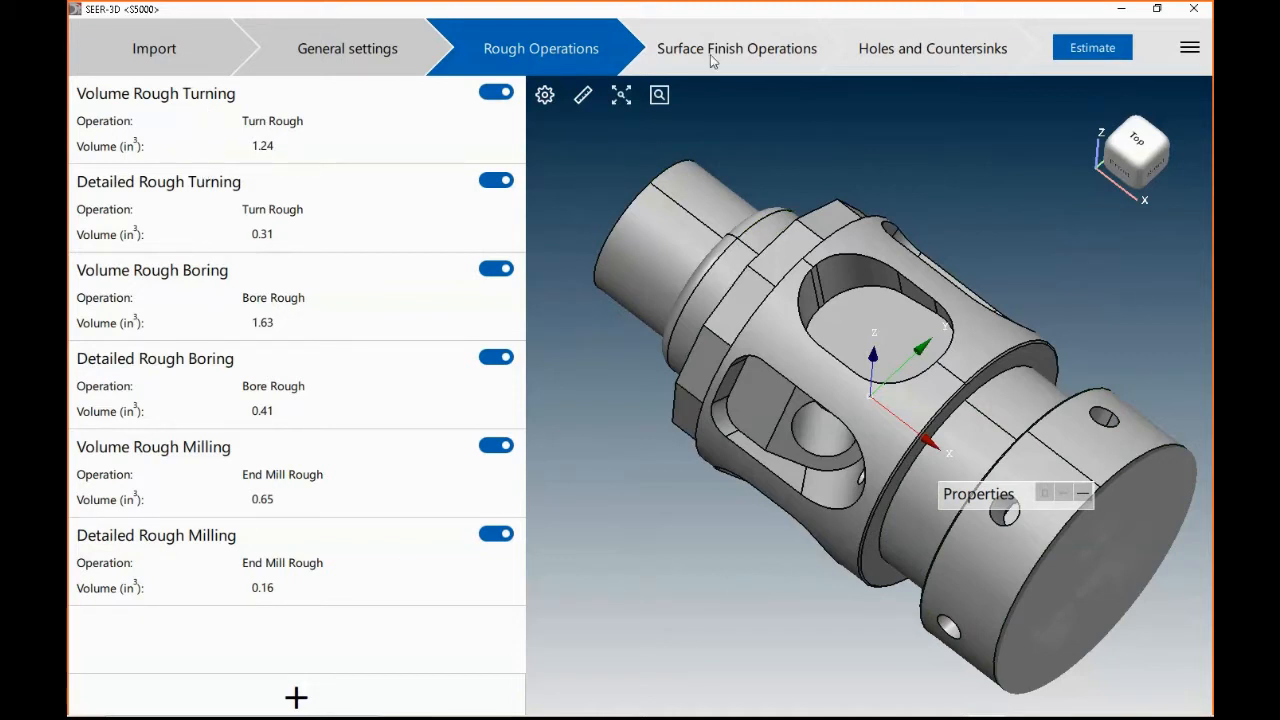
- Tighten the Ø 0.8 Turn Diameter finish tolerance to 0.0039, then show the hole operations
{"action": "left_click", "coordinate": [736, 48]}
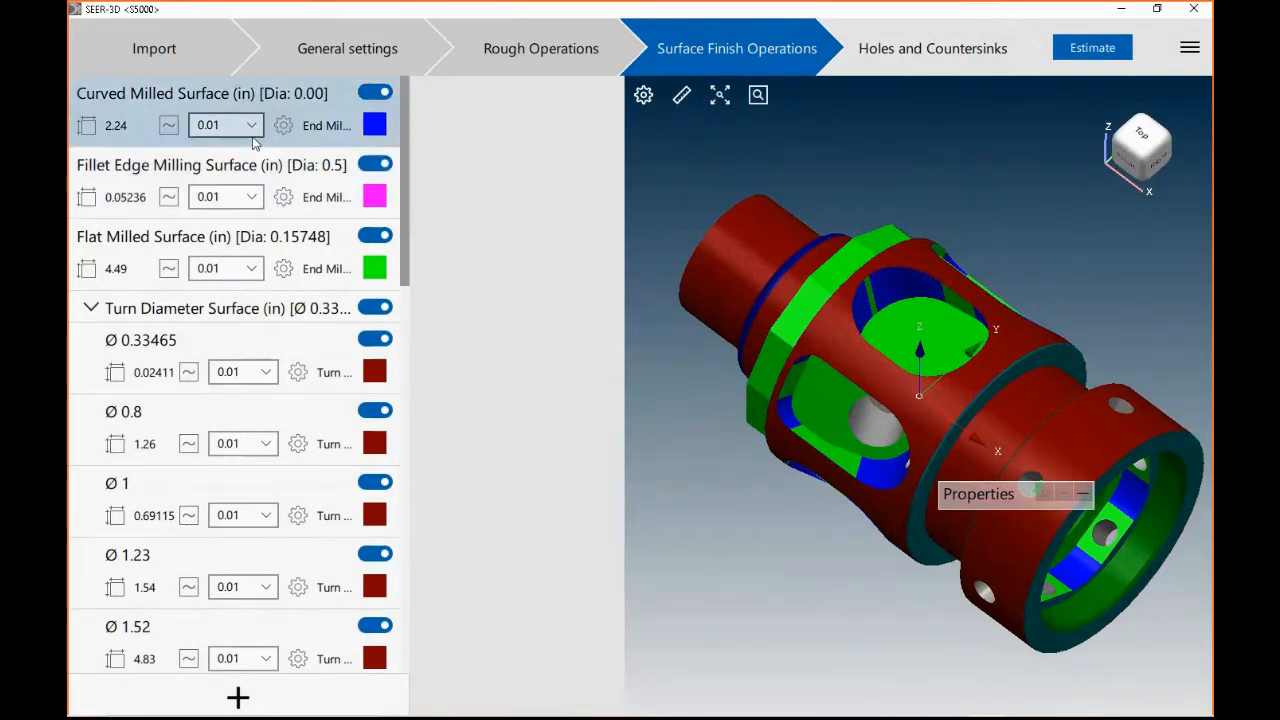
{"action": "left_click", "coordinate": [248, 124]}
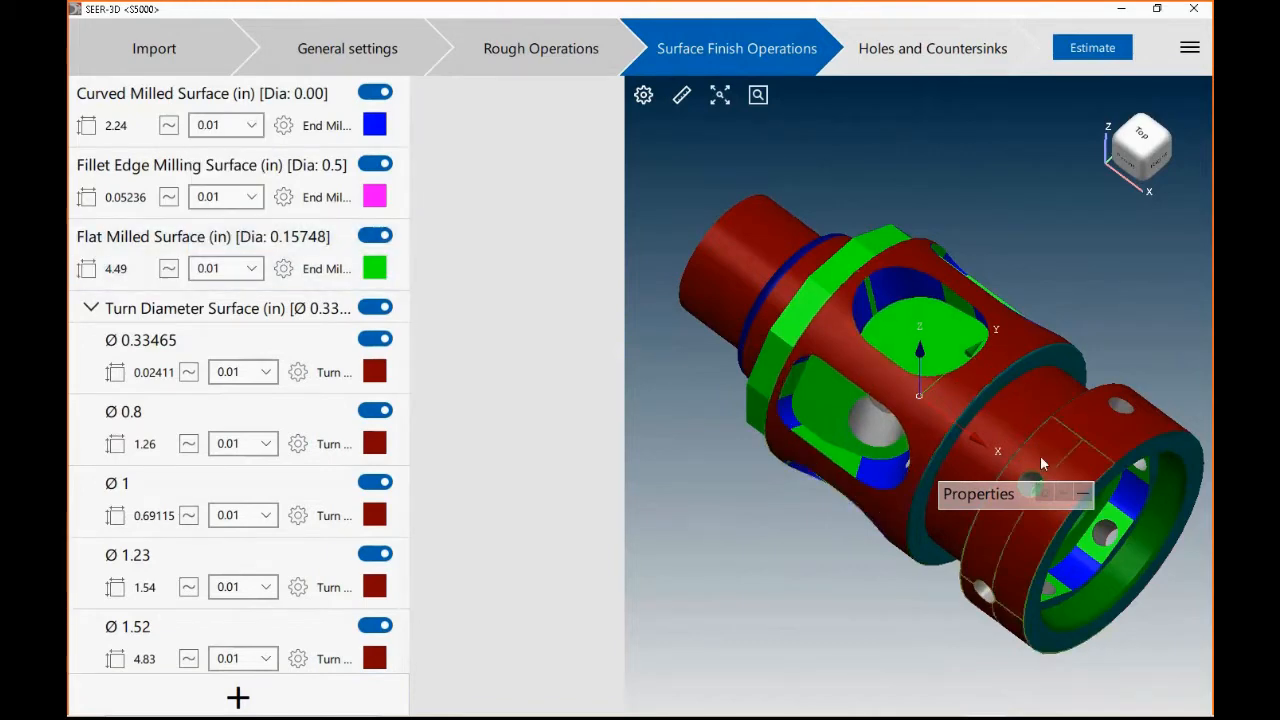
{"action": "mouse_move", "coordinate": [1064, 456]}
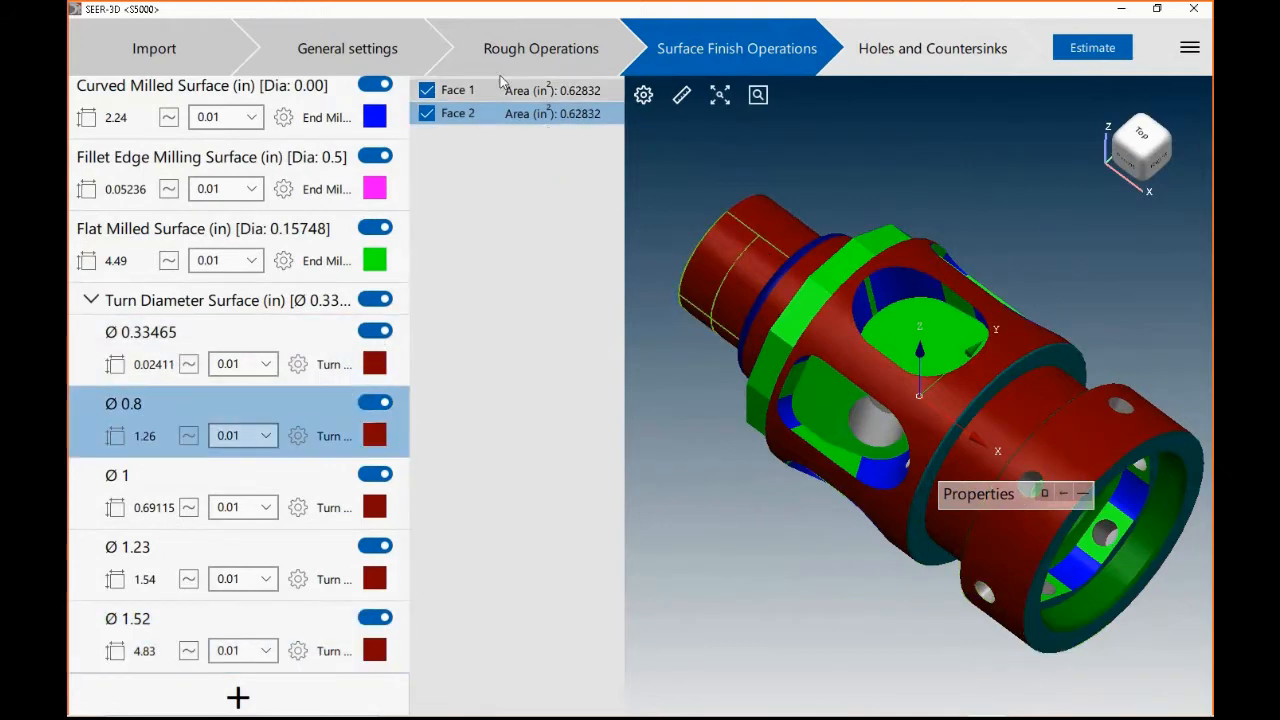
{"action": "left_click", "coordinate": [242, 436]}
{"action": "type", "text": "0.0039"}
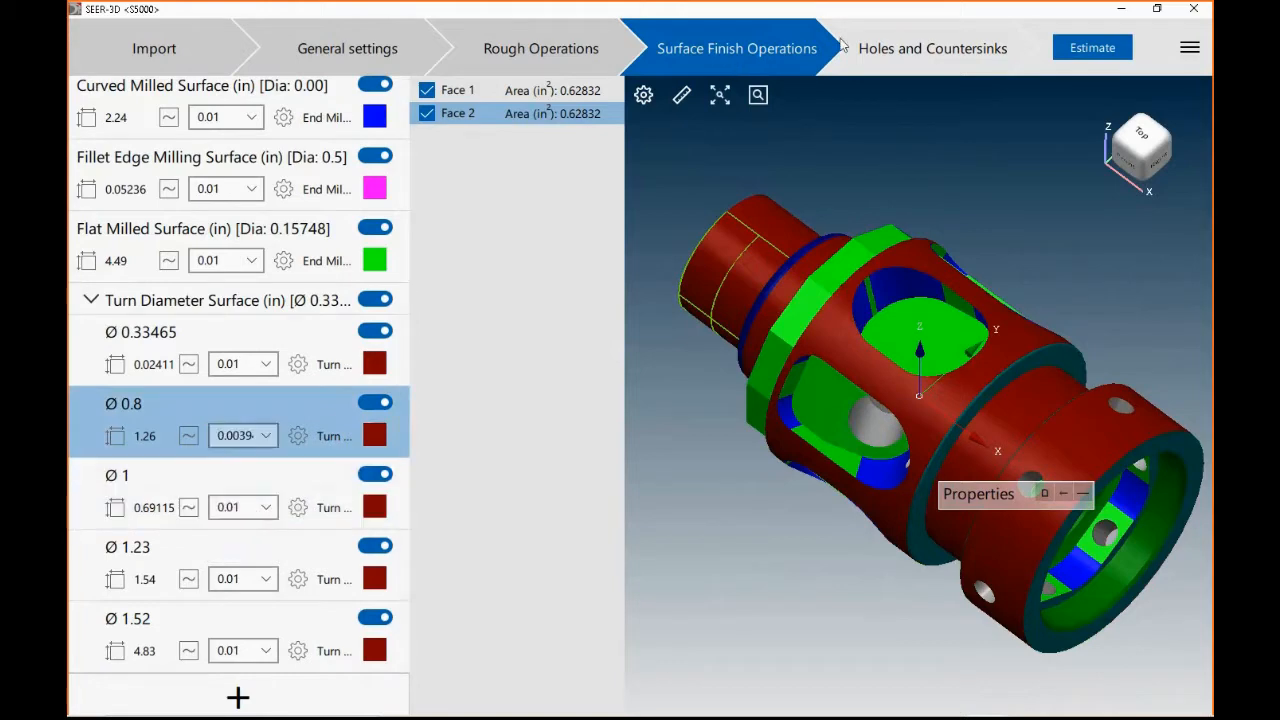
{"action": "left_click", "coordinate": [932, 48]}
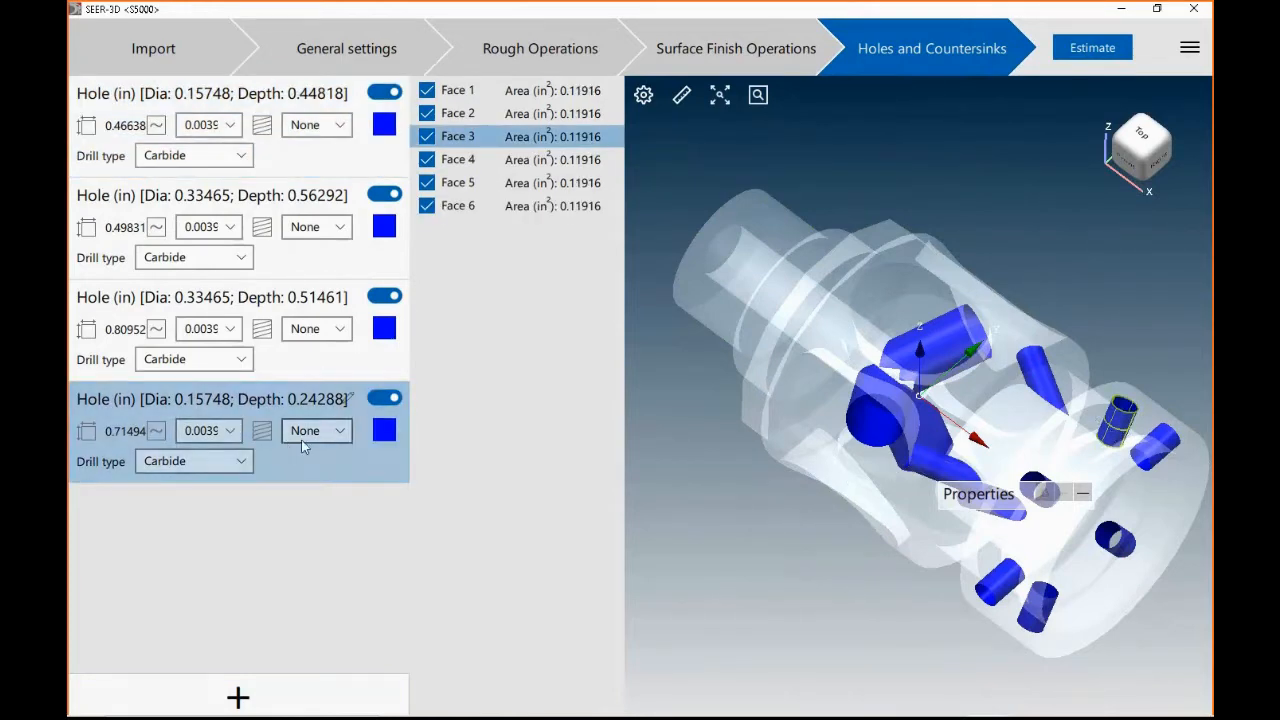
- Make the last hole (Ø0.15748, depth 0.24288) a Tap operation
{"action": "left_click", "coordinate": [316, 430]}
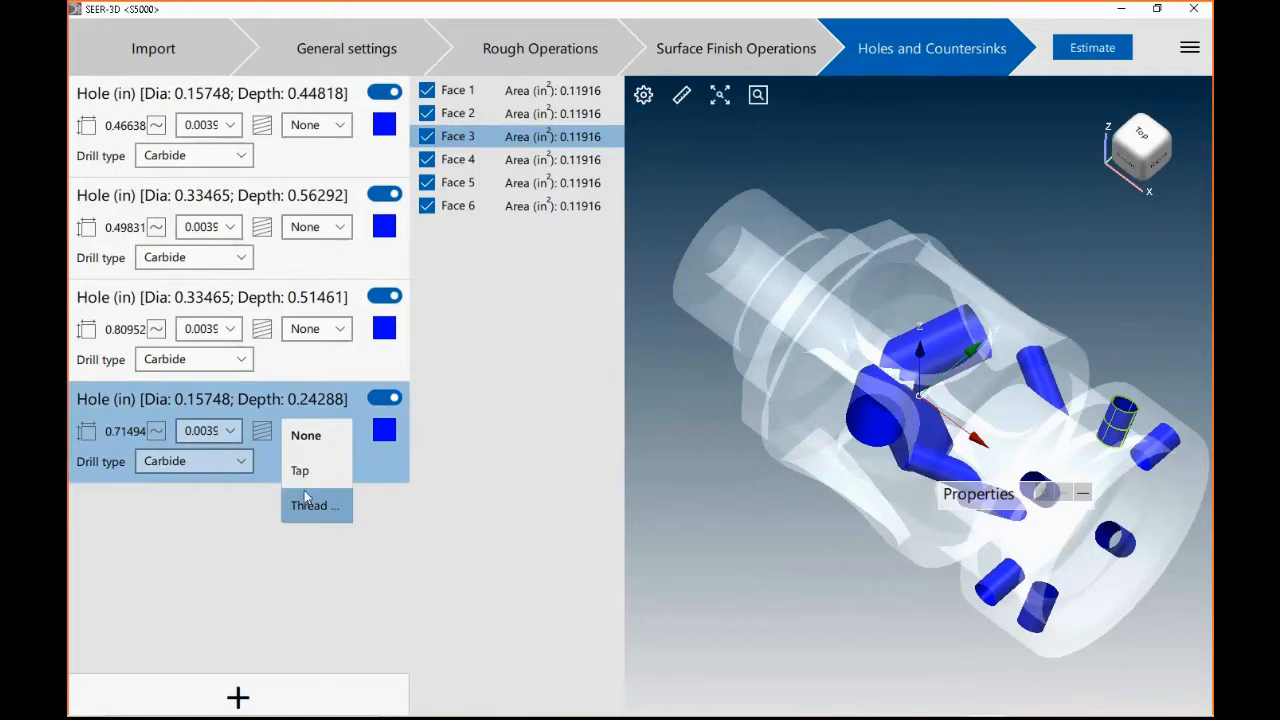
{"action": "left_click", "coordinate": [300, 470]}
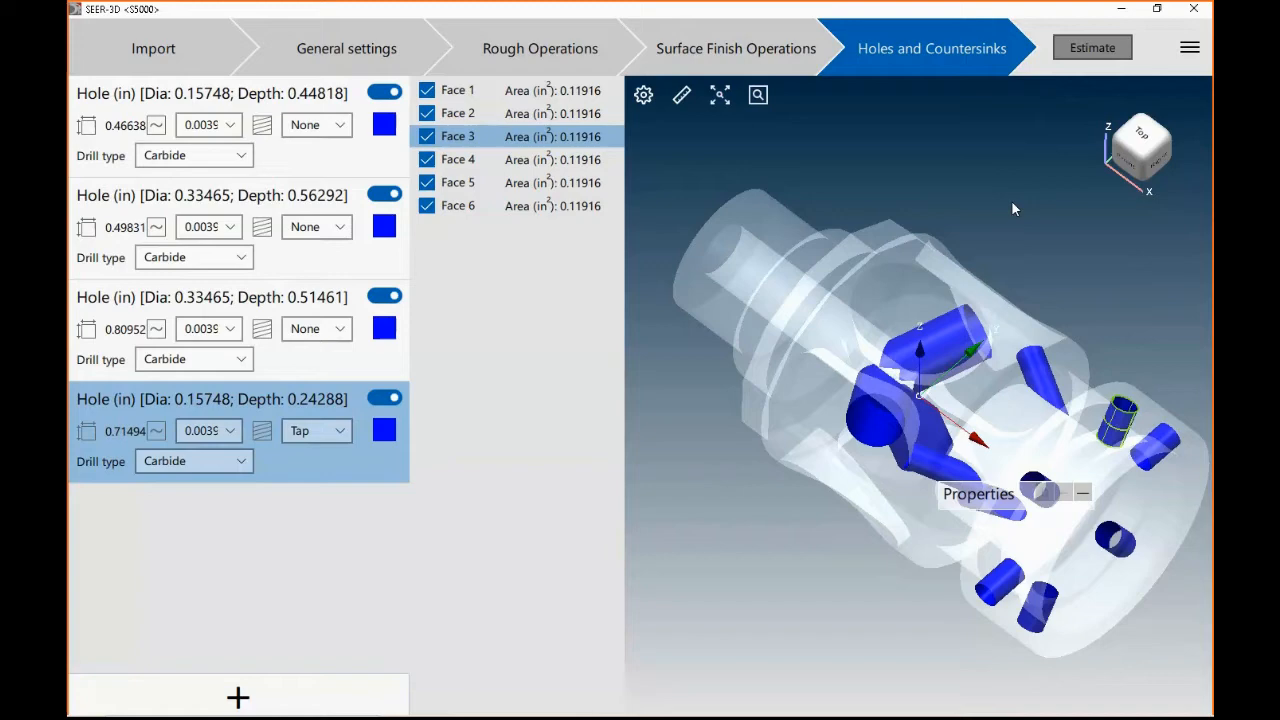
{"action": "mouse_move", "coordinate": [224, 444]}
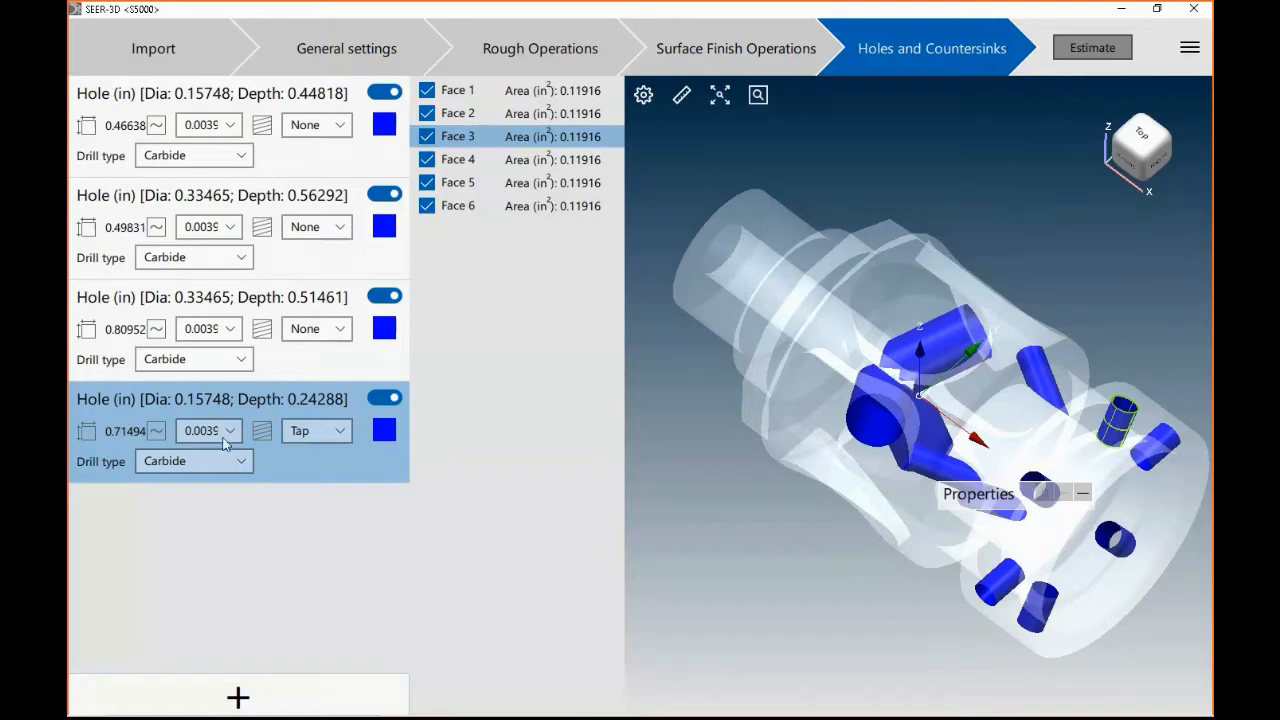
{"action": "mouse_move", "coordinate": [344, 440]}
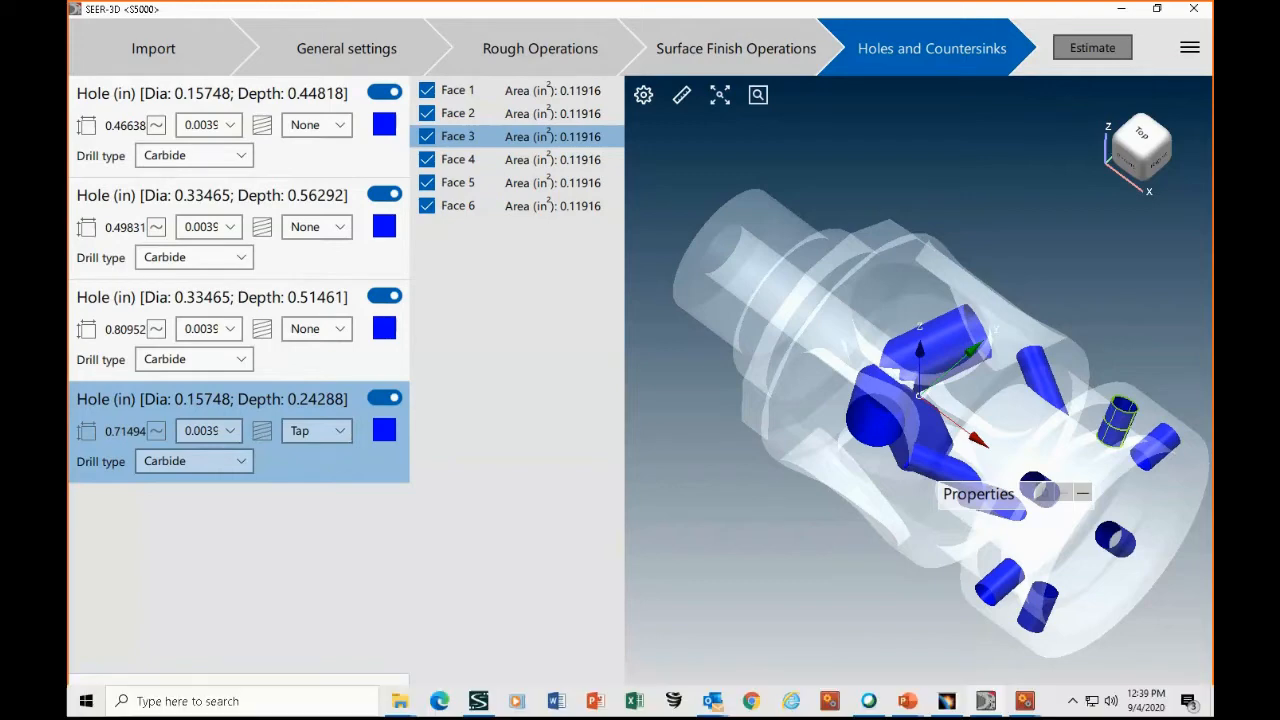
{"action": "mouse_move", "coordinate": [1024, 700]}
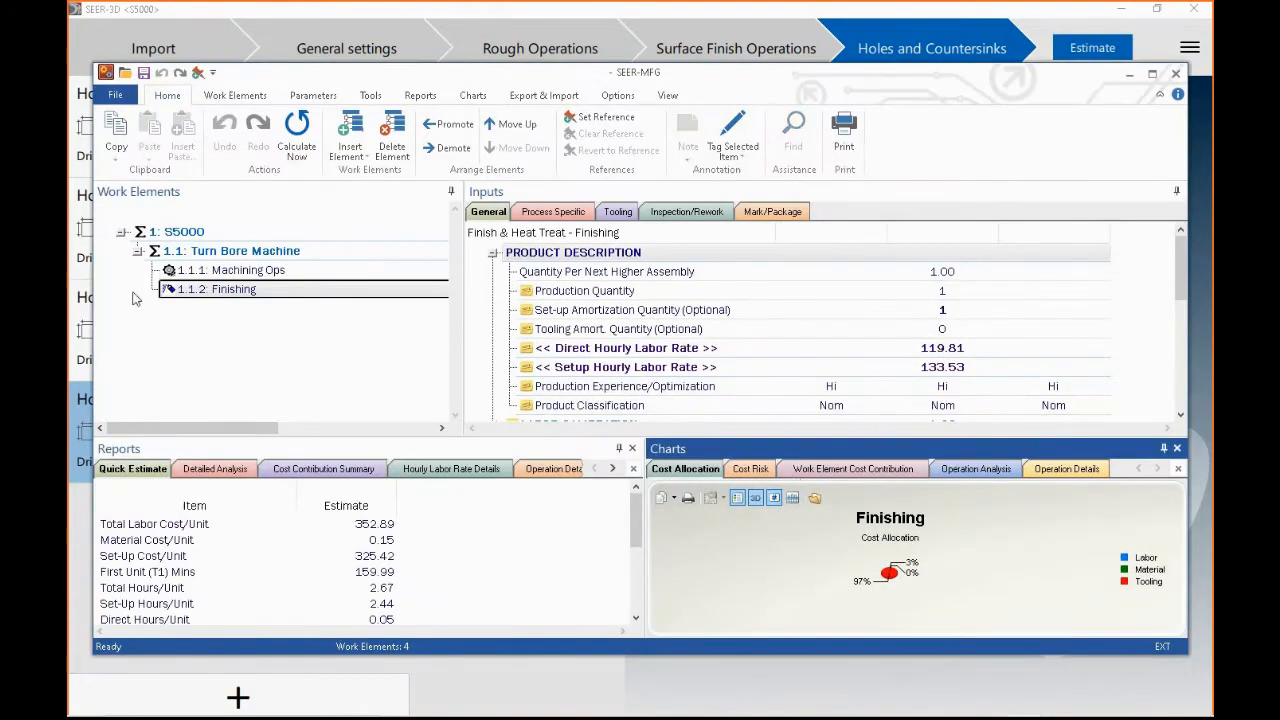
- Review the 1.1.1 Machining Ops process-specific operations list down to Tap Holes
{"action": "left_click", "coordinate": [232, 288]}
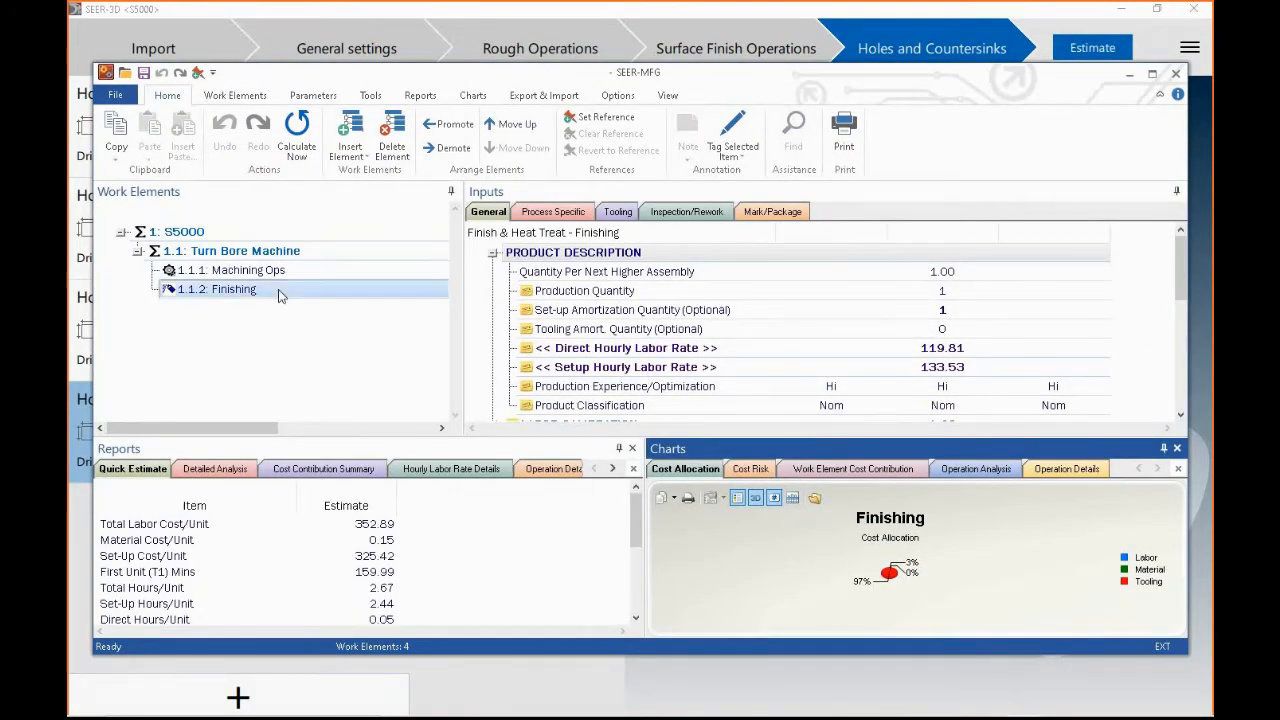
{"action": "left_click", "coordinate": [248, 270]}
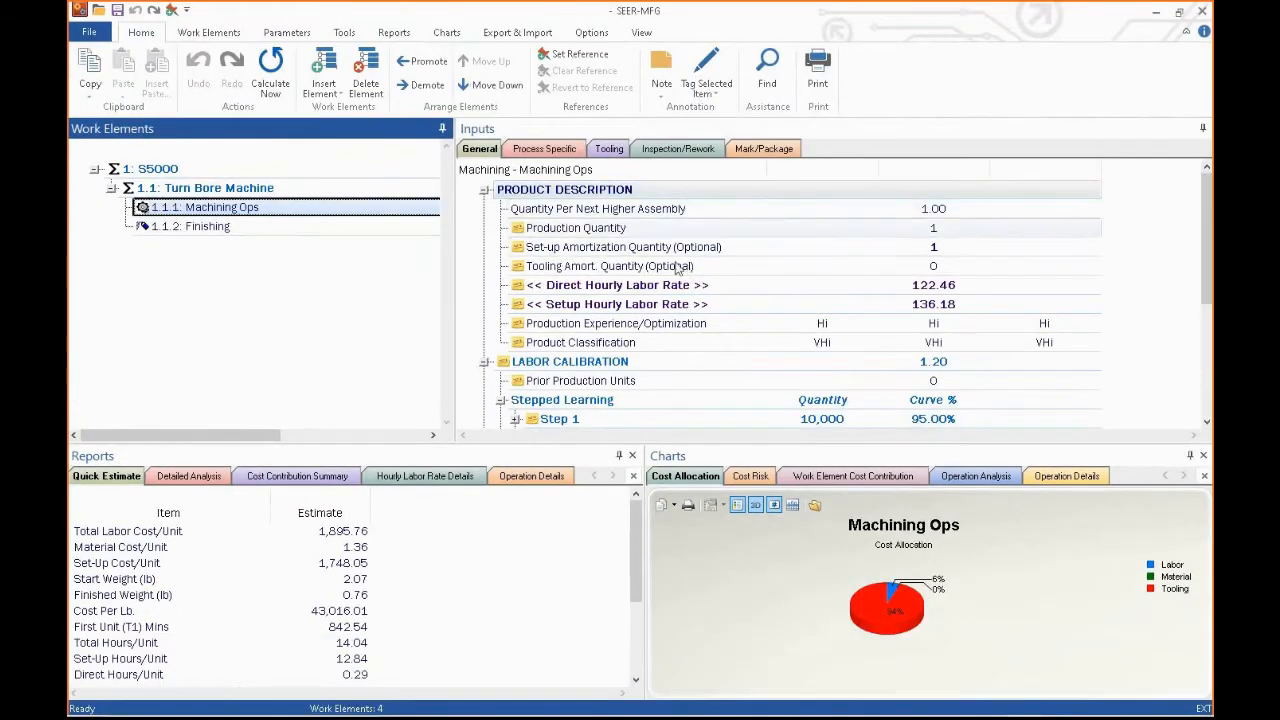
{"action": "left_click", "coordinate": [544, 148]}
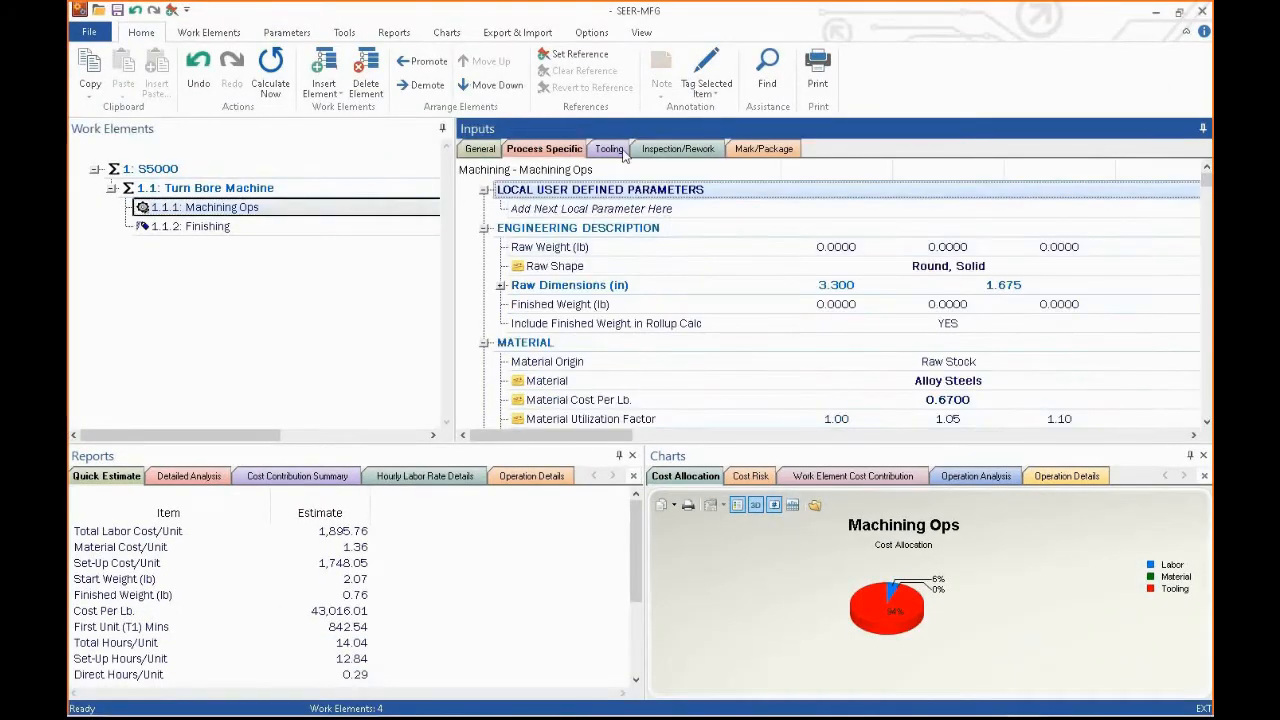
{"action": "left_click", "coordinate": [640, 32]}
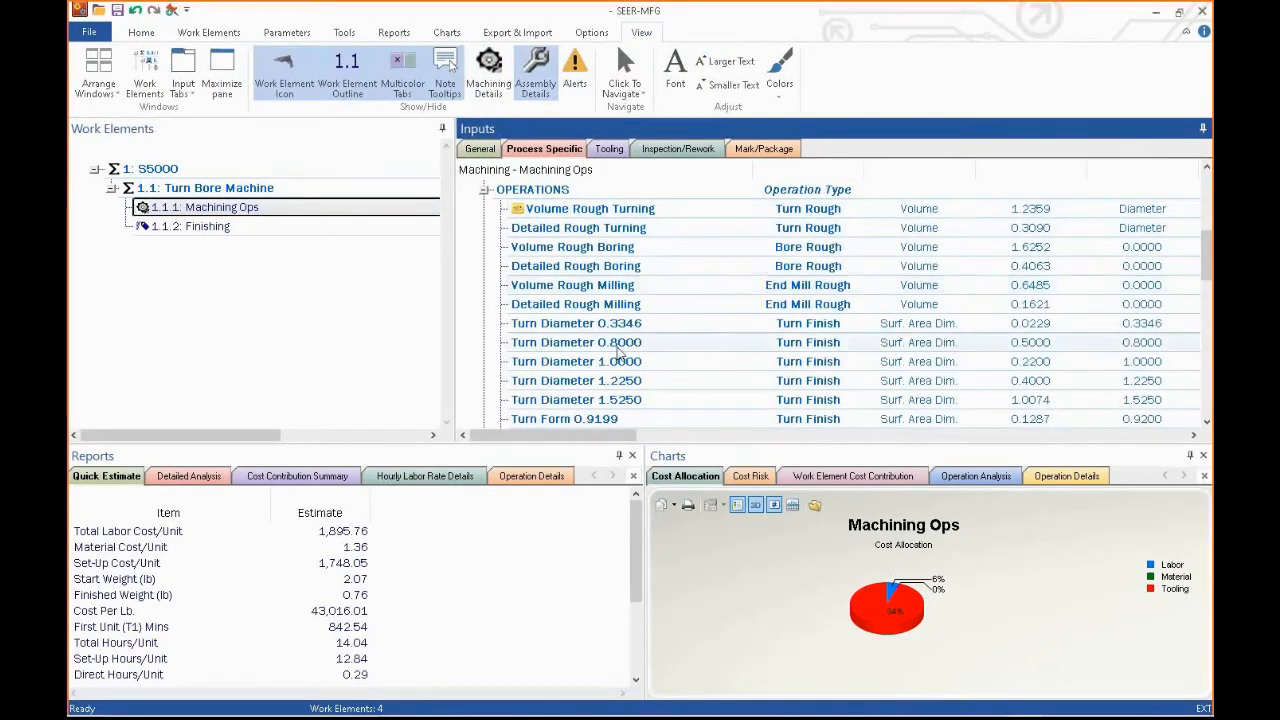
{"action": "scroll", "scroll_direction": "down", "scroll_amount": 3}
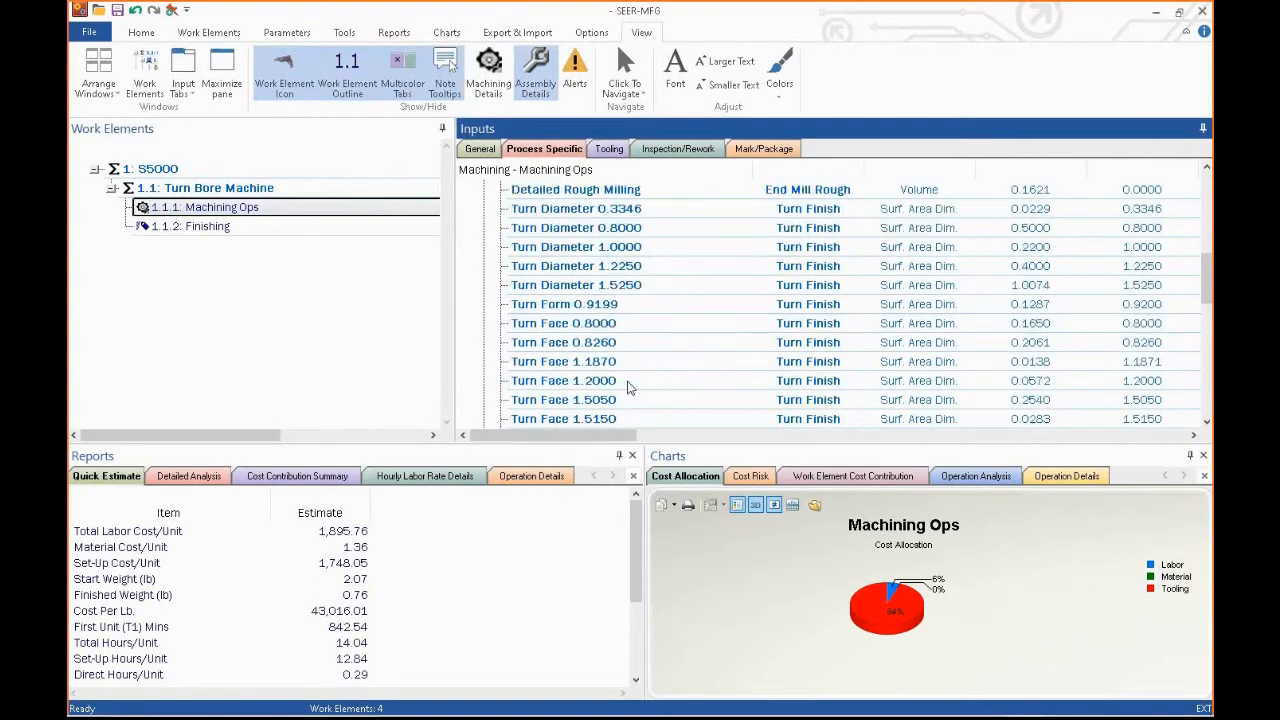
{"action": "scroll", "scroll_direction": "down", "scroll_amount": 3}
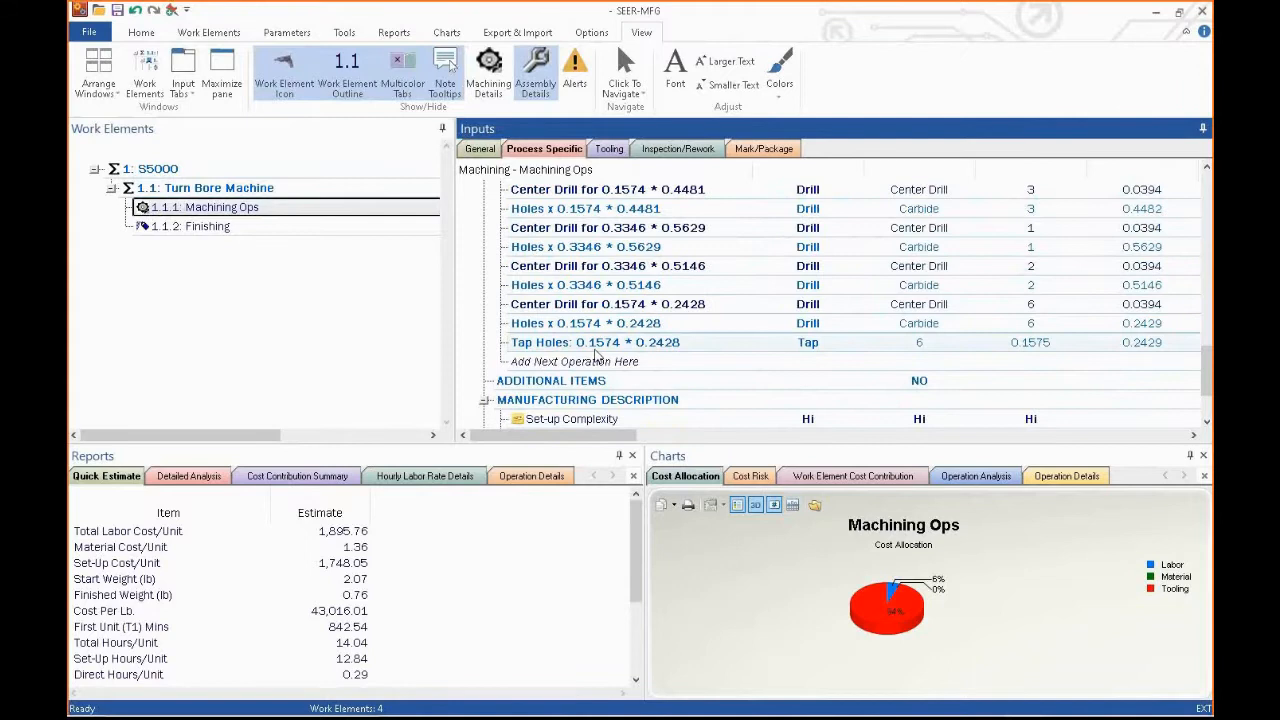
{"action": "left_click", "coordinate": [594, 342]}
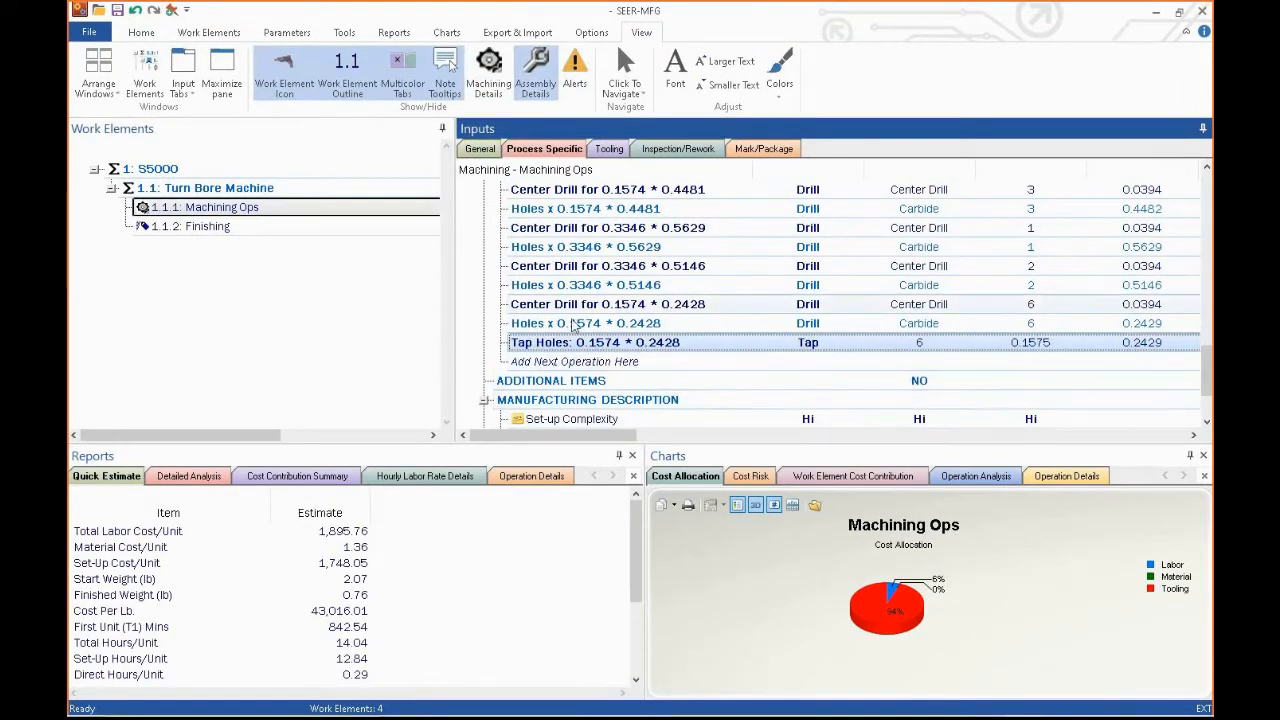
{"action": "mouse_move", "coordinate": [808, 664]}
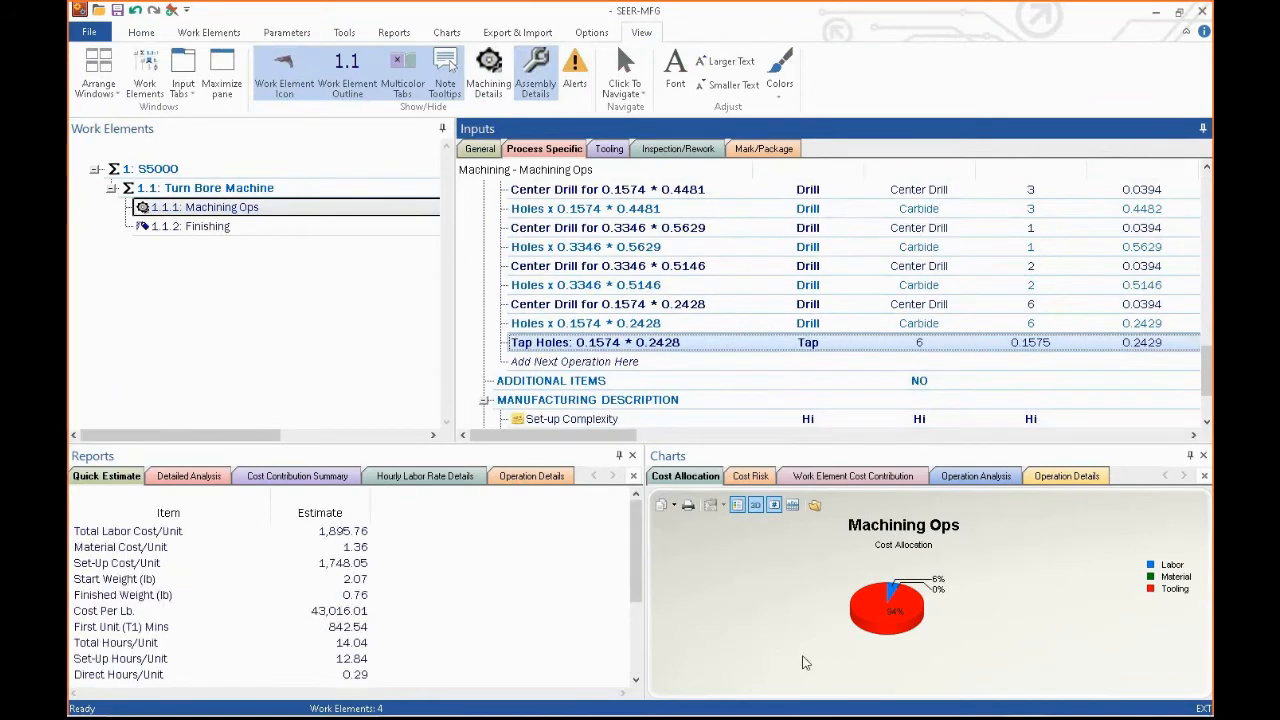
{"action": "mouse_move", "coordinate": [930, 636]}
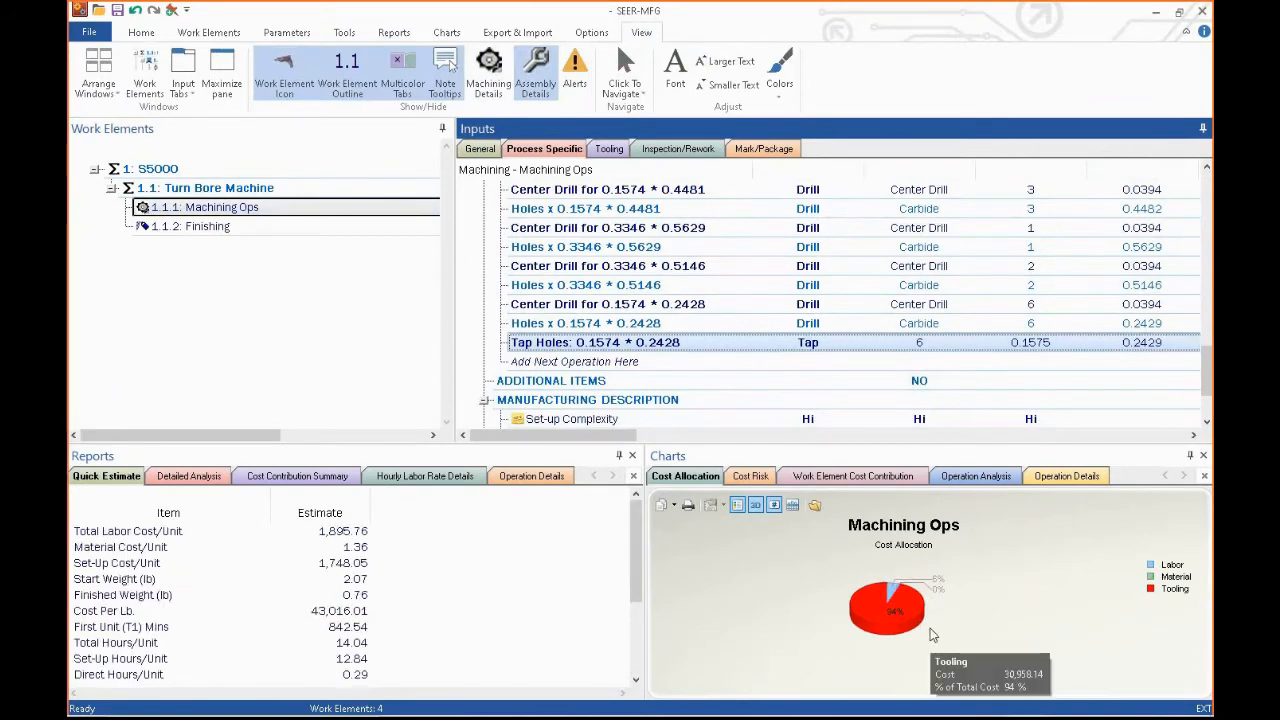
{"action": "mouse_move", "coordinate": [928, 616]}
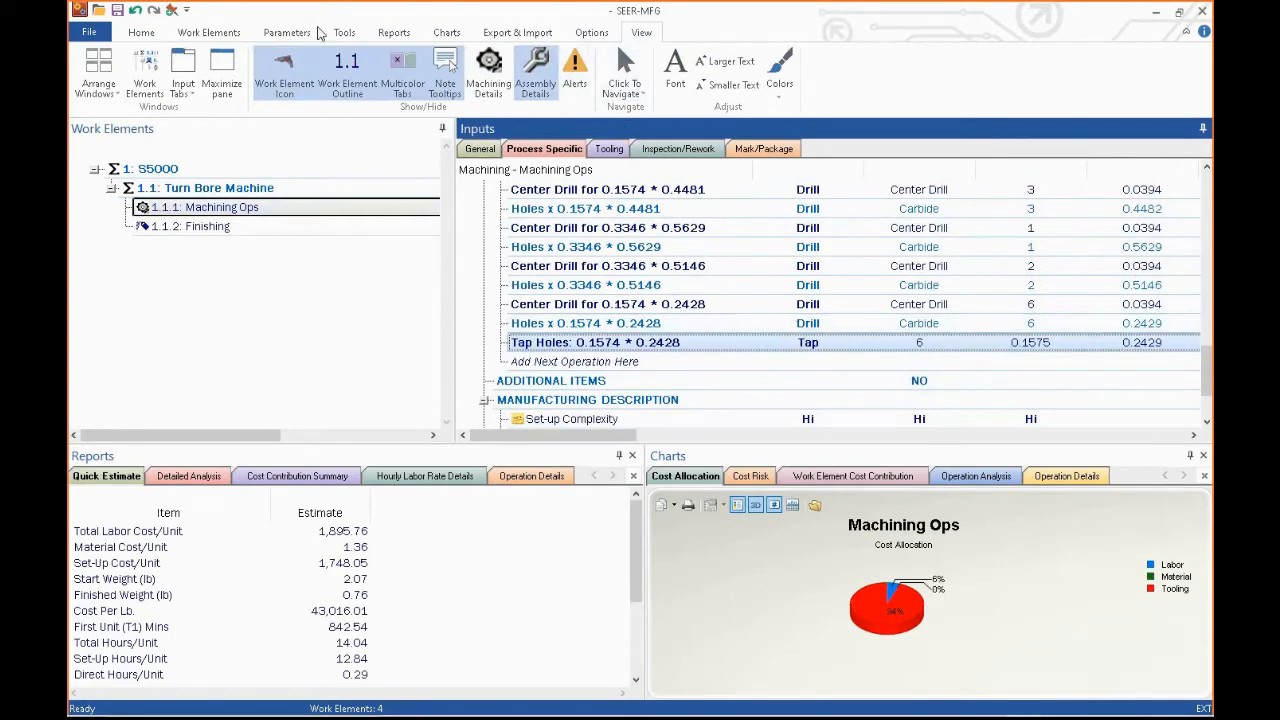
- Set Initial Tool Fabrication & Design to No via Change Multiple, removing tooling cost
{"action": "left_click", "coordinate": [286, 32]}
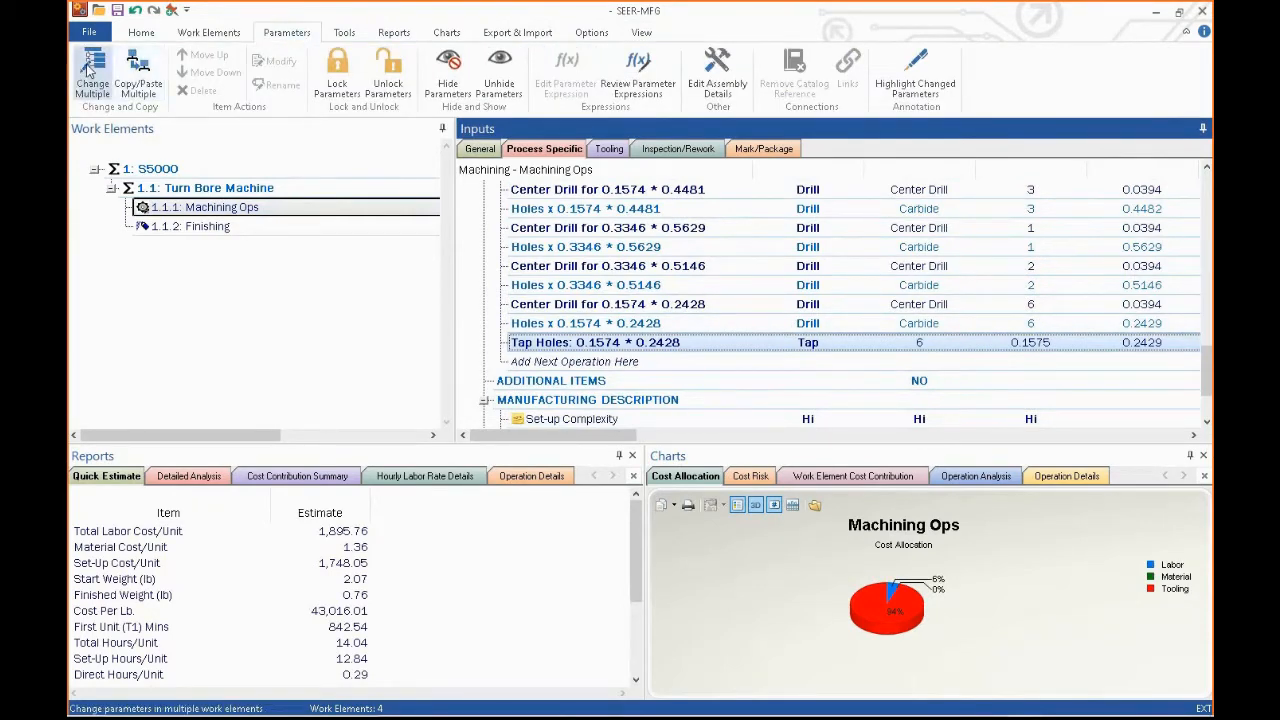
{"action": "left_click", "coordinate": [92, 76]}
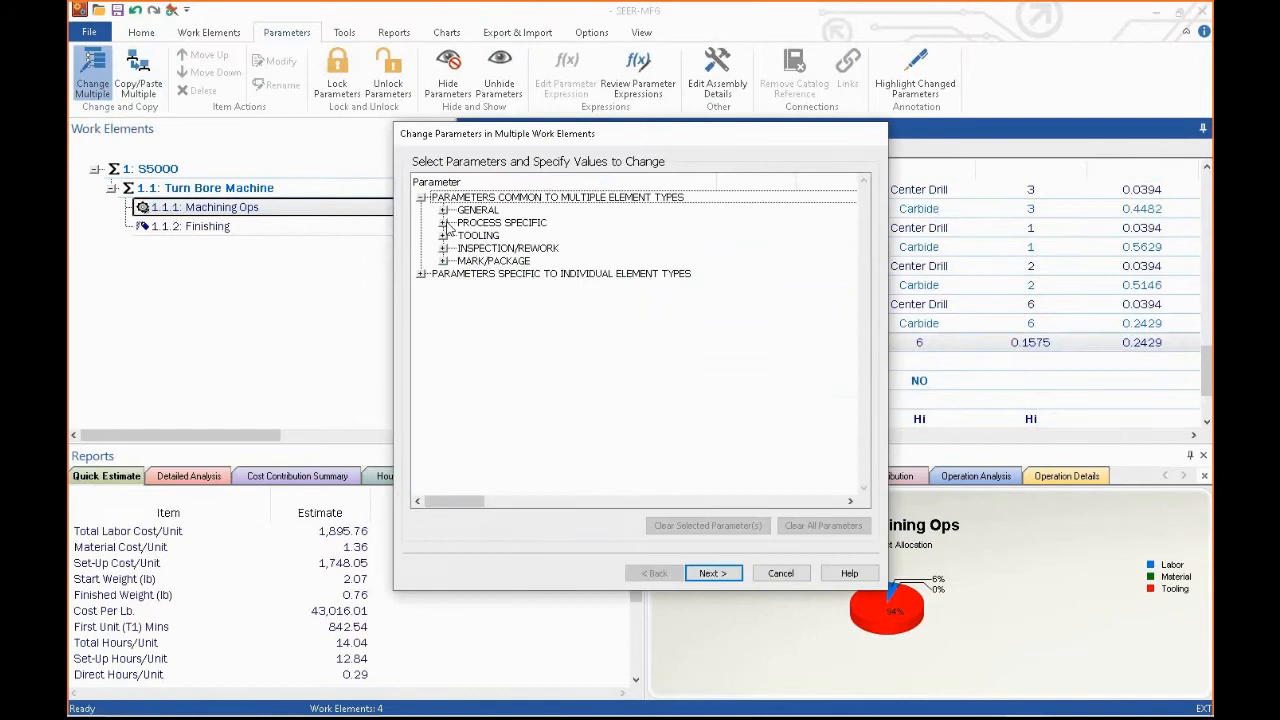
{"action": "left_click", "coordinate": [444, 236]}
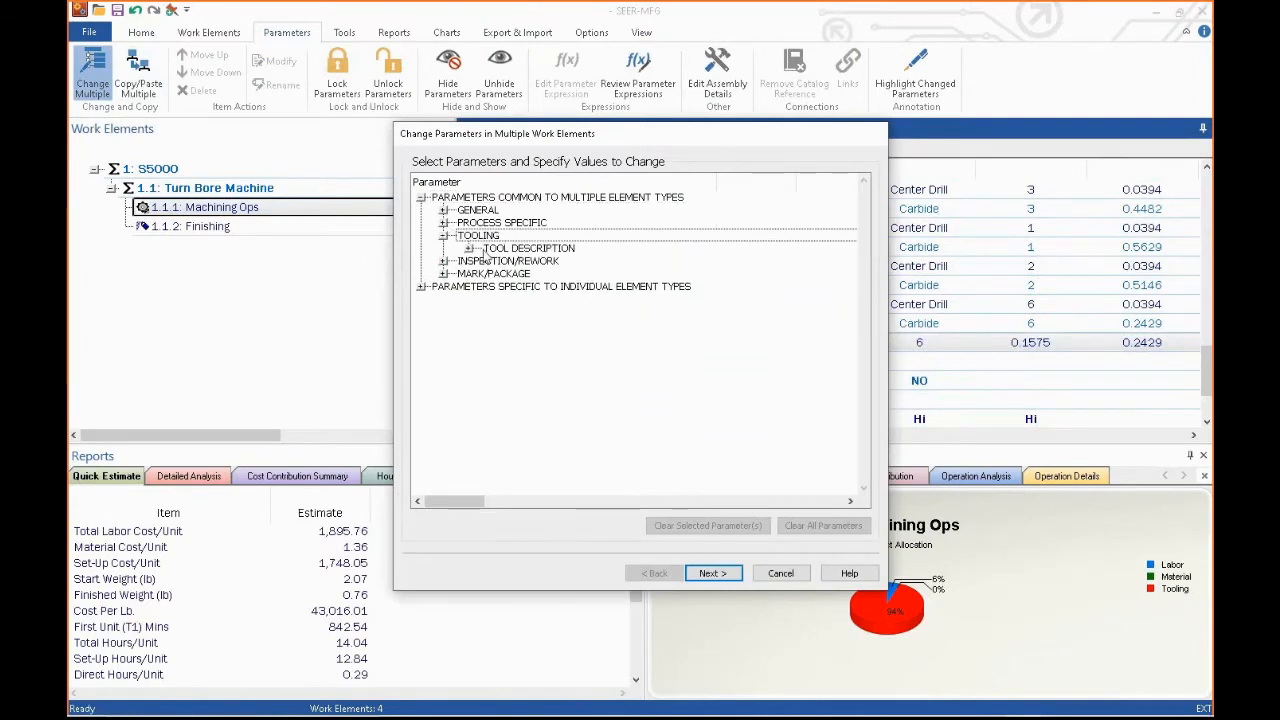
{"action": "left_click", "coordinate": [472, 248]}
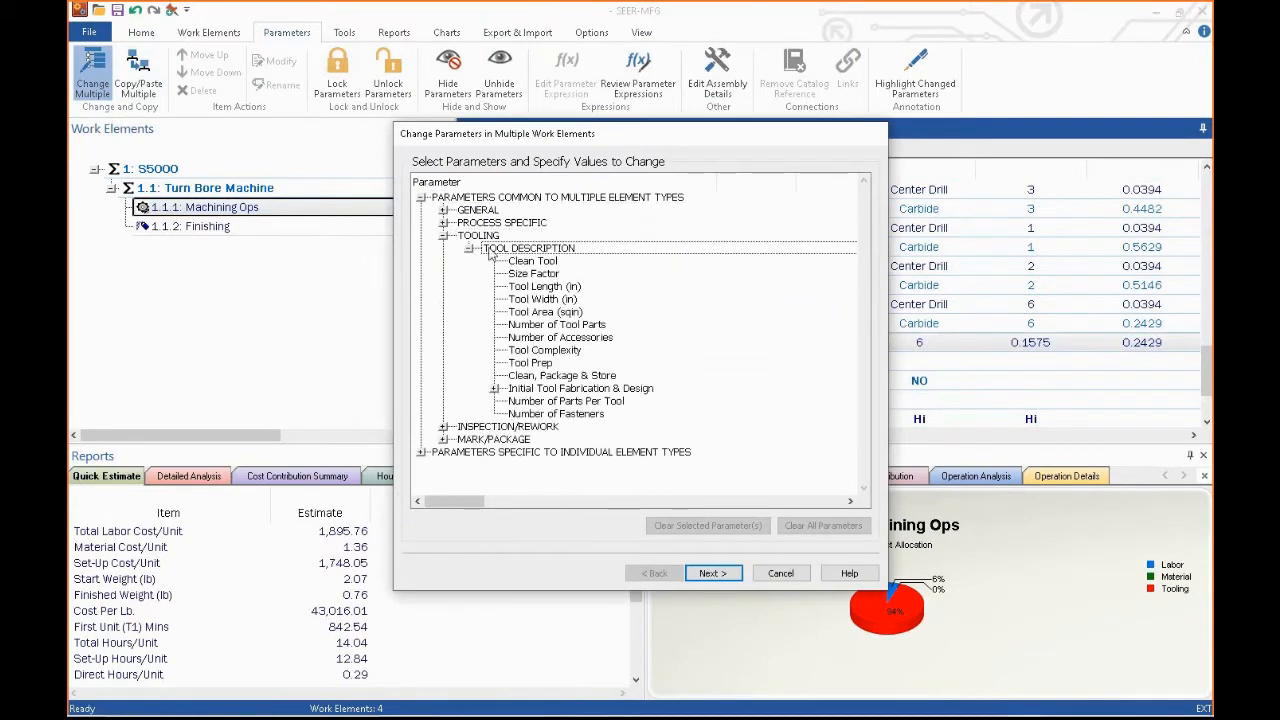
{"action": "left_click", "coordinate": [580, 388]}
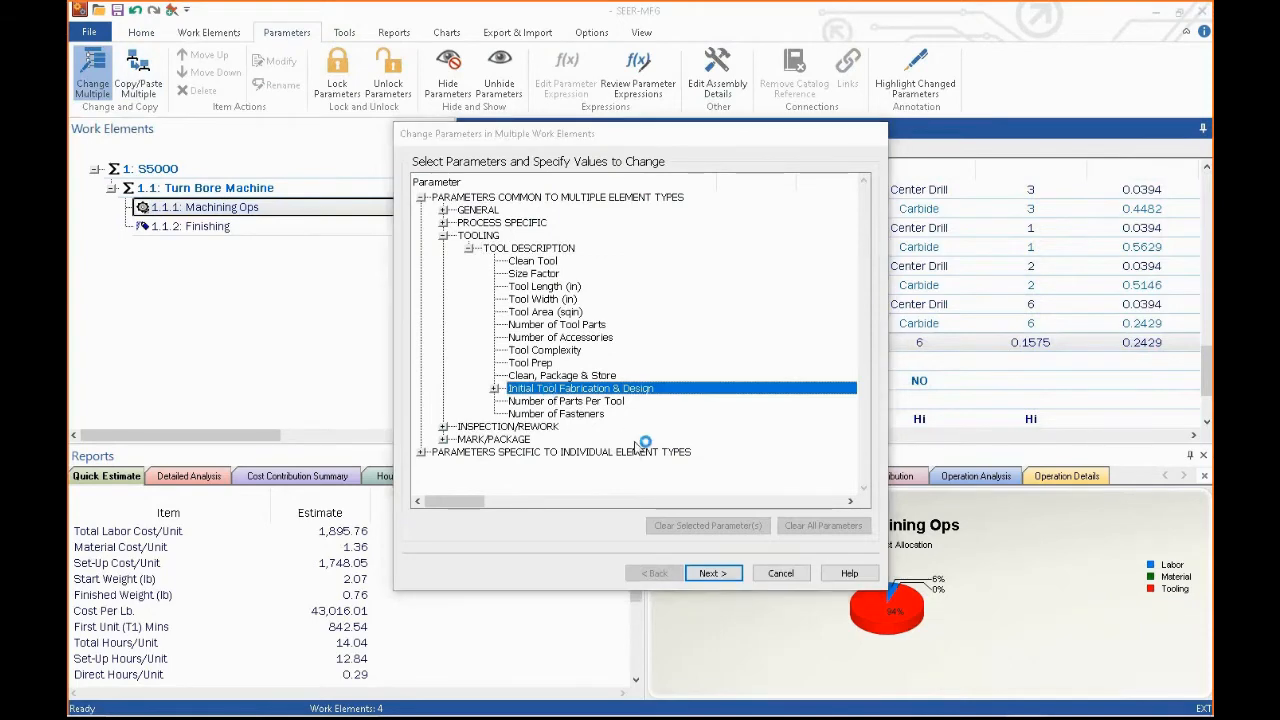
{"action": "double_click", "coordinate": [580, 388]}
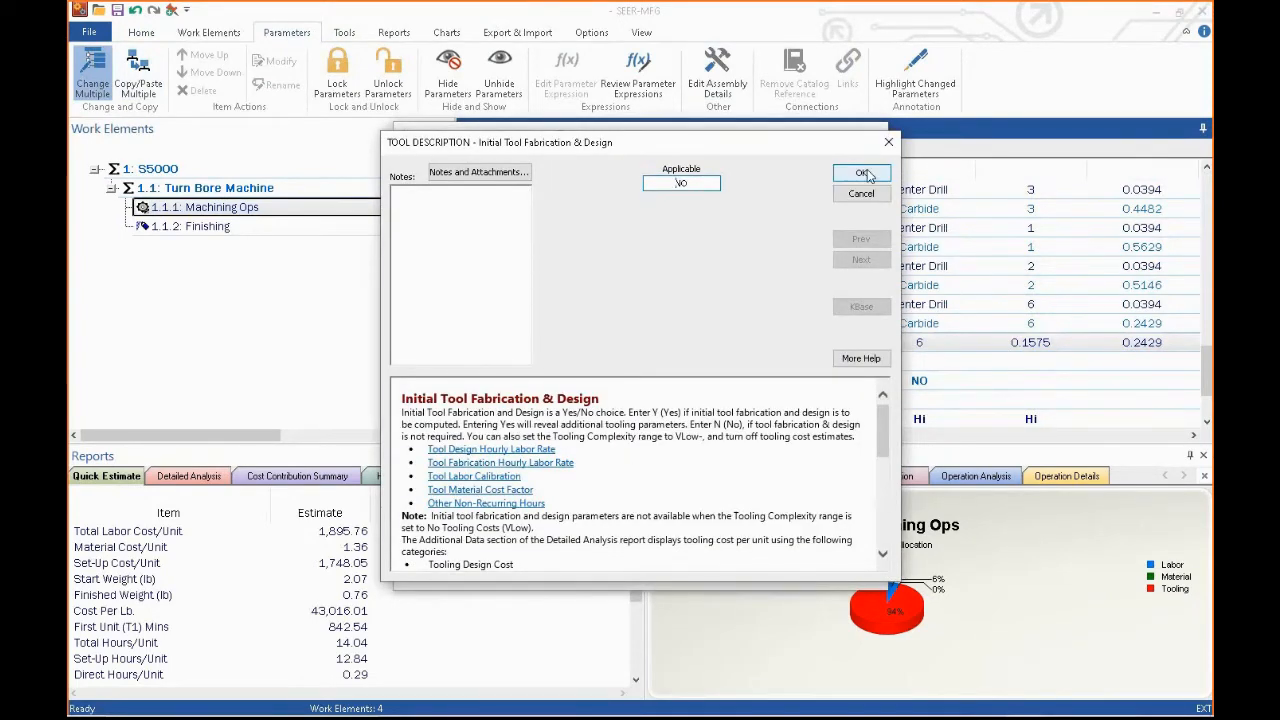
{"action": "left_click", "coordinate": [862, 172]}
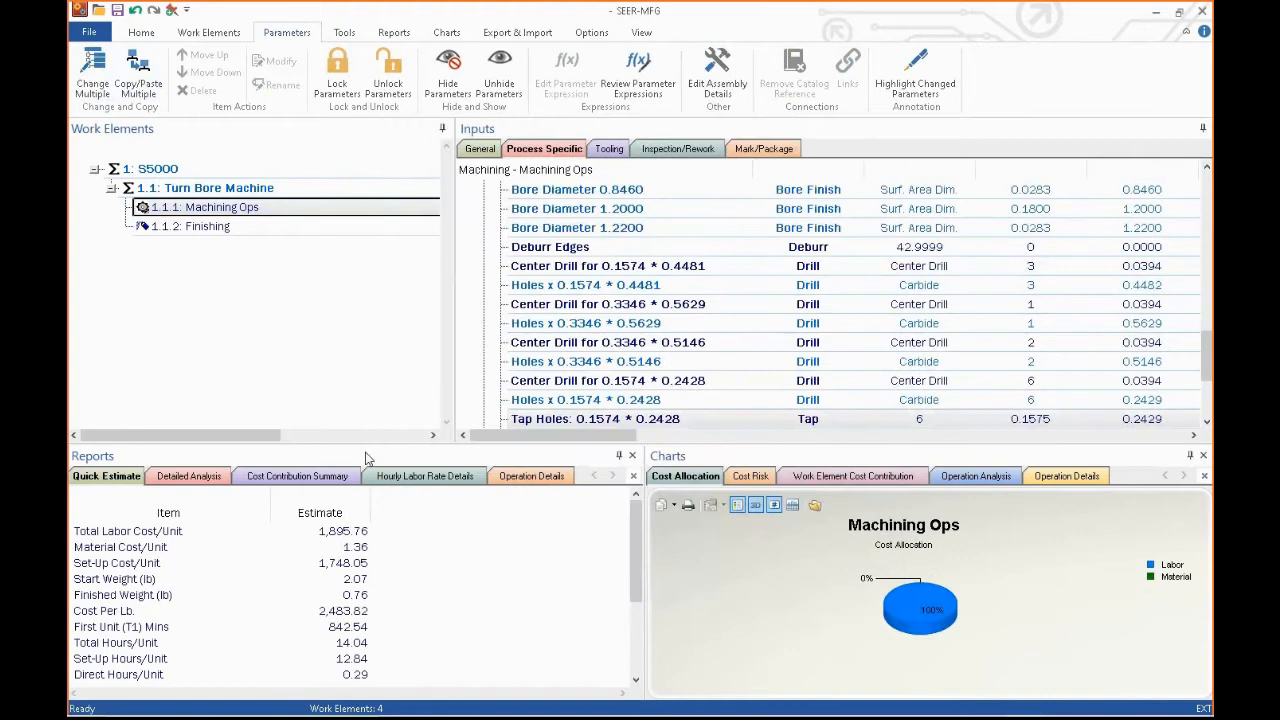
- Save the S5000 estimate as a reference snapshot and bring up the Machining Ops inputs
{"action": "left_click", "coordinate": [156, 168]}
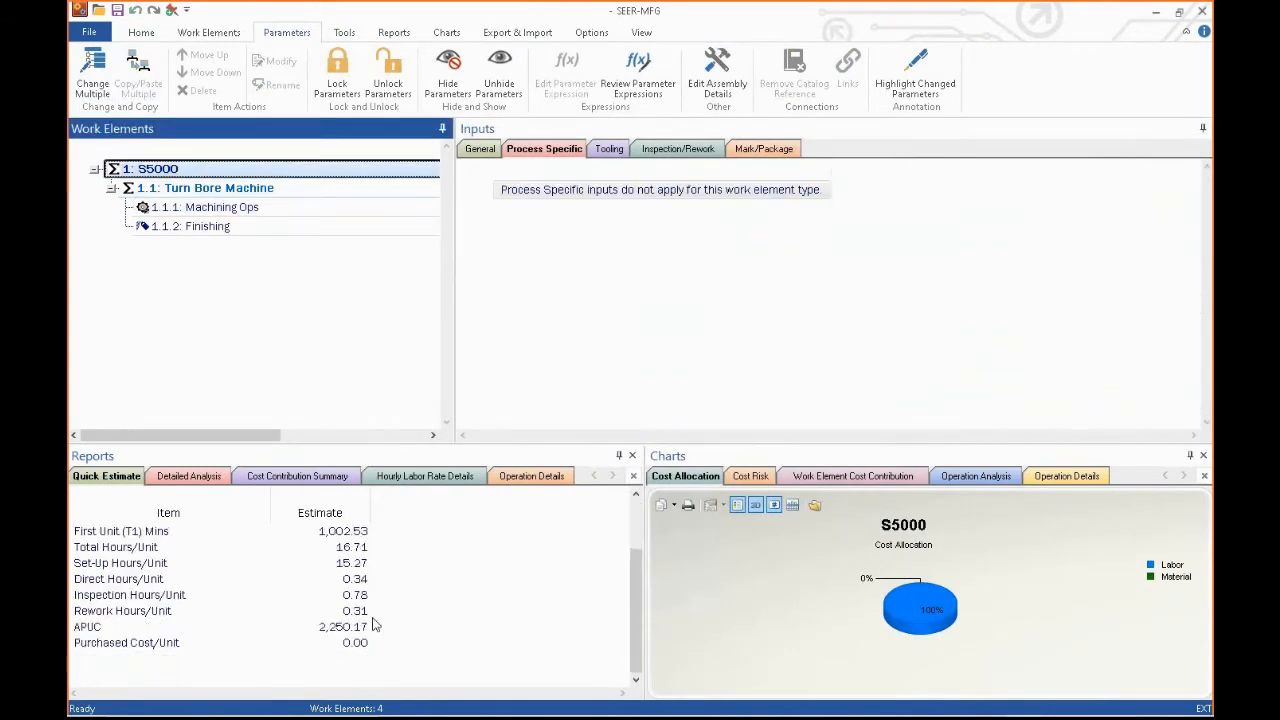
{"action": "mouse_move", "coordinate": [450, 618]}
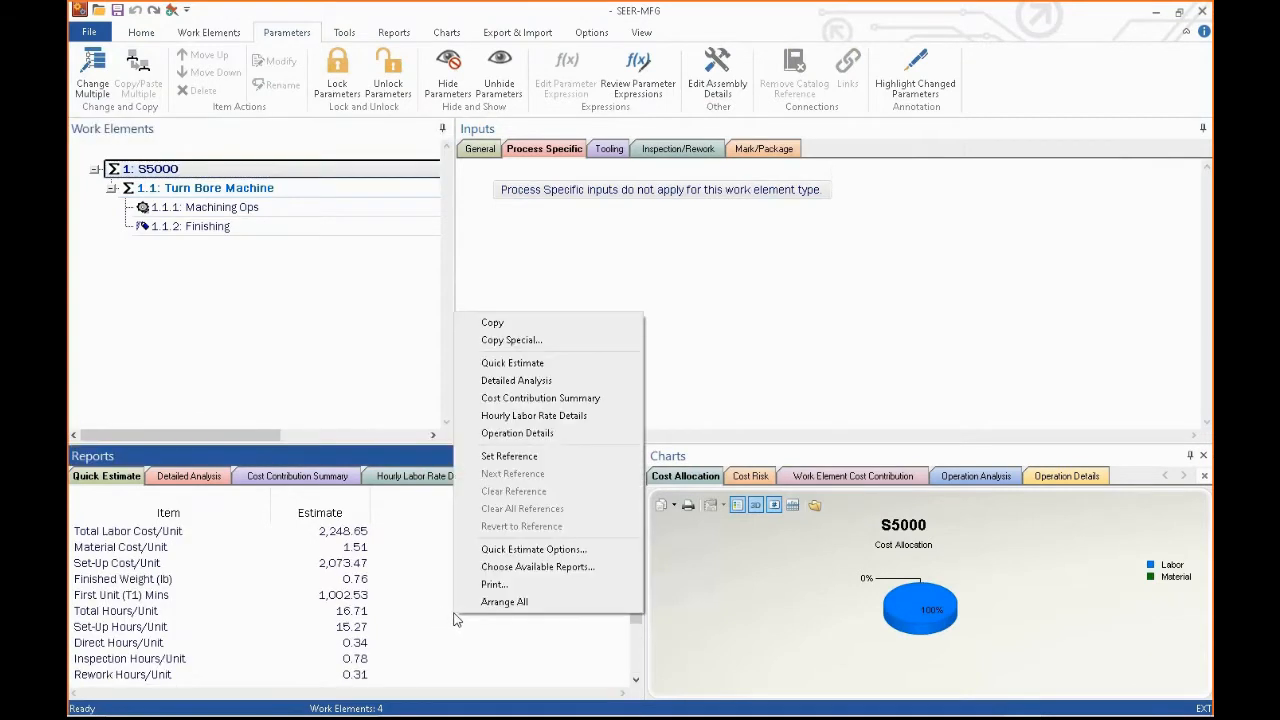
{"action": "mouse_move", "coordinate": [510, 456]}
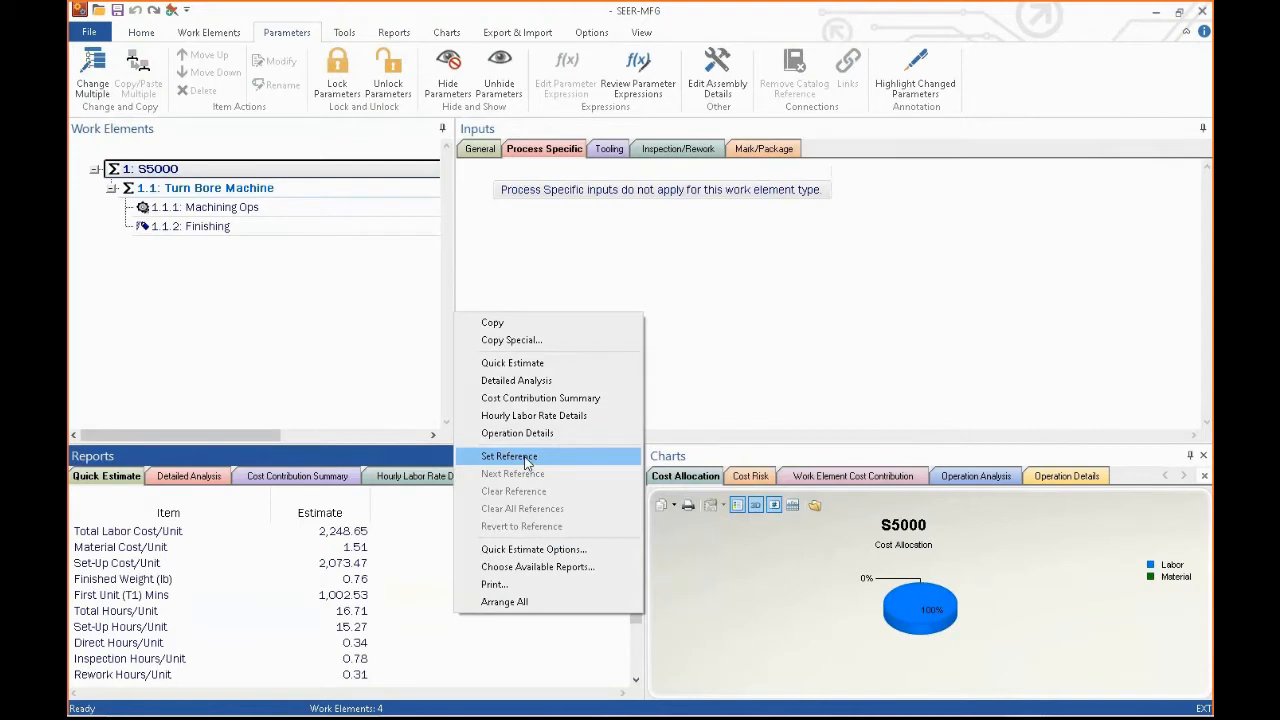
{"action": "left_click", "coordinate": [508, 456]}
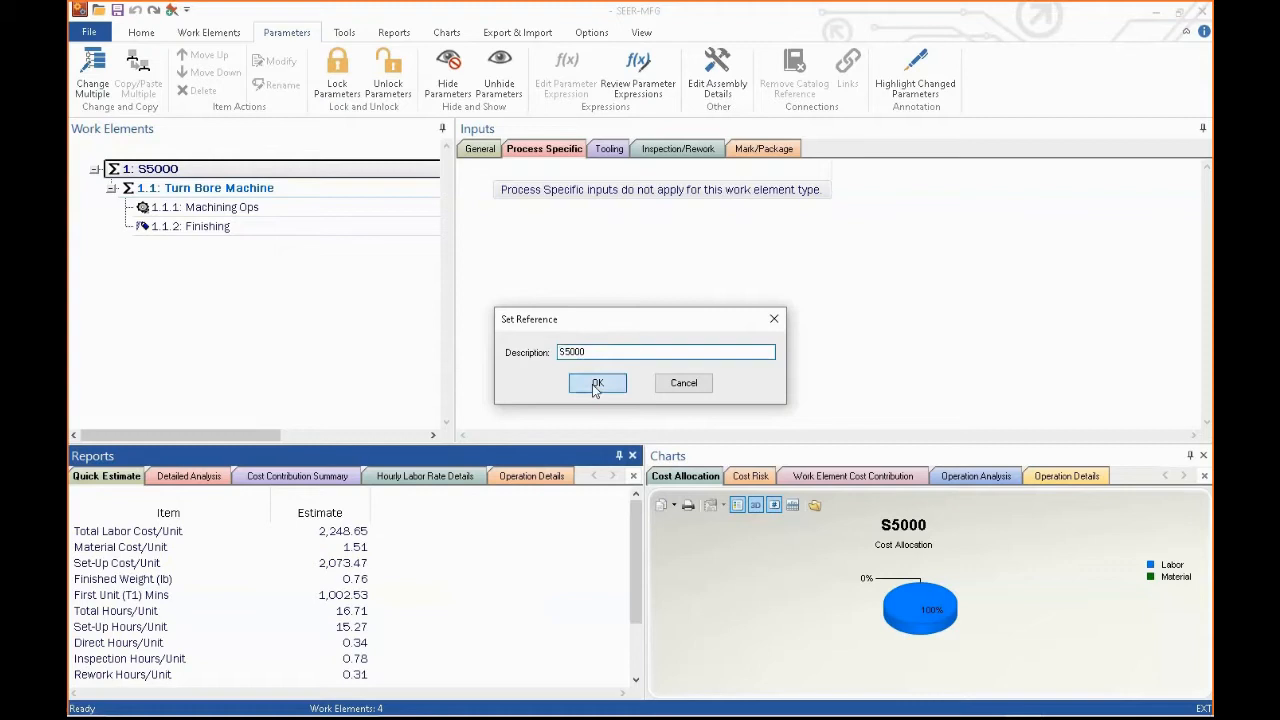
{"action": "left_click", "coordinate": [596, 384]}
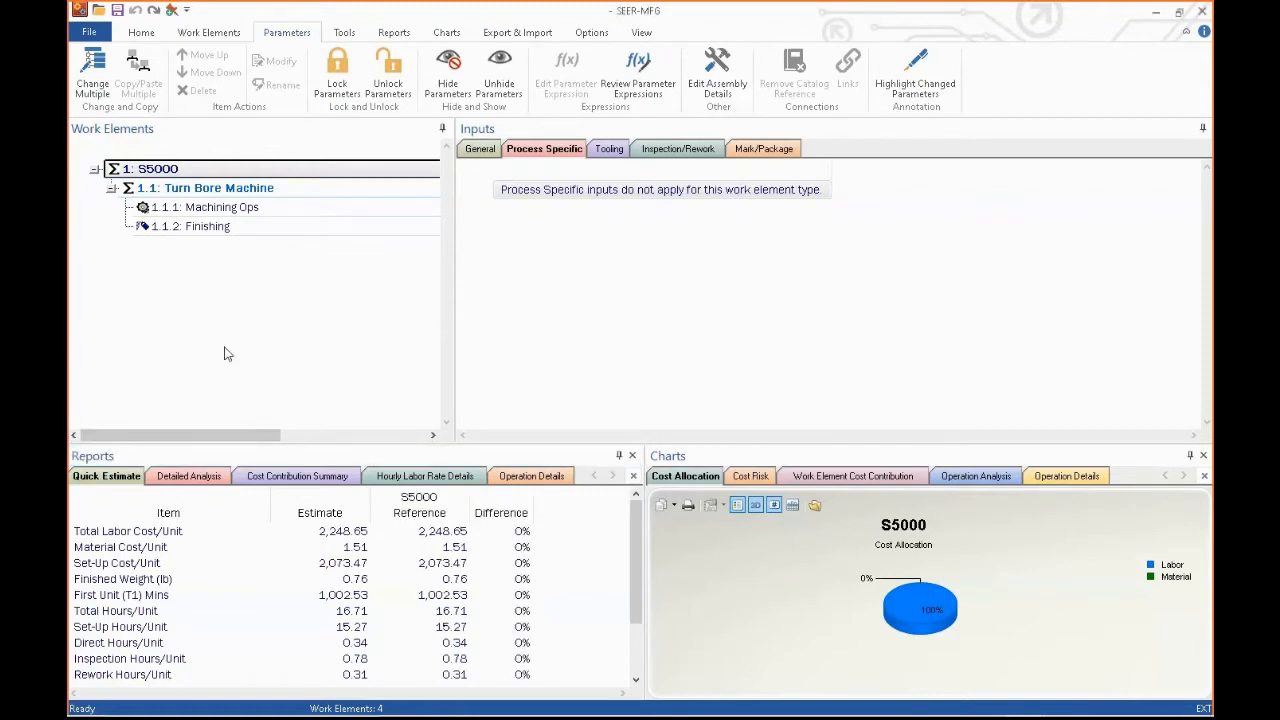
{"action": "left_click", "coordinate": [220, 206]}
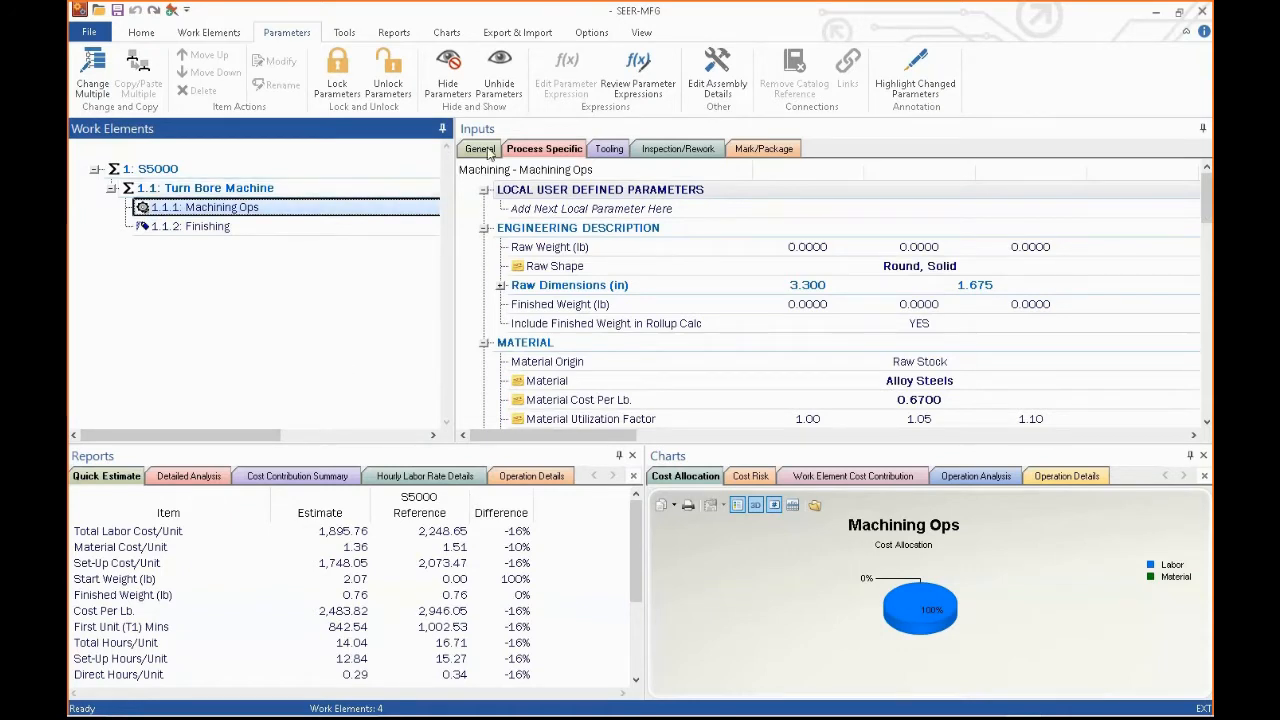
- Give Machining Ops production quantity 100 and set-up amortization quantity 10, then return to S5000
{"action": "left_click", "coordinate": [480, 148]}
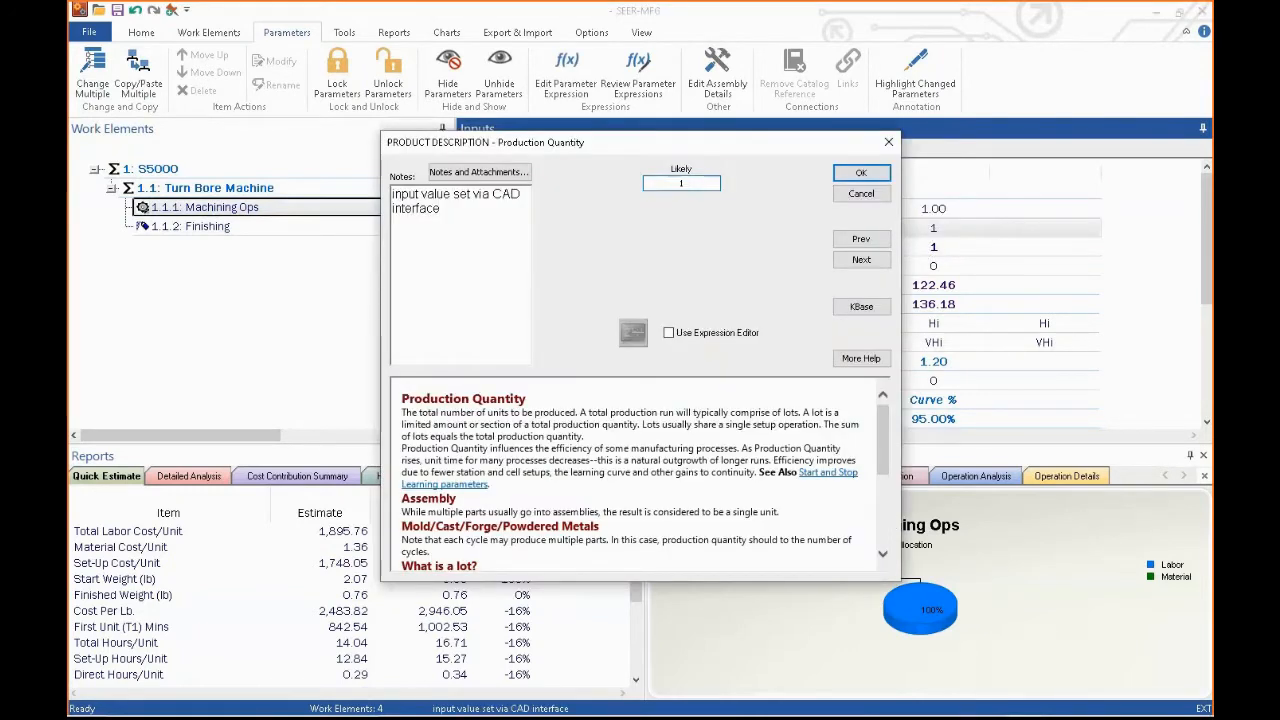
{"action": "type", "text": "100"}
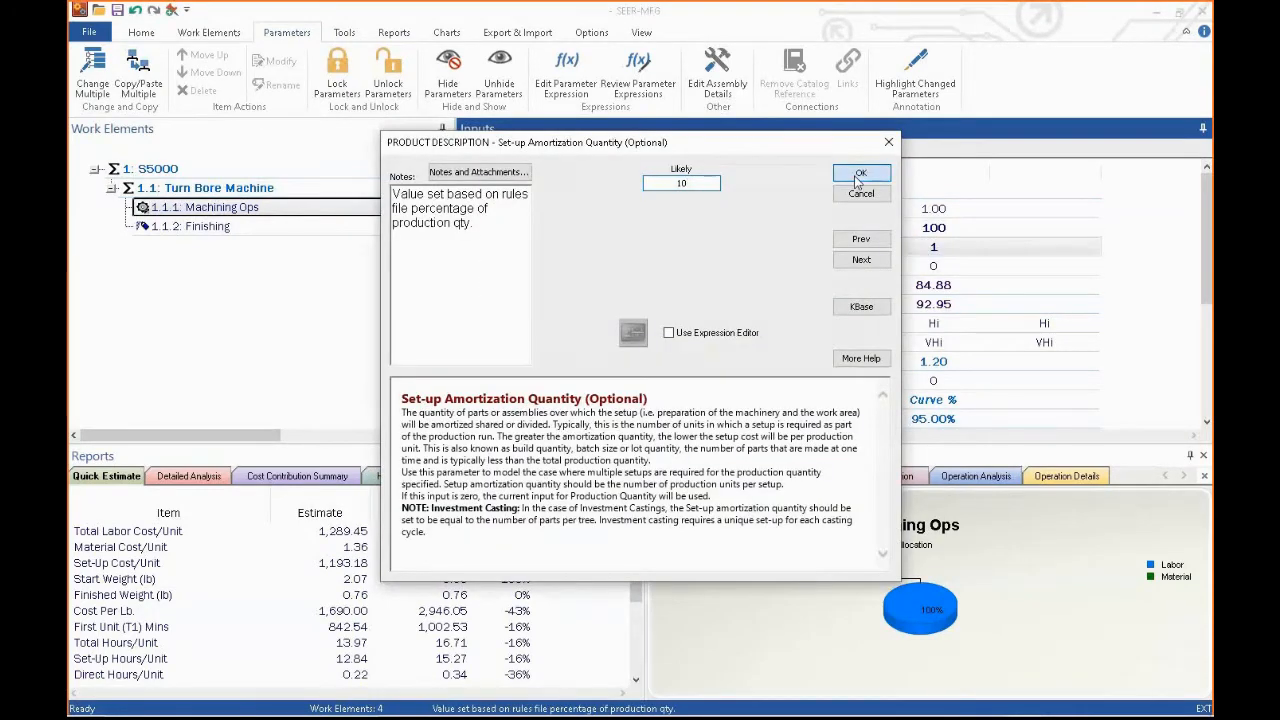
{"action": "left_click", "coordinate": [860, 172]}
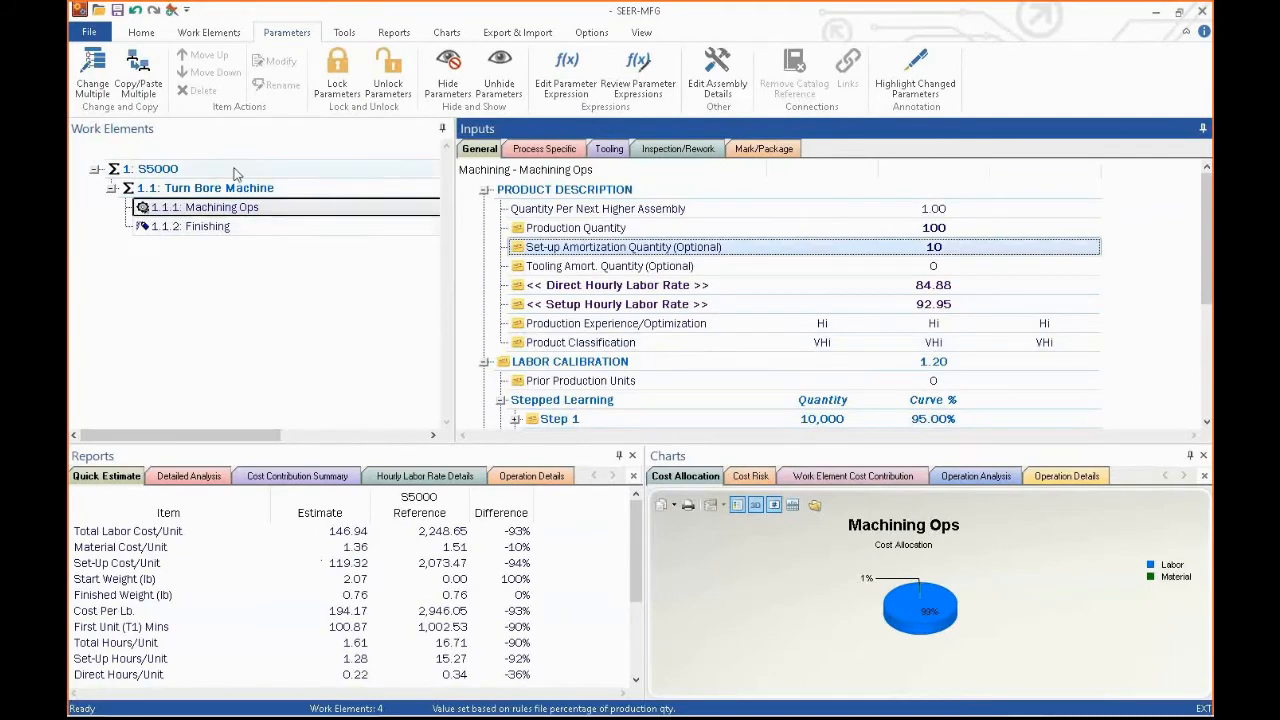
{"action": "left_click", "coordinate": [156, 168]}
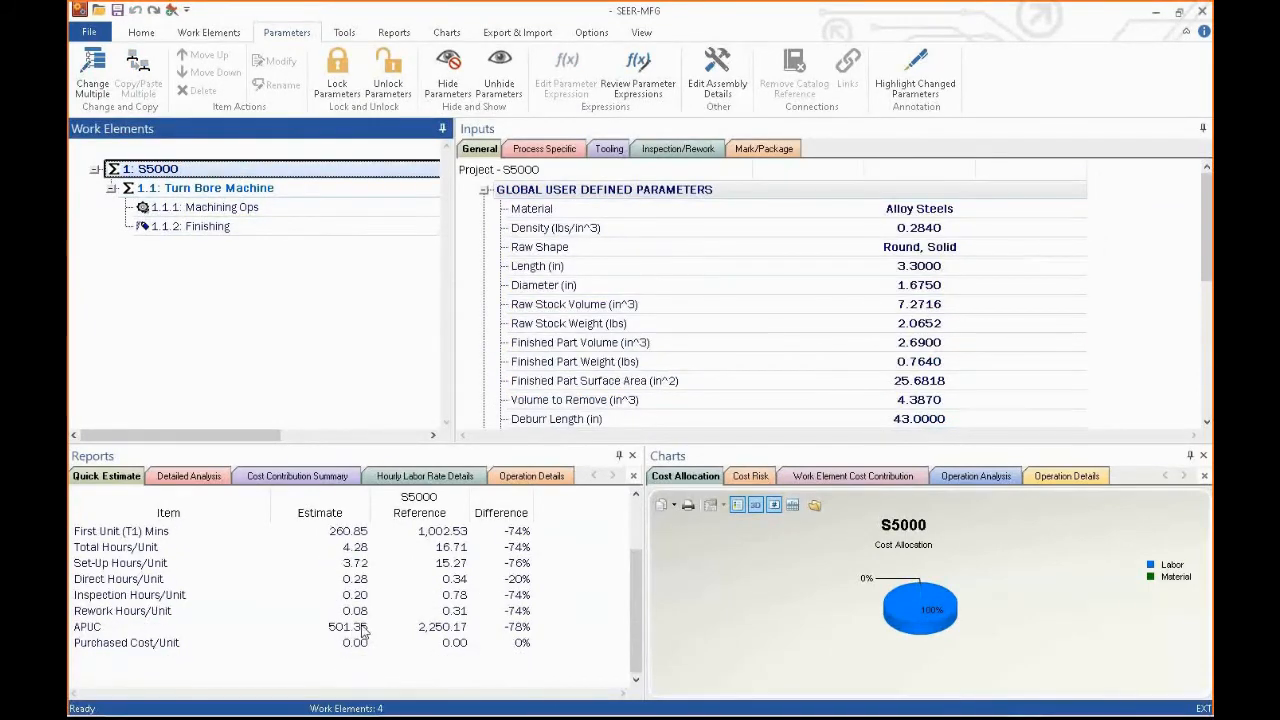
- Give Finishing production quantity 100 and set-up amortization quantity 10
{"action": "left_click", "coordinate": [192, 226]}
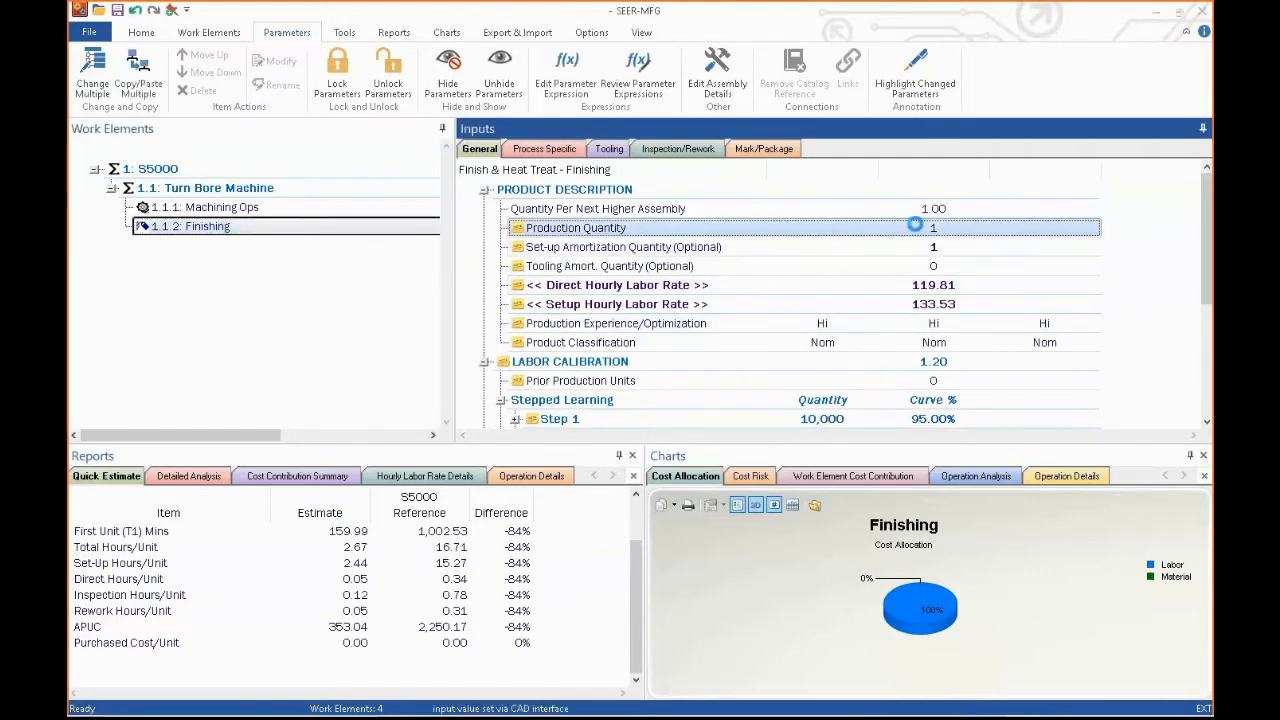
{"action": "double_click", "coordinate": [912, 228]}
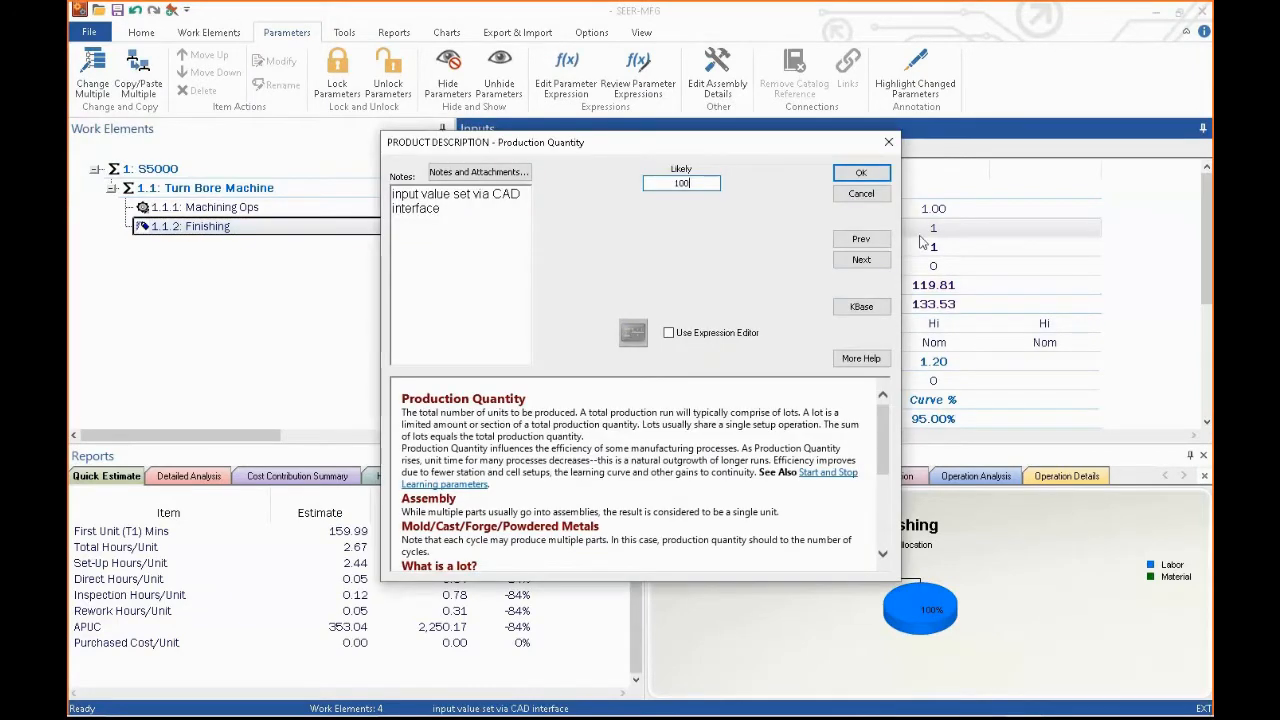
{"action": "left_click", "coordinate": [860, 172]}
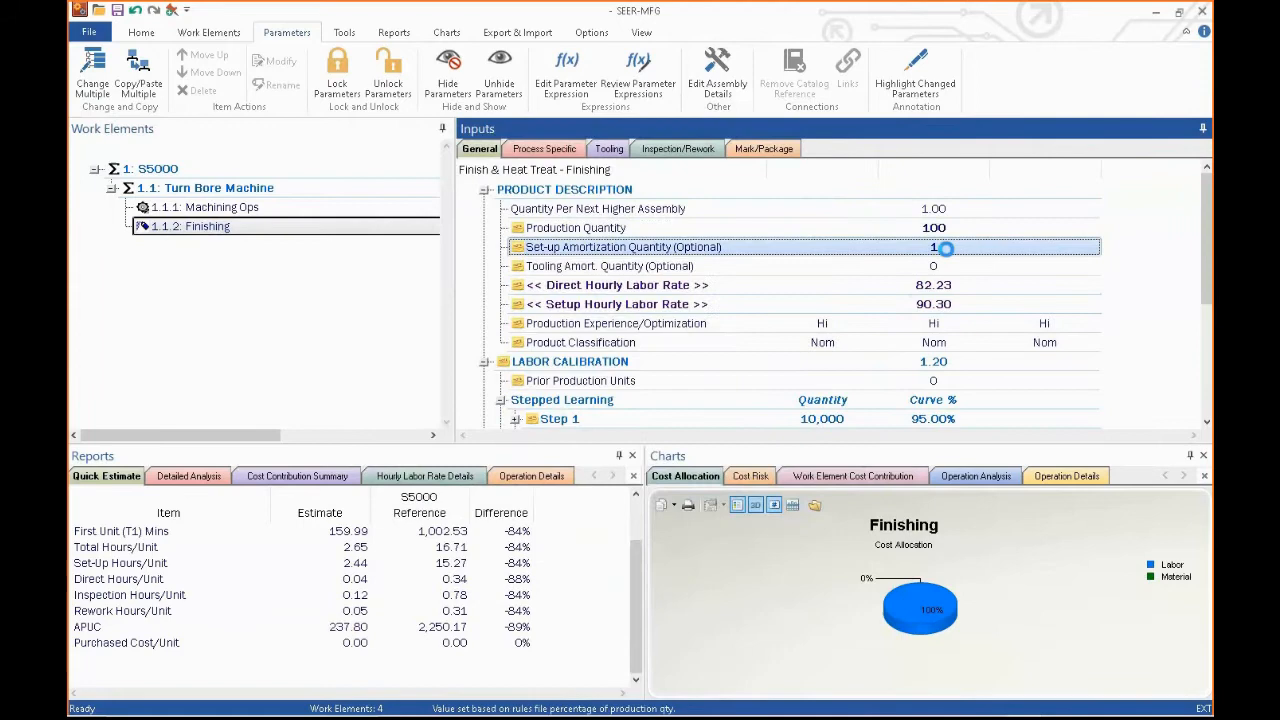
{"action": "double_click", "coordinate": [932, 248]}
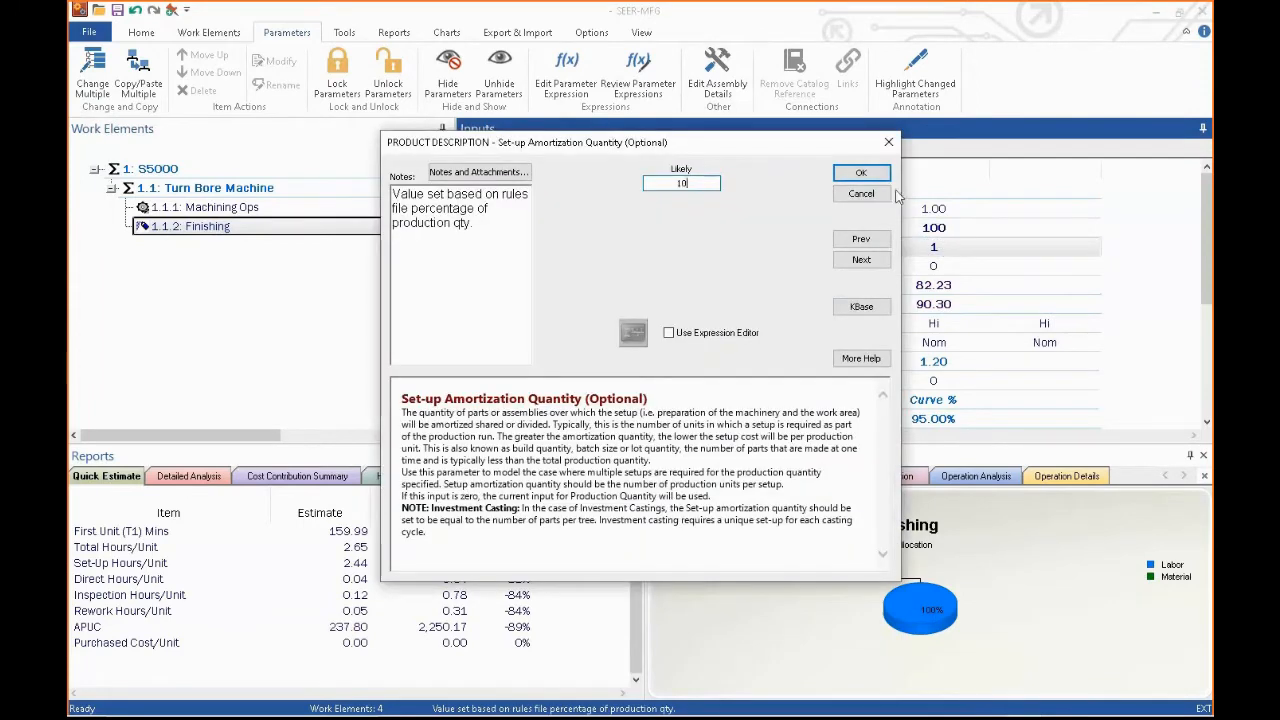
{"action": "left_click", "coordinate": [860, 172]}
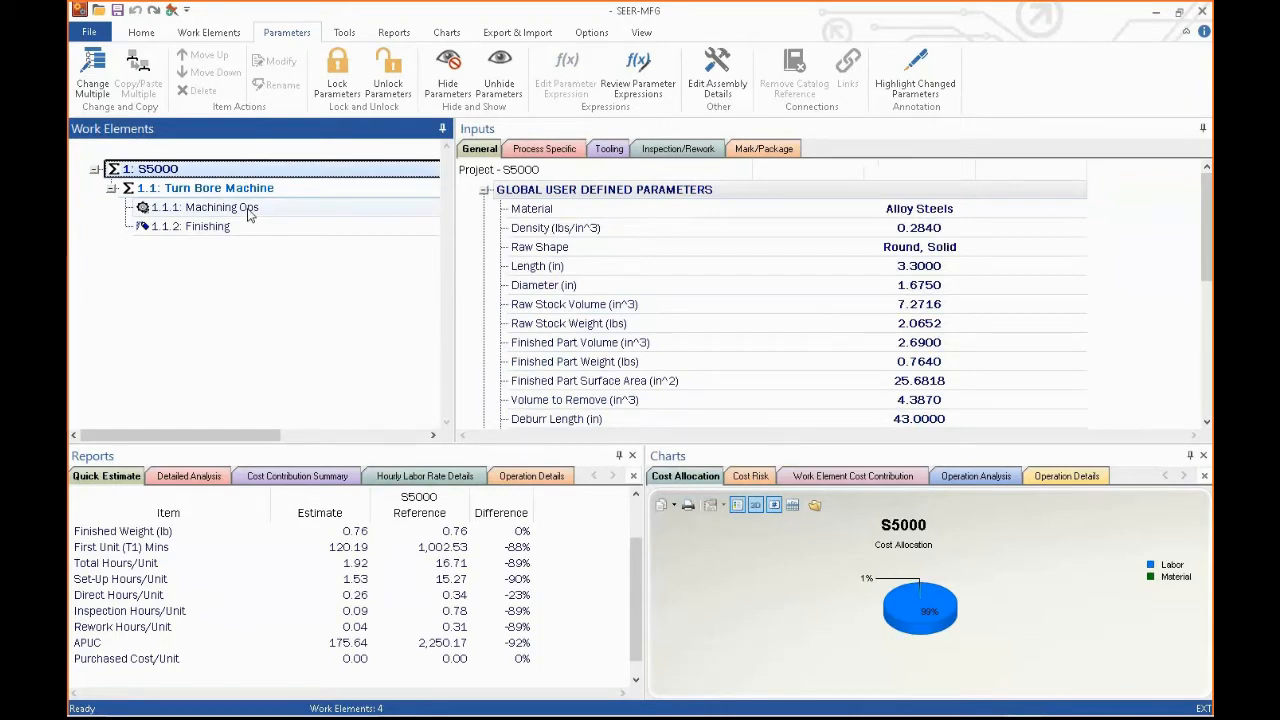
{"action": "scroll", "scroll_direction": "down", "scroll_amount": 3}
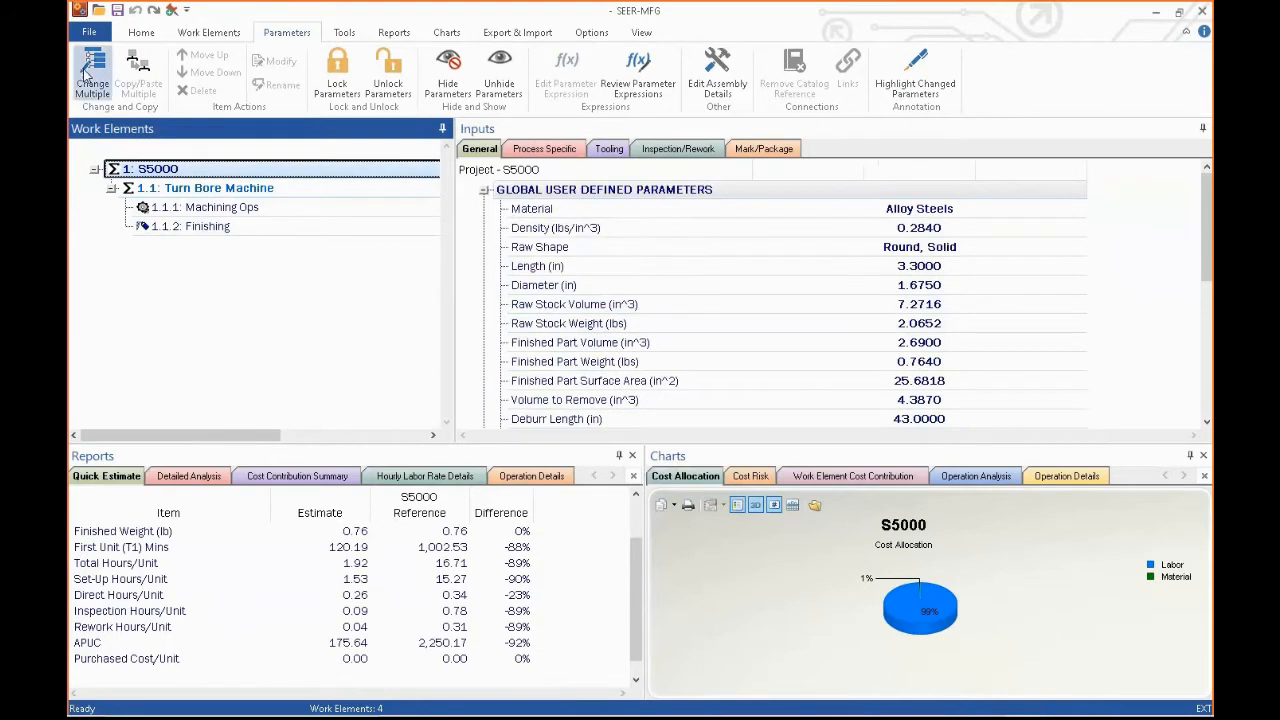
{"action": "left_click", "coordinate": [92, 76]}
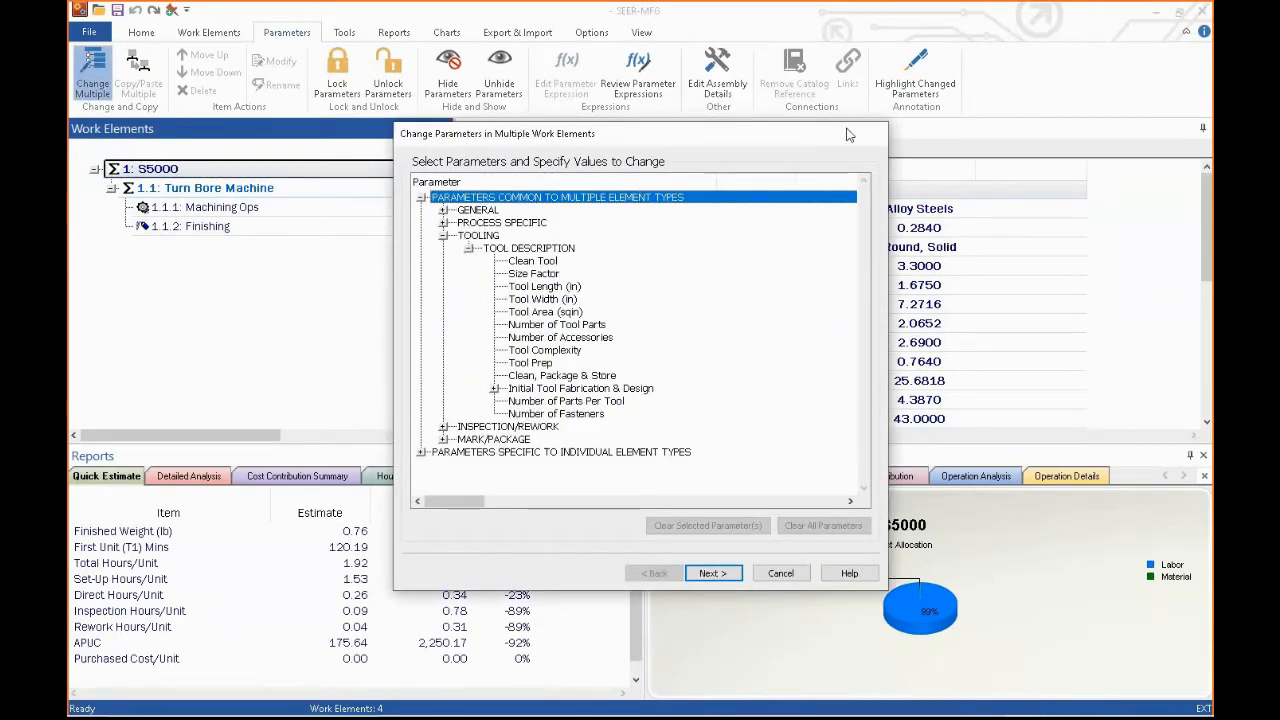
{"action": "left_click", "coordinate": [780, 572]}
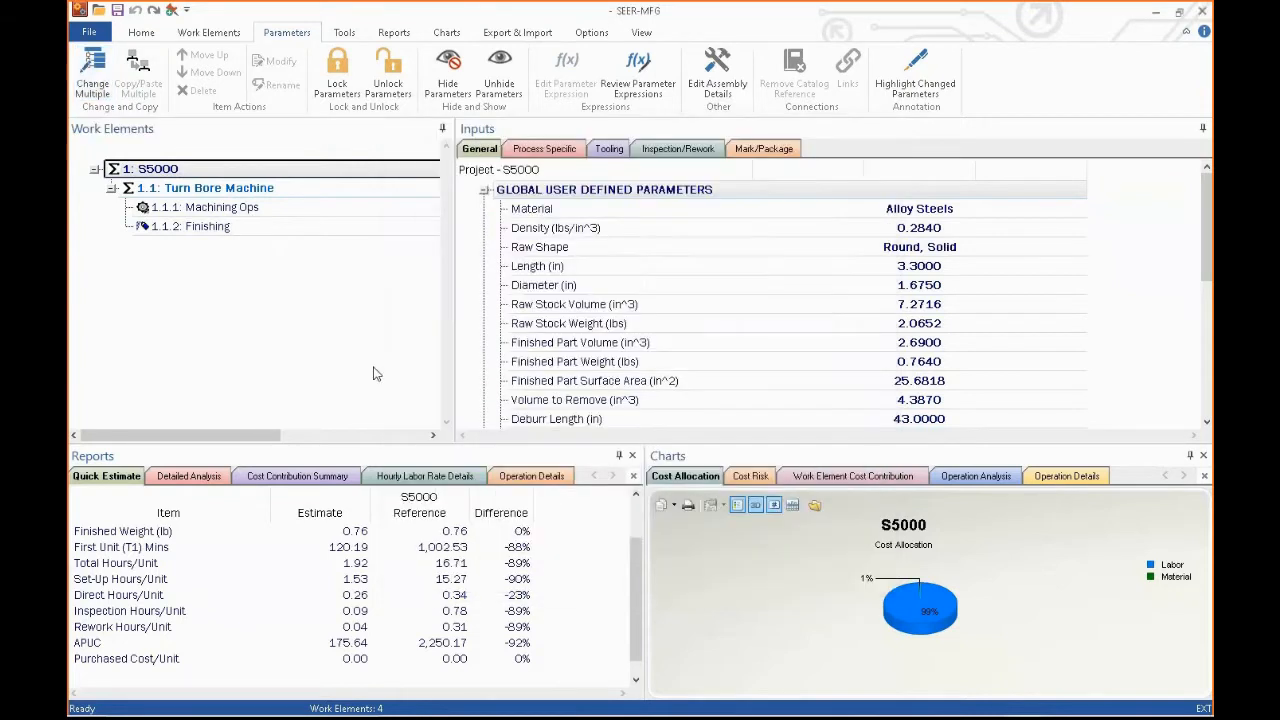
{"action": "mouse_move", "coordinate": [484, 396]}
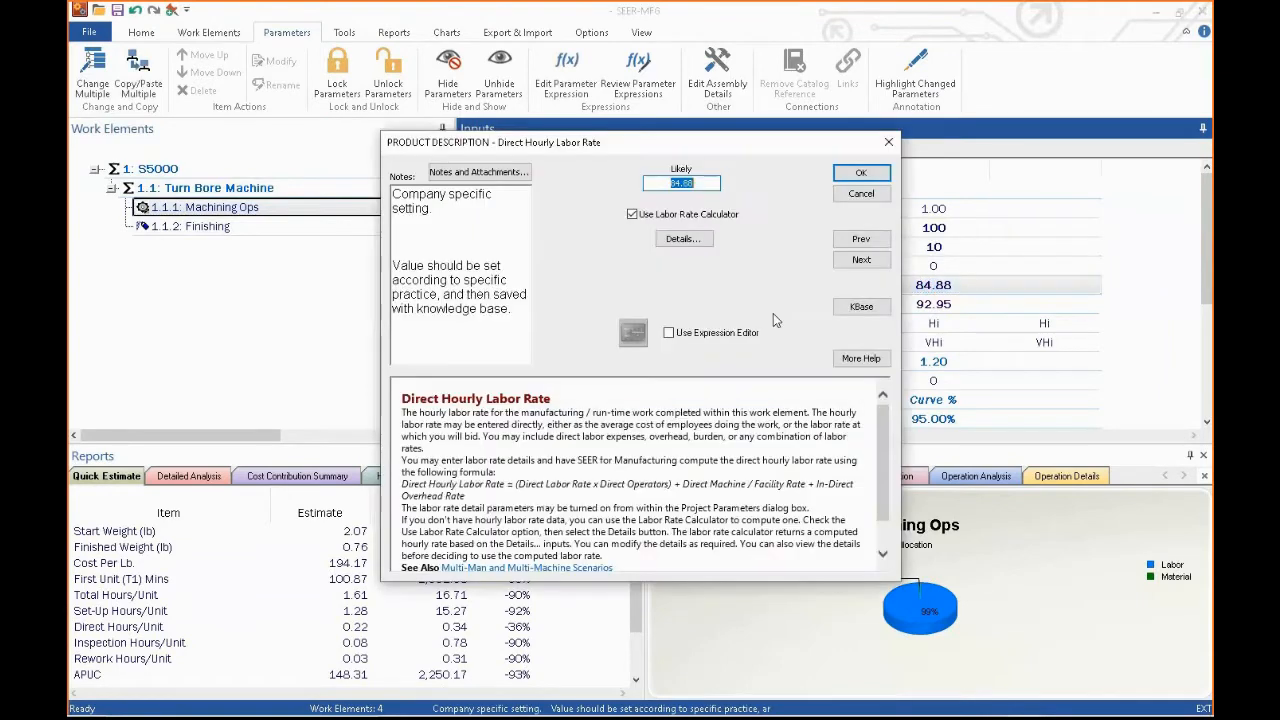
{"action": "left_click", "coordinate": [684, 238]}
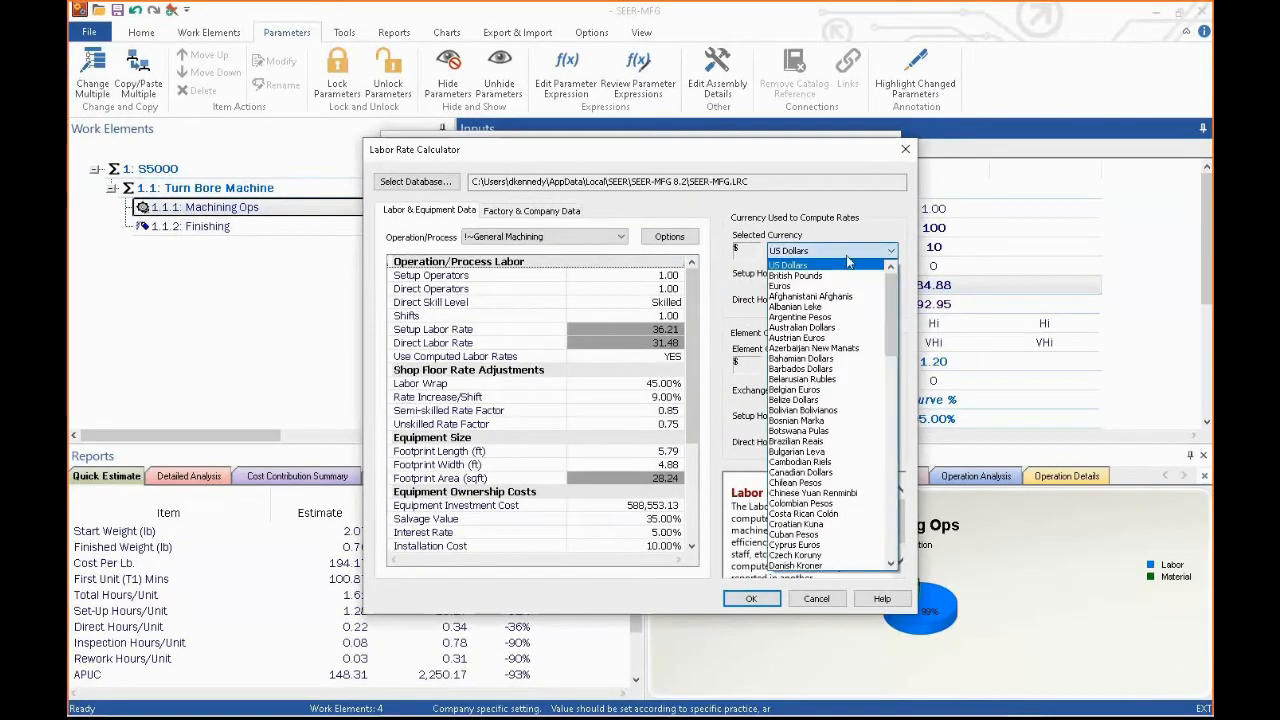
{"action": "mouse_move", "coordinate": [824, 492]}
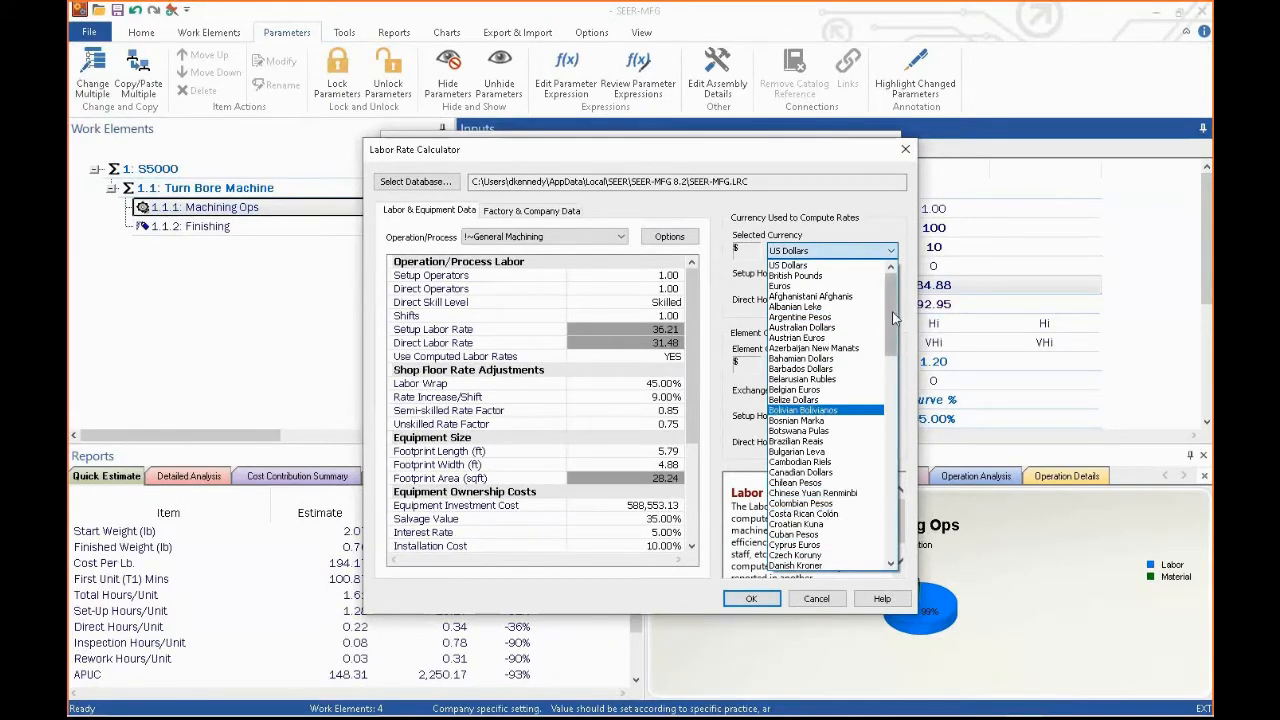
{"action": "scroll", "scroll_direction": "down", "scroll_amount": 3}
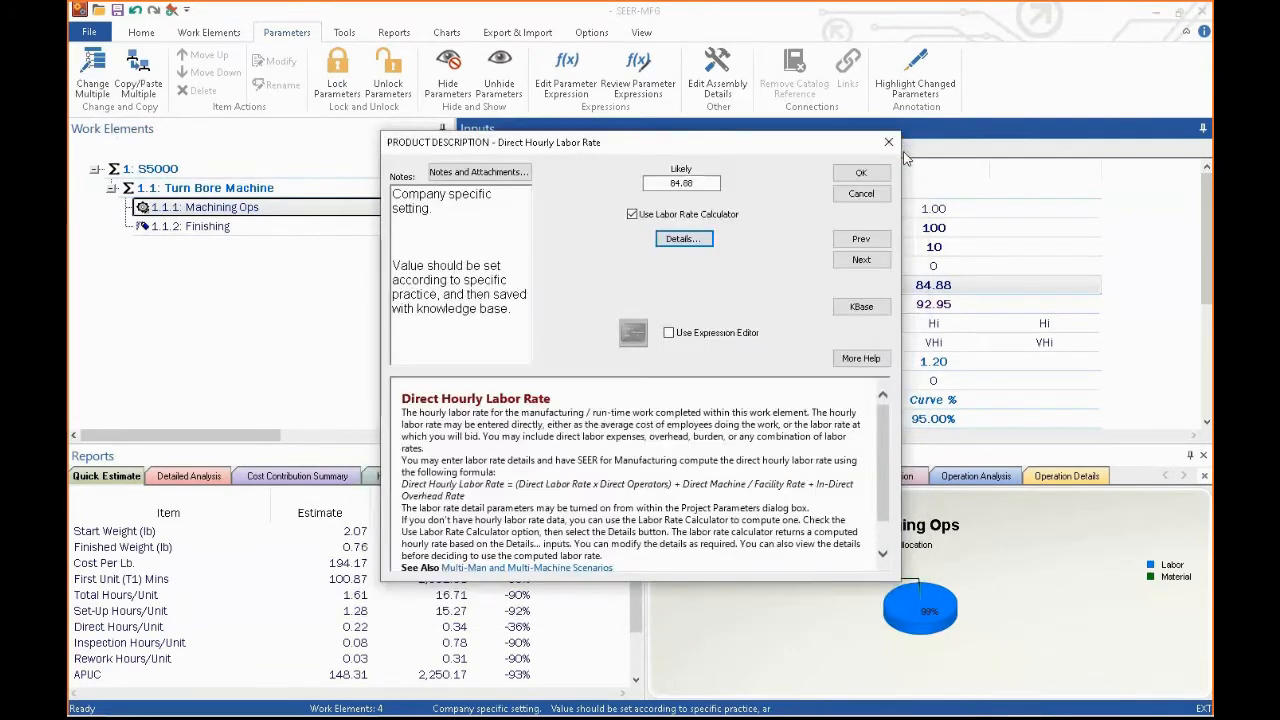
{"action": "left_click", "coordinate": [860, 172]}
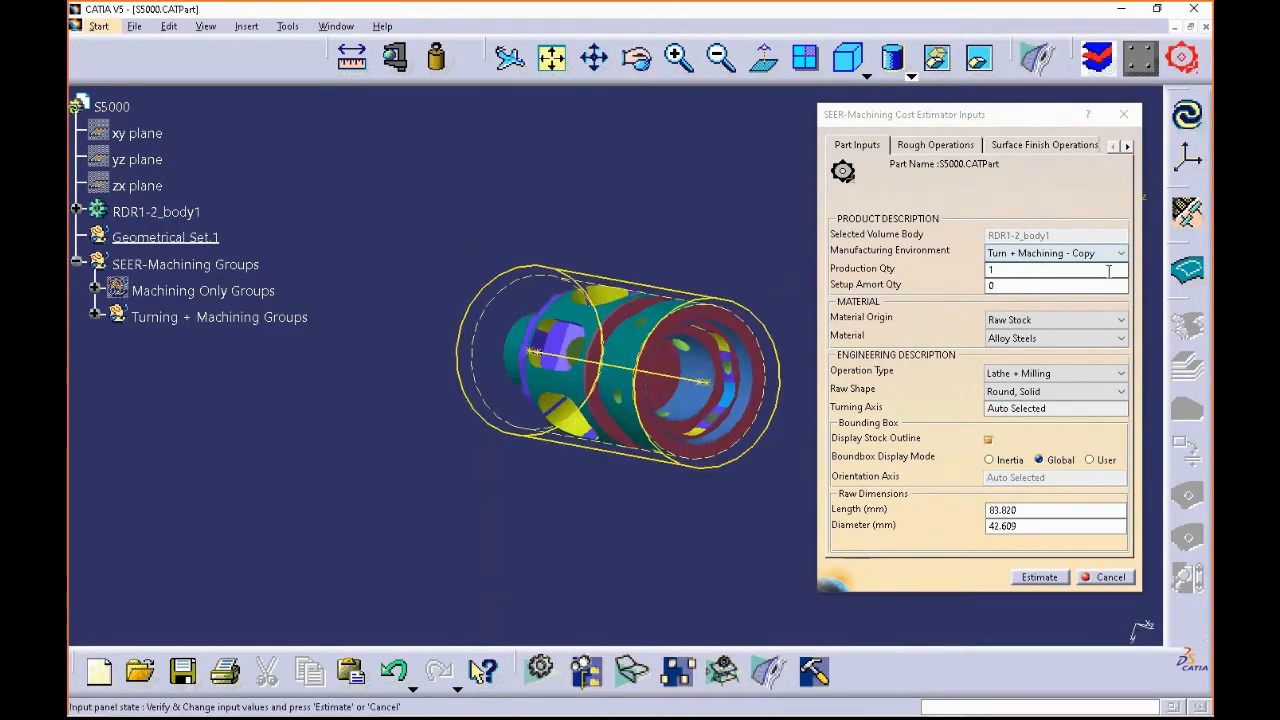
- Enter the production quantity values 100 and 10 for the S5000 machining estimate
{"action": "left_click", "coordinate": [1056, 268]}
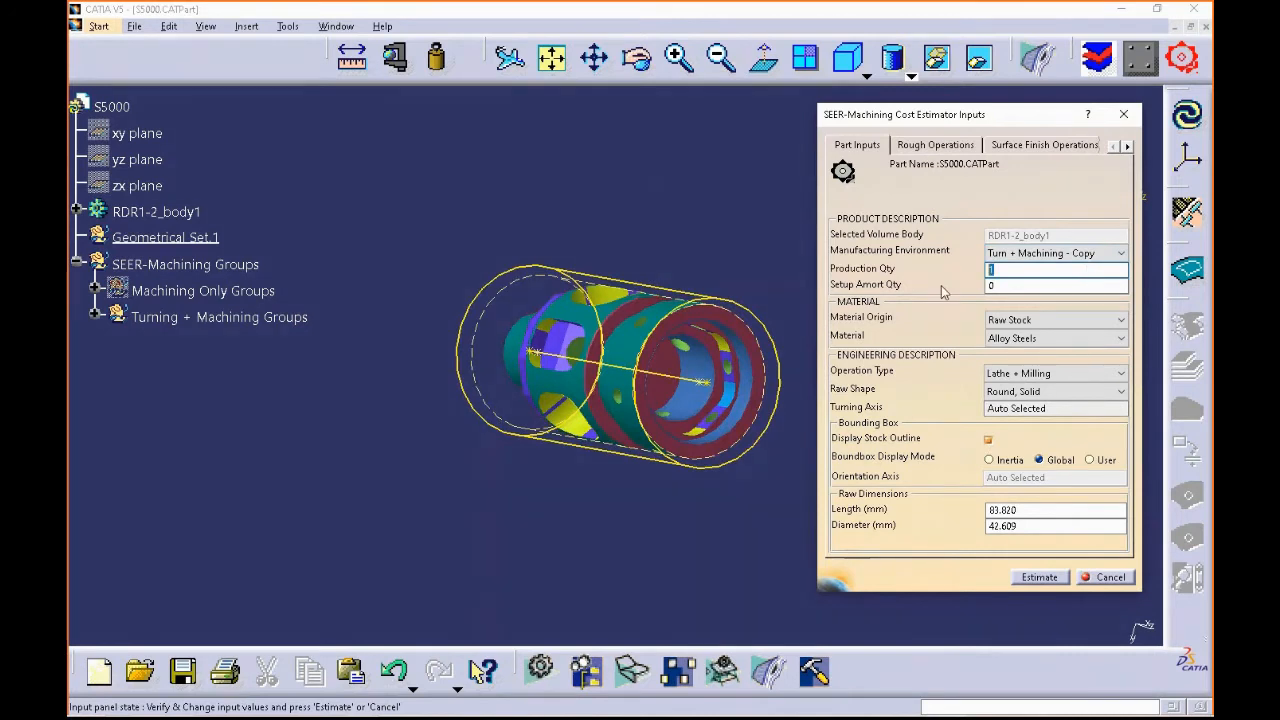
{"action": "type", "text": "100"}
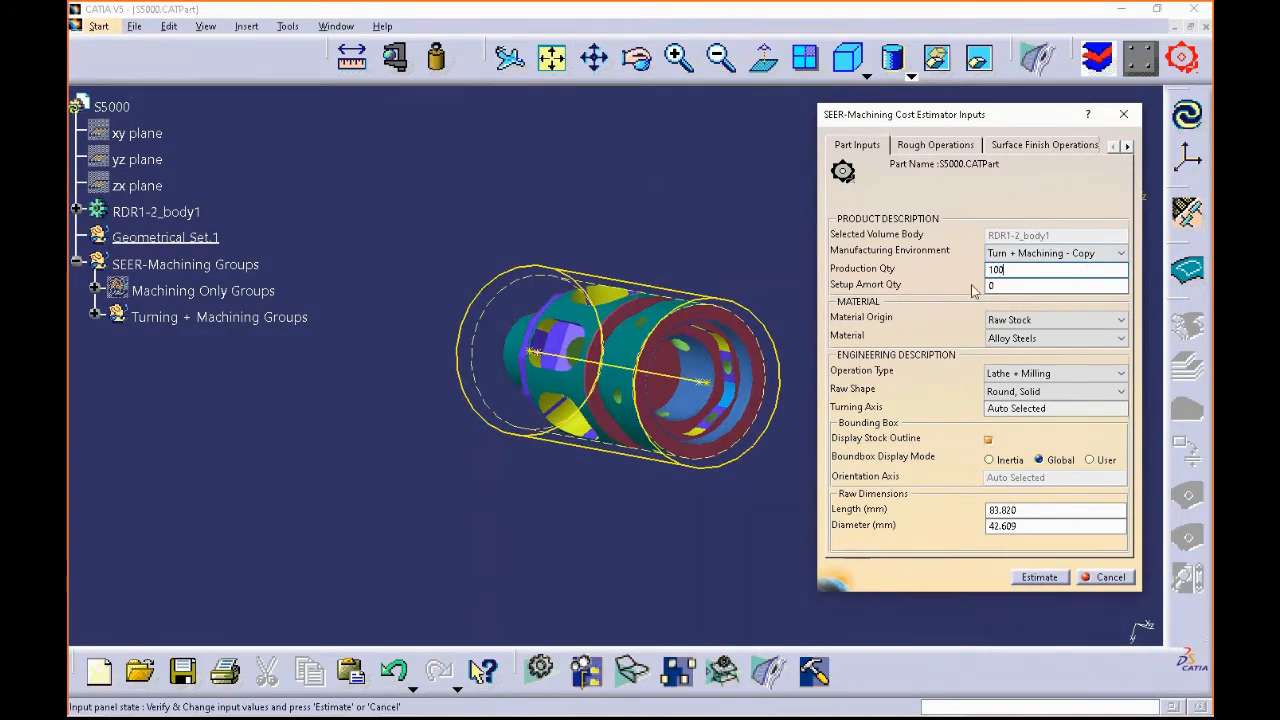
{"action": "type", "text": "10"}
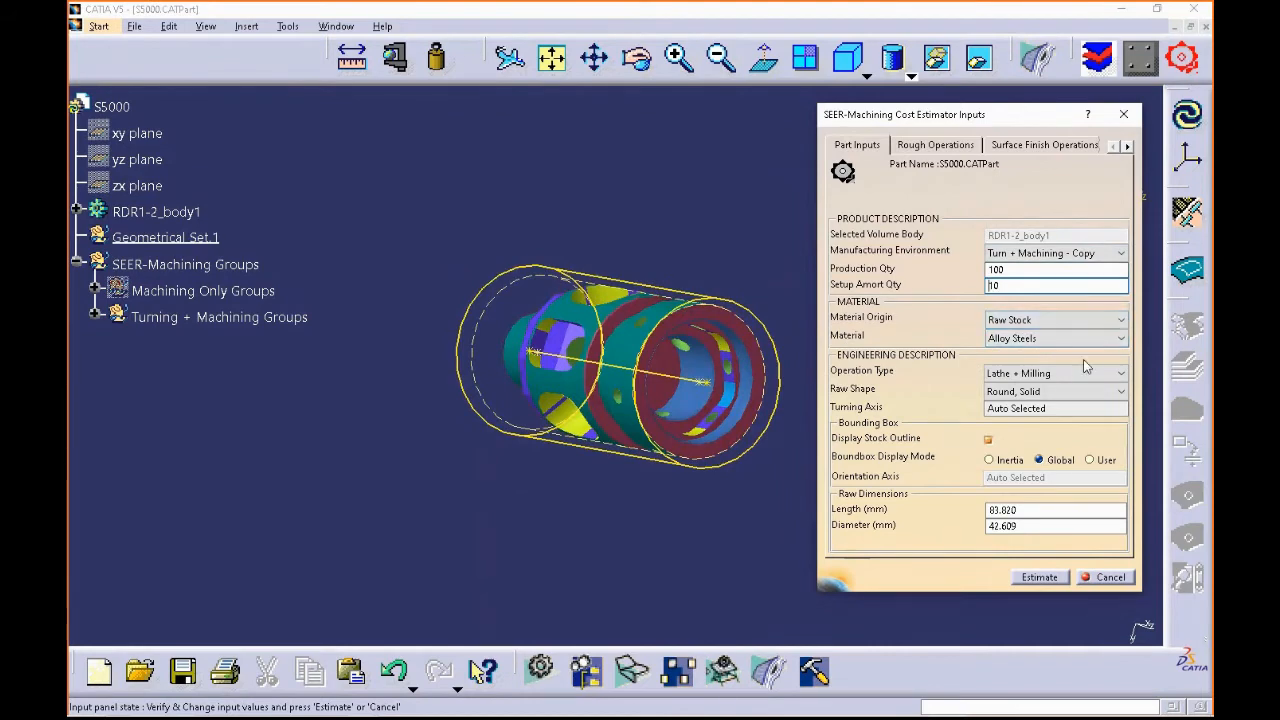
- Review the rough machining, surface finish and hole drilling lists, inspecting the first through-hole's details
{"action": "left_click", "coordinate": [934, 144]}
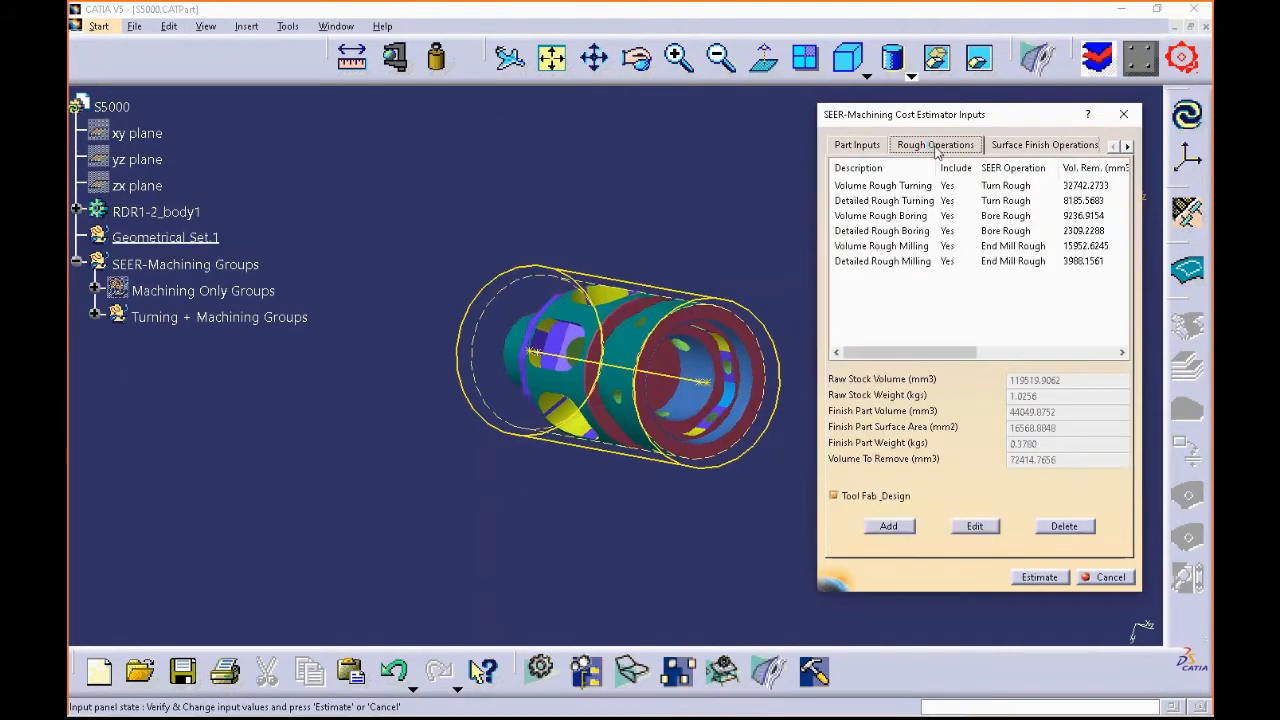
{"action": "mouse_move", "coordinate": [1024, 160]}
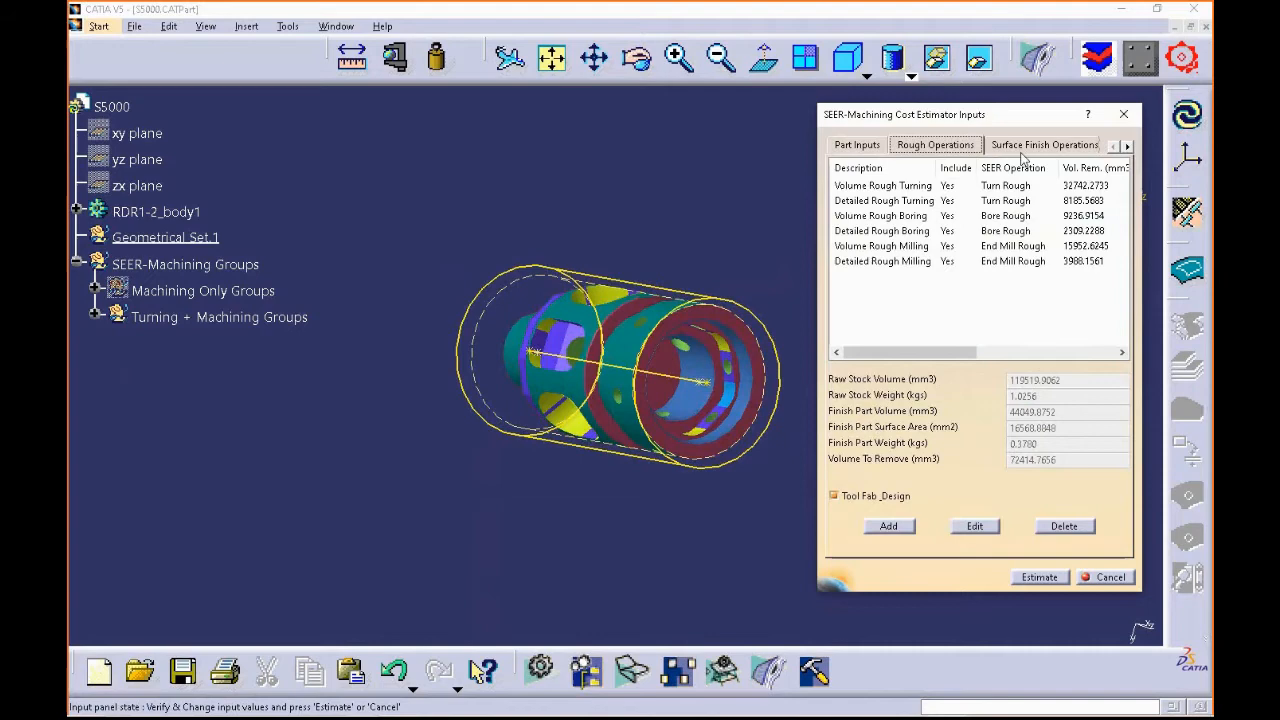
{"action": "left_click", "coordinate": [1044, 144]}
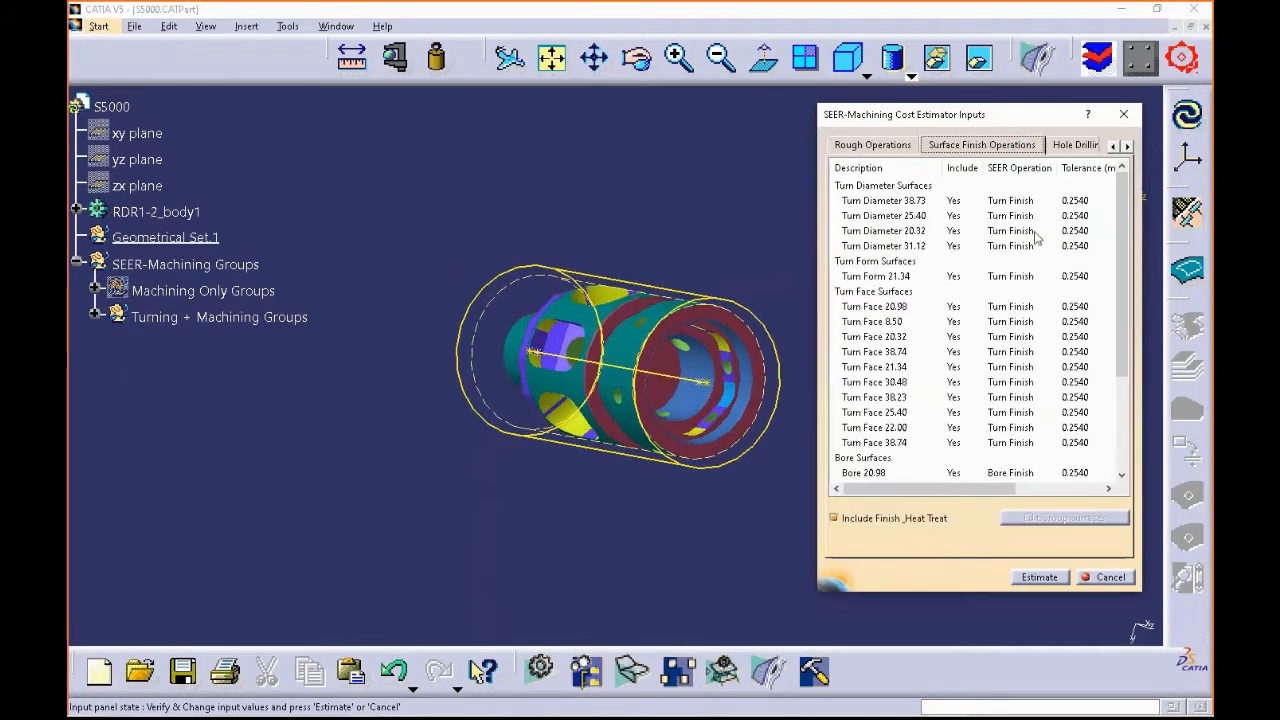
{"action": "left_click", "coordinate": [884, 200]}
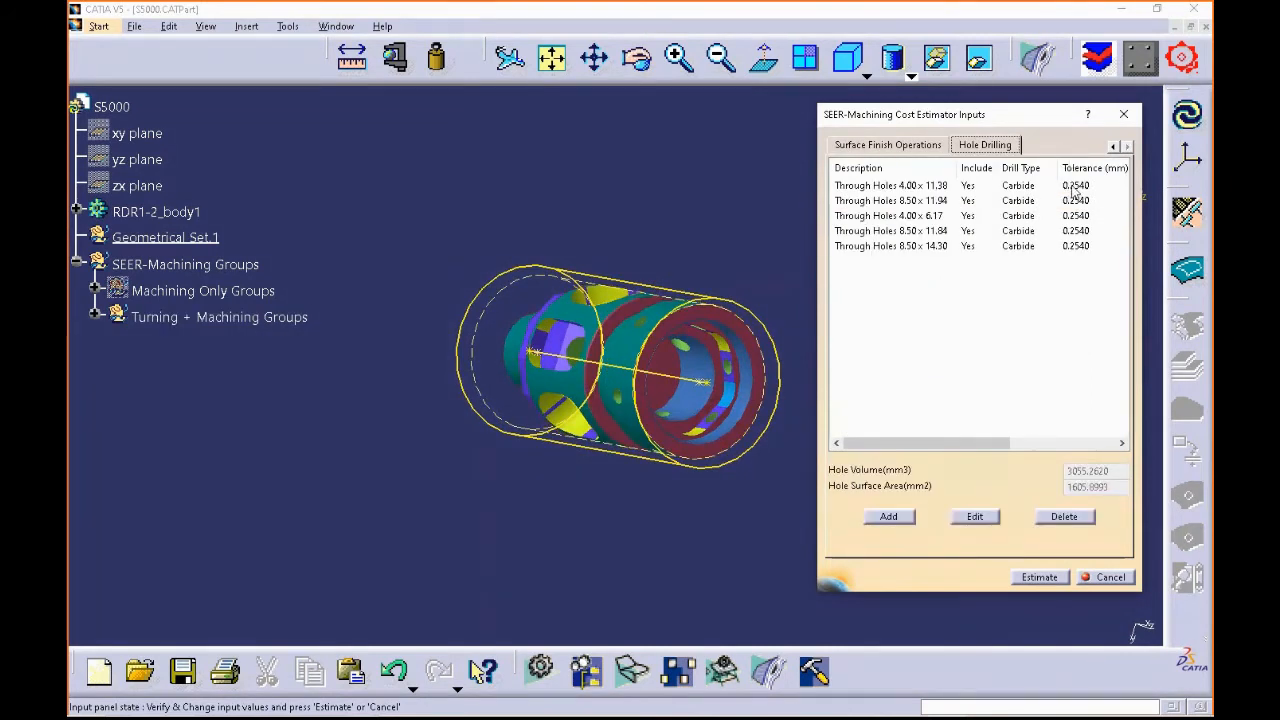
{"action": "left_click", "coordinate": [890, 184]}
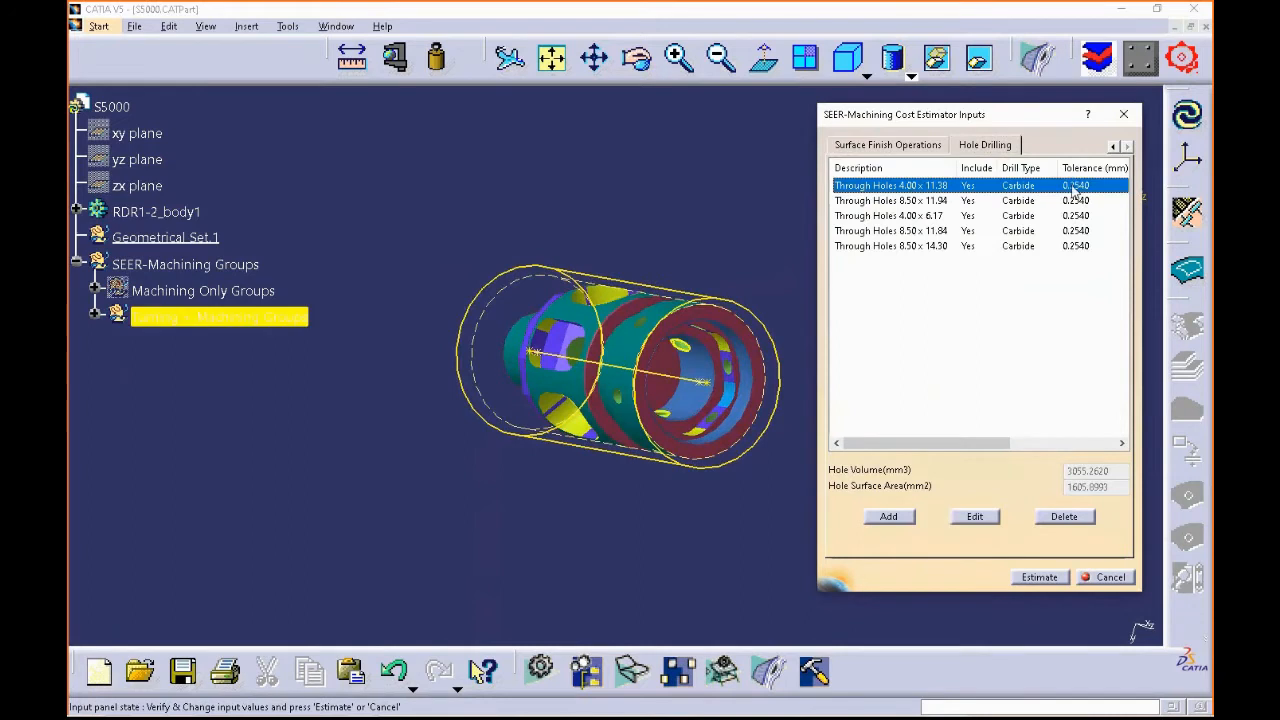
{"action": "left_click", "coordinate": [974, 516]}
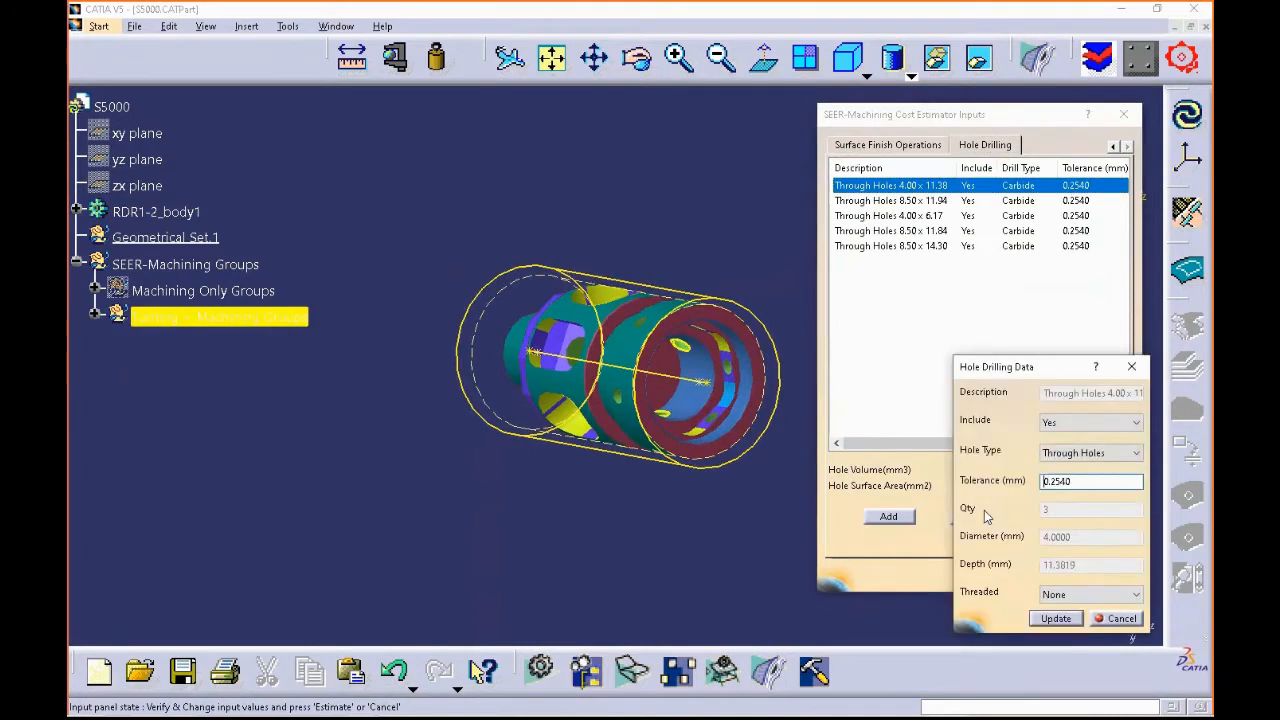
{"action": "mouse_move", "coordinate": [1088, 598]}
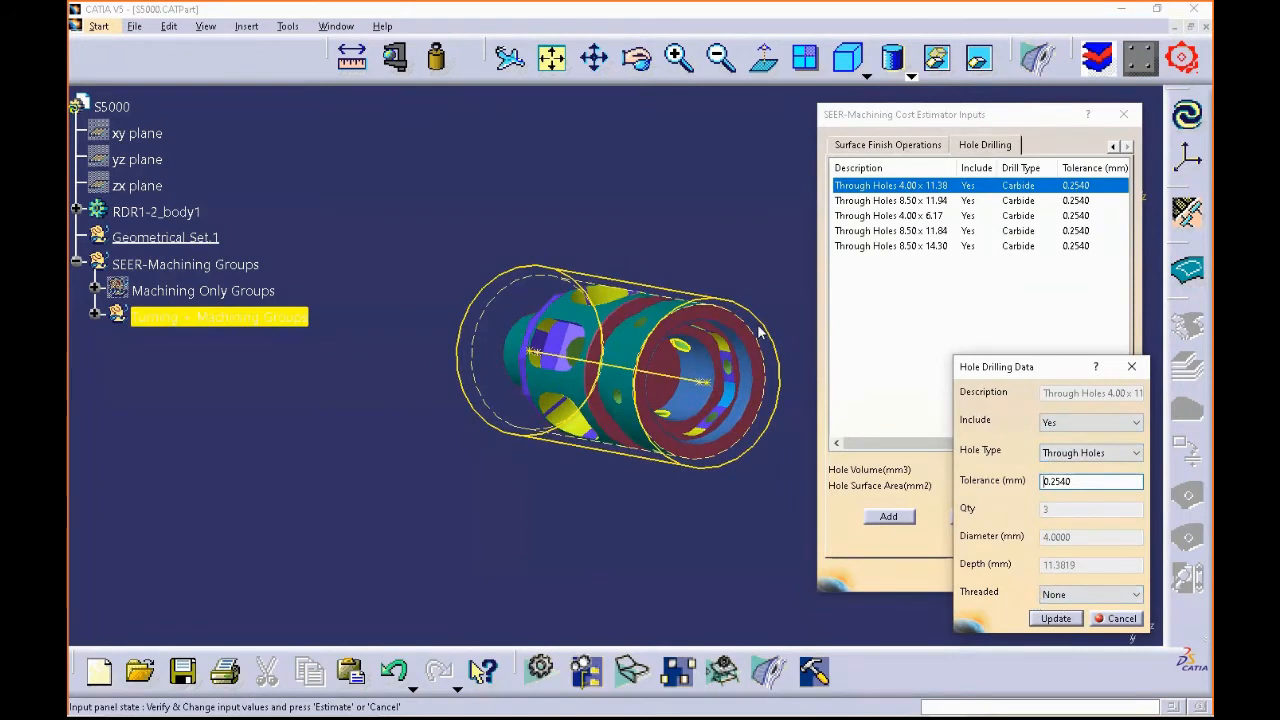
{"action": "left_click", "coordinate": [1056, 618]}
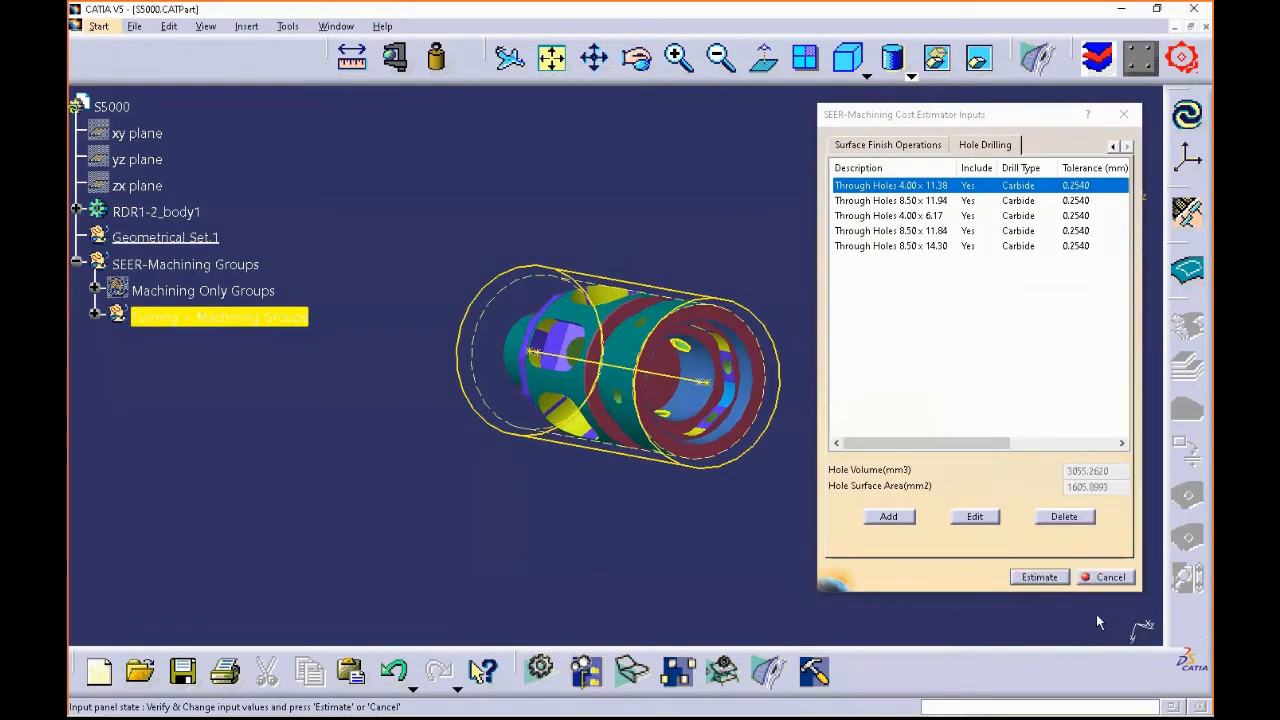
{"action": "mouse_move", "coordinate": [708, 232]}
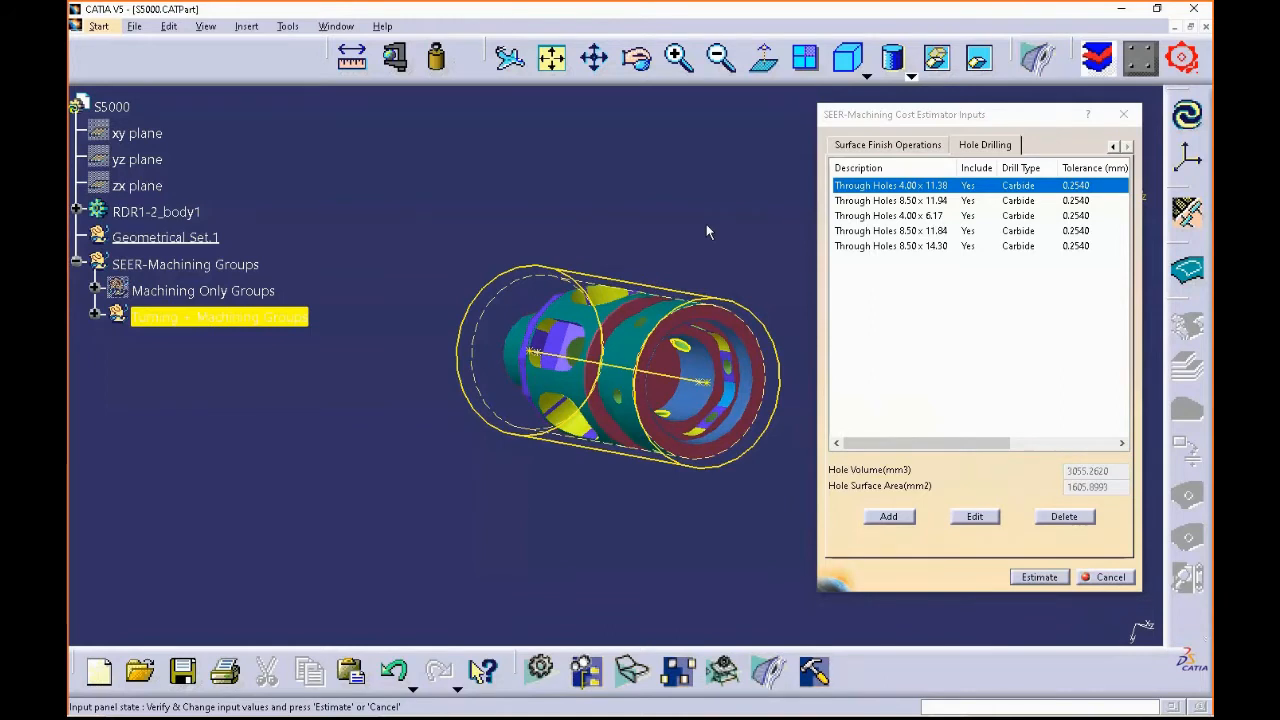
{"action": "mouse_move", "coordinate": [996, 406]}
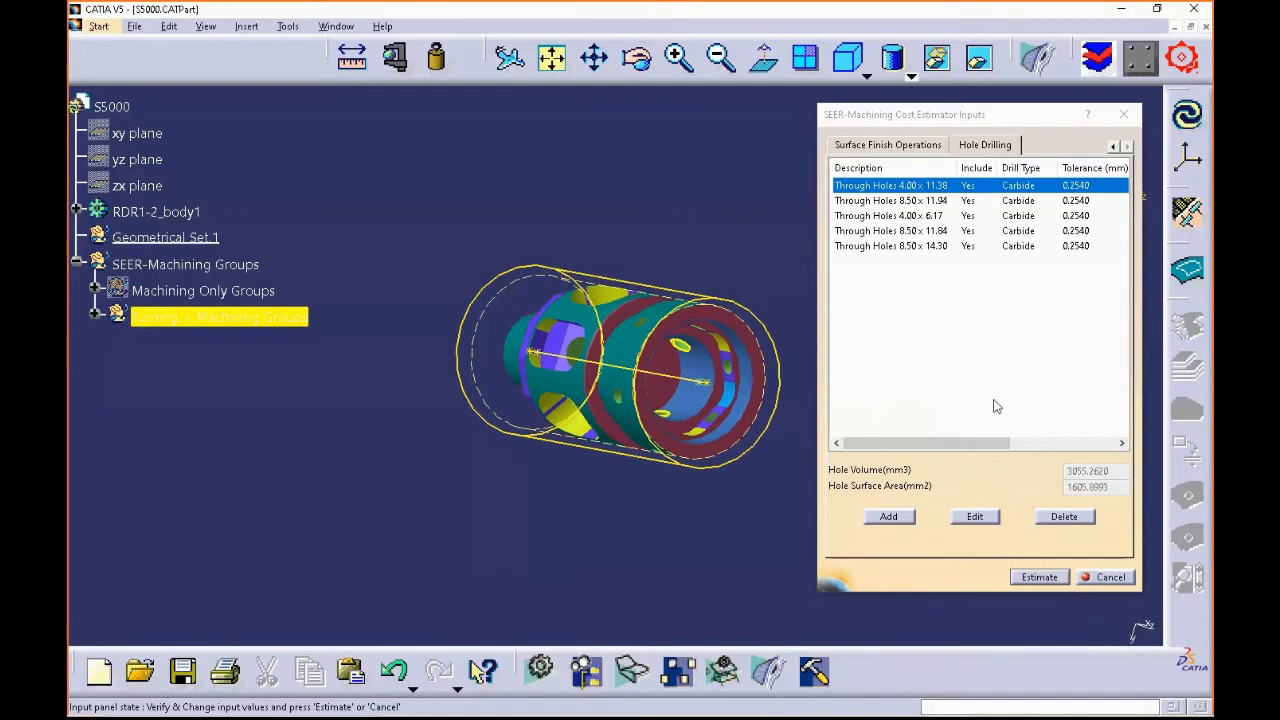
{"action": "mouse_move", "coordinate": [616, 206]}
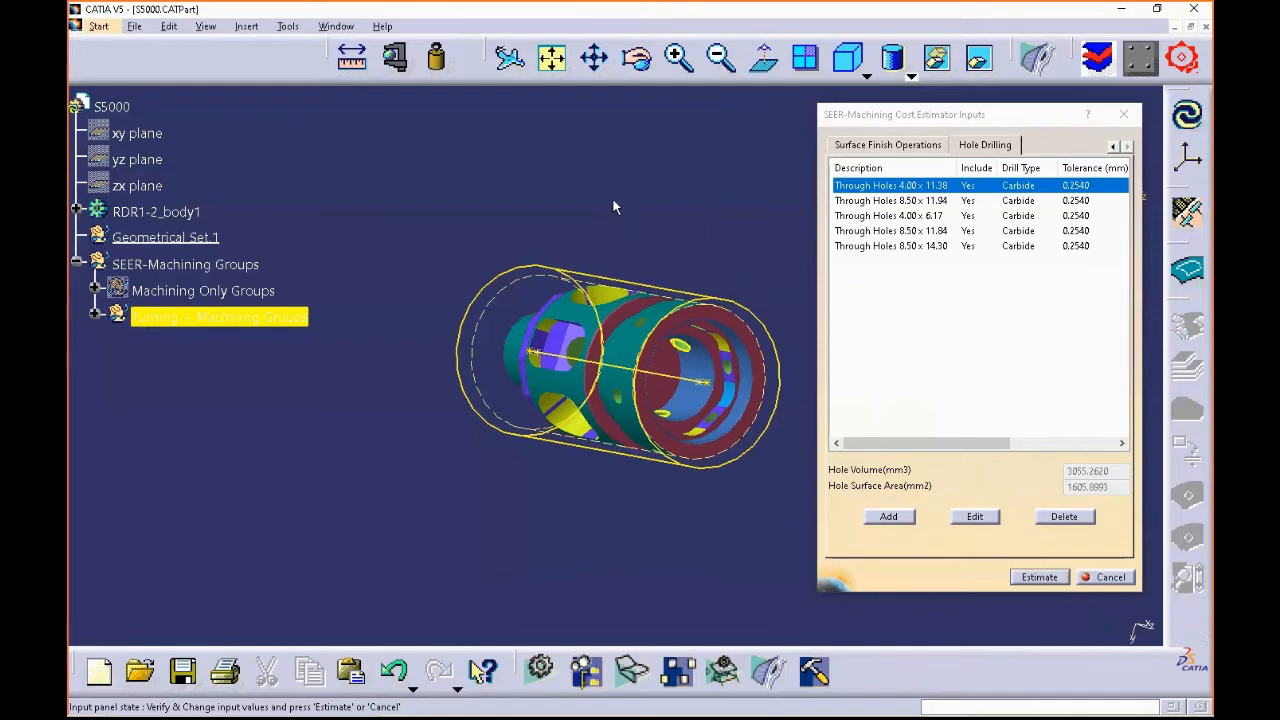
{"action": "mouse_move", "coordinate": [484, 288]}
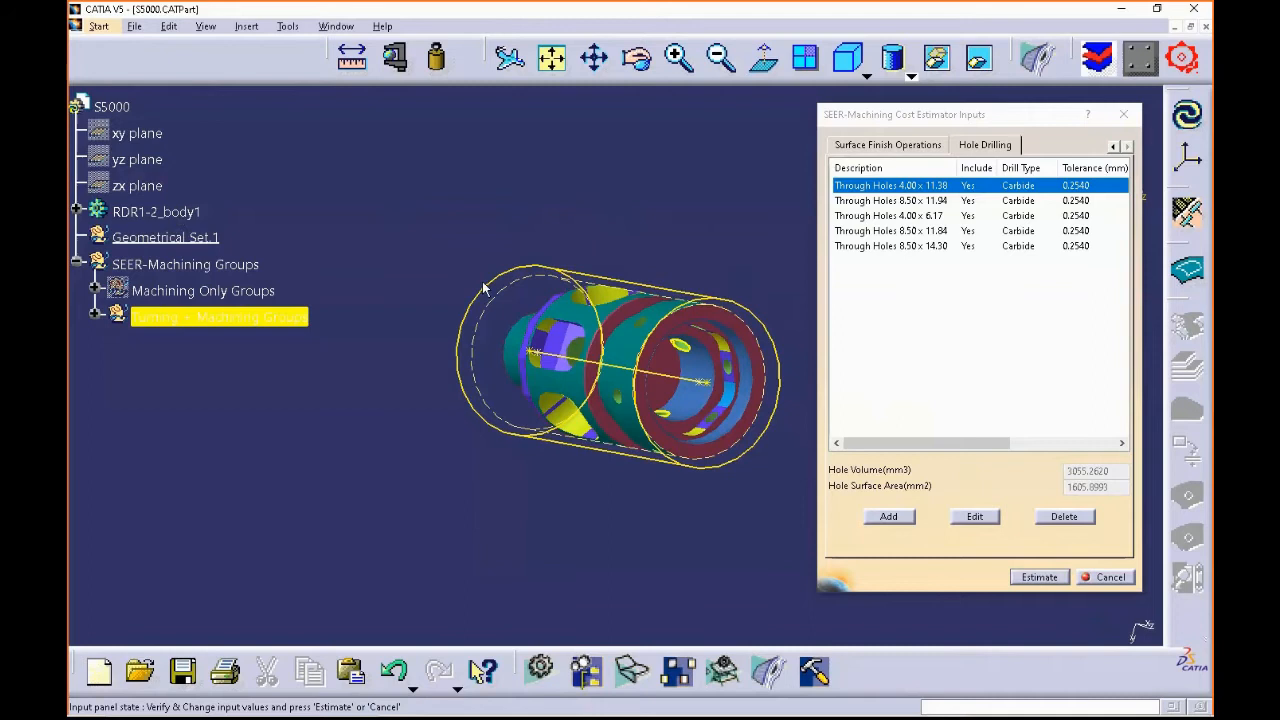
{"action": "mouse_move", "coordinate": [652, 218]}
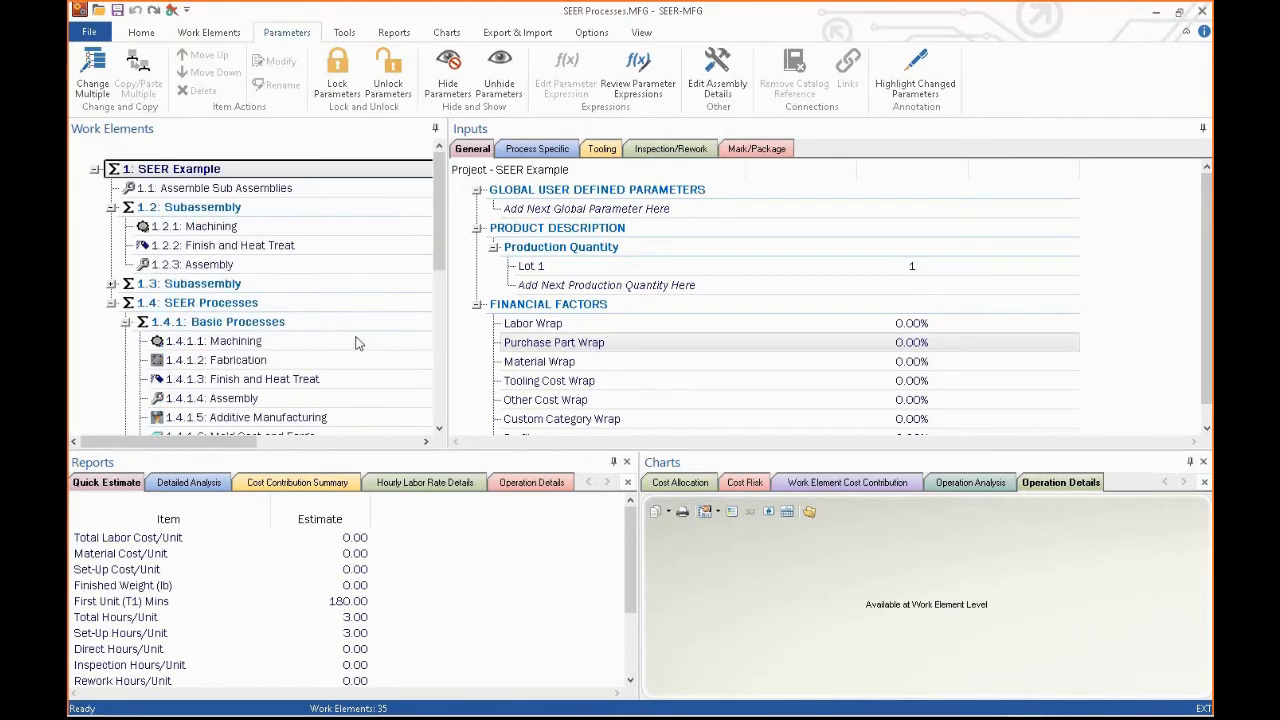
- Browse subassemblies 1.2 and 1.3 in the Work Elements tree, then collapse both
{"action": "left_click", "coordinate": [202, 206]}
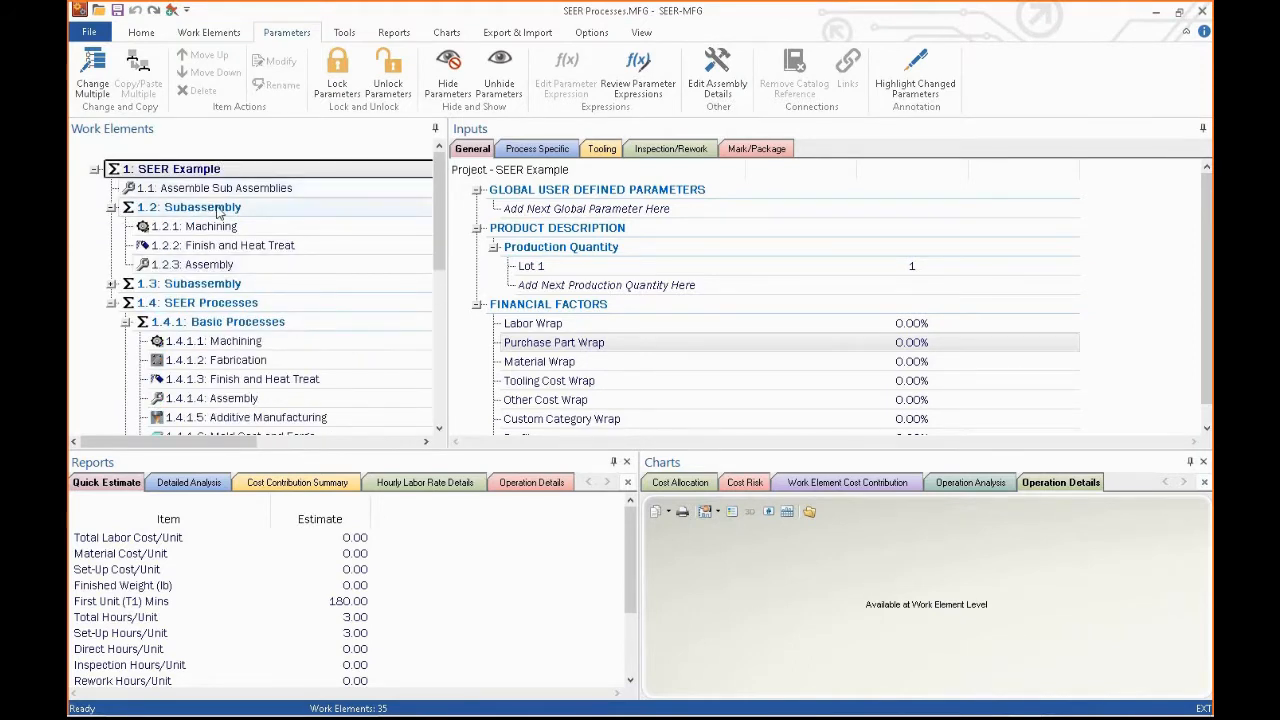
{"action": "left_click", "coordinate": [240, 244]}
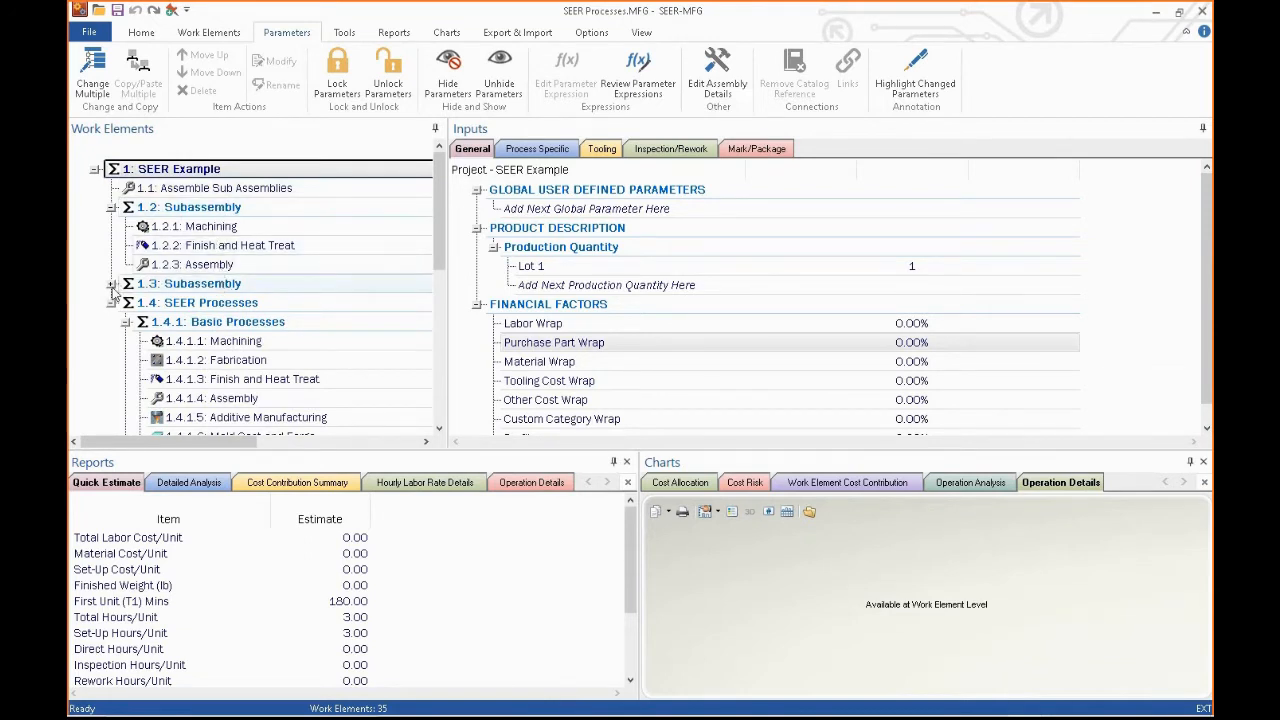
{"action": "left_click", "coordinate": [200, 284]}
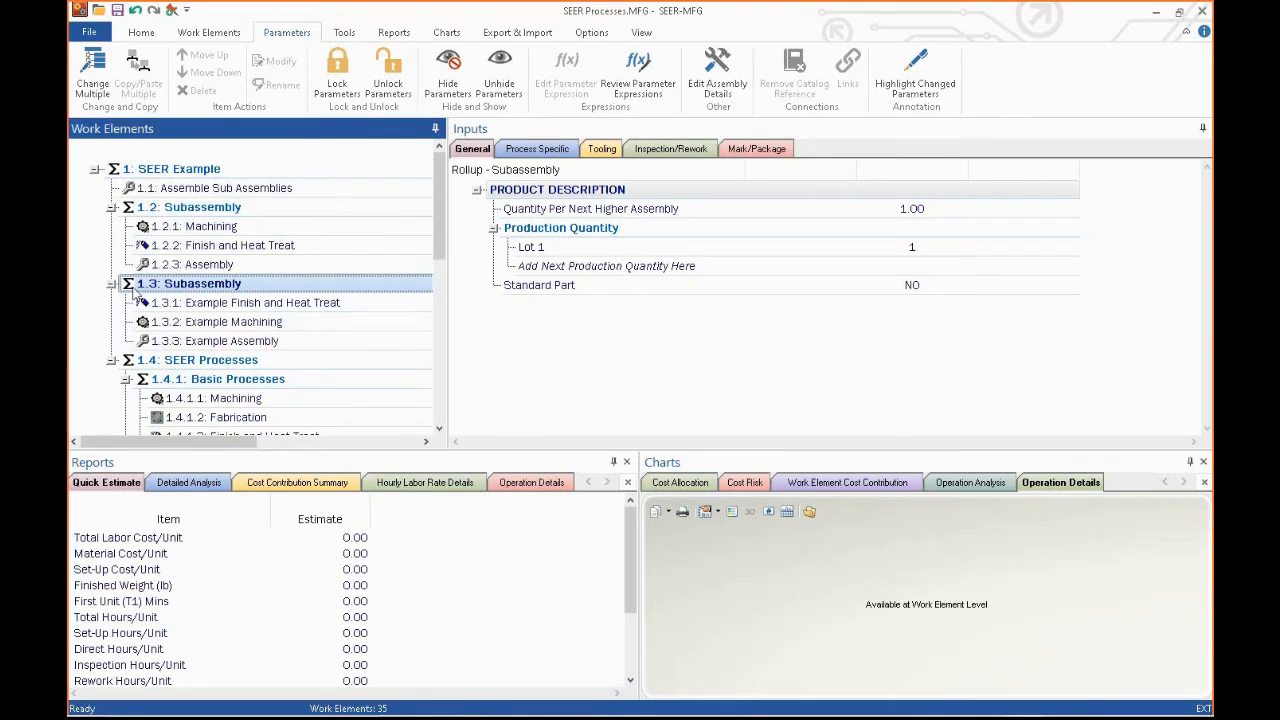
{"action": "left_click", "coordinate": [240, 244]}
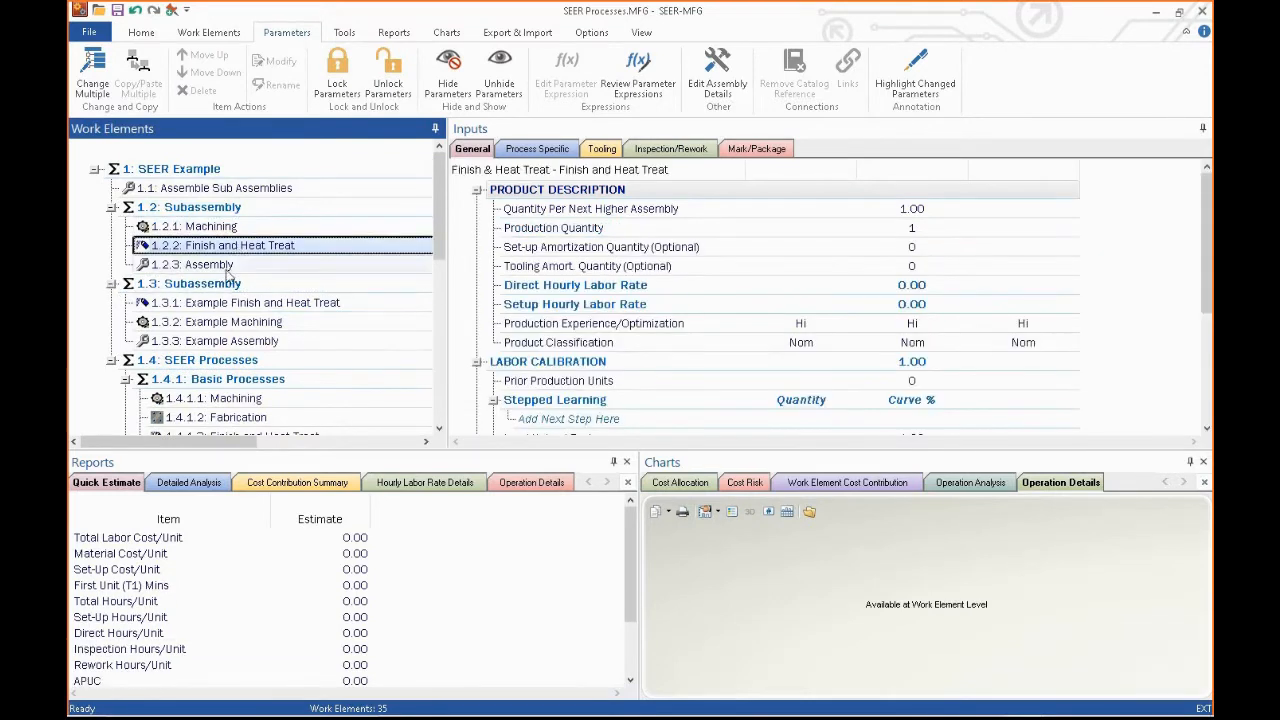
{"action": "left_click", "coordinate": [202, 206]}
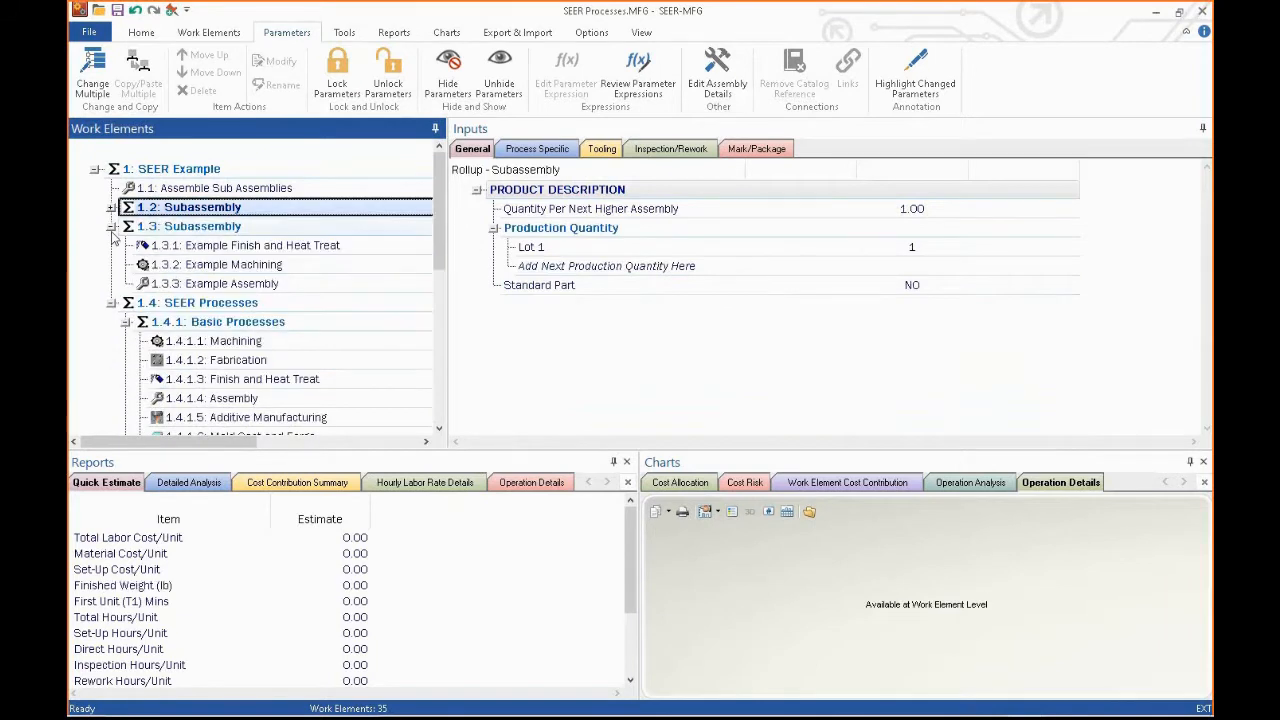
{"action": "left_click", "coordinate": [112, 226]}
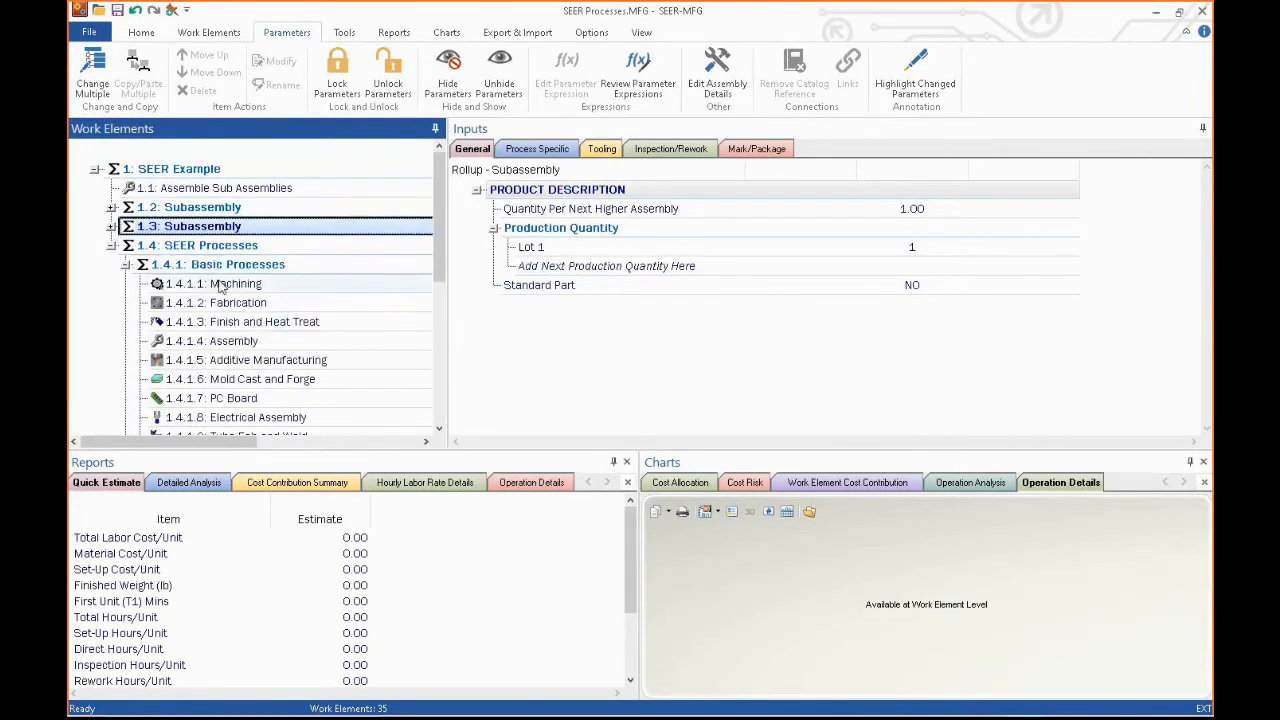
- Show the 1.4.1.1 Machining element's process-specific inputs and cancel Add Next Operation without adding one
{"action": "left_click", "coordinate": [236, 284]}
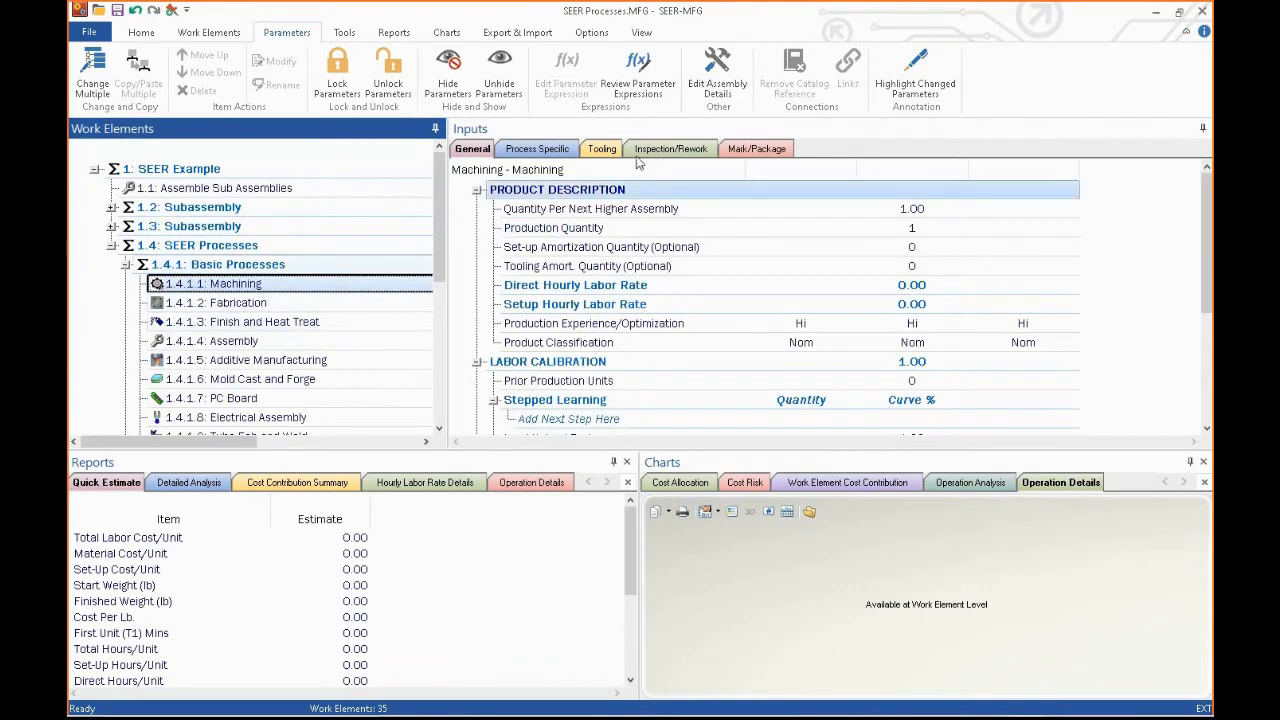
{"action": "left_click", "coordinate": [536, 148]}
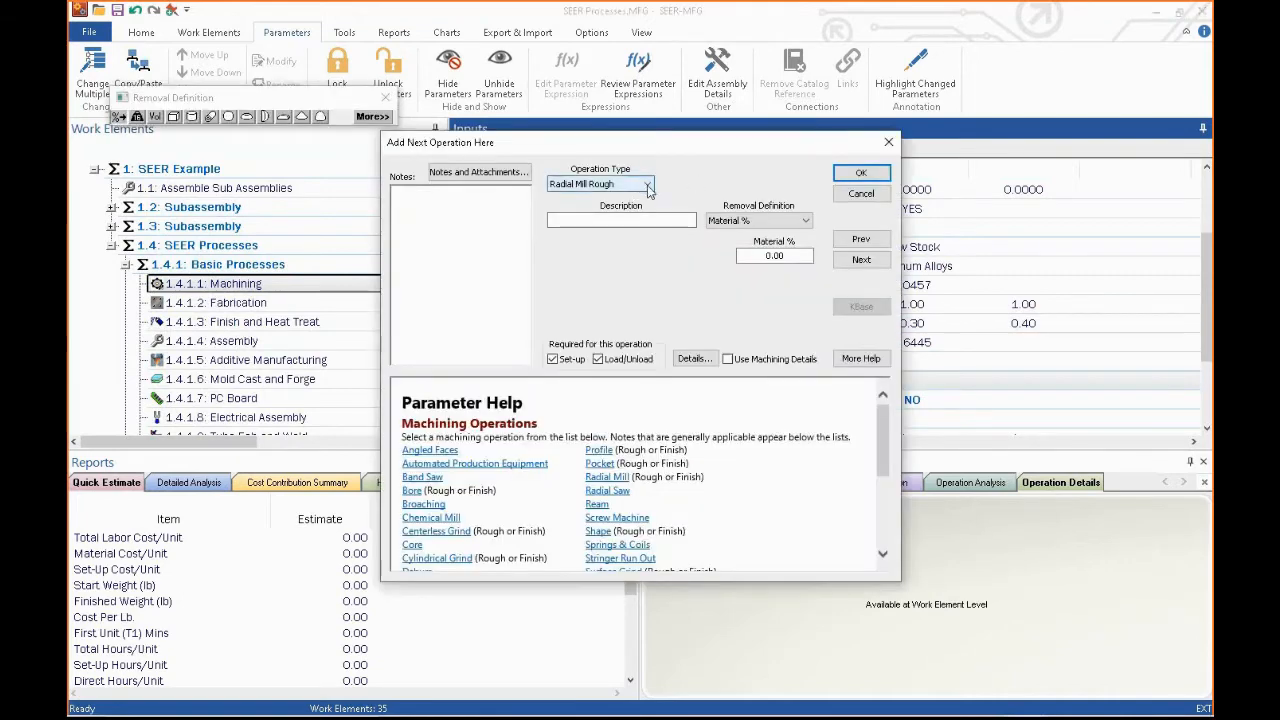
{"action": "left_click", "coordinate": [648, 184]}
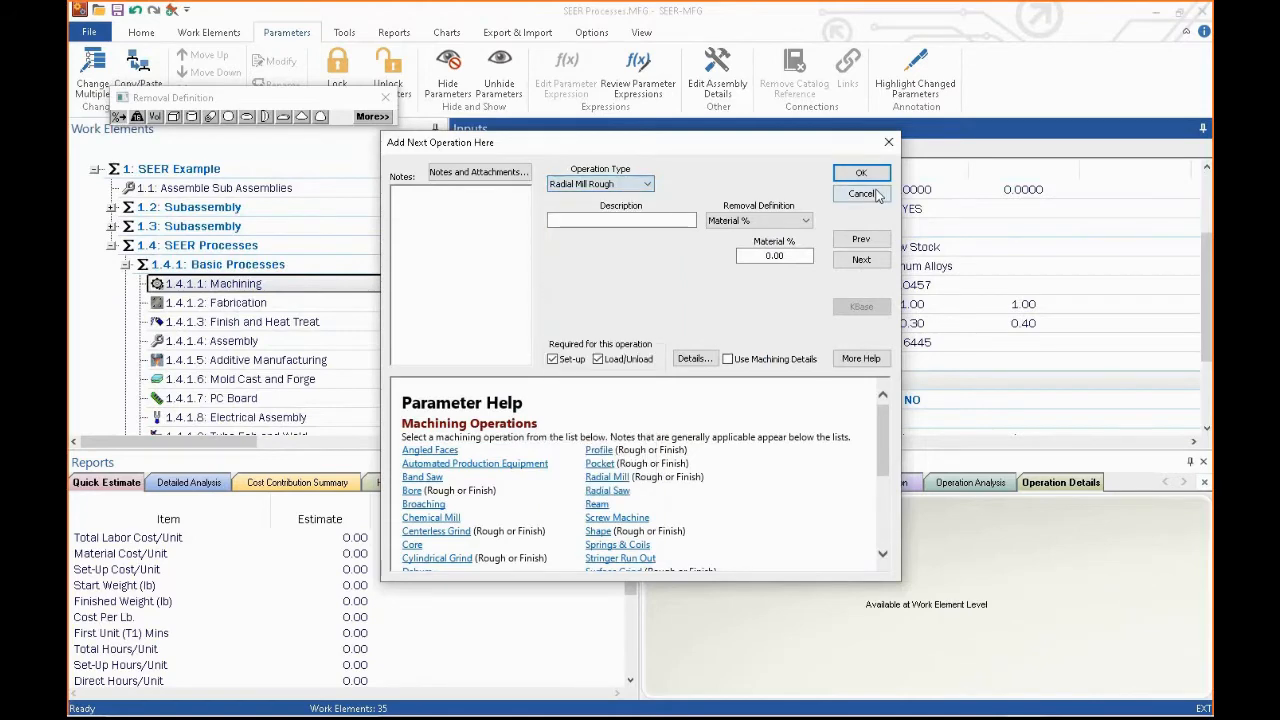
{"action": "left_click", "coordinate": [862, 192]}
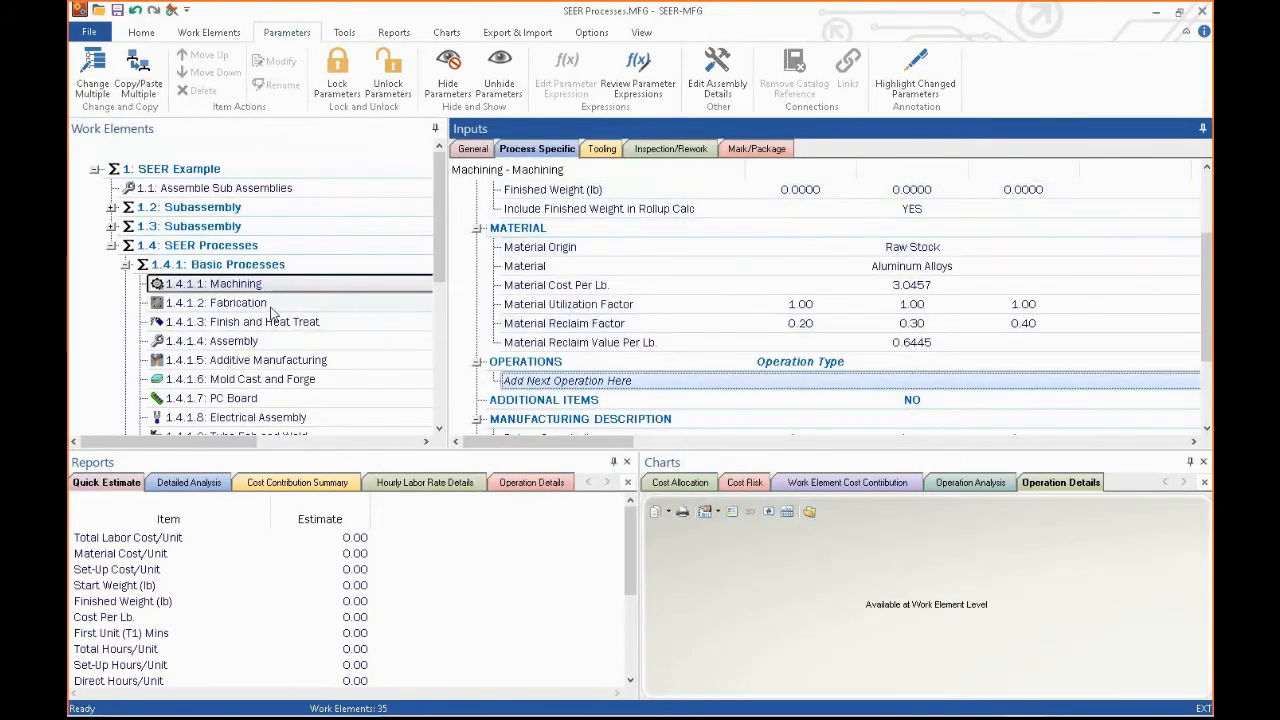
- View Fabrication and Finish and Heat Treat inputs, listing finishing operation types but cancelling without adding one
{"action": "left_click", "coordinate": [232, 302]}
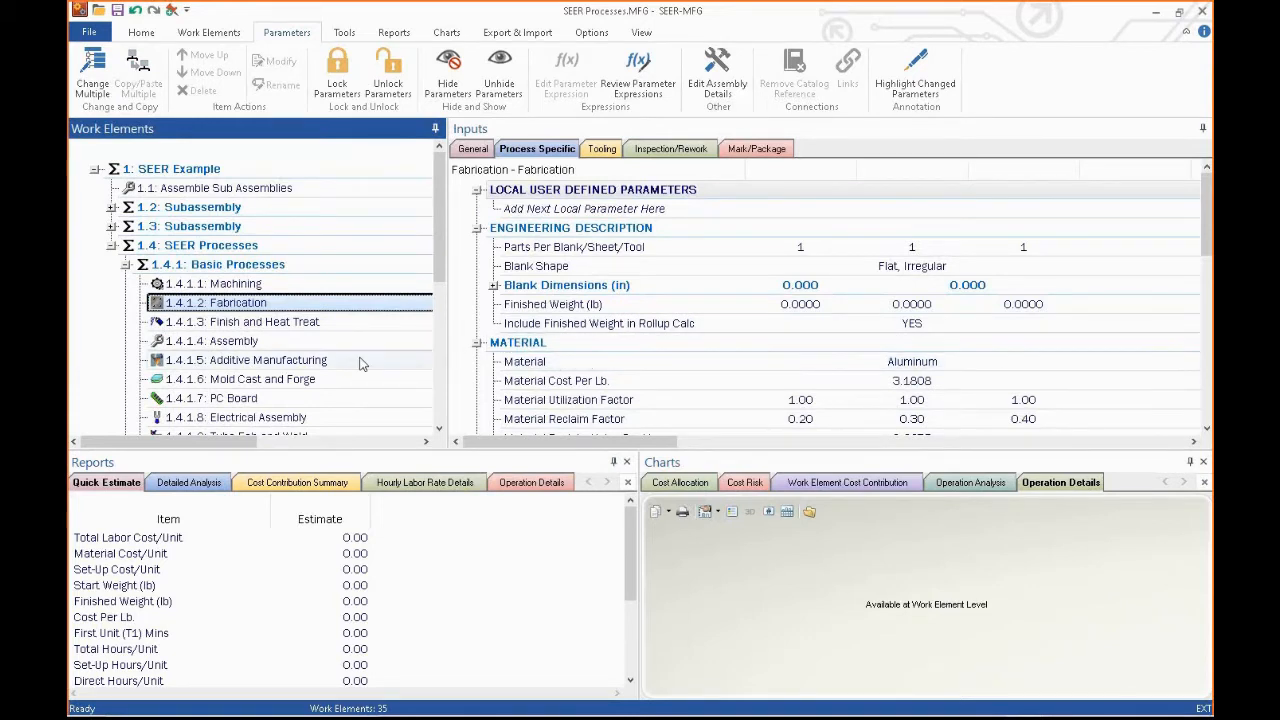
{"action": "mouse_move", "coordinate": [288, 328]}
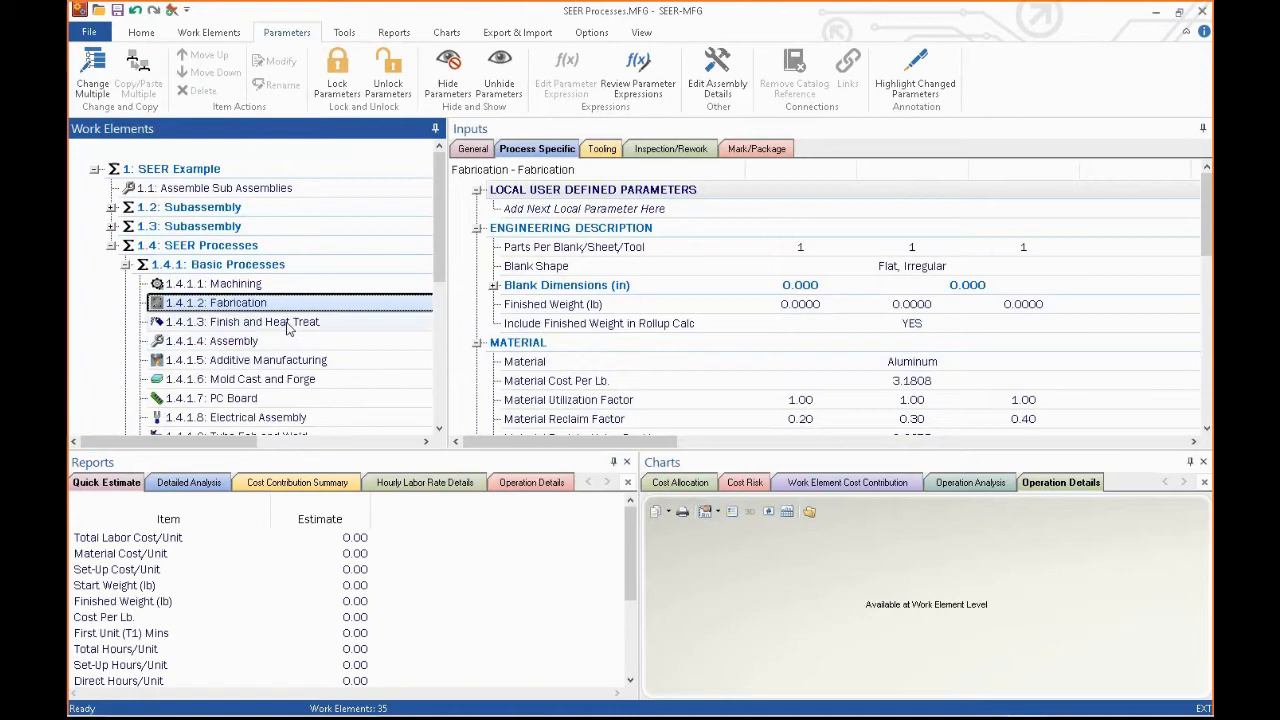
{"action": "left_click", "coordinate": [264, 320]}
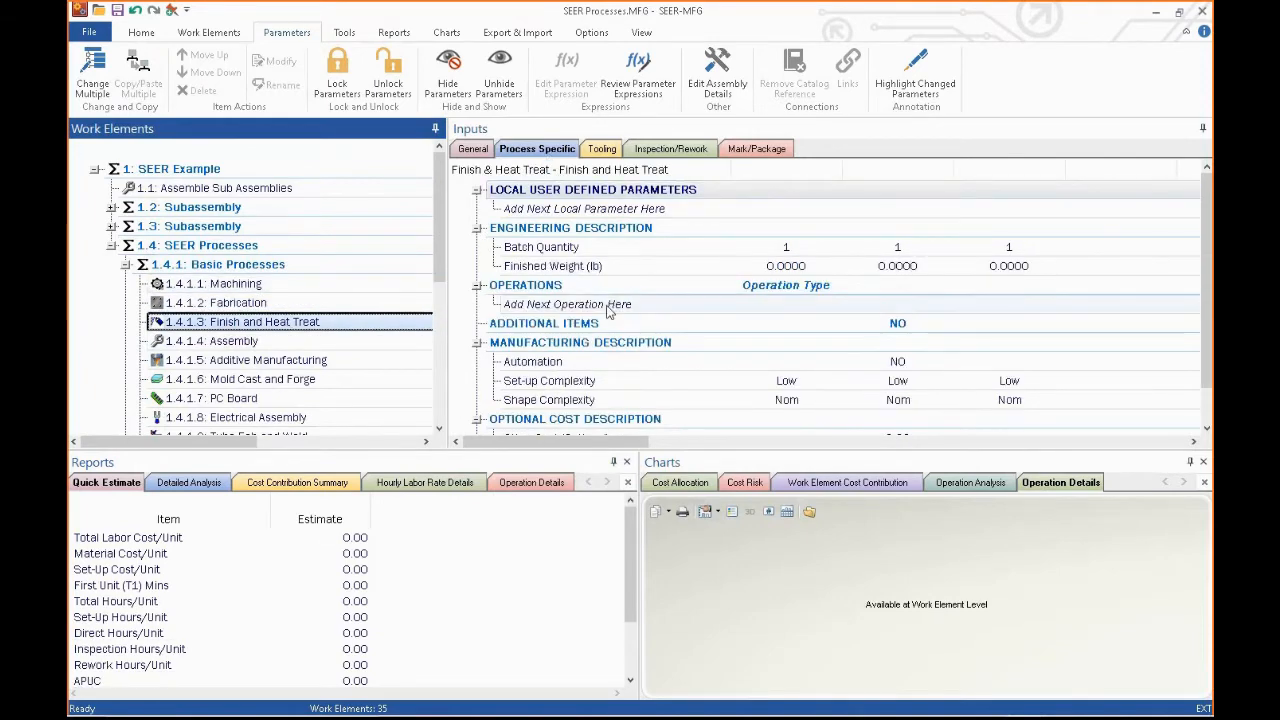
{"action": "left_click", "coordinate": [568, 304]}
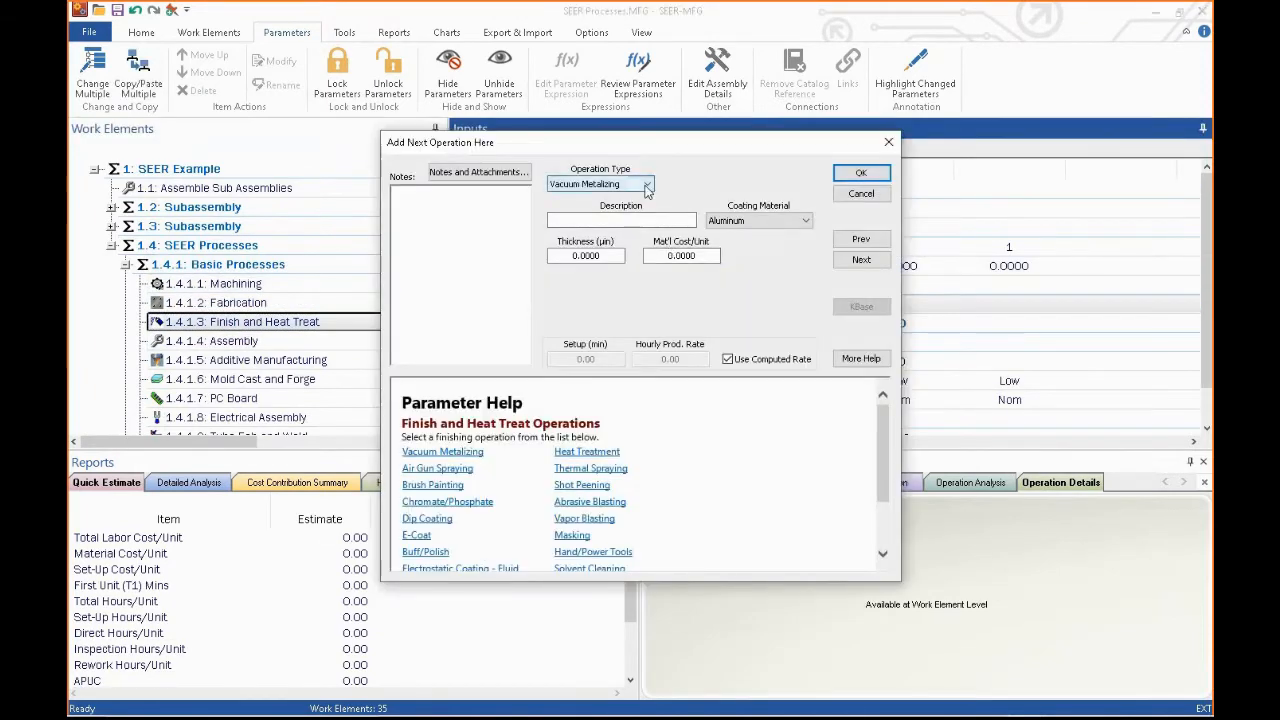
{"action": "left_click", "coordinate": [648, 184]}
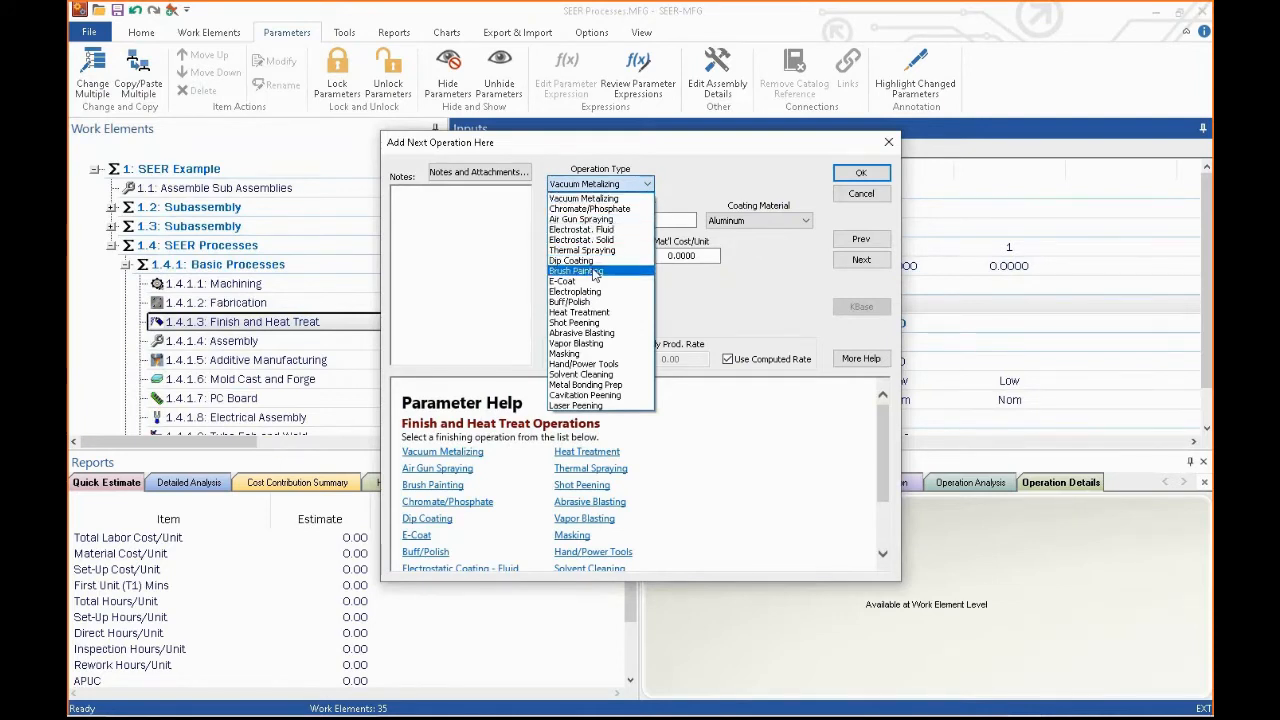
{"action": "mouse_move", "coordinate": [584, 364]}
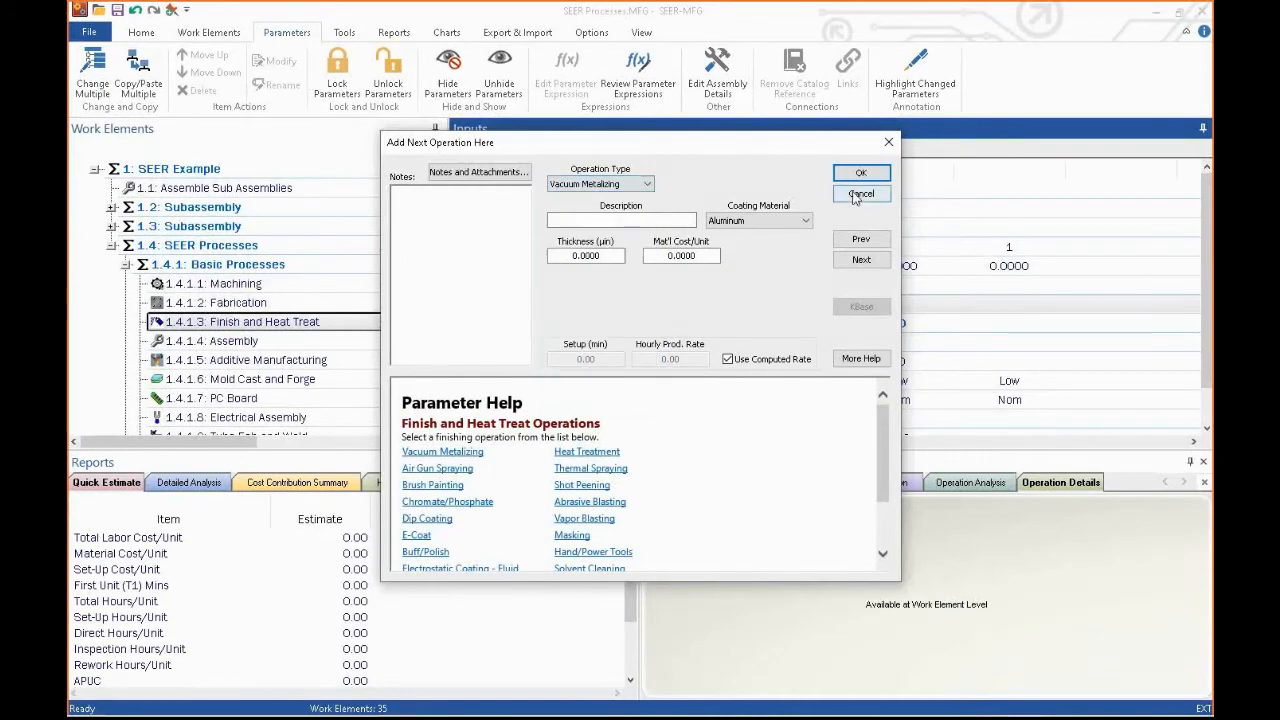
{"action": "left_click", "coordinate": [860, 192]}
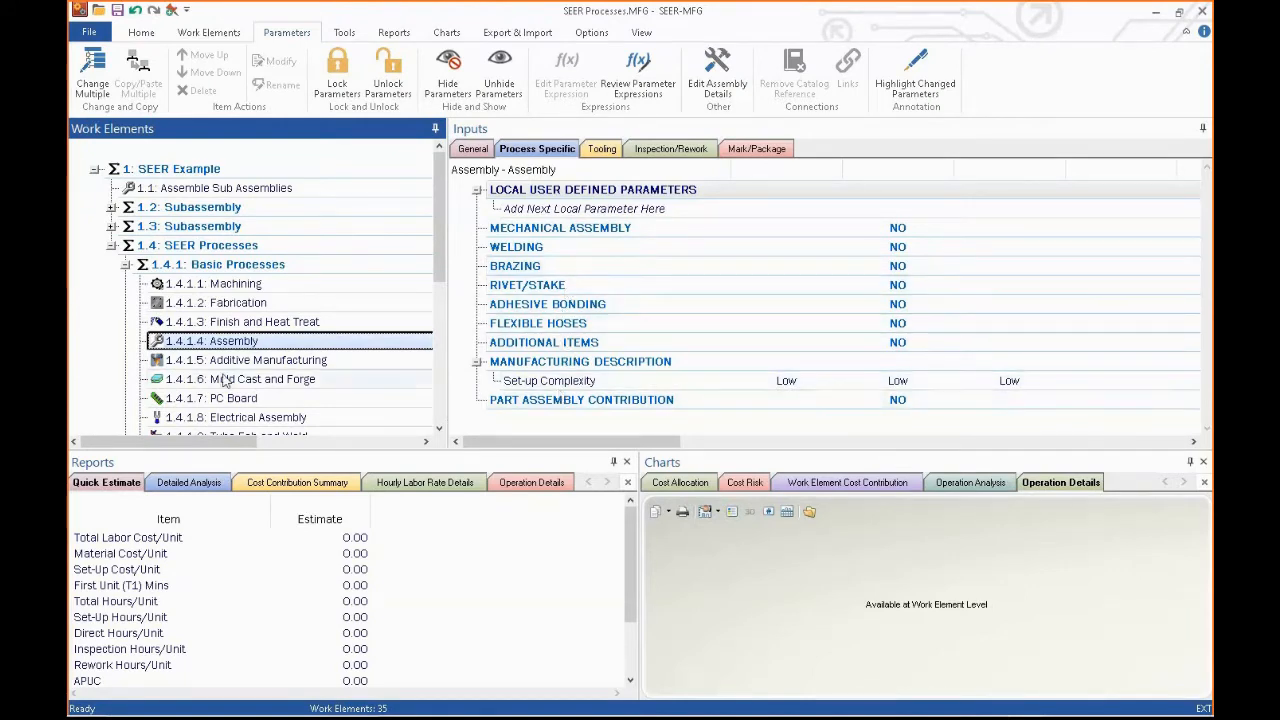
- View the Additive Manufacturing element and list its available additive process choices
{"action": "left_click", "coordinate": [268, 360]}
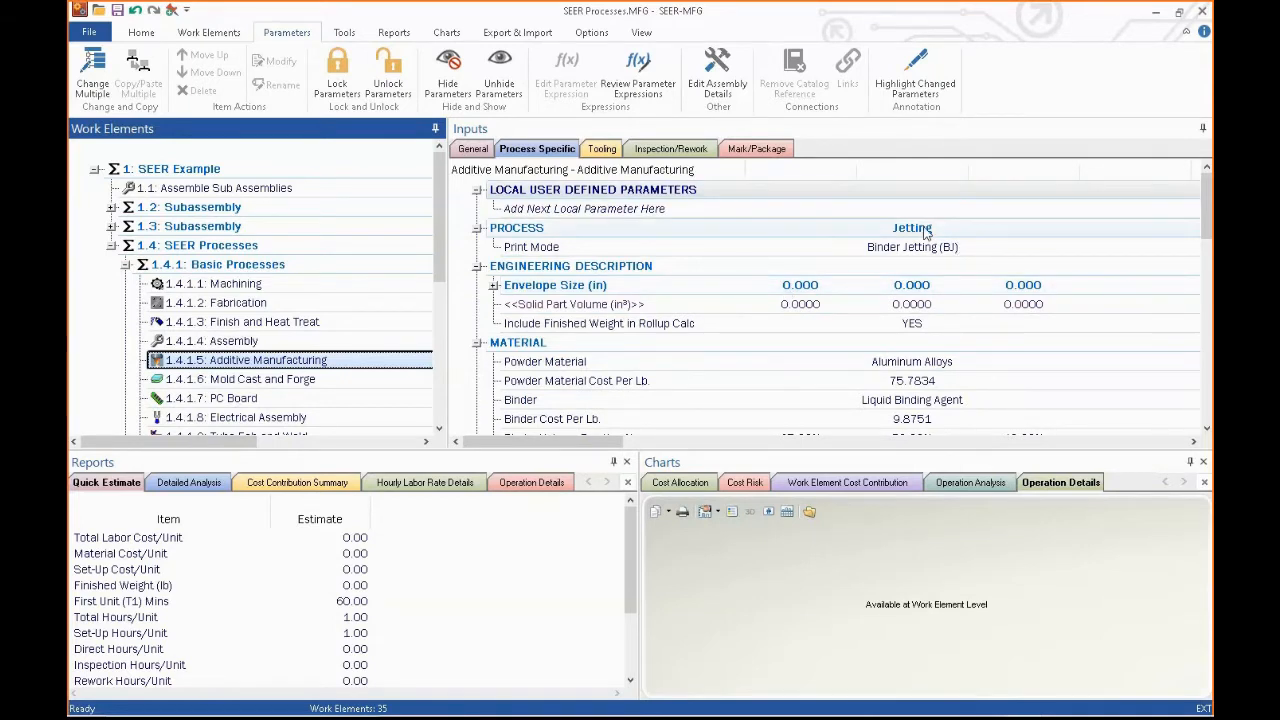
{"action": "left_click", "coordinate": [912, 228]}
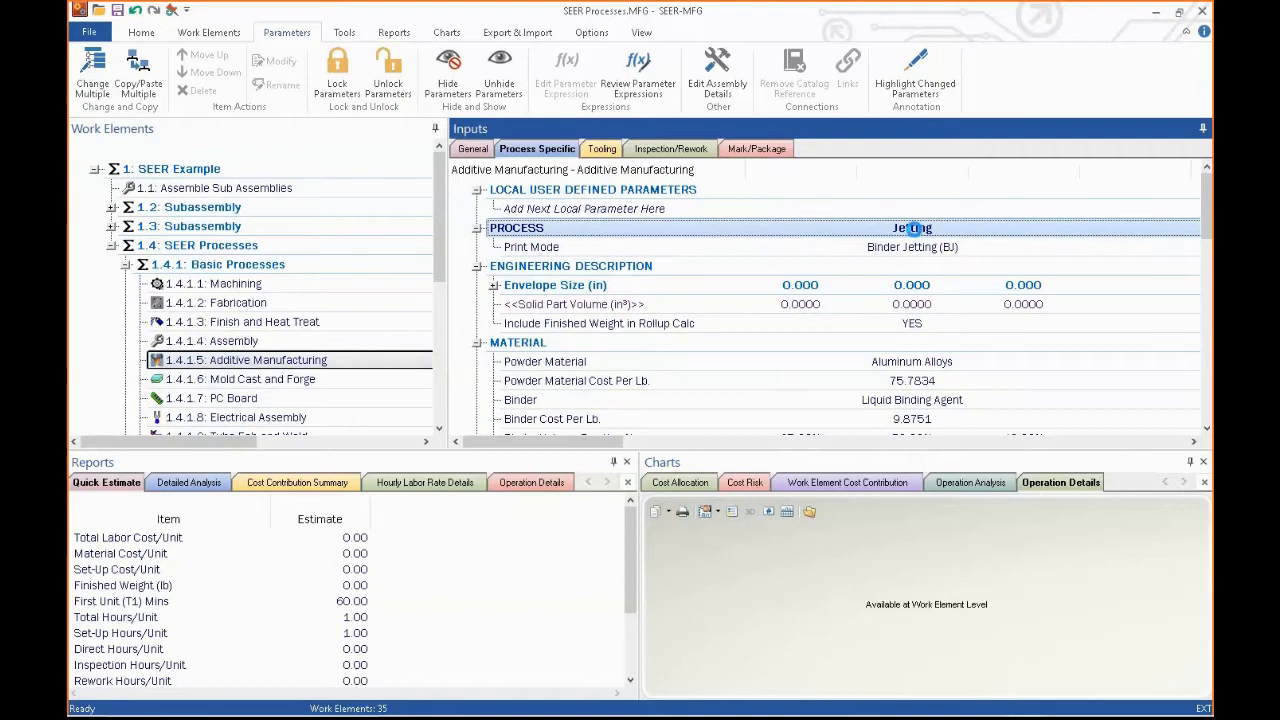
{"action": "double_click", "coordinate": [912, 228]}
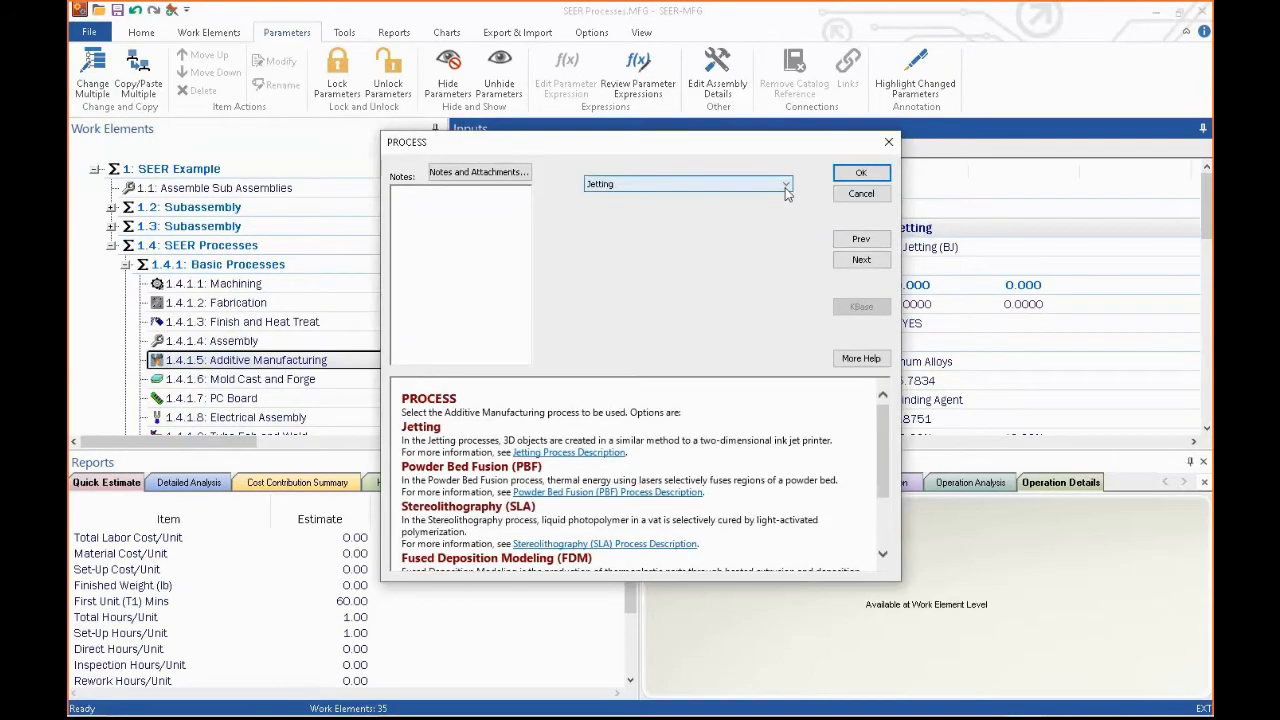
{"action": "left_click", "coordinate": [786, 184]}
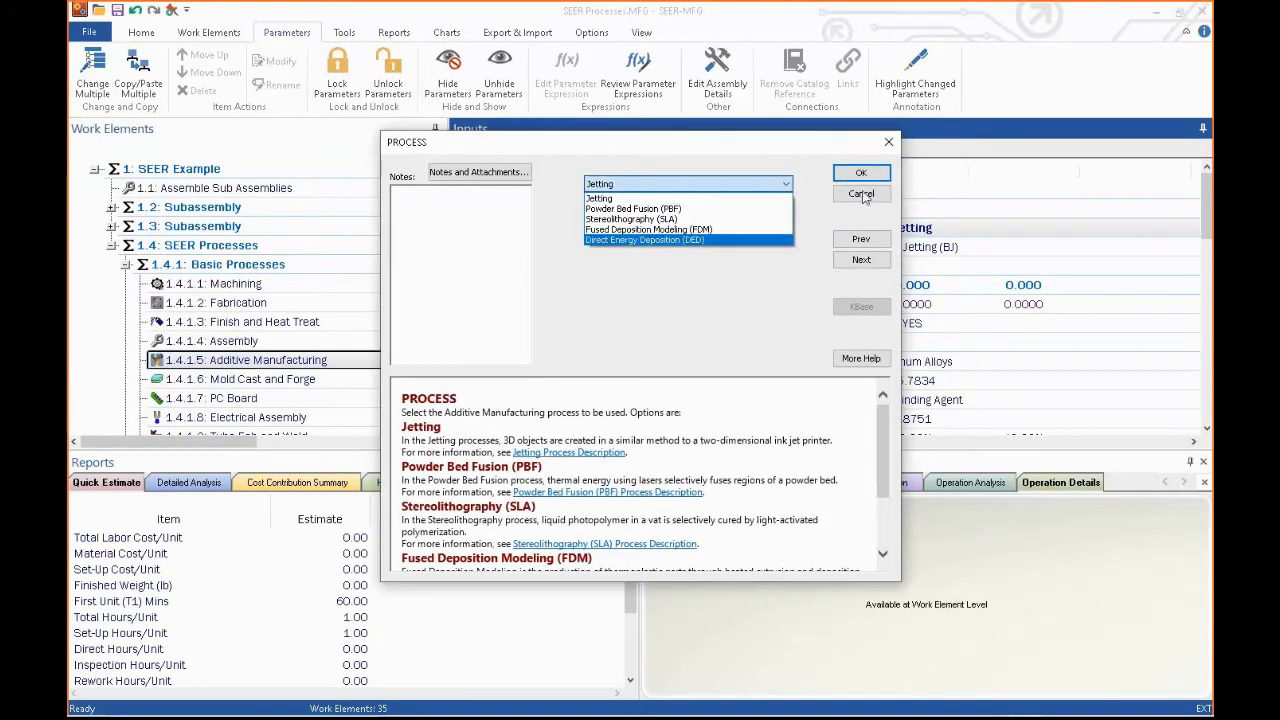
- Keep Jetting with Binder Jetting, then bring up the Mold Cast and Forge process type choices
{"action": "left_click", "coordinate": [860, 192]}
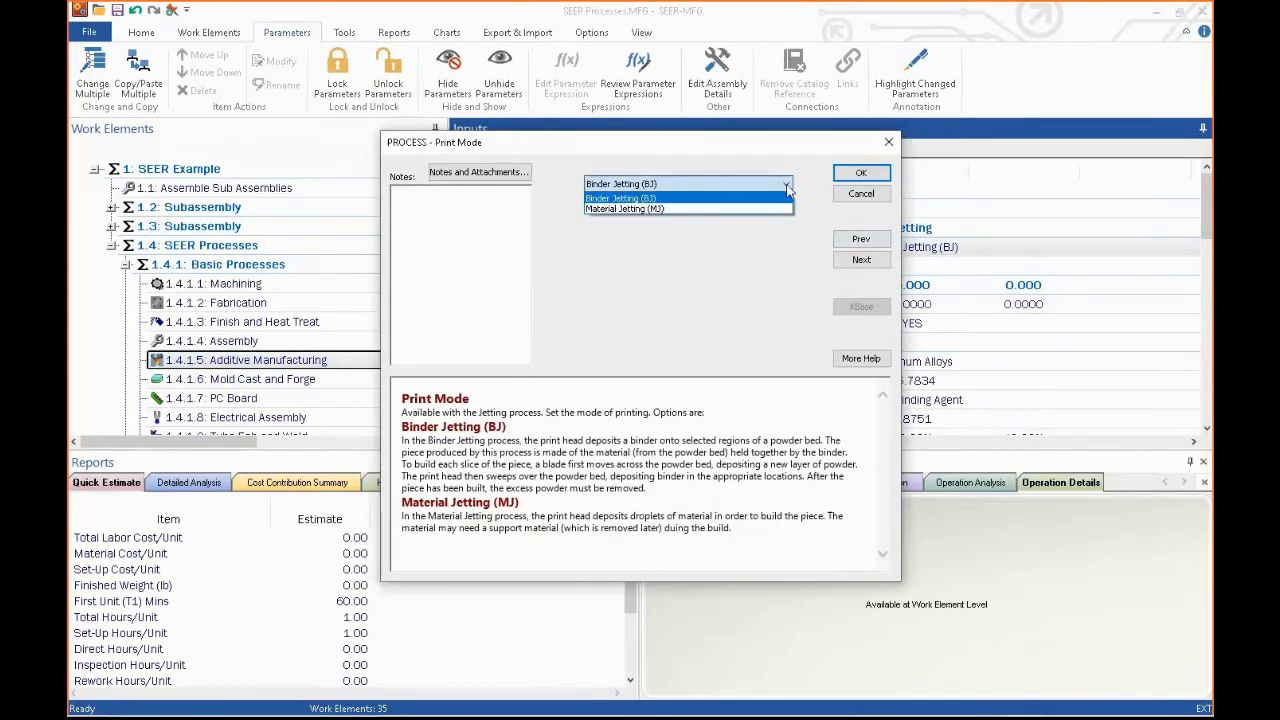
{"action": "left_click", "coordinate": [860, 172]}
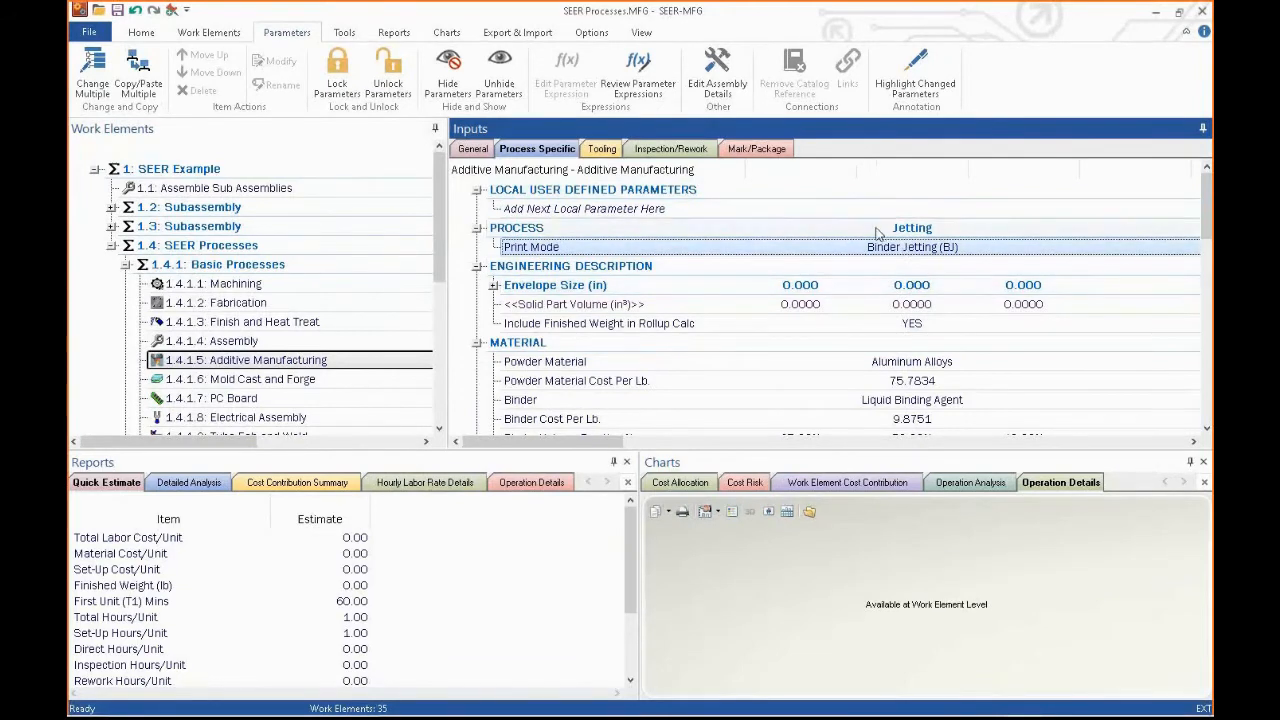
{"action": "left_click", "coordinate": [700, 248]}
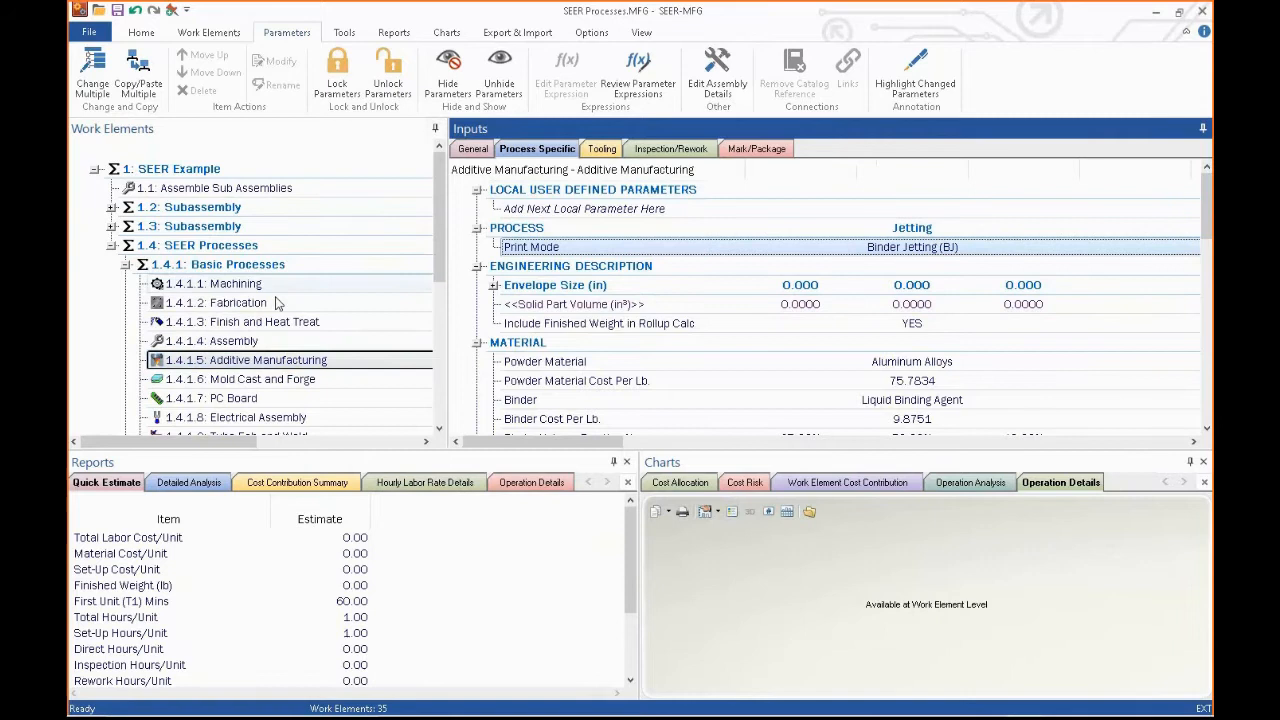
{"action": "mouse_move", "coordinate": [276, 292]}
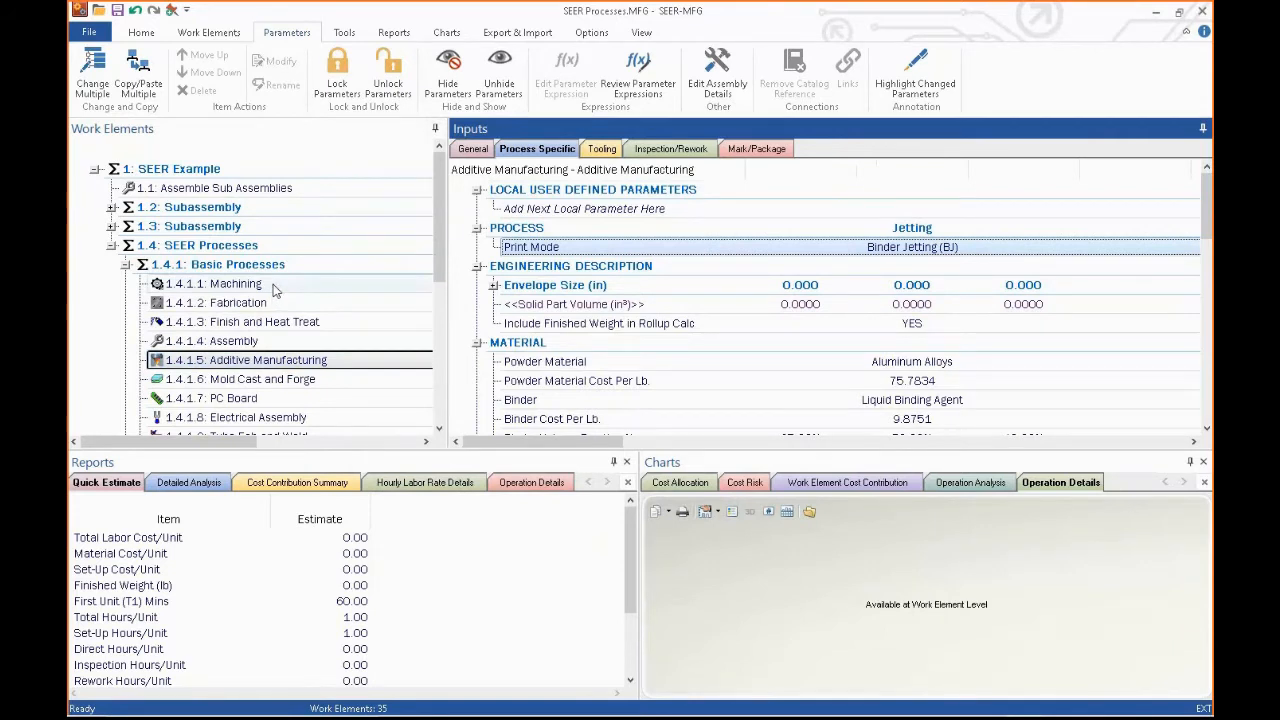
{"action": "left_click", "coordinate": [262, 380]}
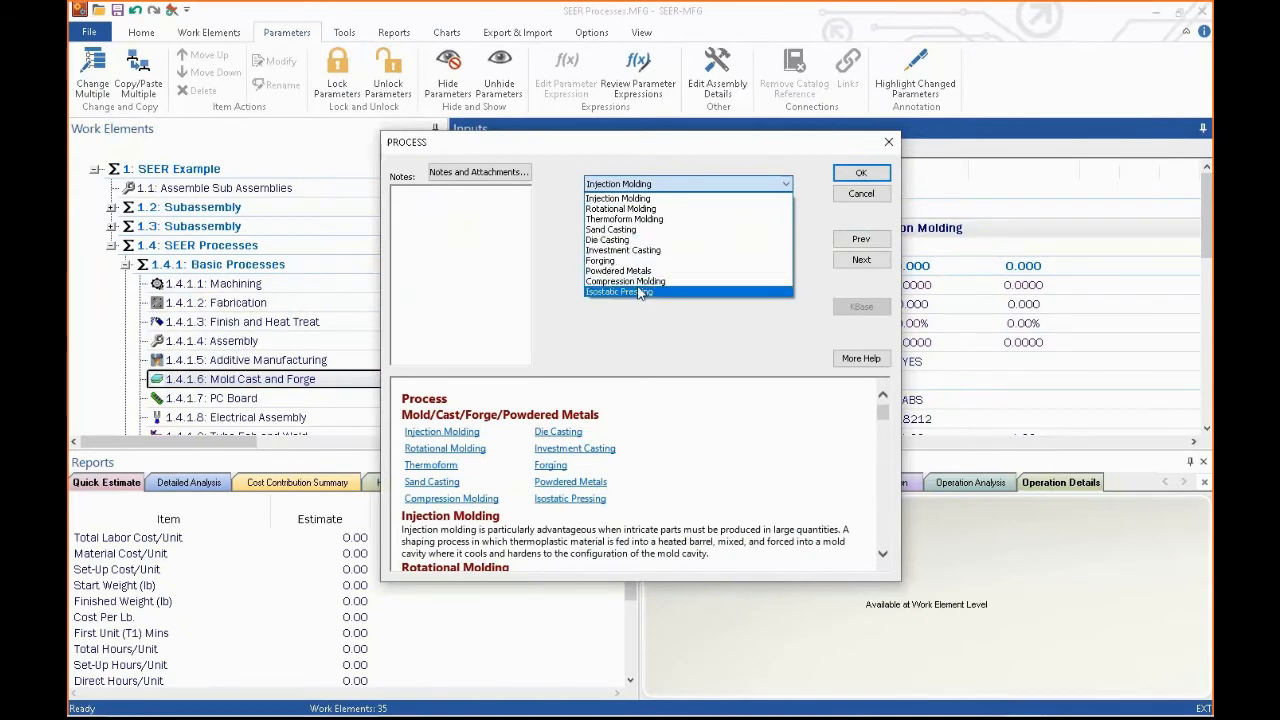
- Keep Injection Molding for Mold Cast and Forge, then view the PC Board and Electrical Assembly inputs
{"action": "left_click", "coordinate": [860, 172]}
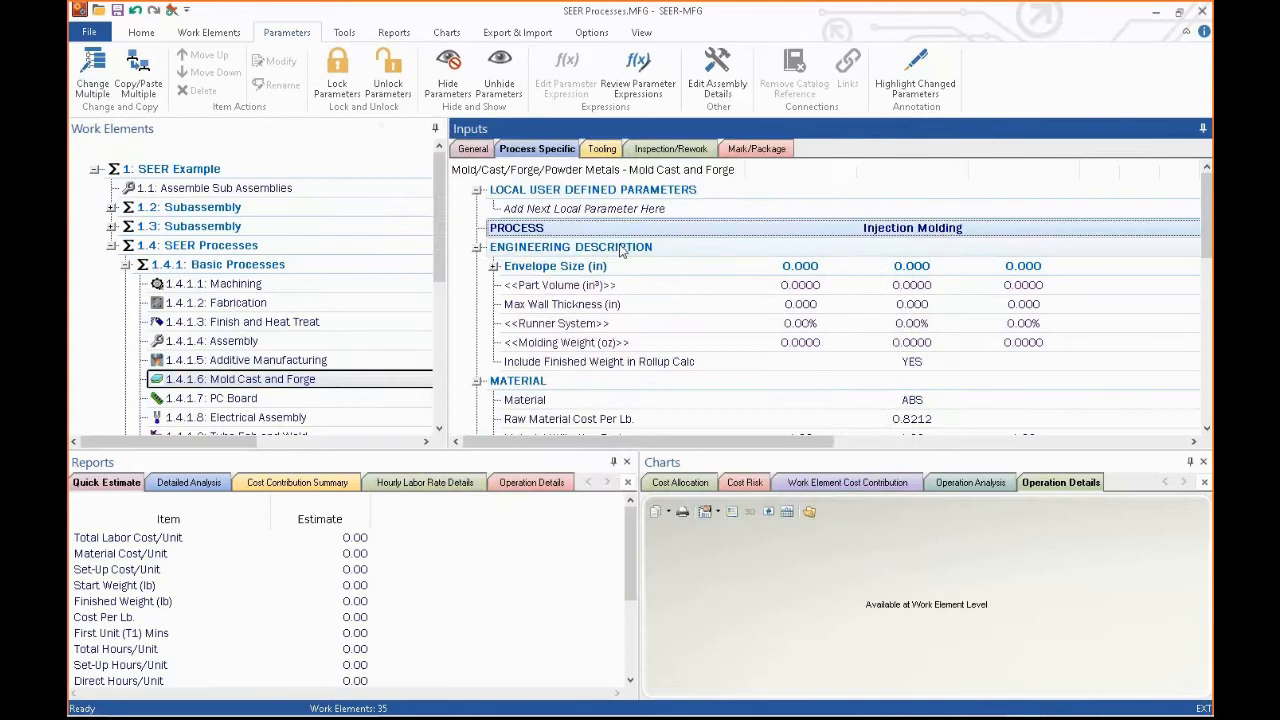
{"action": "left_click", "coordinate": [232, 398]}
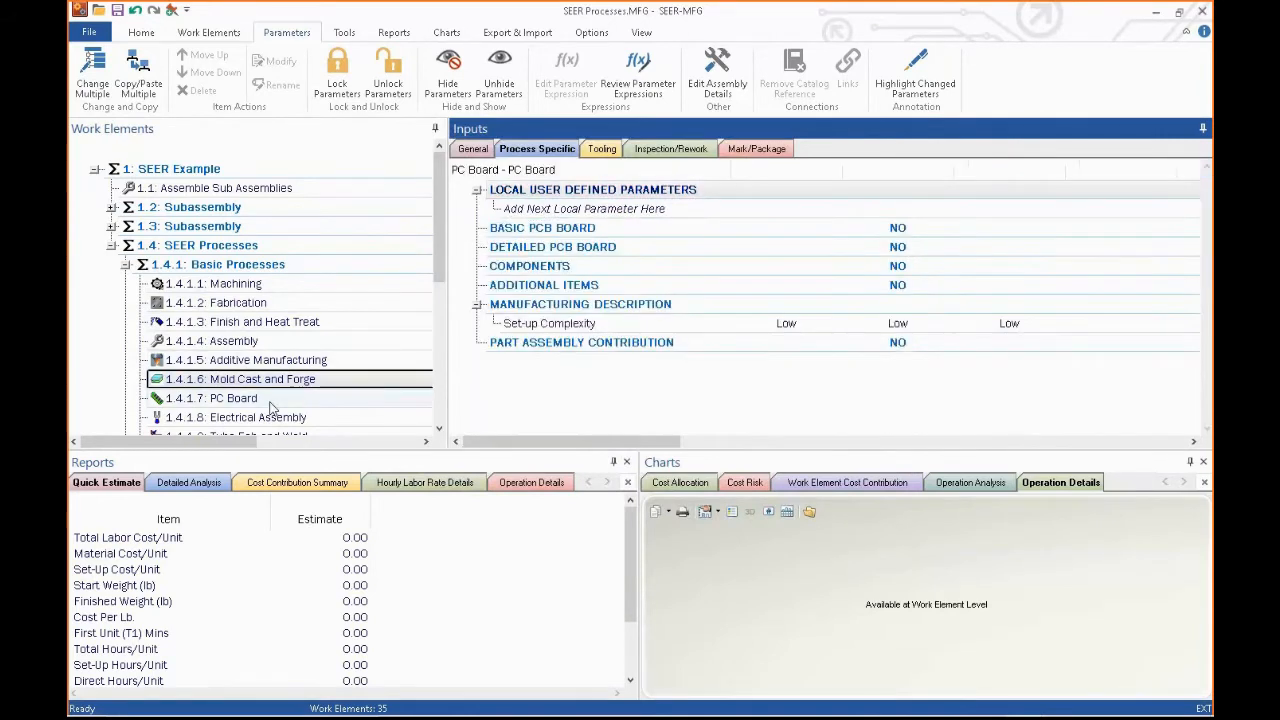
{"action": "left_click", "coordinate": [232, 398]}
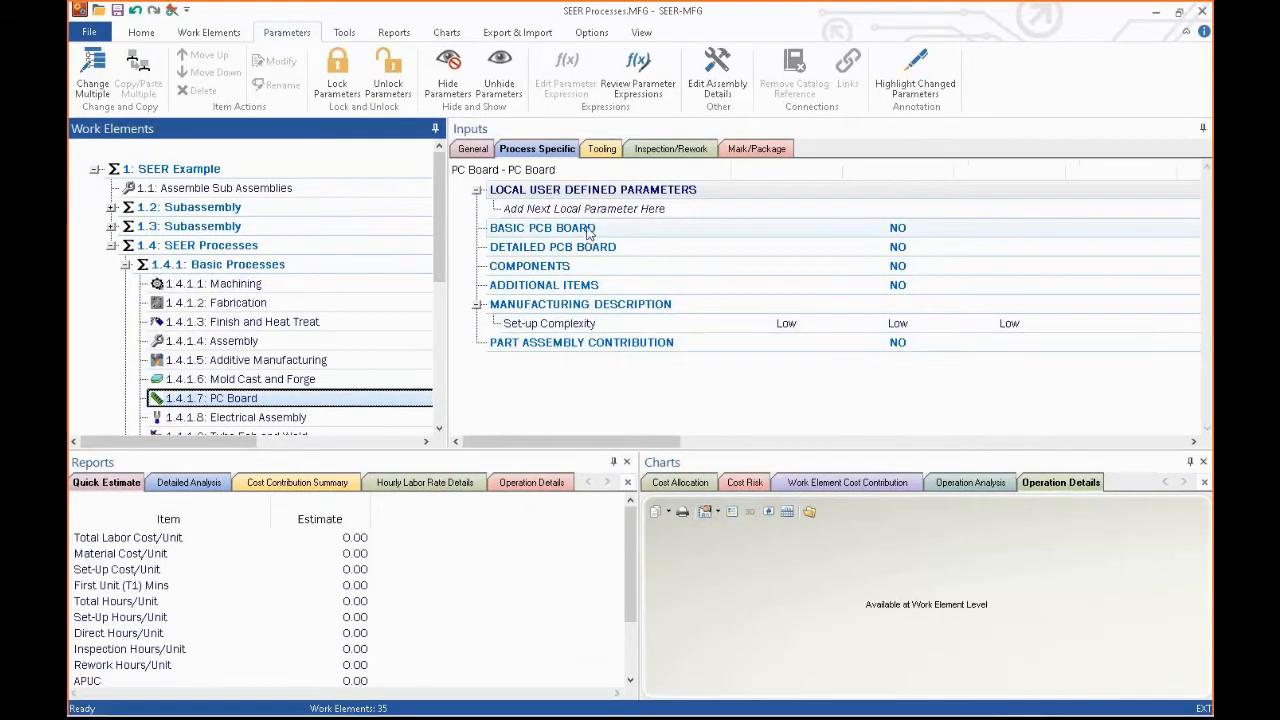
{"action": "mouse_move", "coordinate": [584, 268]}
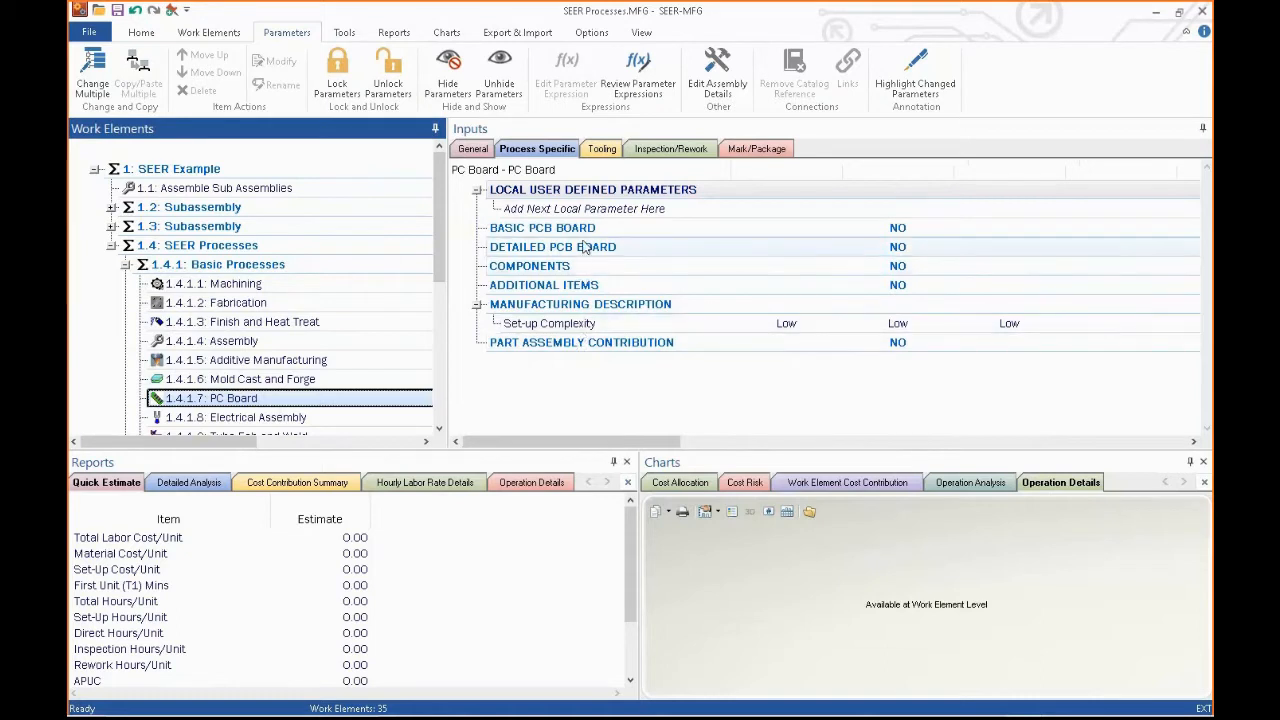
{"action": "mouse_move", "coordinate": [584, 252]}
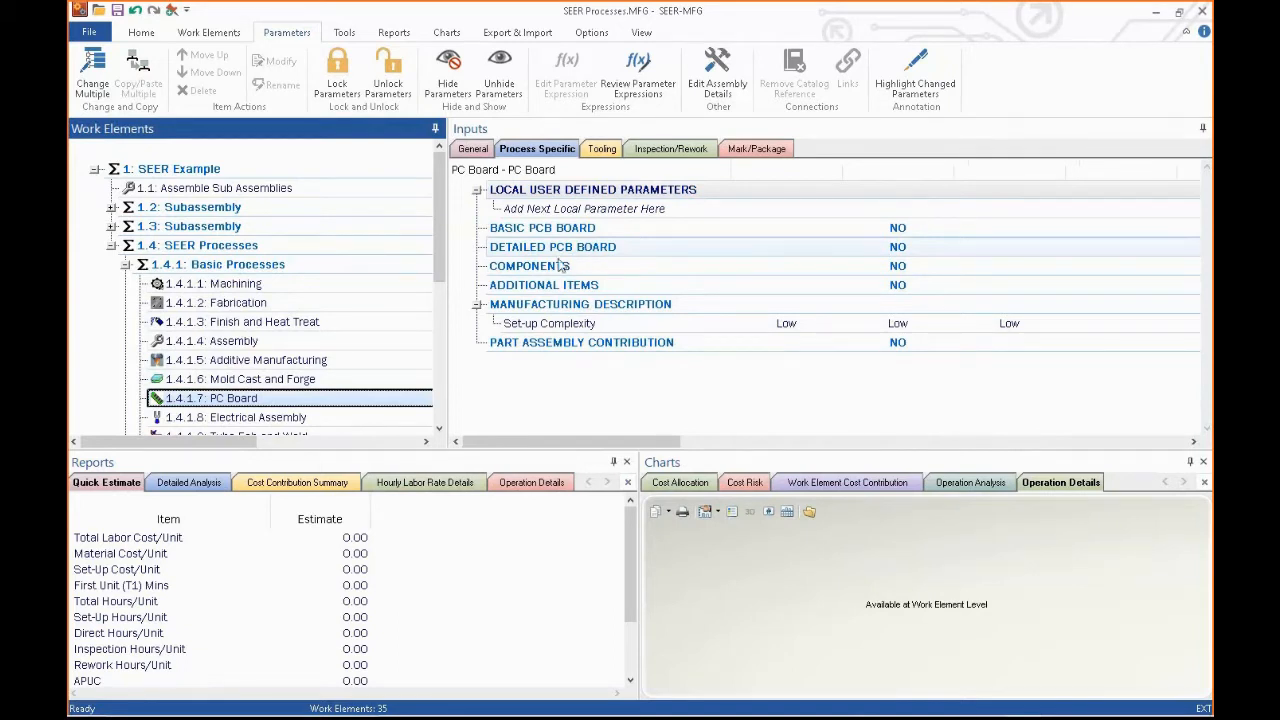
{"action": "left_click", "coordinate": [256, 418]}
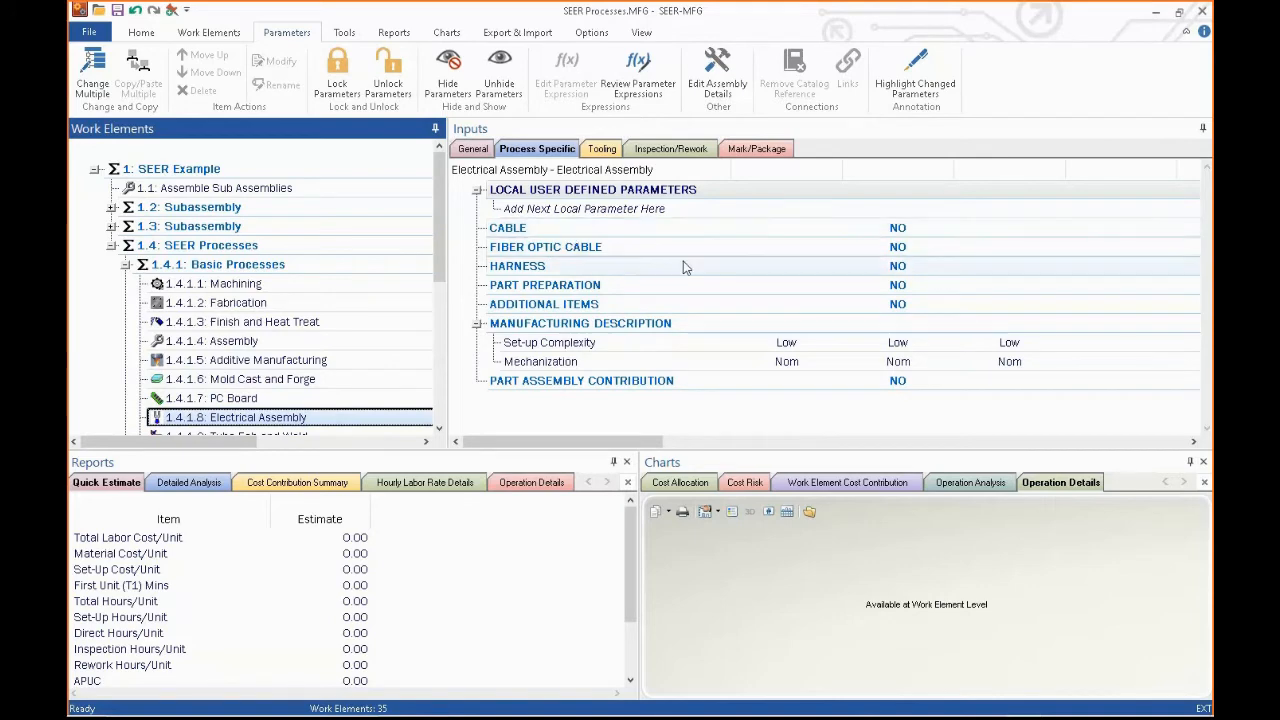
- View the Tube Fab and Weld, Purchased Parts and Additional Items element inputs
{"action": "scroll", "scroll_direction": "down", "scroll_amount": 3}
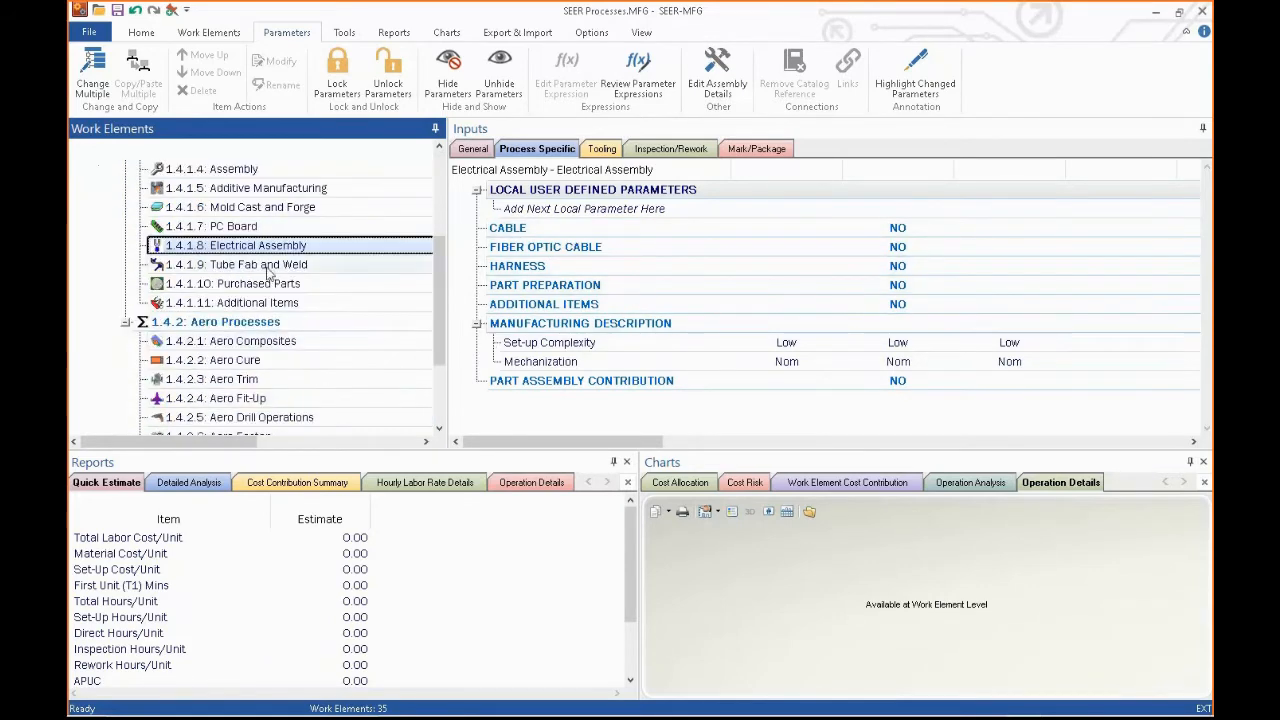
{"action": "left_click", "coordinate": [256, 264]}
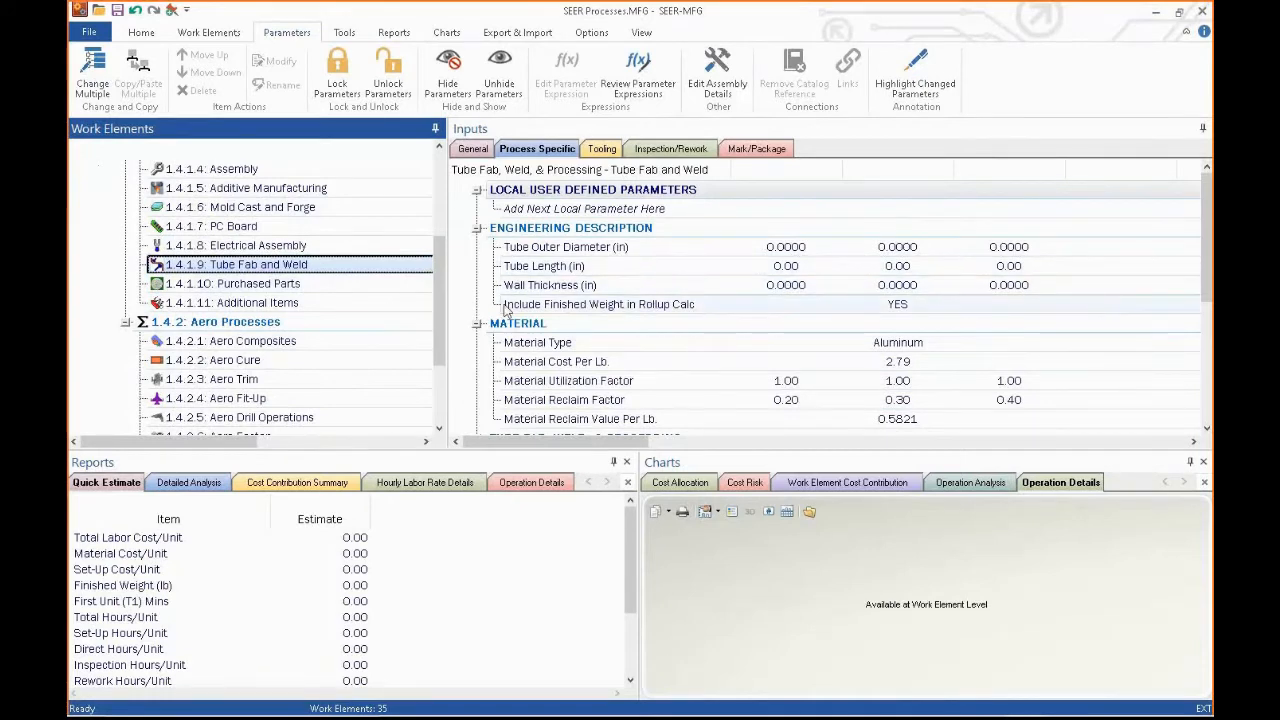
{"action": "left_click", "coordinate": [240, 284]}
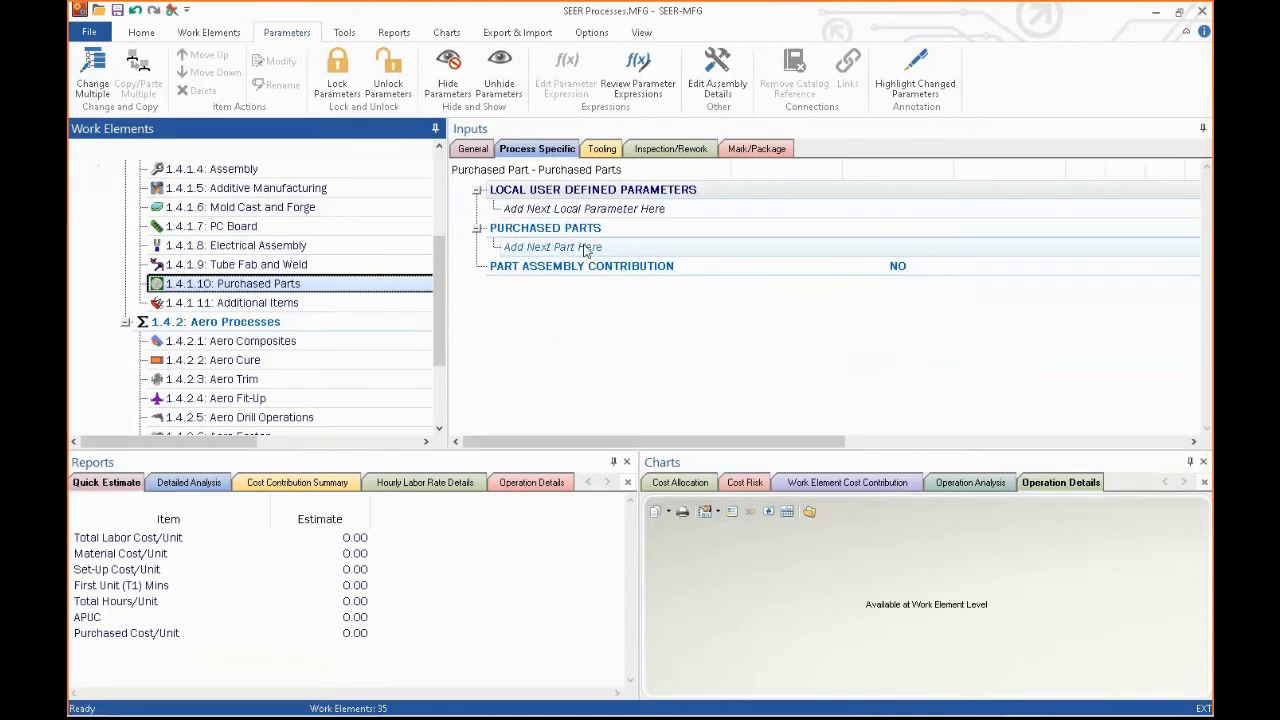
{"action": "left_click", "coordinate": [256, 302]}
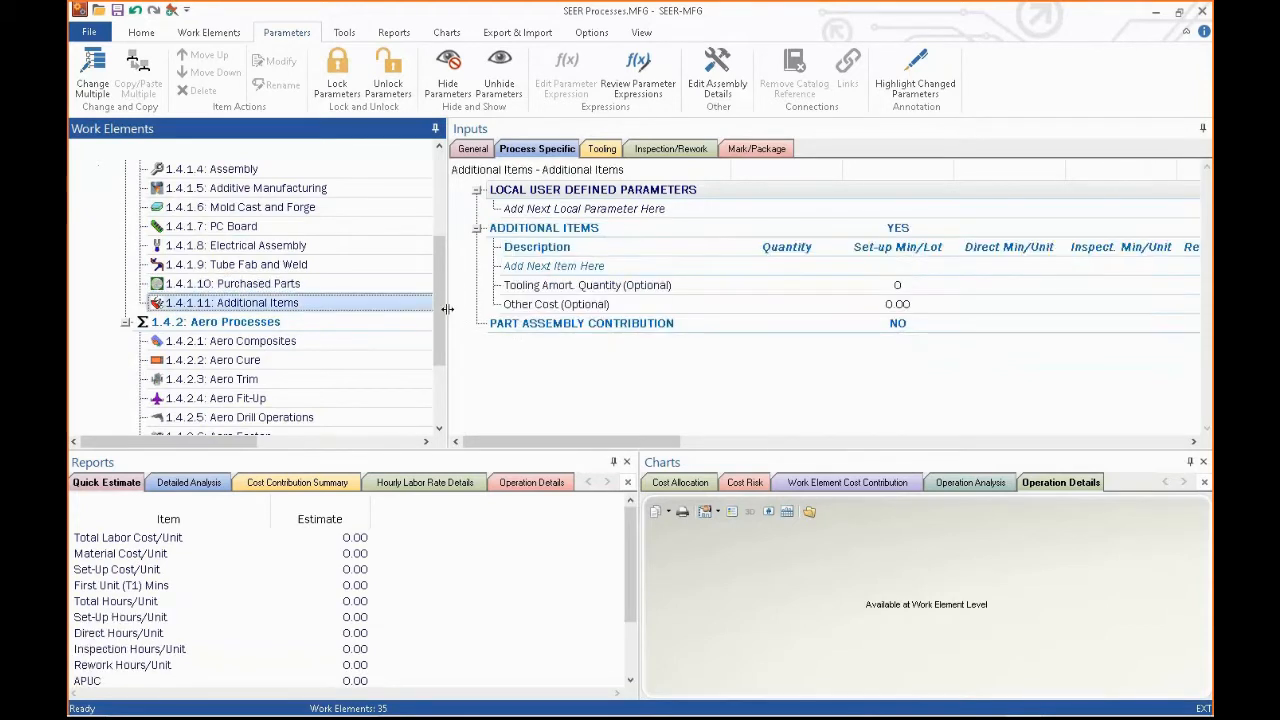
- Cancel Add Next Item for Additional Items without adding, then select the Aero Processes group
{"action": "left_click", "coordinate": [552, 264]}
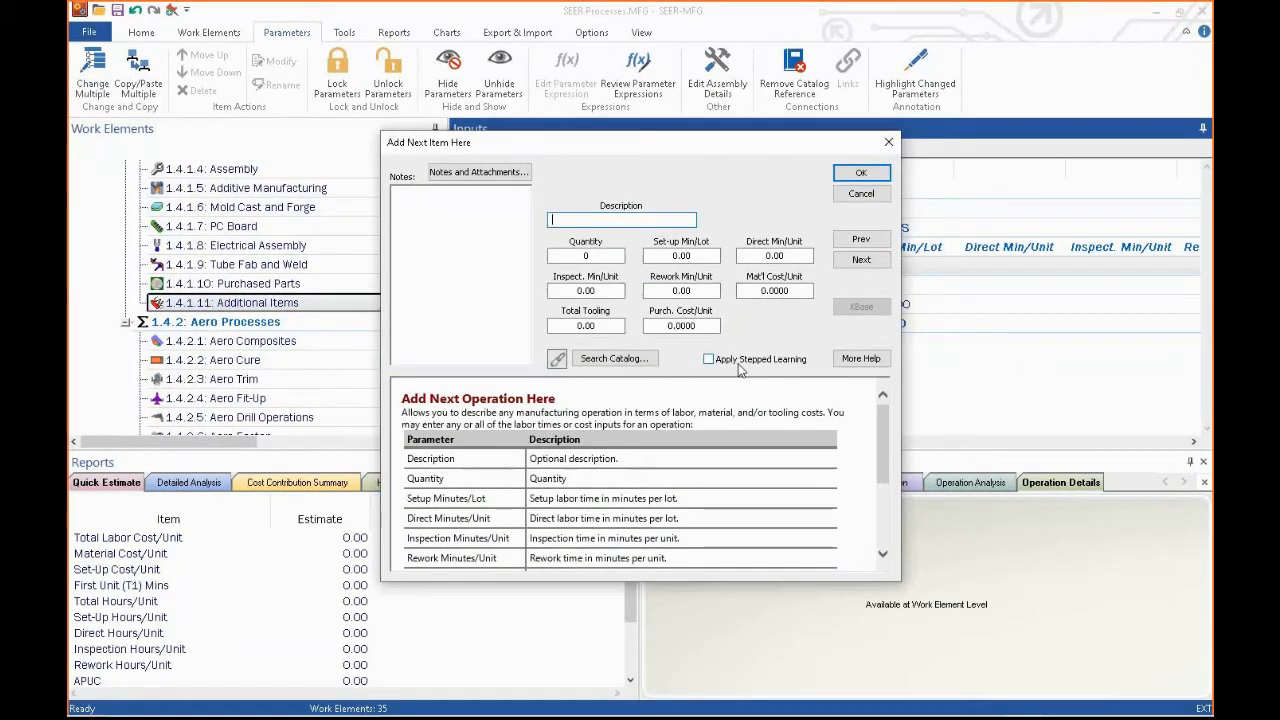
{"action": "mouse_move", "coordinate": [732, 376]}
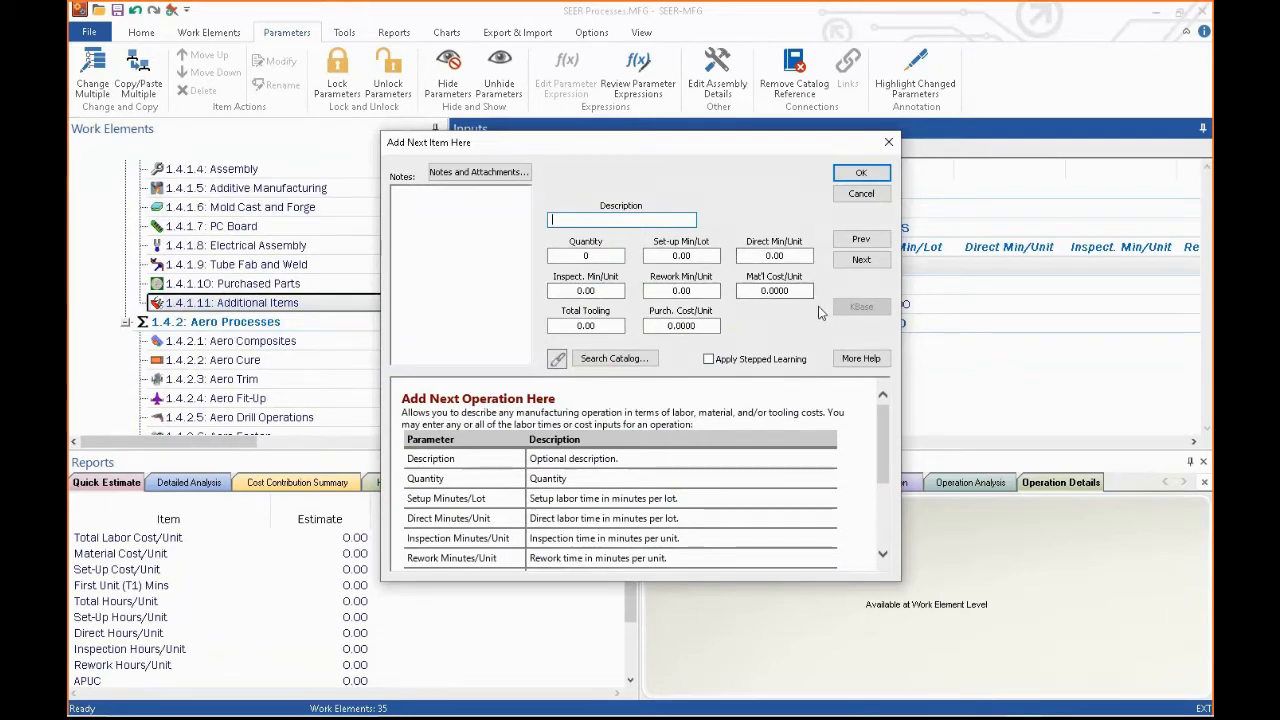
{"action": "left_click", "coordinate": [860, 192]}
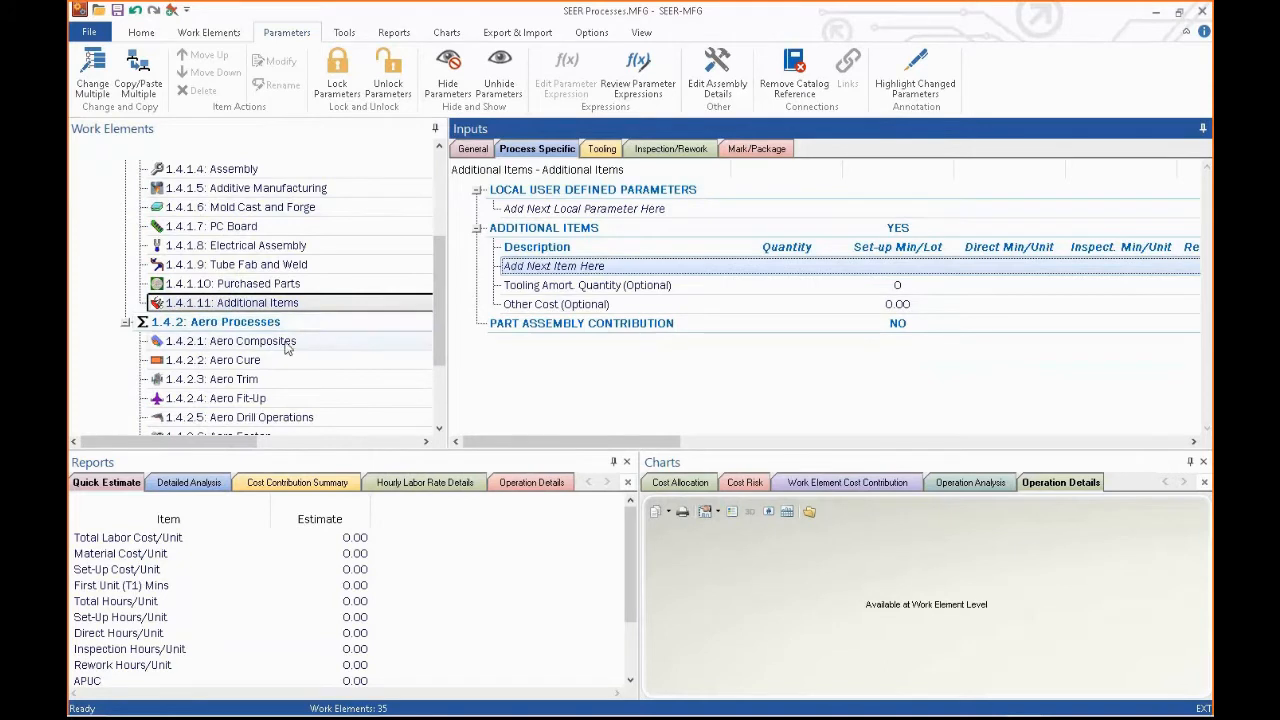
{"action": "left_click", "coordinate": [216, 320]}
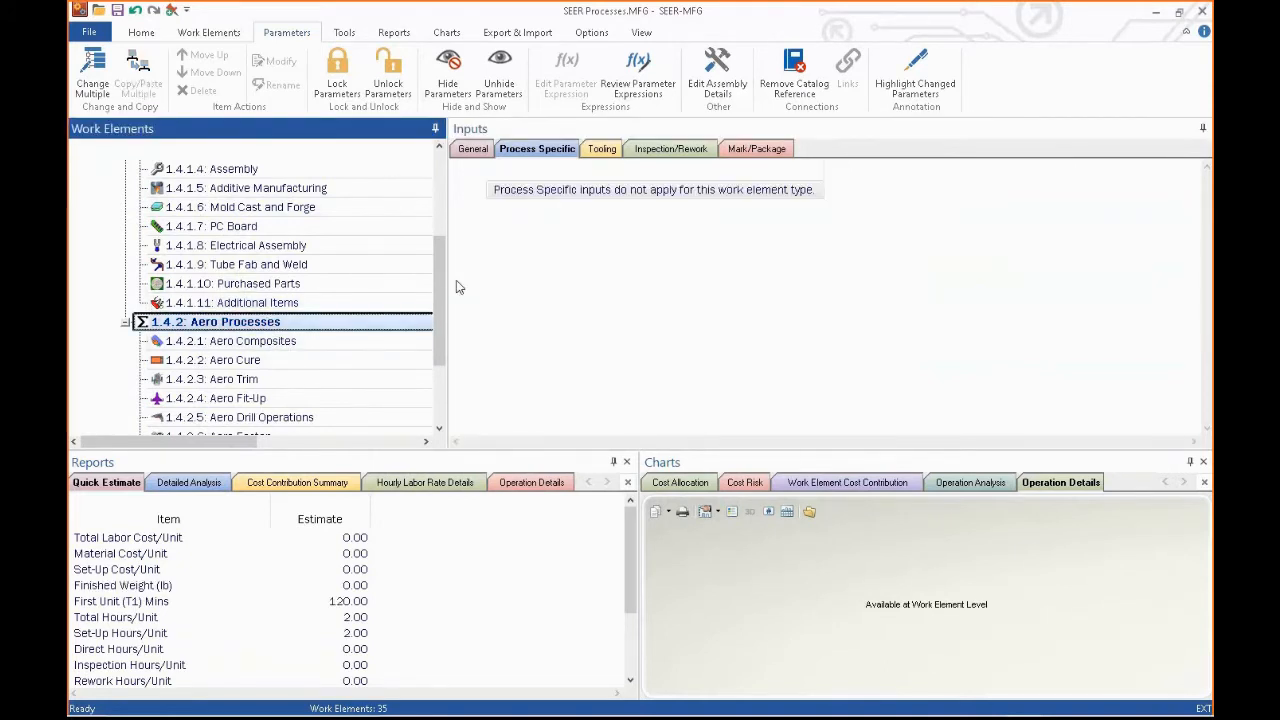
{"action": "scroll", "scroll_direction": "down", "scroll_amount": 3}
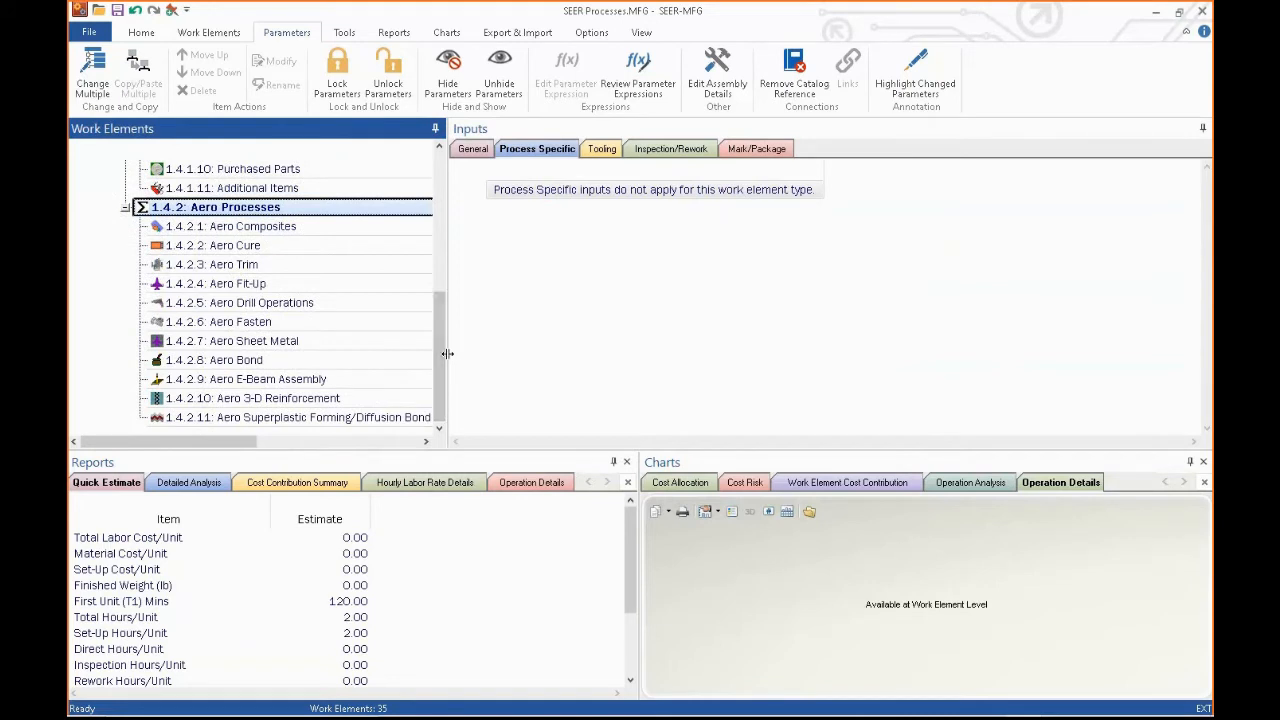
{"action": "mouse_move", "coordinate": [336, 288]}
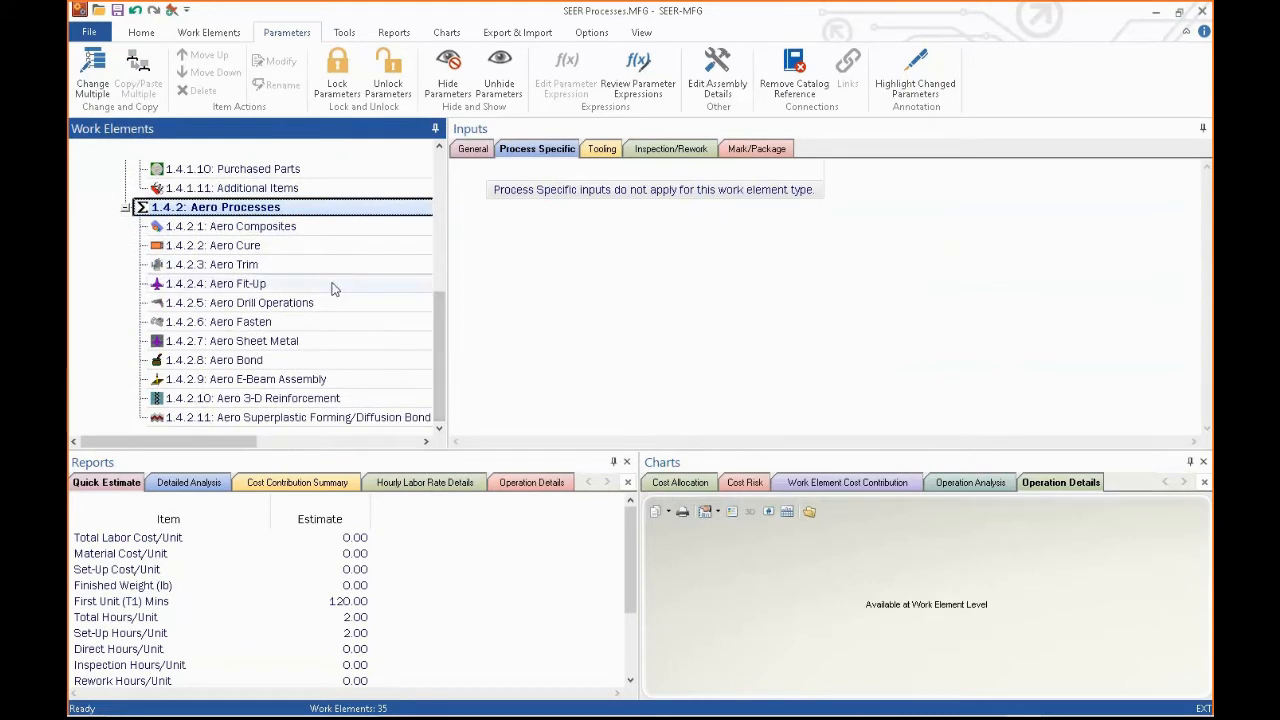
- Keep Braiding as the Aero Composites placement method and confirm Autoclave as the Aero Cure method
{"action": "left_click", "coordinate": [252, 226]}
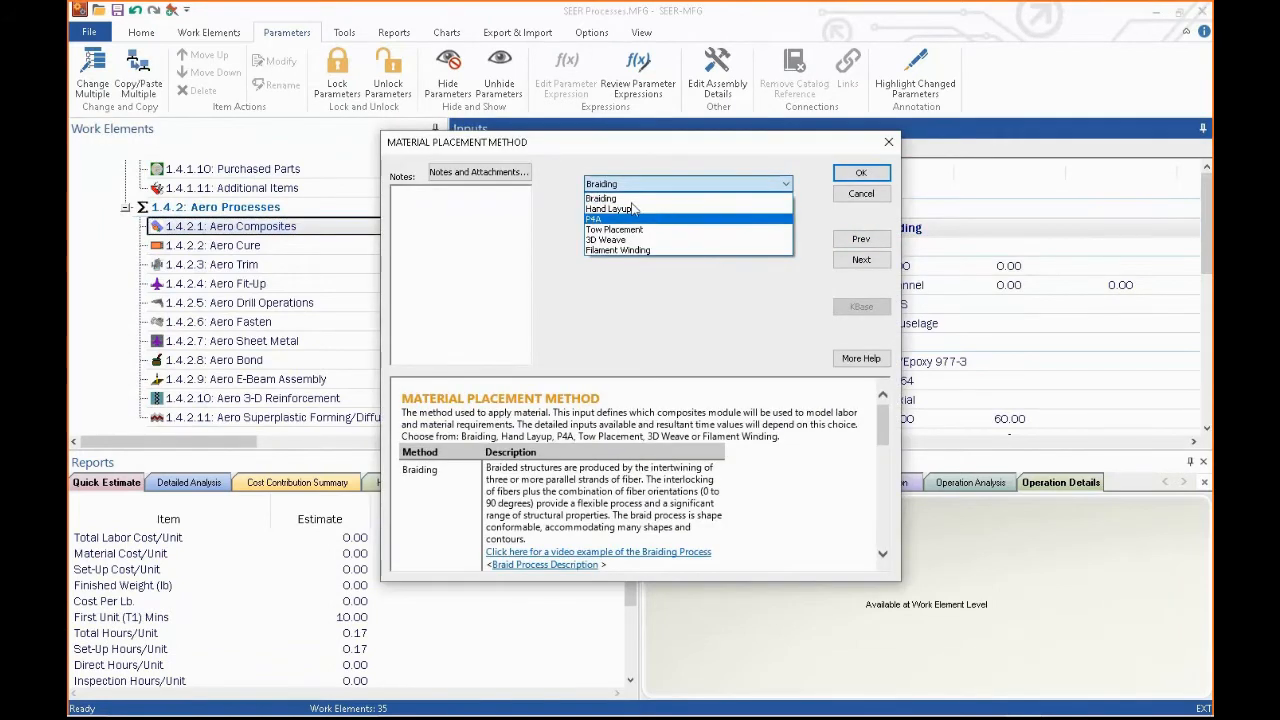
{"action": "left_click", "coordinate": [860, 172]}
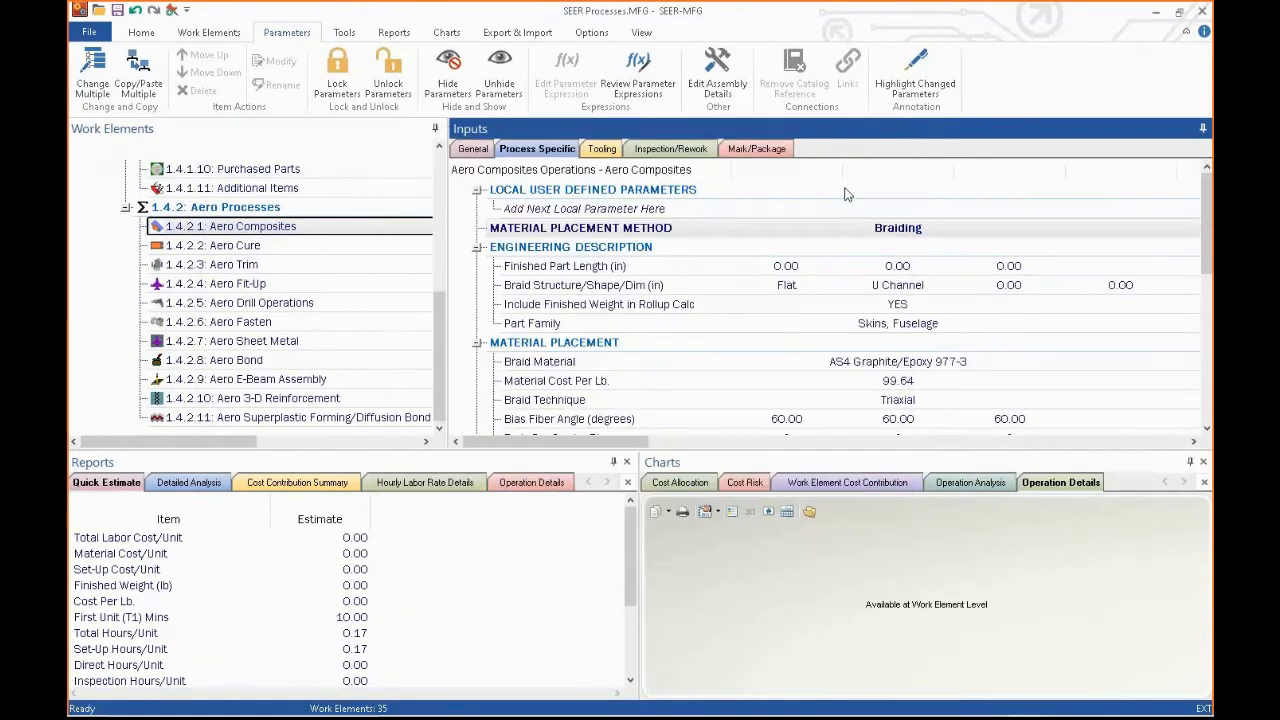
{"action": "left_click", "coordinate": [230, 244]}
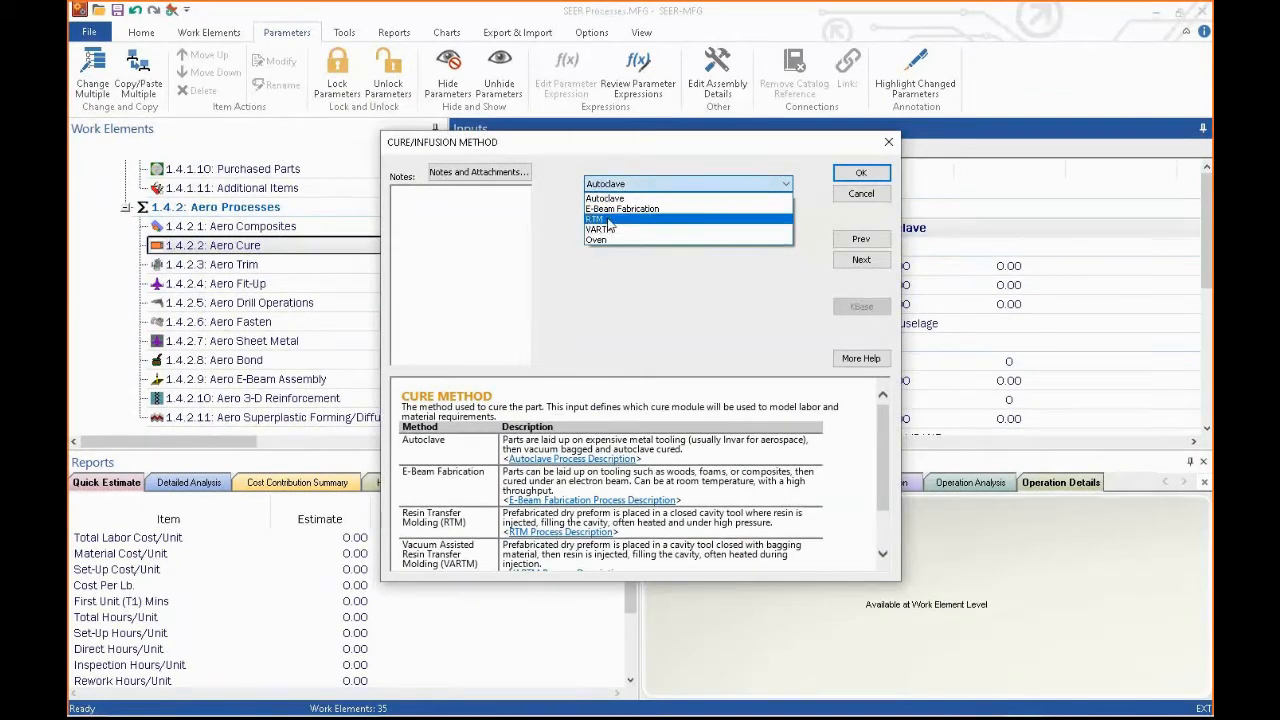
{"action": "left_click", "coordinate": [604, 198]}
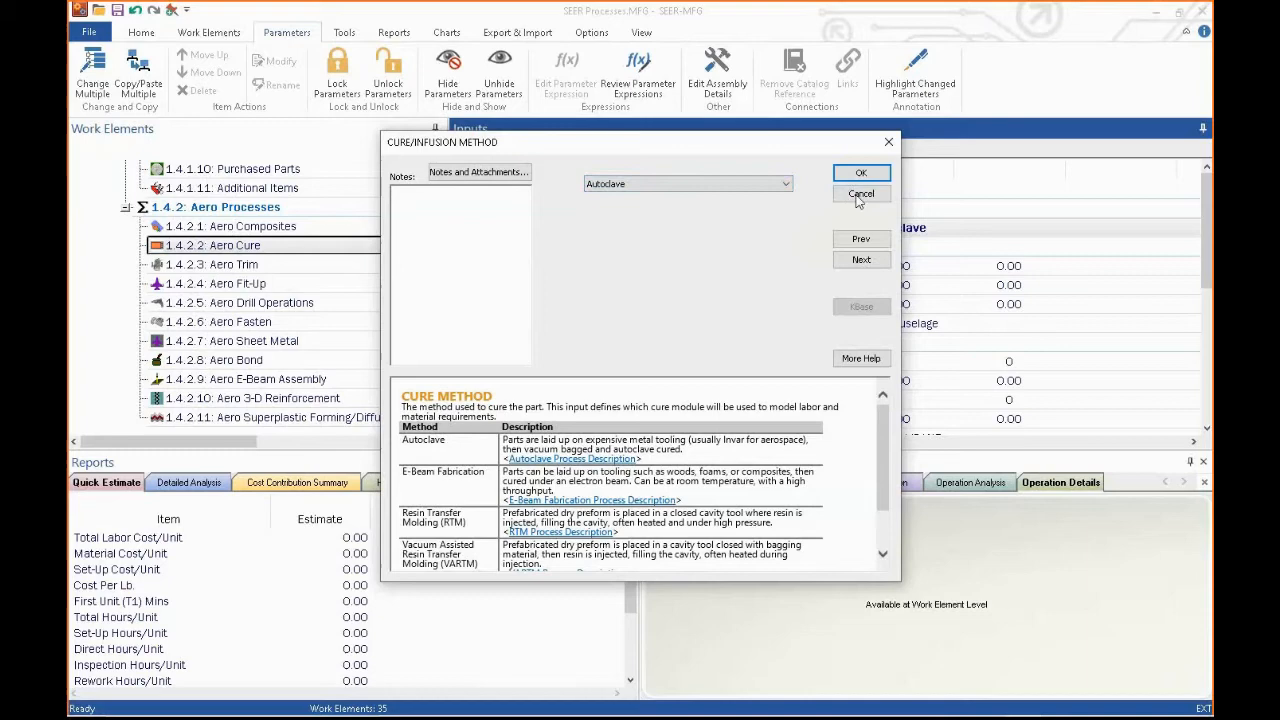
{"action": "left_click", "coordinate": [860, 192]}
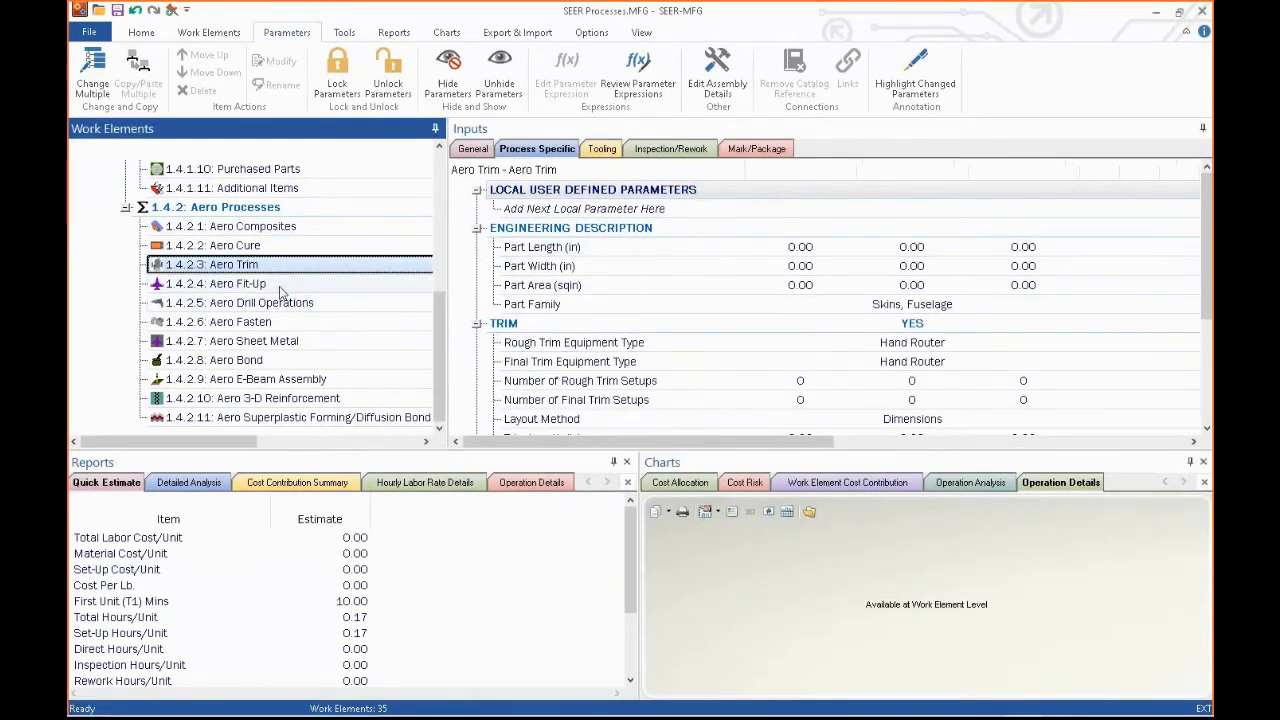
- Scroll through the Aero Fit-Up and Aero Drill Operations inputs, then bring up Aero Fasten
{"action": "left_click", "coordinate": [228, 284]}
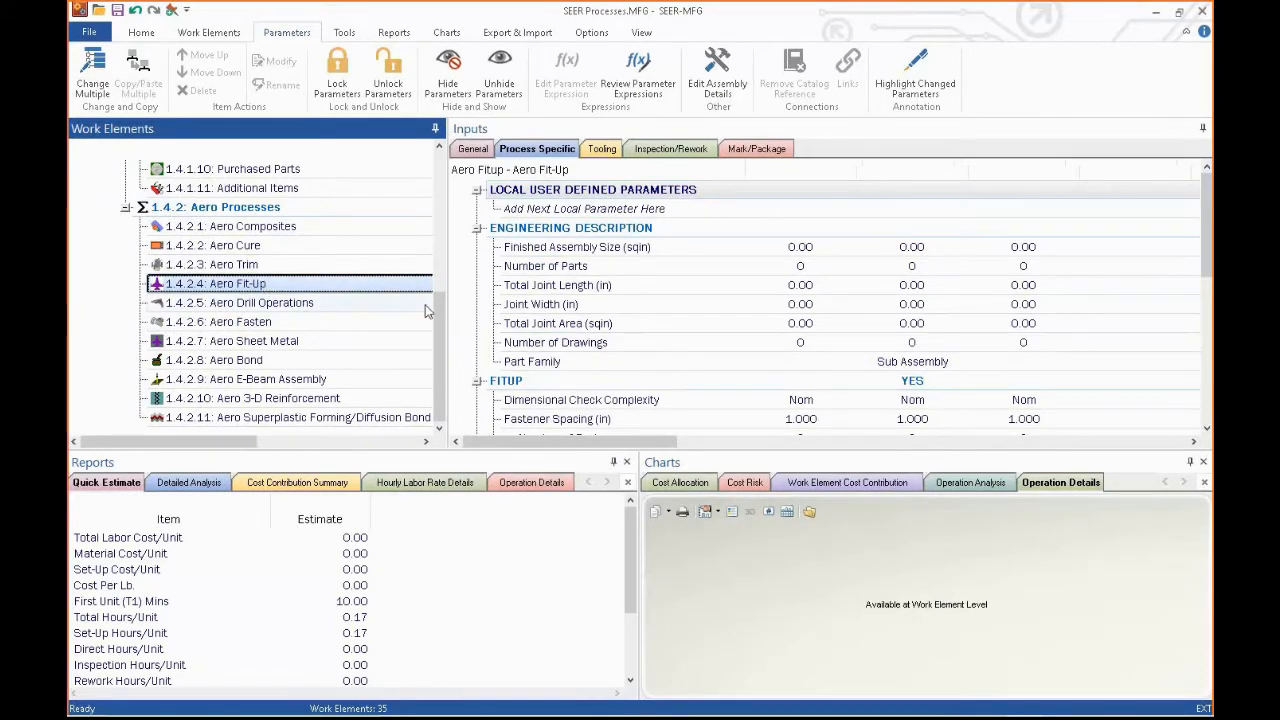
{"action": "scroll", "scroll_direction": "down", "scroll_amount": 3}
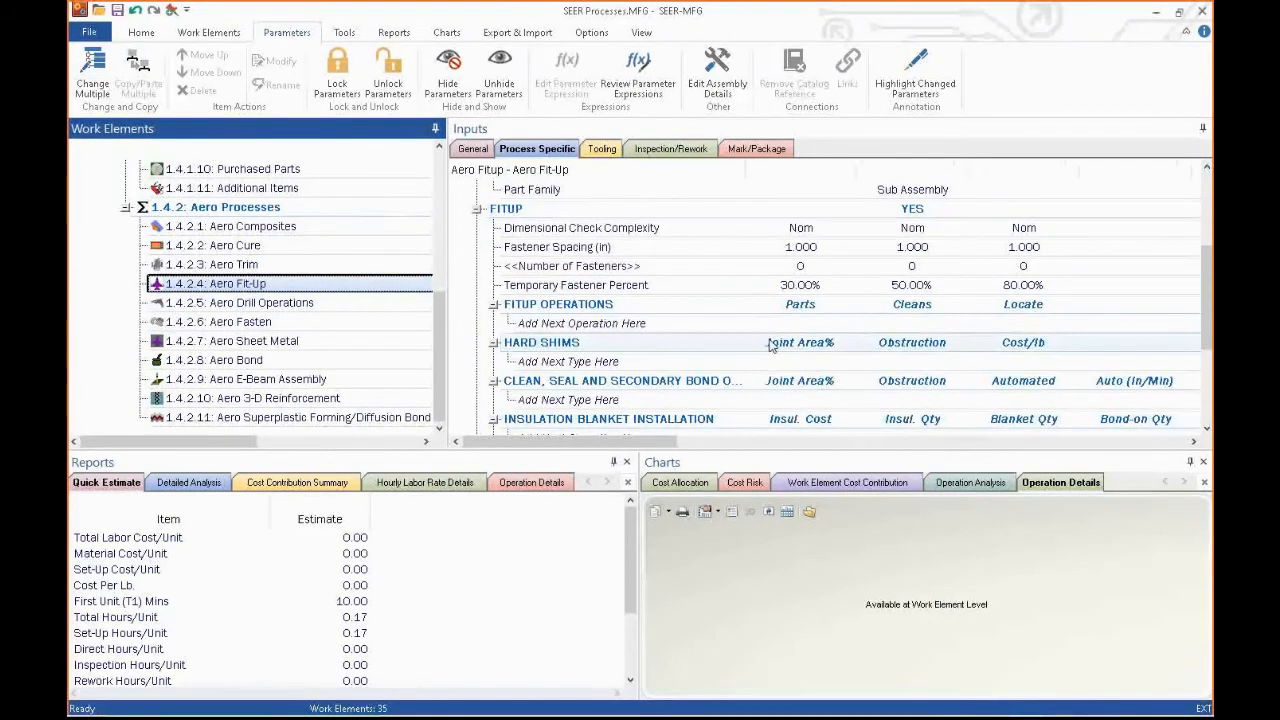
{"action": "mouse_move", "coordinate": [584, 338]}
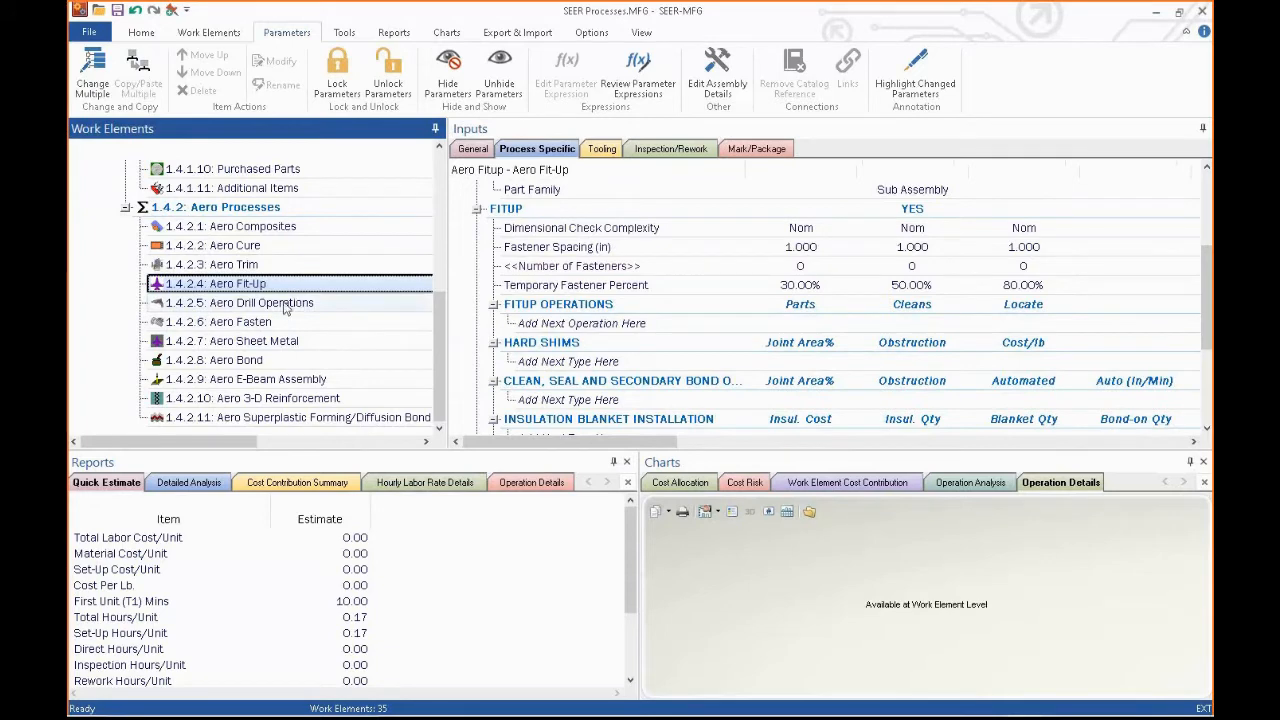
{"action": "left_click", "coordinate": [260, 302]}
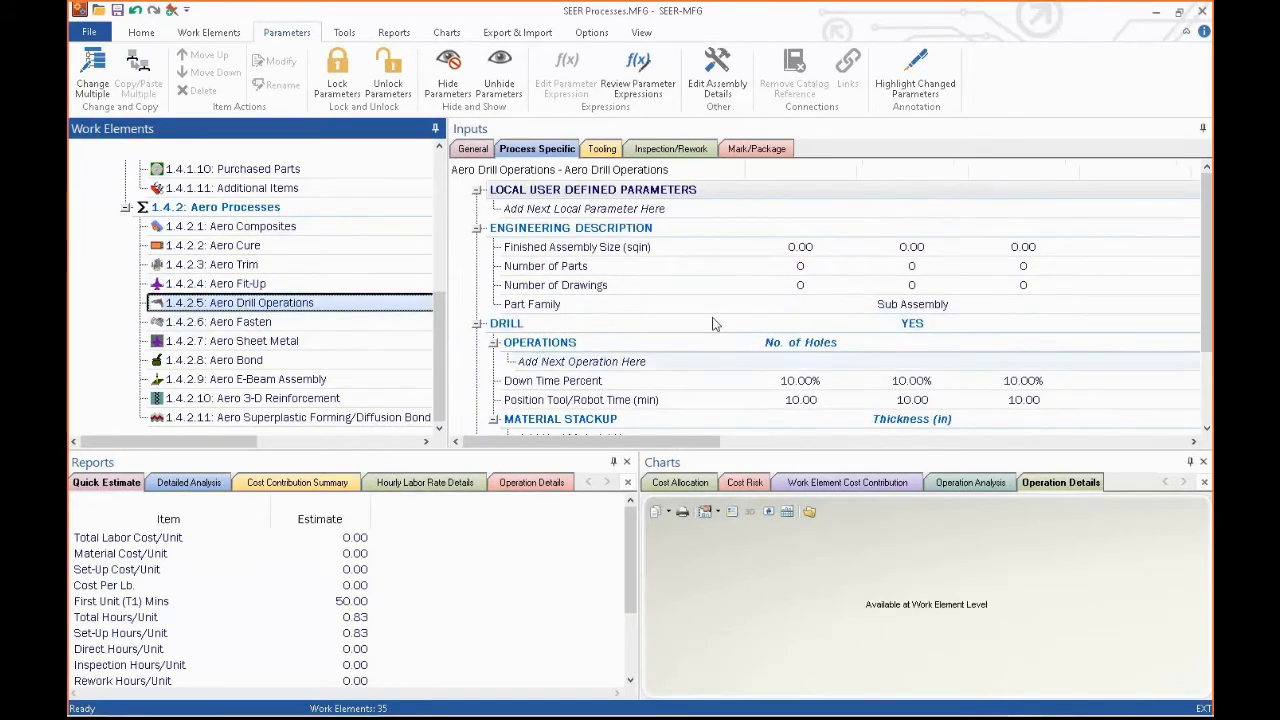
{"action": "scroll", "scroll_direction": "down", "scroll_amount": 3}
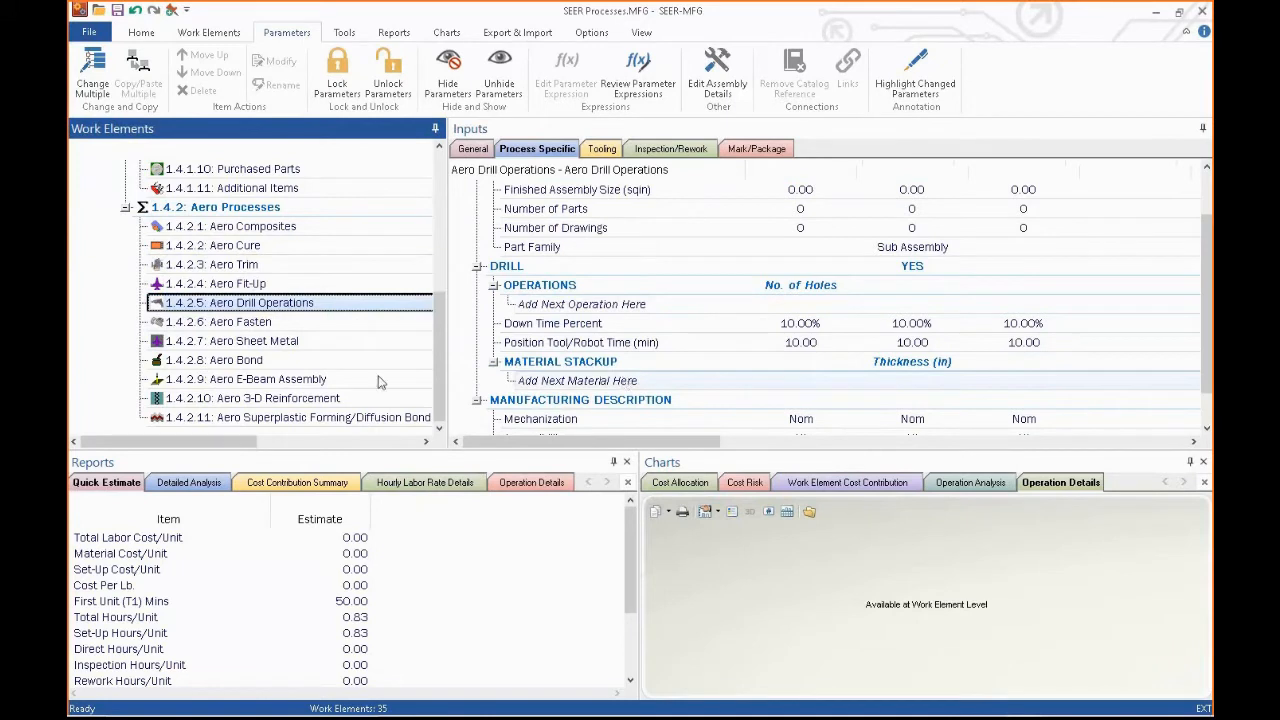
{"action": "left_click", "coordinate": [238, 320]}
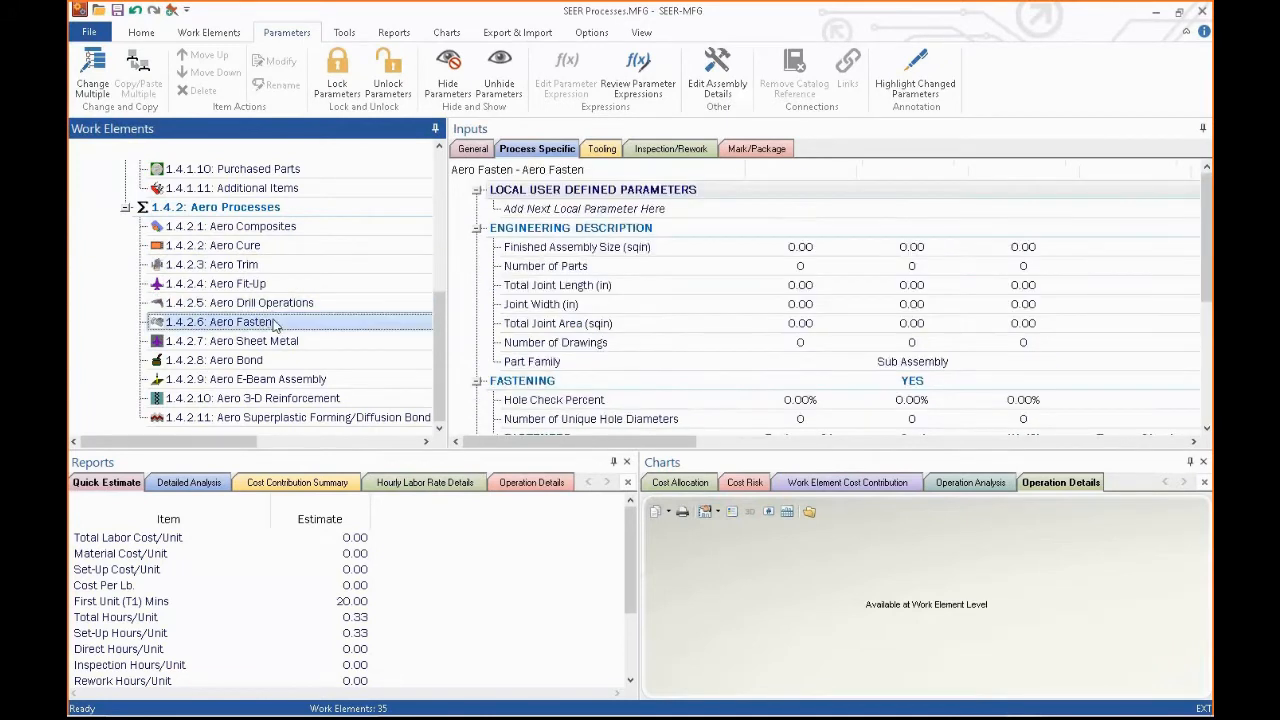
- Cancel the Add Next Fastener dialog for Aero Fasten, then show the 1.4.2.7 Aero Sheet Metal inputs
{"action": "scroll", "scroll_direction": "down", "scroll_amount": 3}
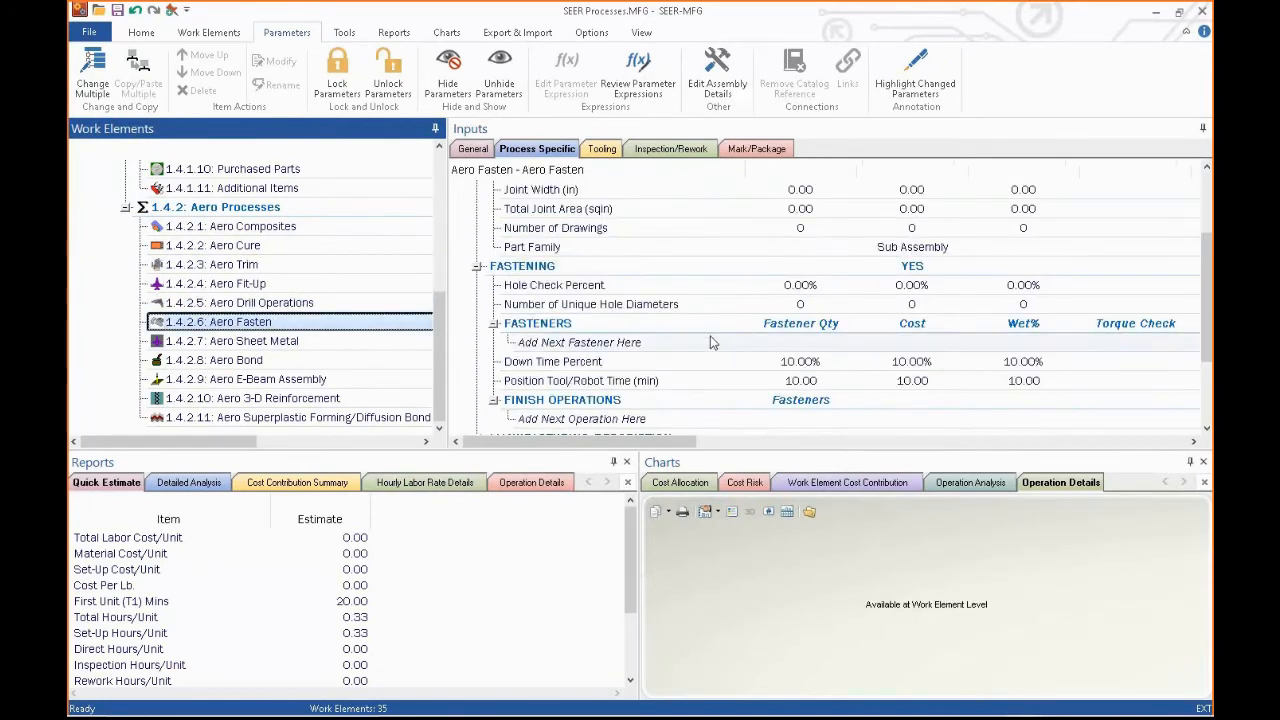
{"action": "left_click", "coordinate": [578, 342]}
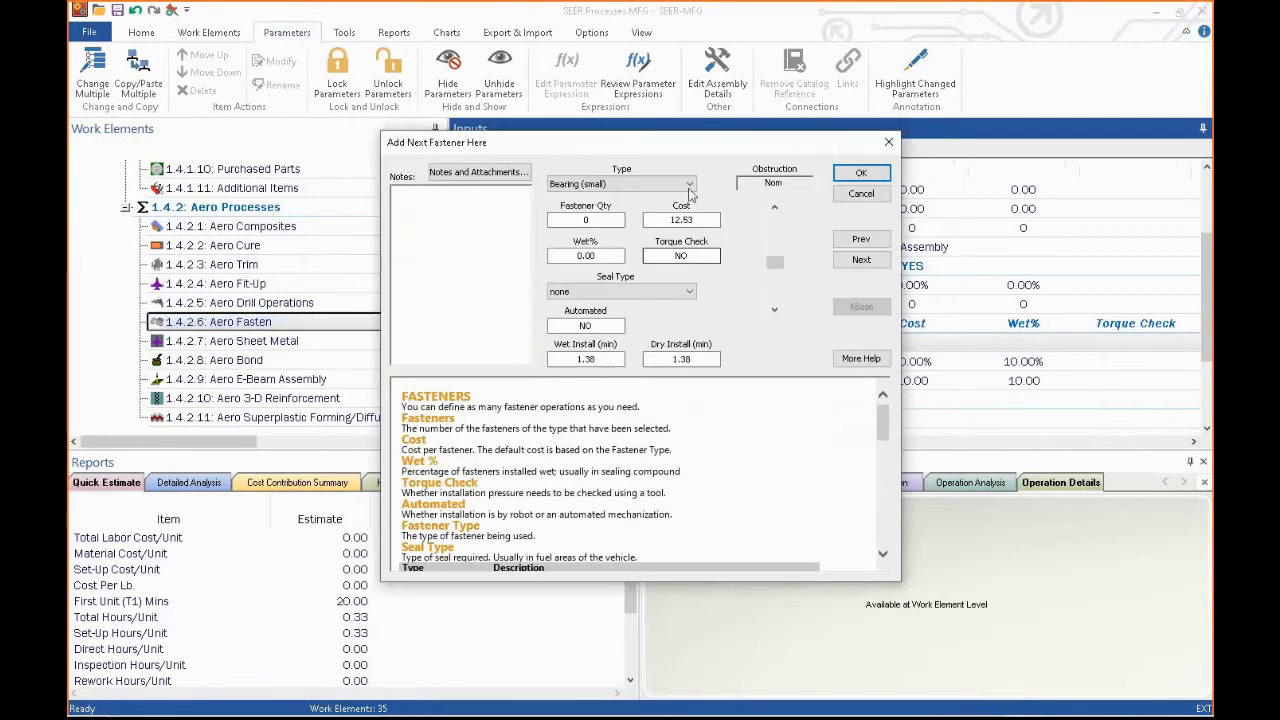
{"action": "left_click", "coordinate": [688, 184]}
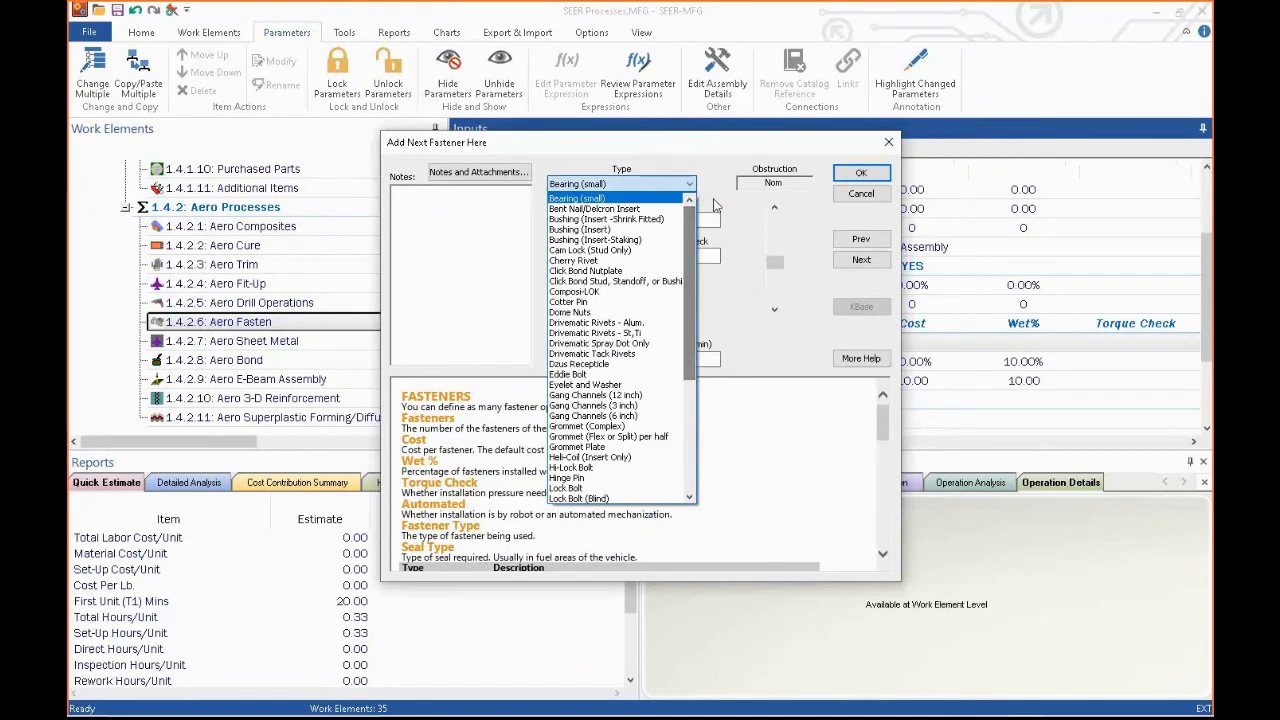
{"action": "left_click", "coordinate": [860, 192]}
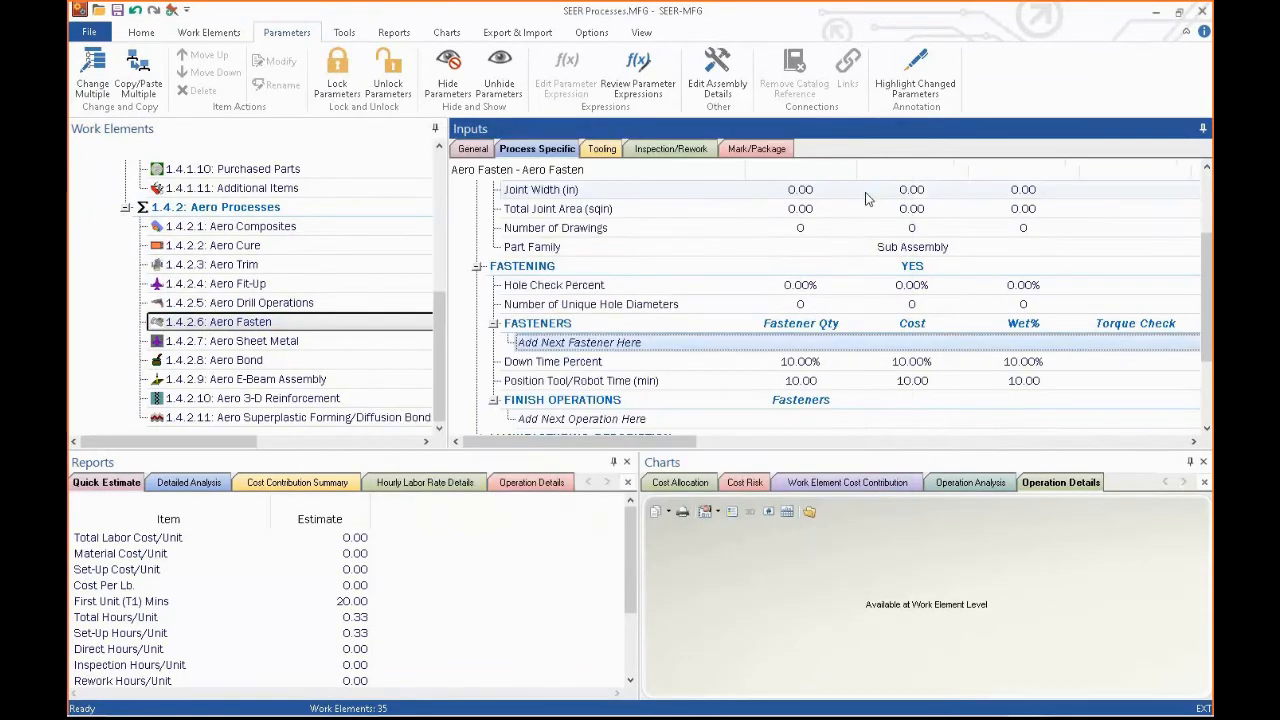
{"action": "left_click", "coordinate": [256, 340]}
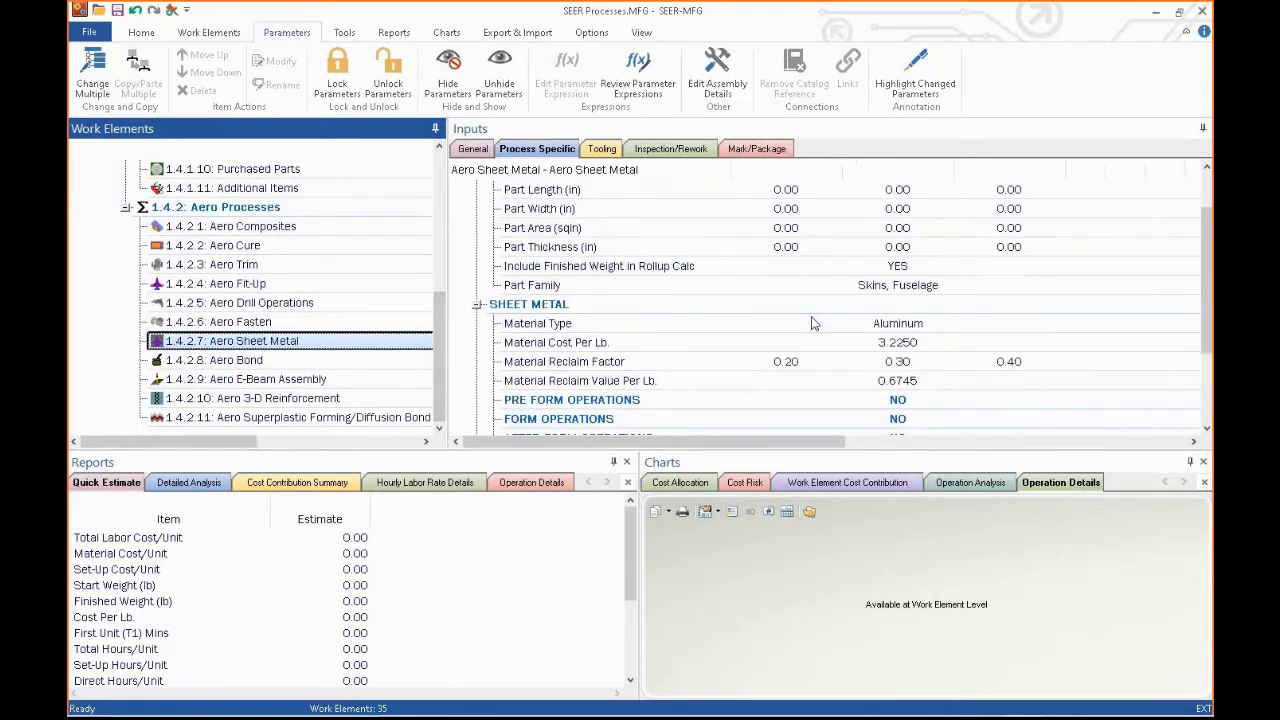
- Set Form, After Form and Detail Part Finish Operations to Applicable Yes, expanding each operation list
{"action": "scroll", "scroll_direction": "down", "scroll_amount": 3}
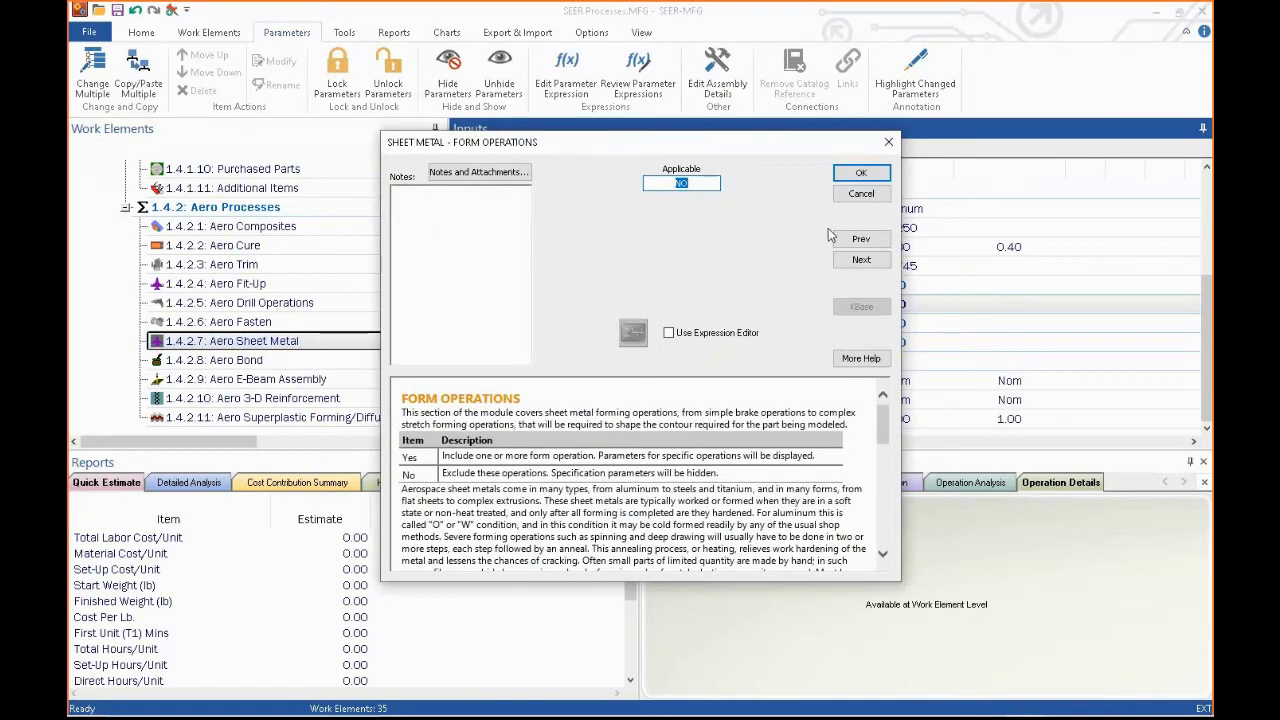
{"action": "left_click", "coordinate": [860, 172]}
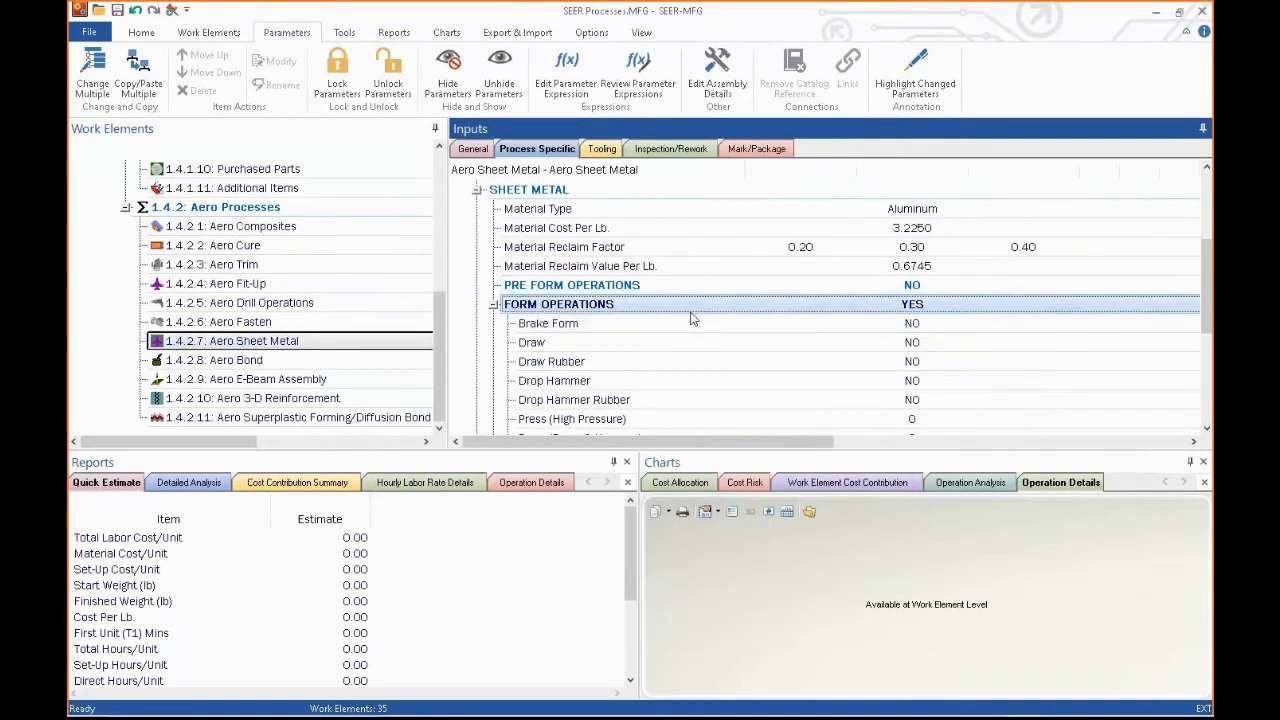
{"action": "scroll", "scroll_direction": "down", "scroll_amount": 3}
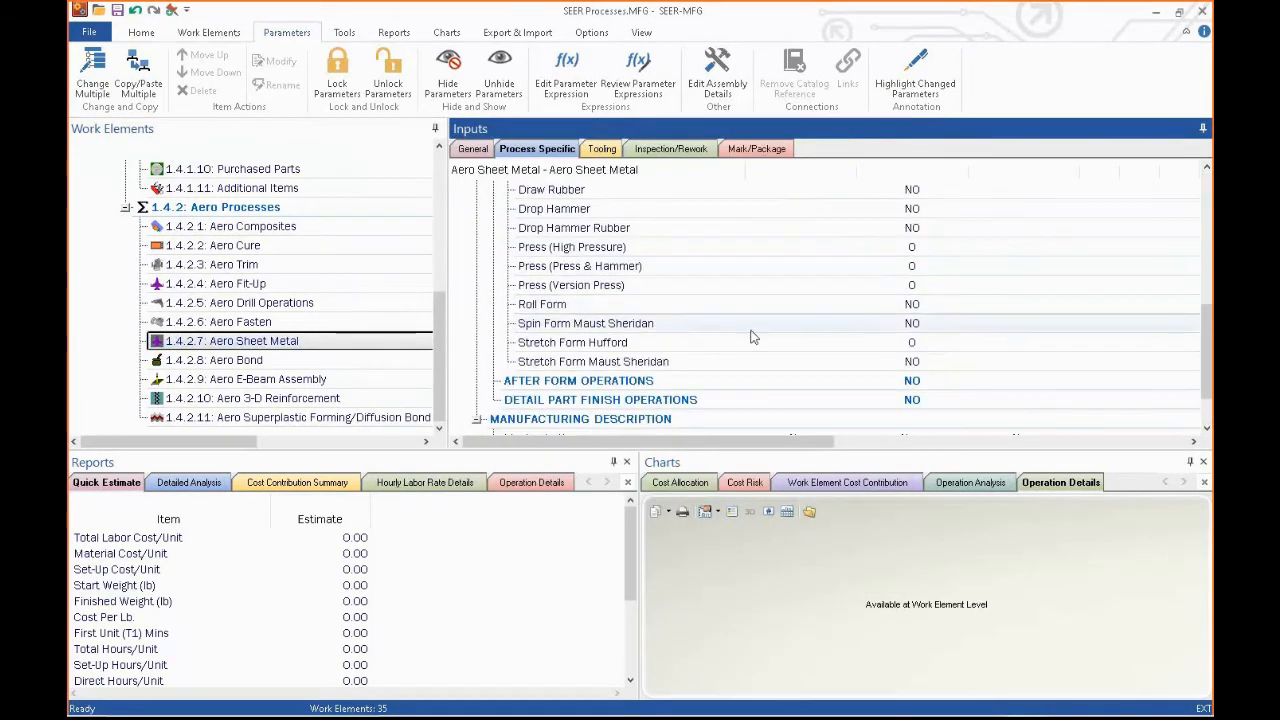
{"action": "mouse_move", "coordinate": [780, 364]}
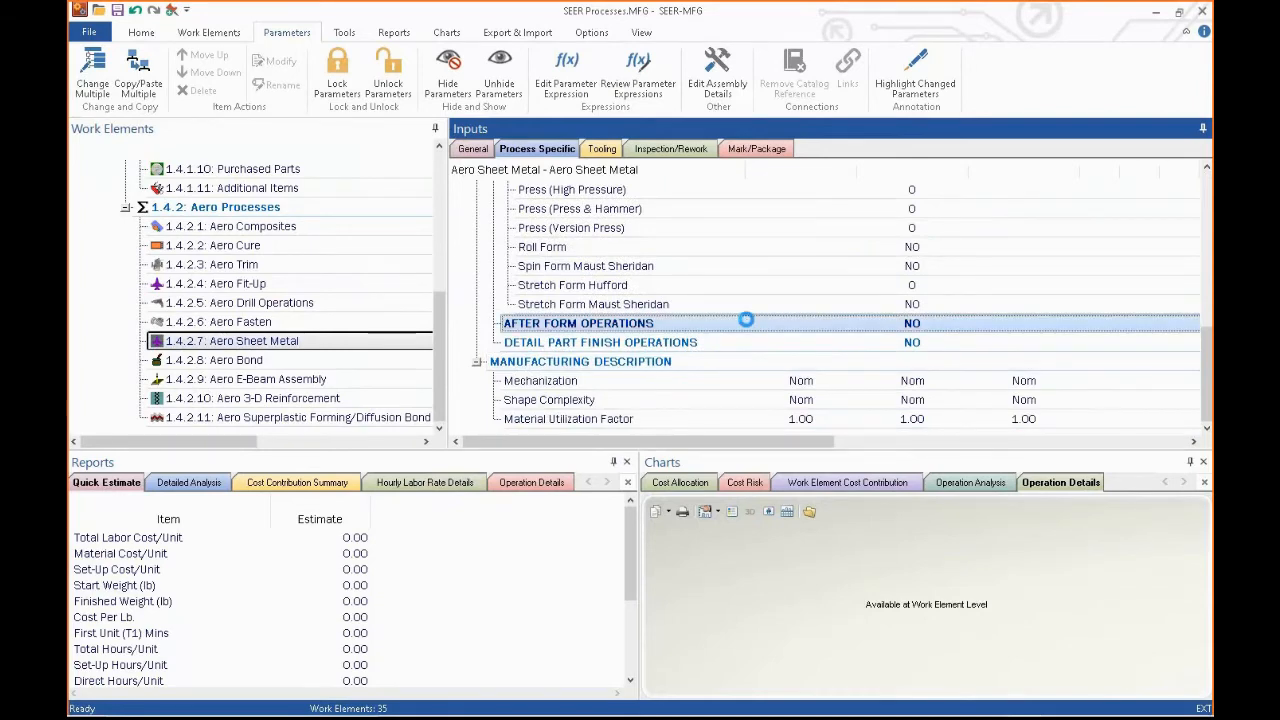
{"action": "double_click", "coordinate": [578, 322]}
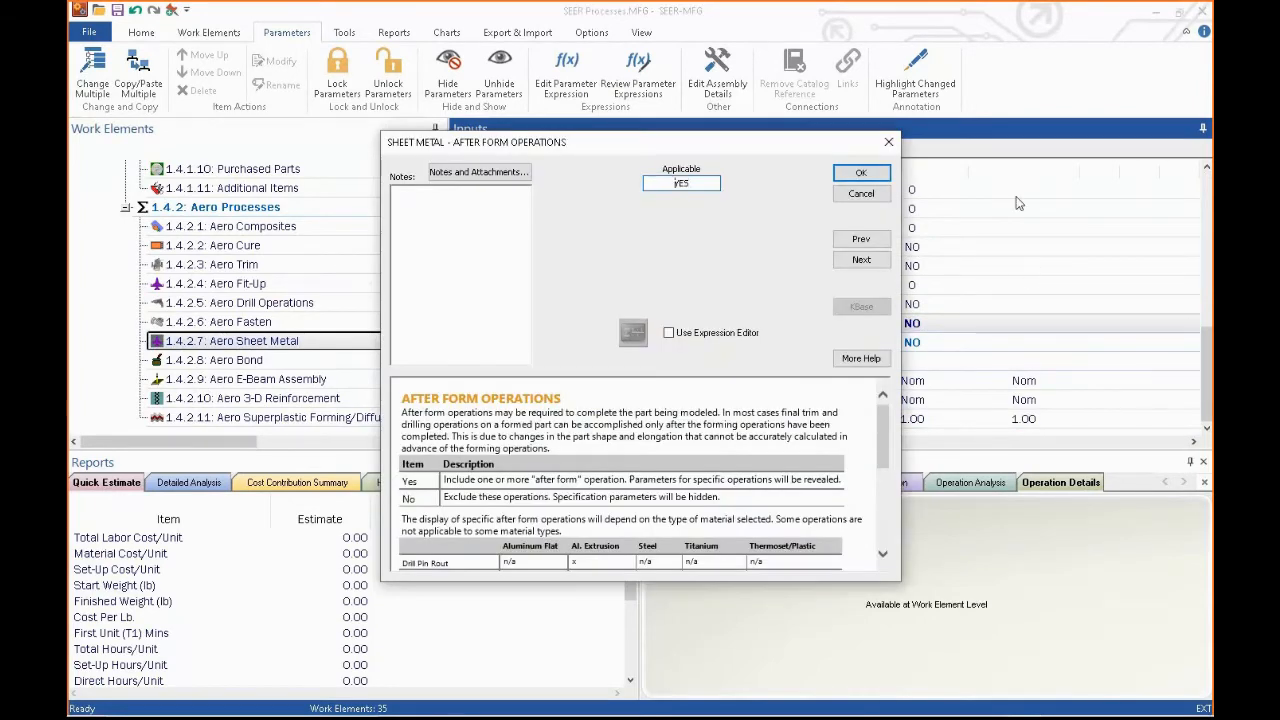
{"action": "left_click", "coordinate": [860, 172]}
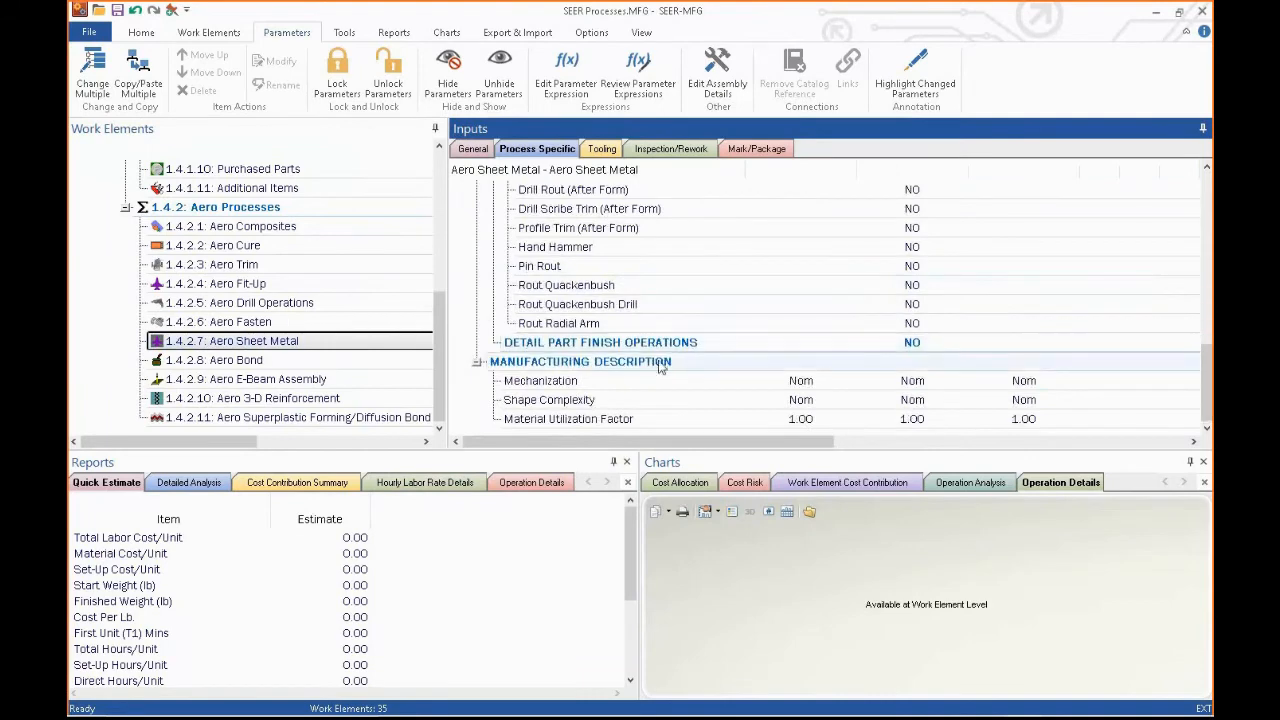
{"action": "double_click", "coordinate": [600, 342]}
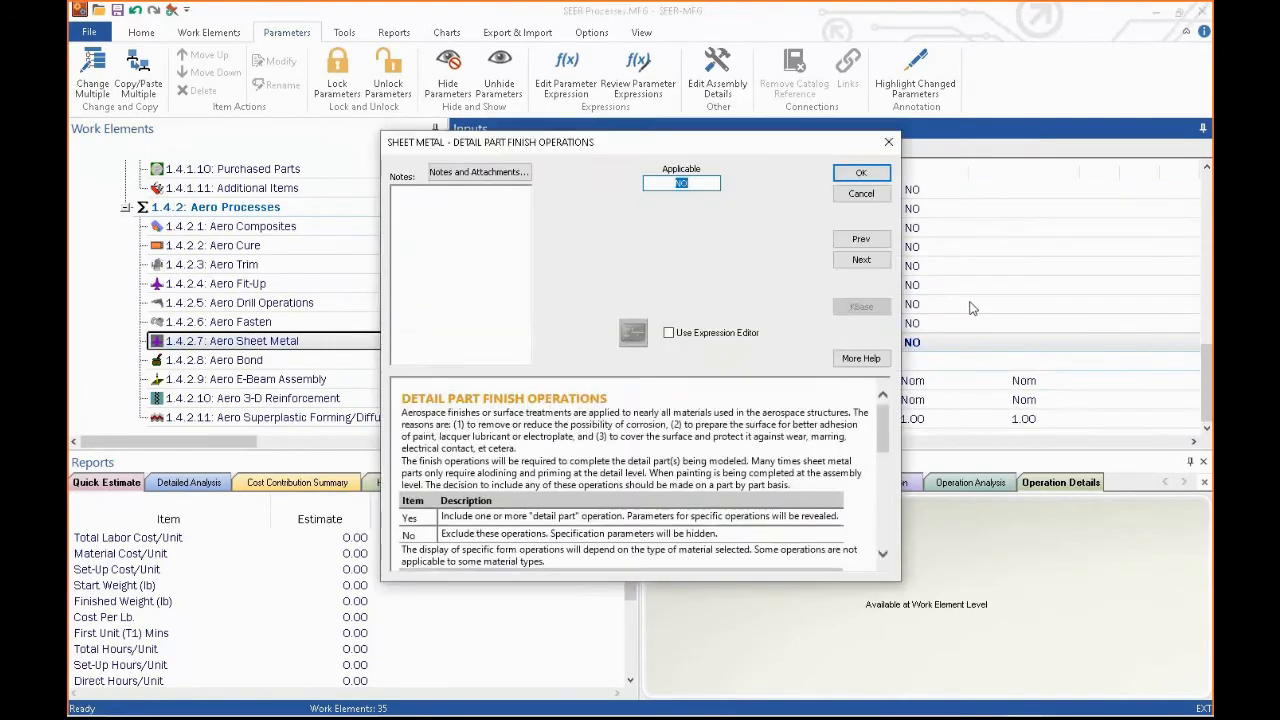
{"action": "left_click", "coordinate": [860, 172]}
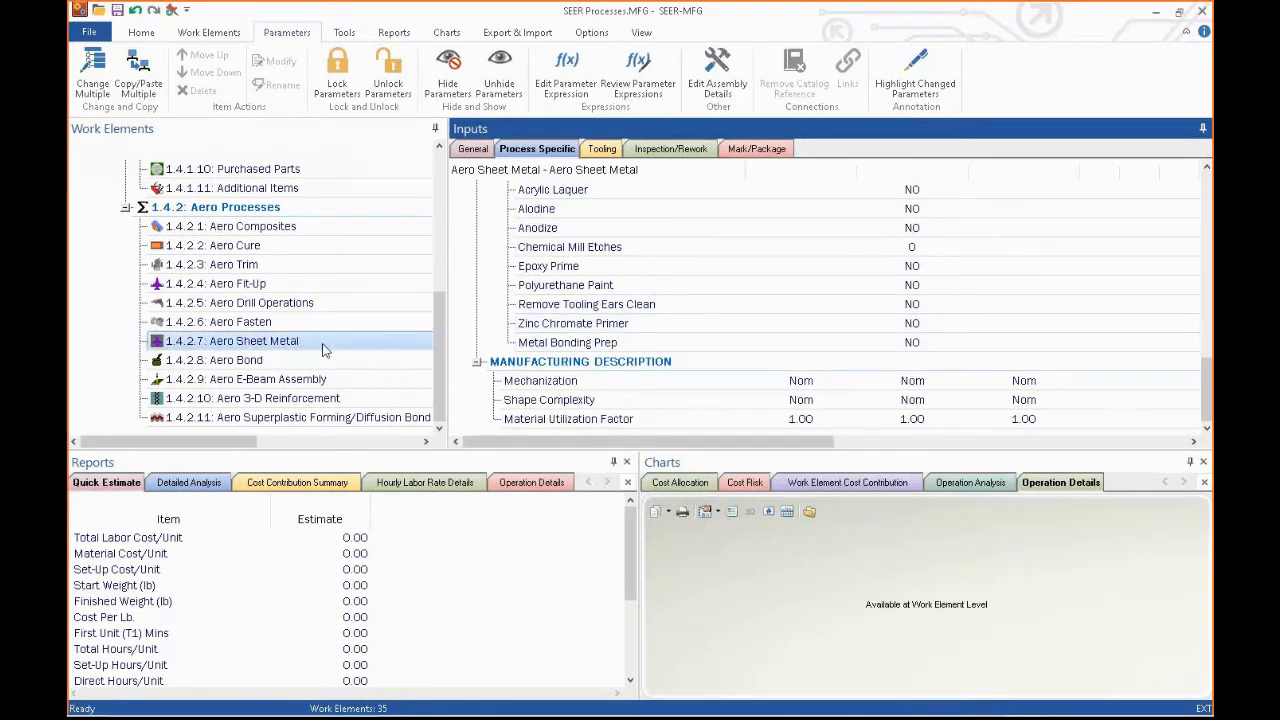
{"action": "left_click", "coordinate": [252, 340]}
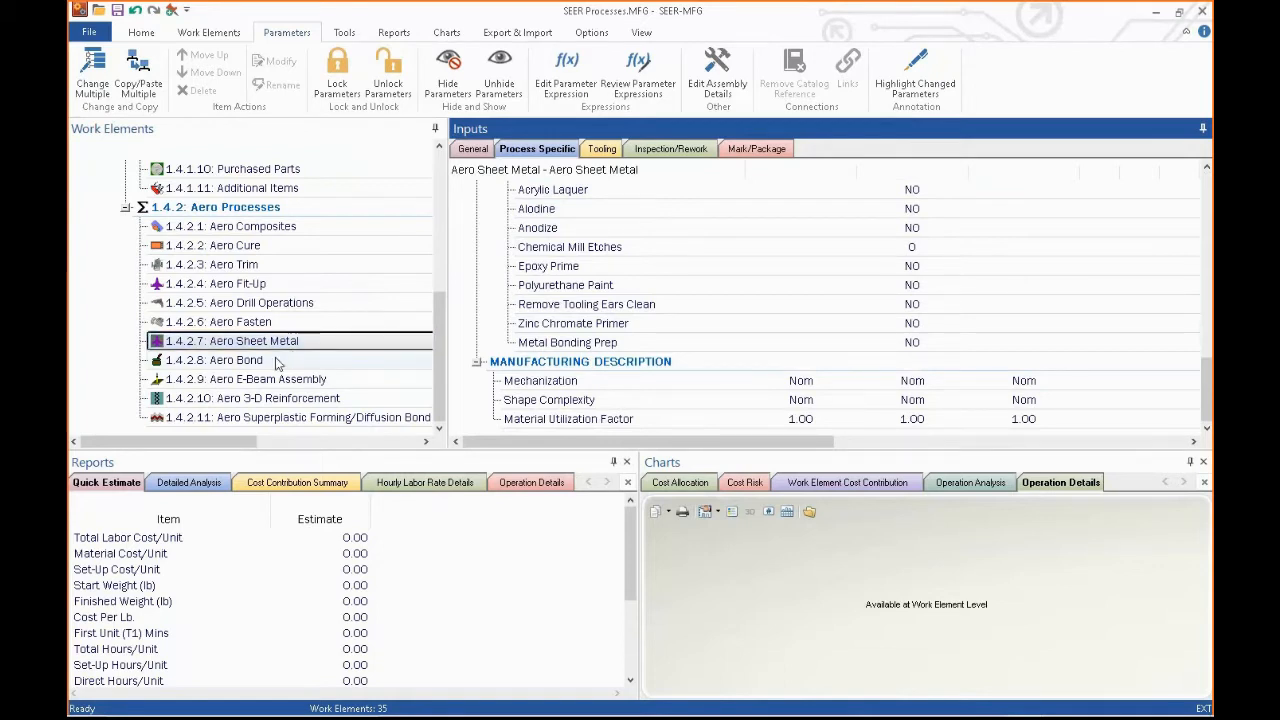
- Step through Aero Bond, E-Beam Assembly, 3-D Reinforcement and Superplastic Forming/Diffusion Bond inputs
{"action": "left_click", "coordinate": [232, 360]}
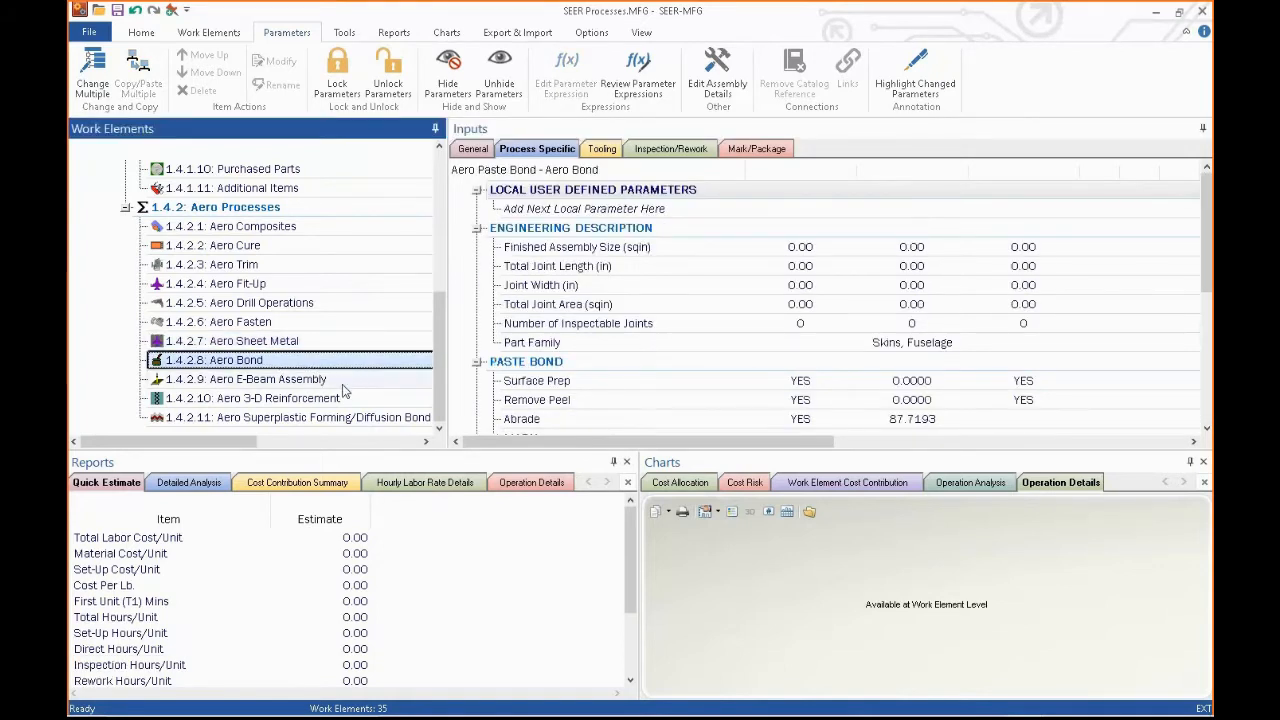
{"action": "left_click", "coordinate": [268, 378]}
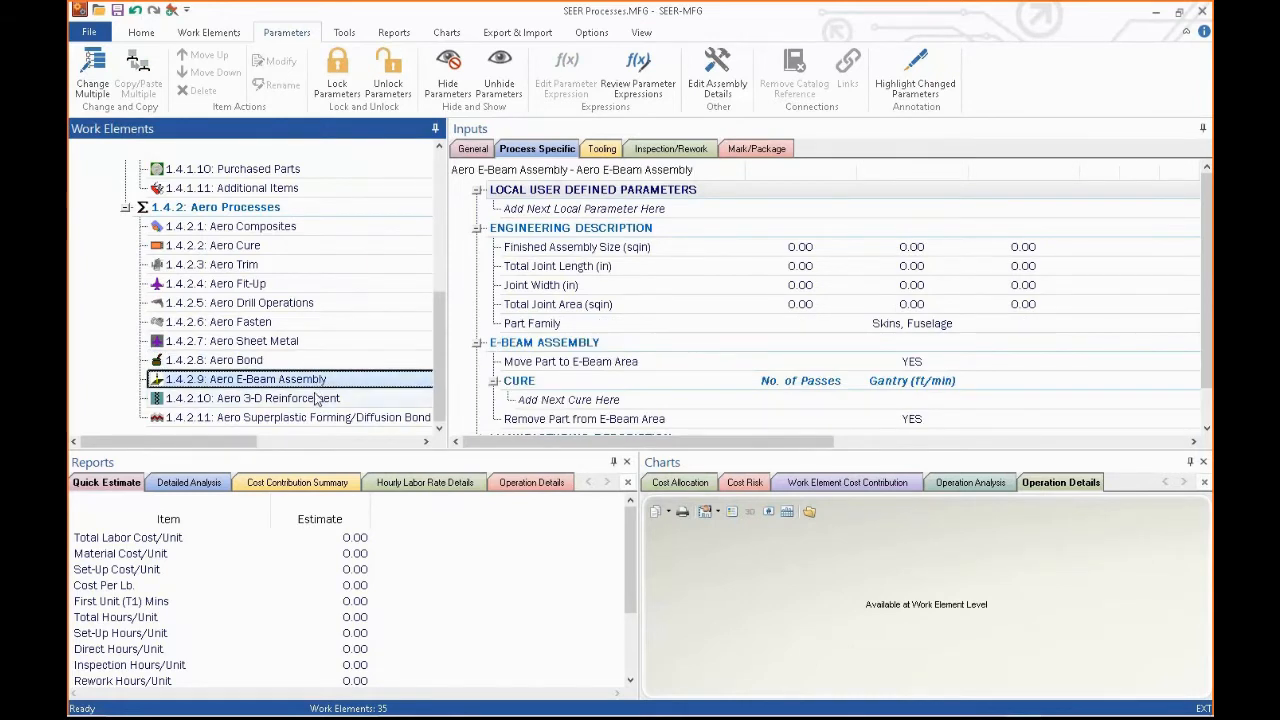
{"action": "left_click", "coordinate": [276, 398]}
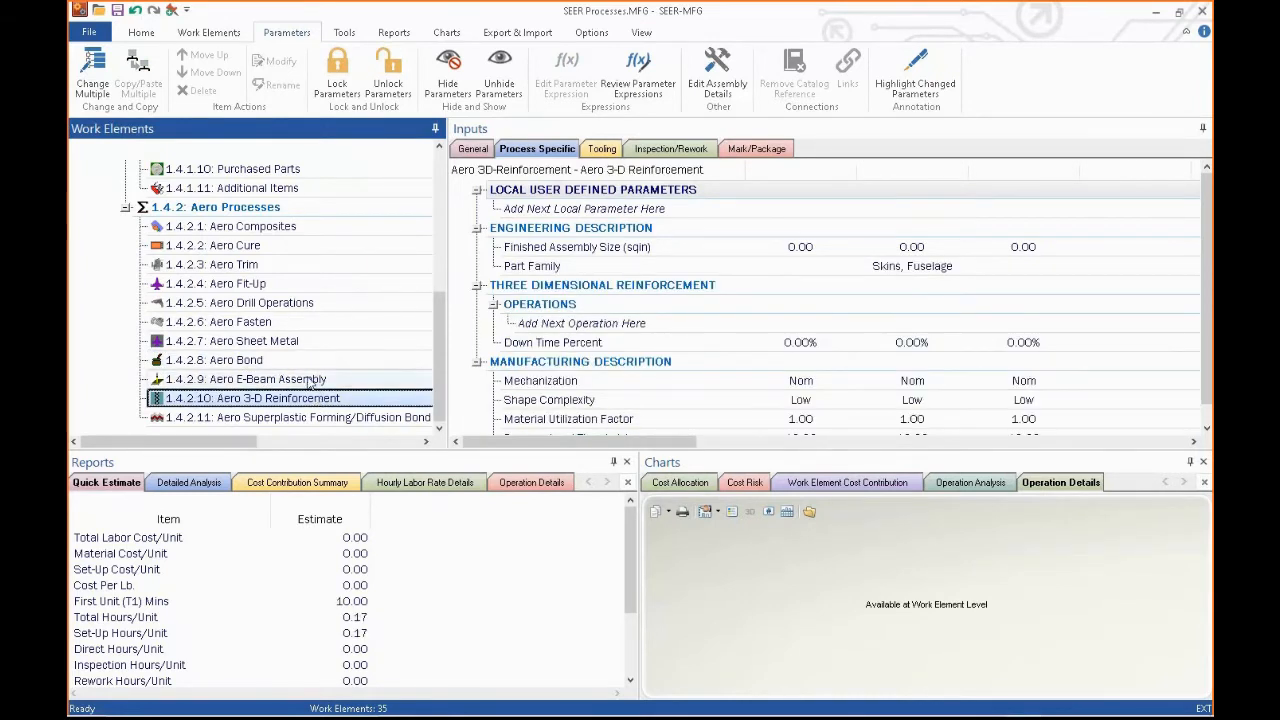
{"action": "left_click", "coordinate": [268, 378]}
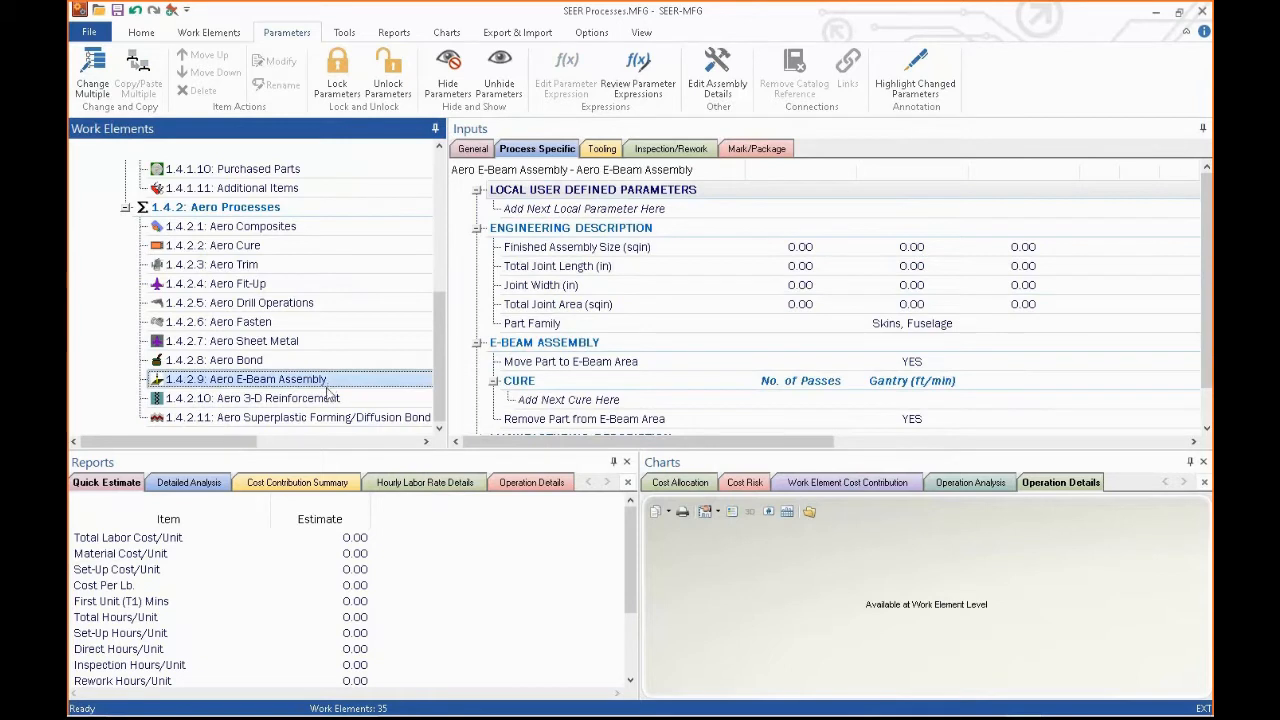
{"action": "left_click", "coordinate": [262, 398]}
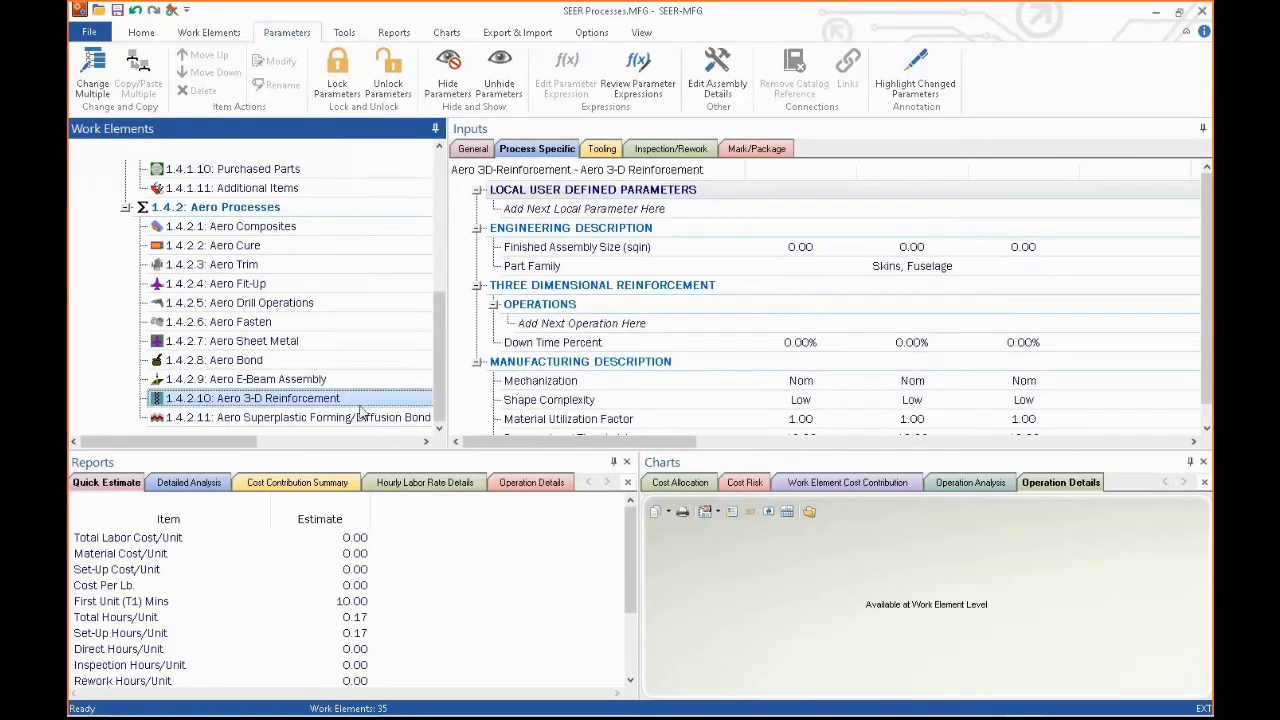
{"action": "left_click", "coordinate": [290, 418]}
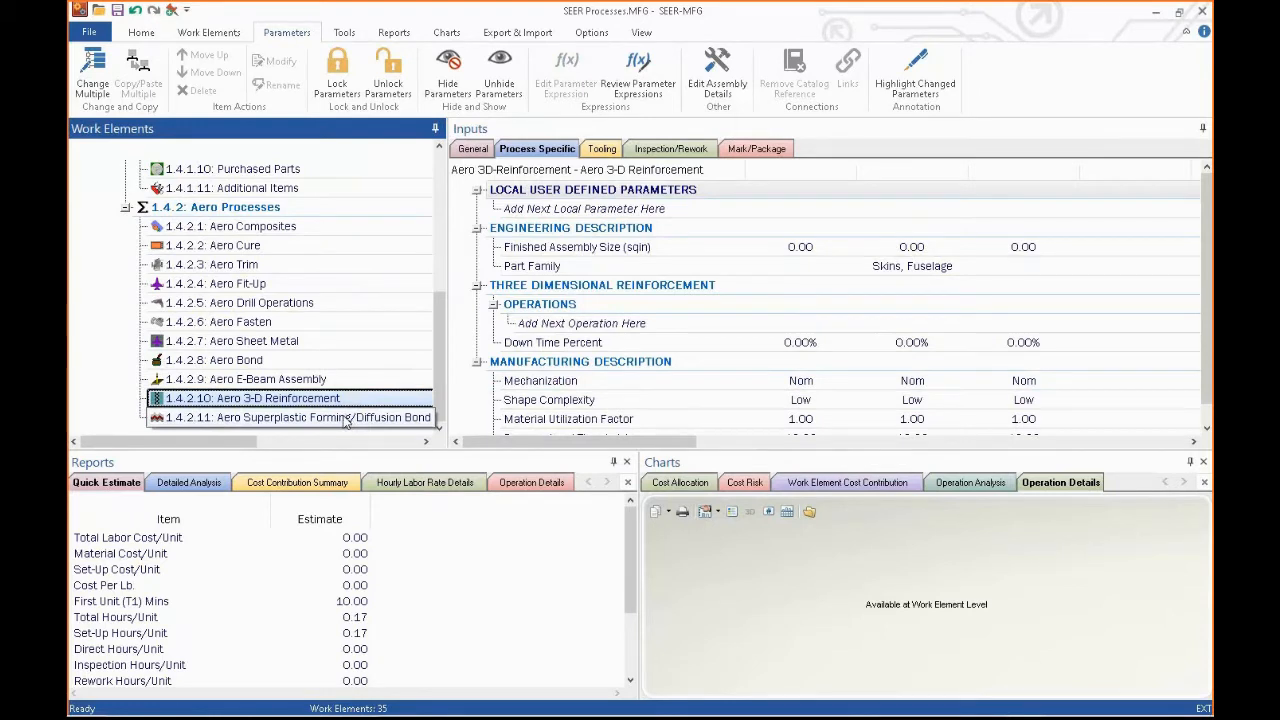
{"action": "left_click", "coordinate": [290, 418]}
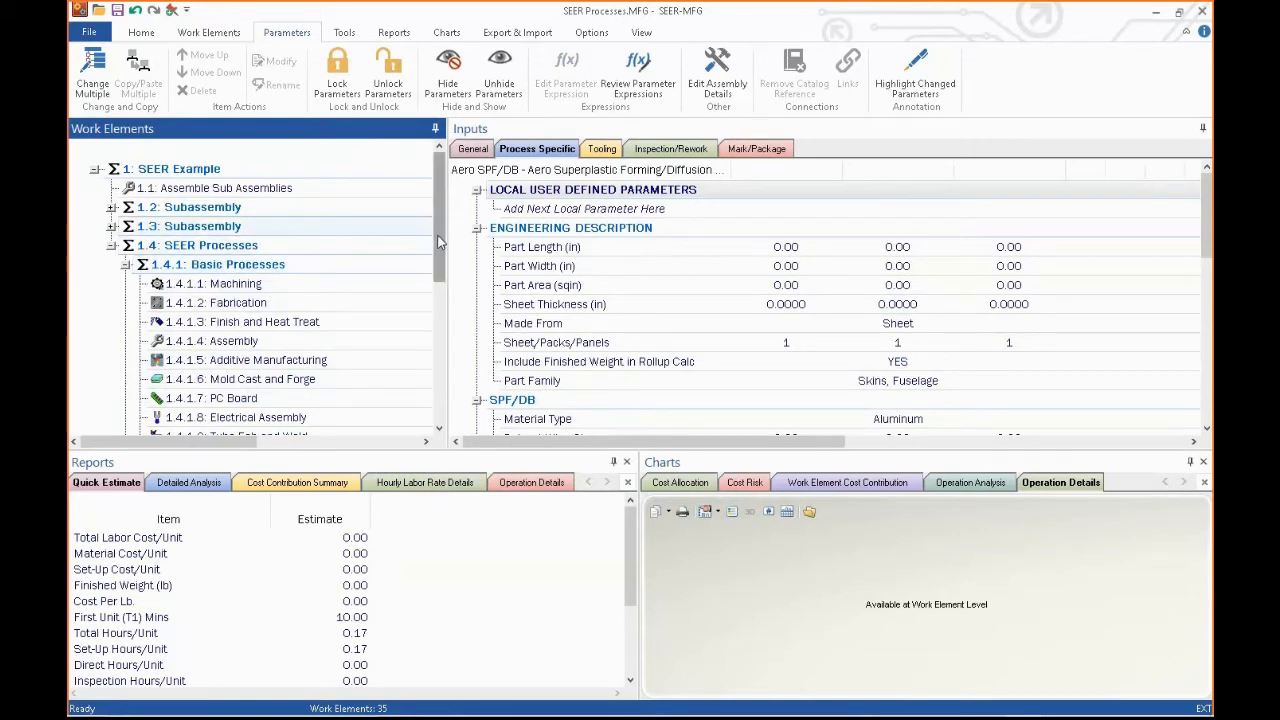
- Select 1.4.1.1 Machining and show its General product description and labor inputs
{"action": "scroll", "scroll_direction": "down", "scroll_amount": 3}
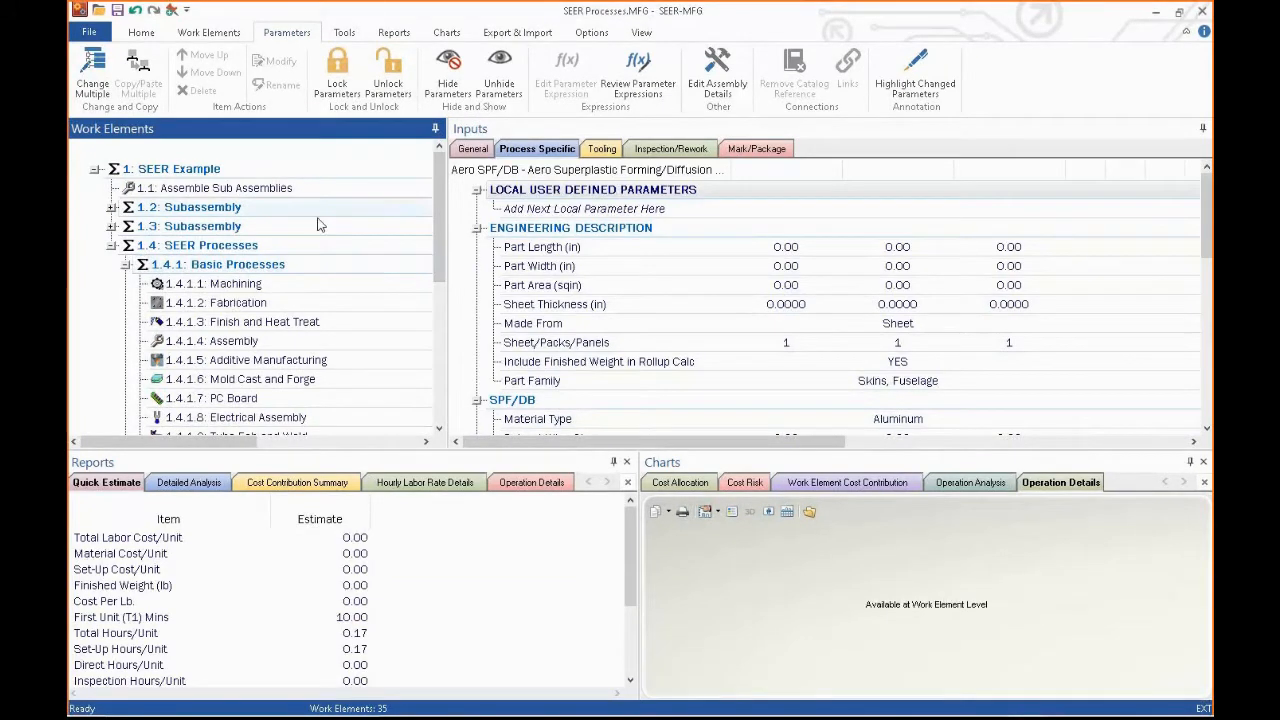
{"action": "left_click", "coordinate": [236, 284]}
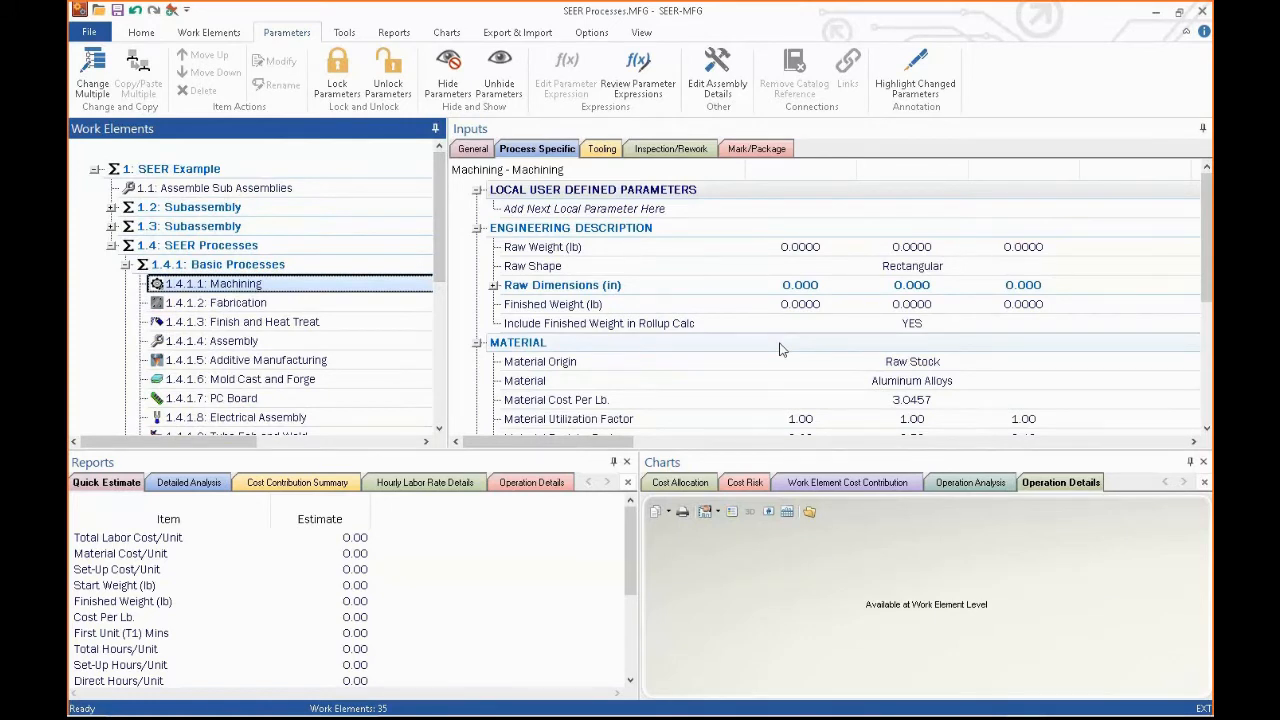
{"action": "left_click", "coordinate": [472, 148]}
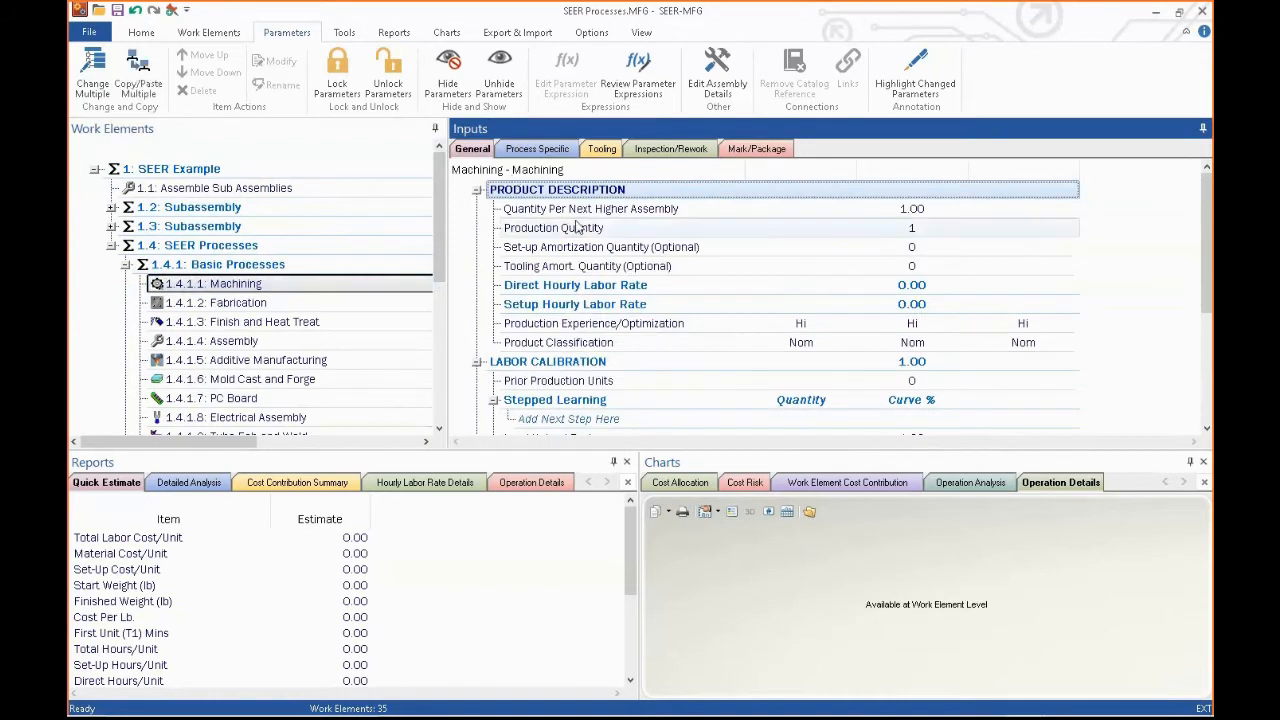
{"action": "mouse_move", "coordinate": [576, 266]}
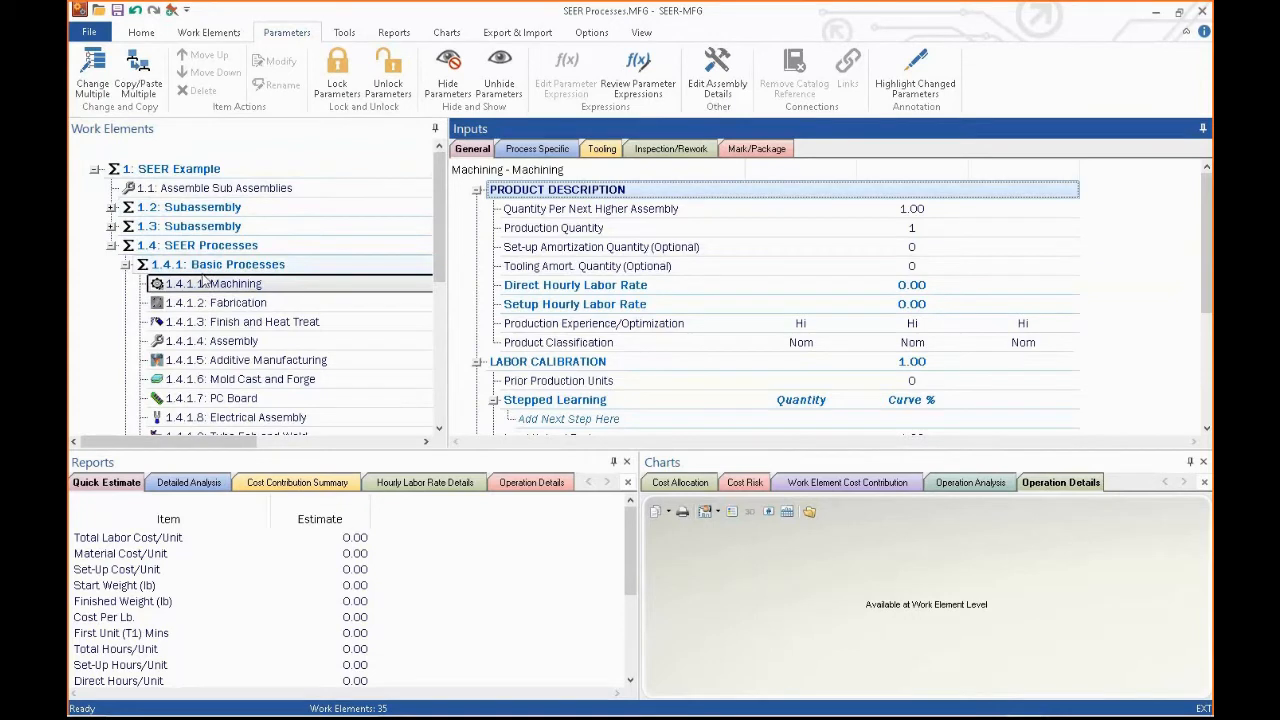
{"action": "mouse_move", "coordinate": [324, 632]}
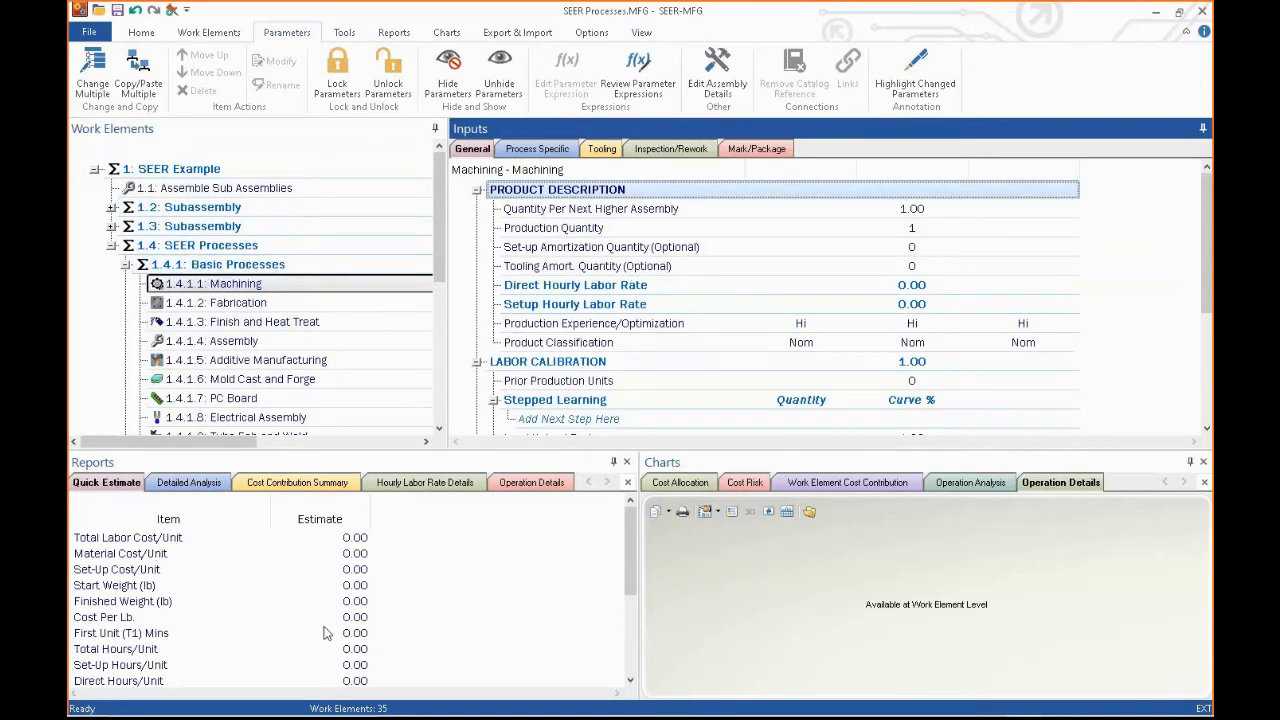
{"action": "mouse_move", "coordinate": [312, 568]}
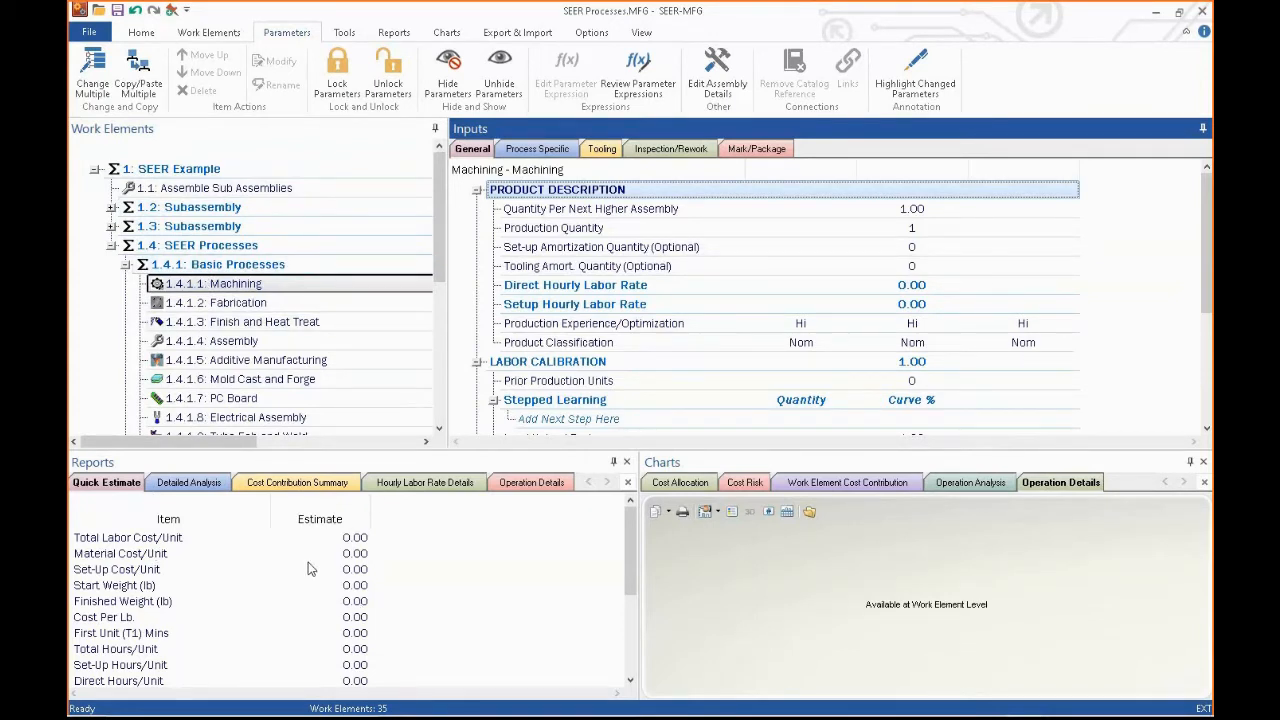
{"action": "mouse_move", "coordinate": [772, 596]}
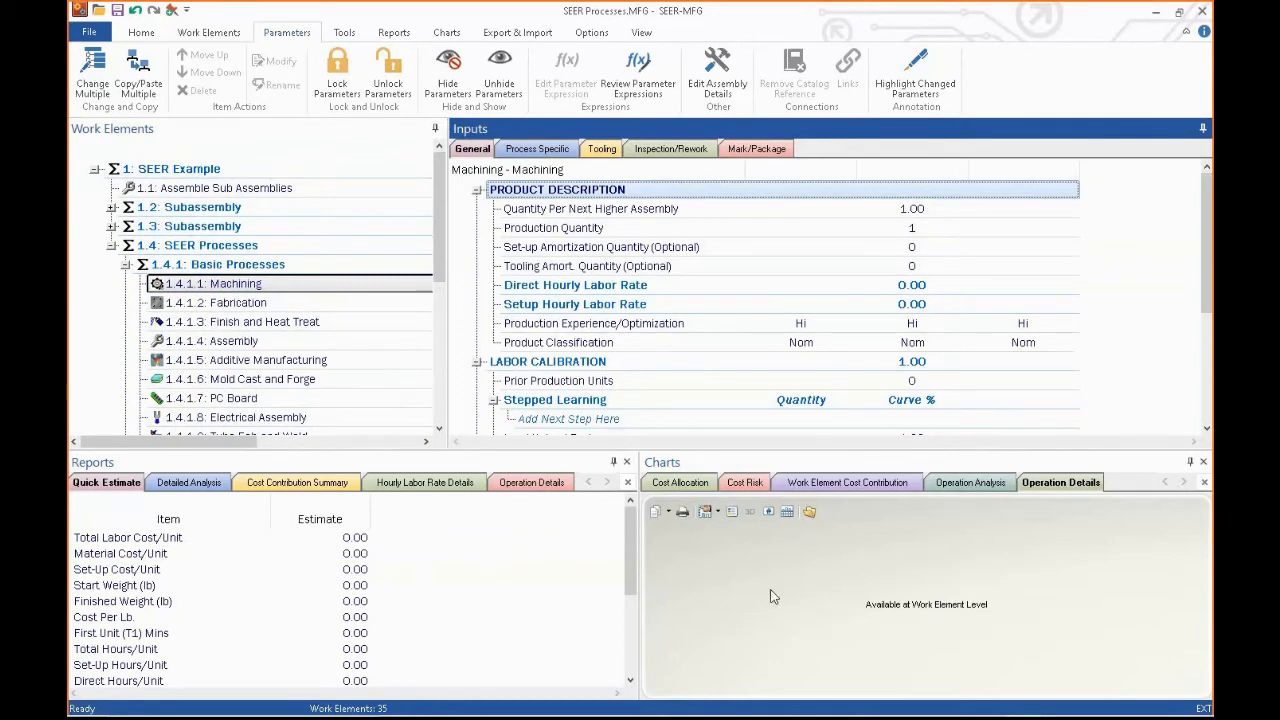
{"action": "mouse_move", "coordinate": [902, 568]}
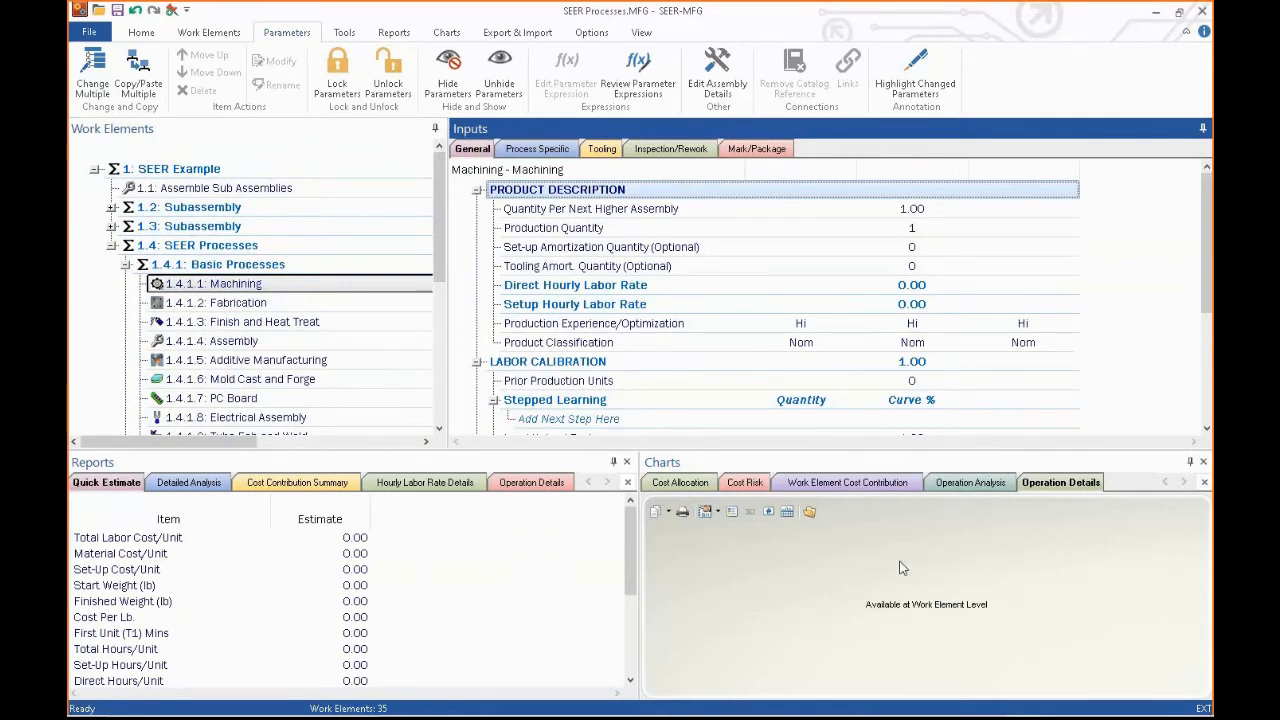
{"action": "mouse_move", "coordinate": [972, 608]}
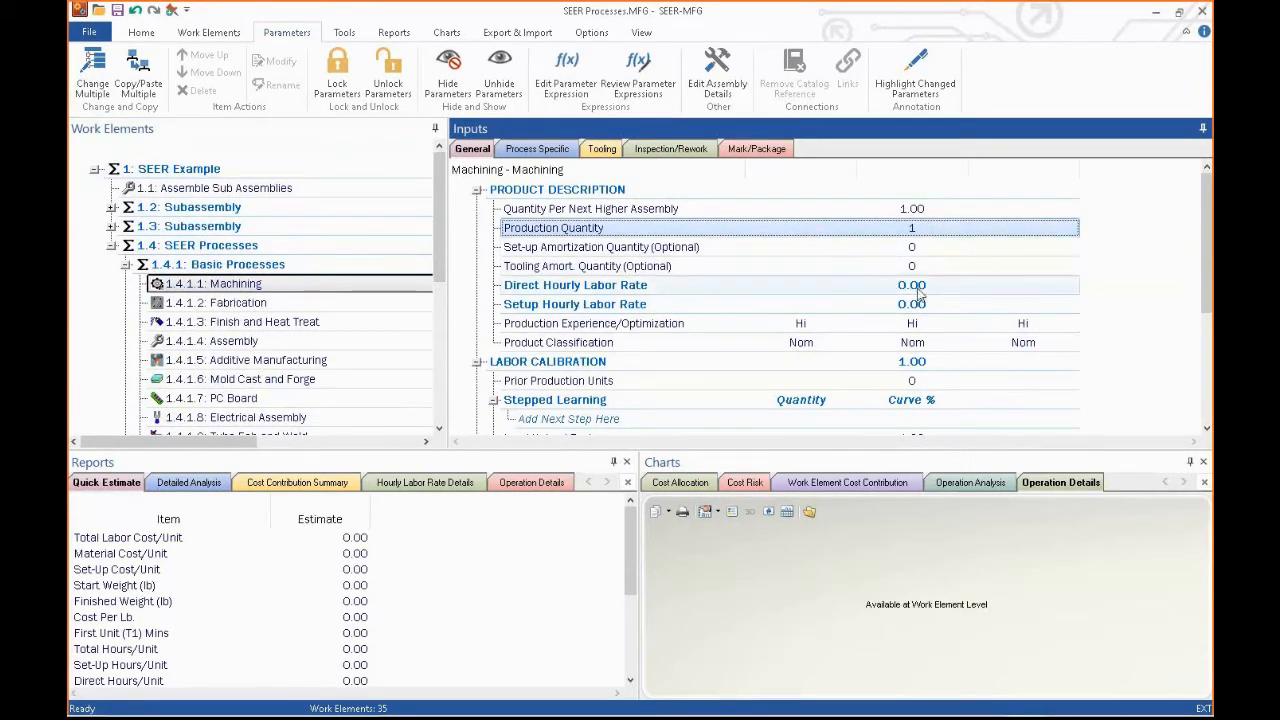
{"action": "double_click", "coordinate": [912, 284]}
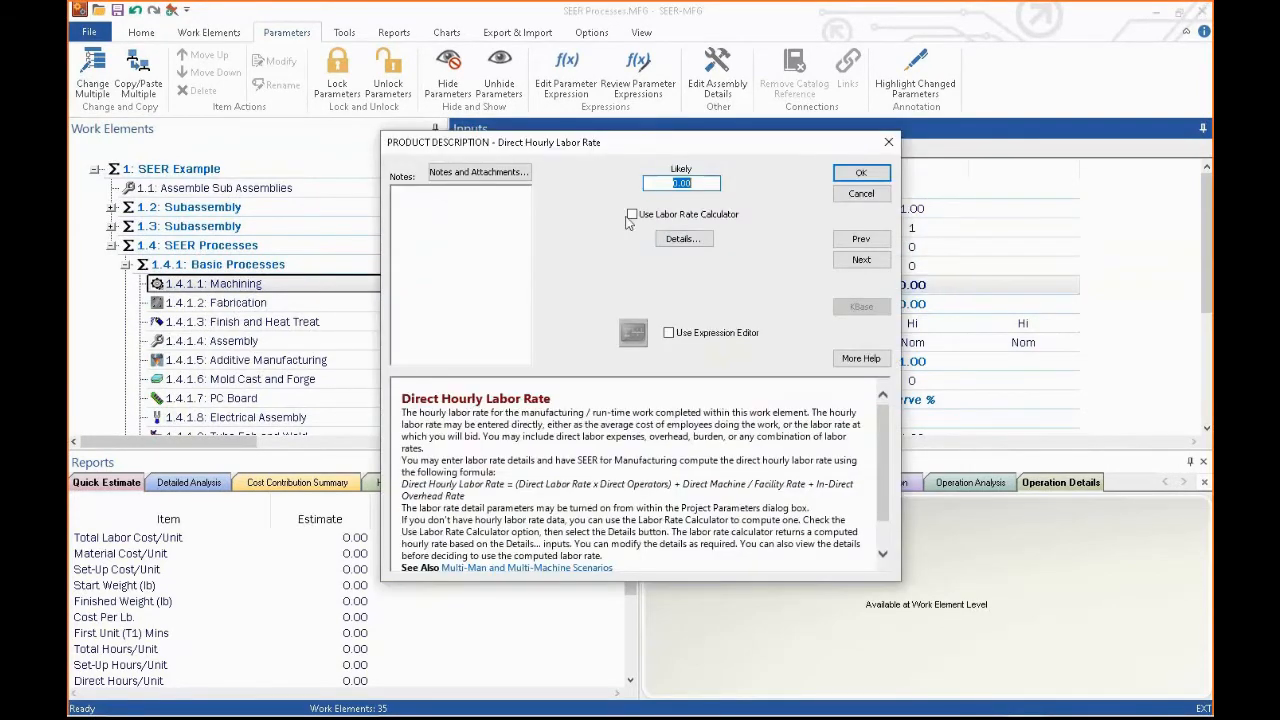
{"action": "left_click", "coordinate": [632, 214]}
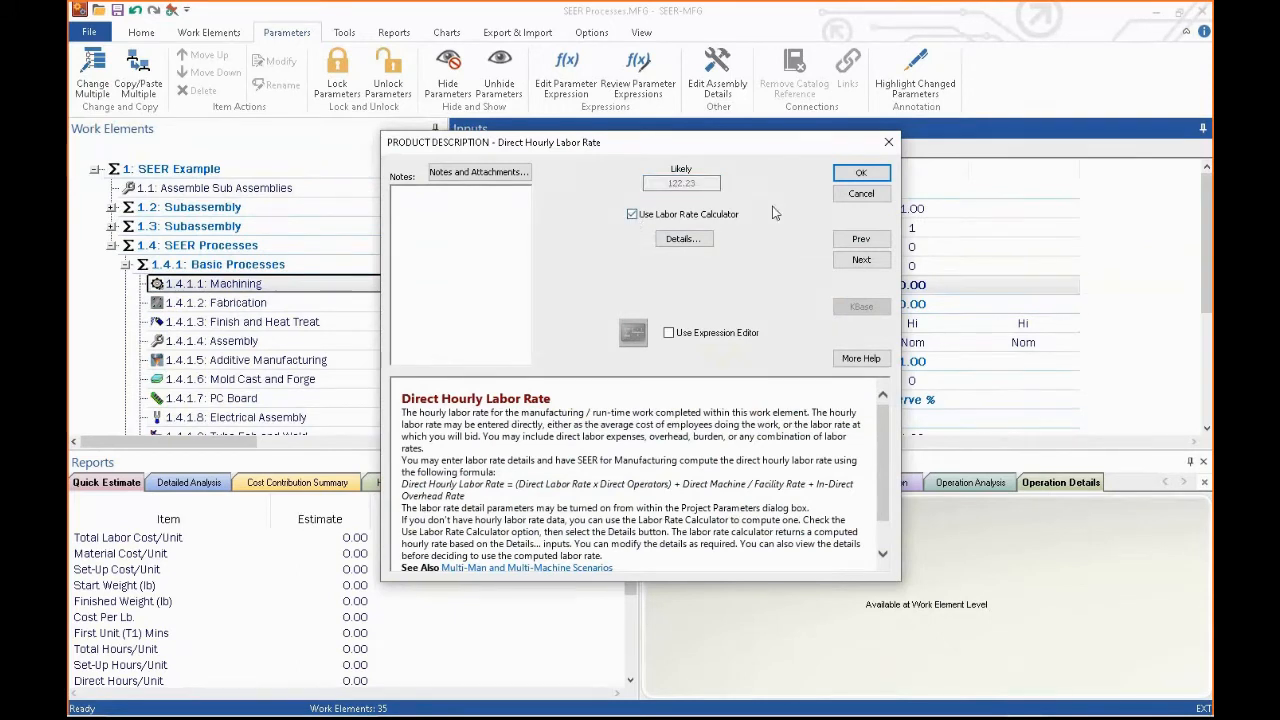
{"action": "left_click", "coordinate": [860, 172]}
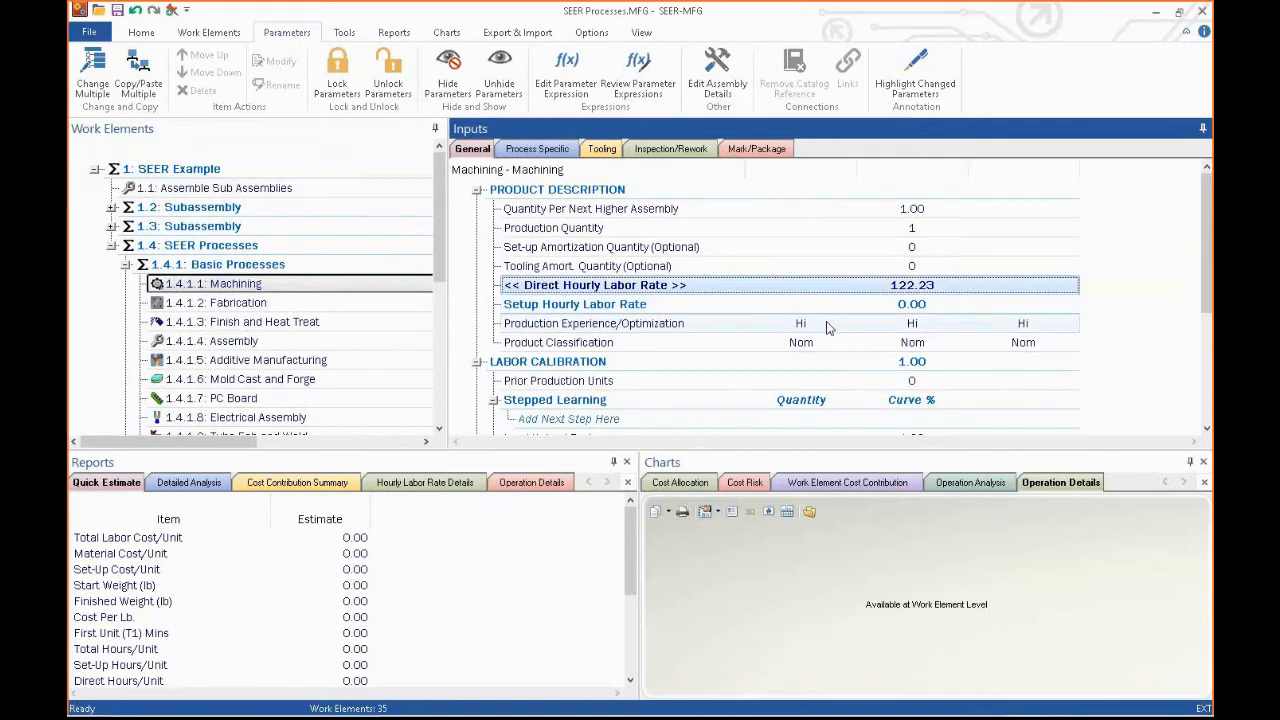
{"action": "mouse_move", "coordinate": [828, 332]}
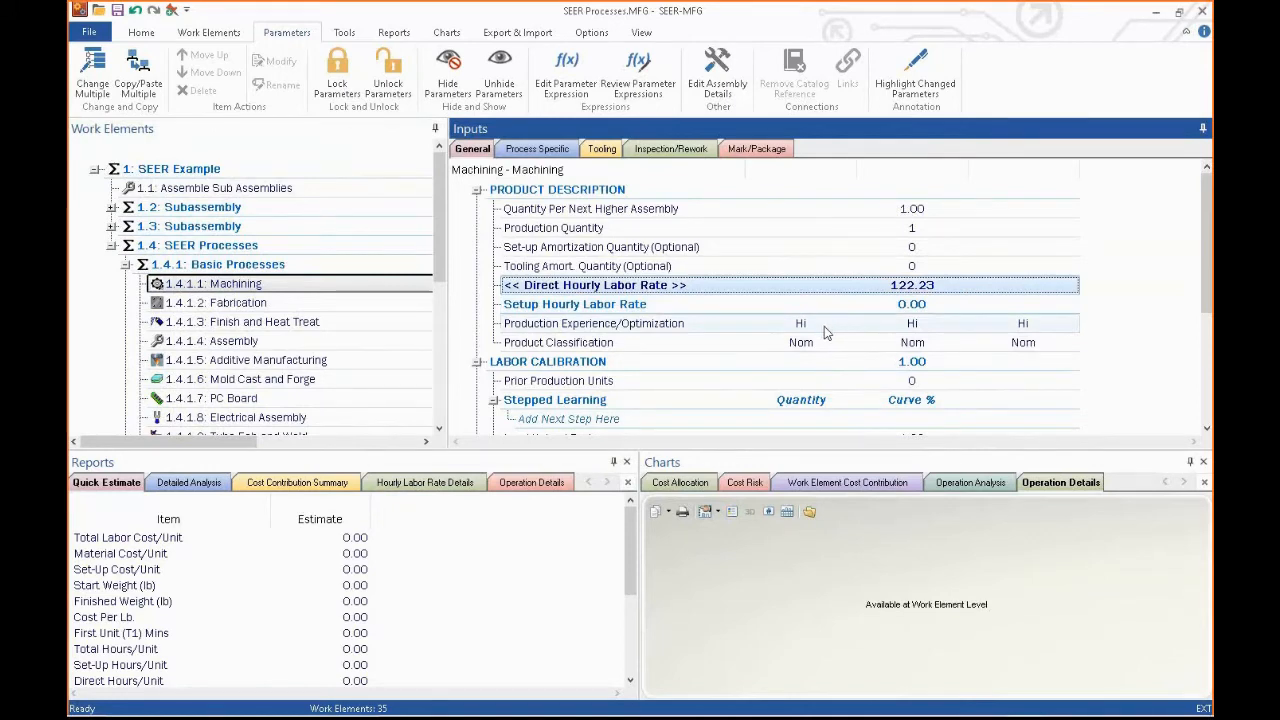
{"action": "left_click", "coordinate": [556, 342]}
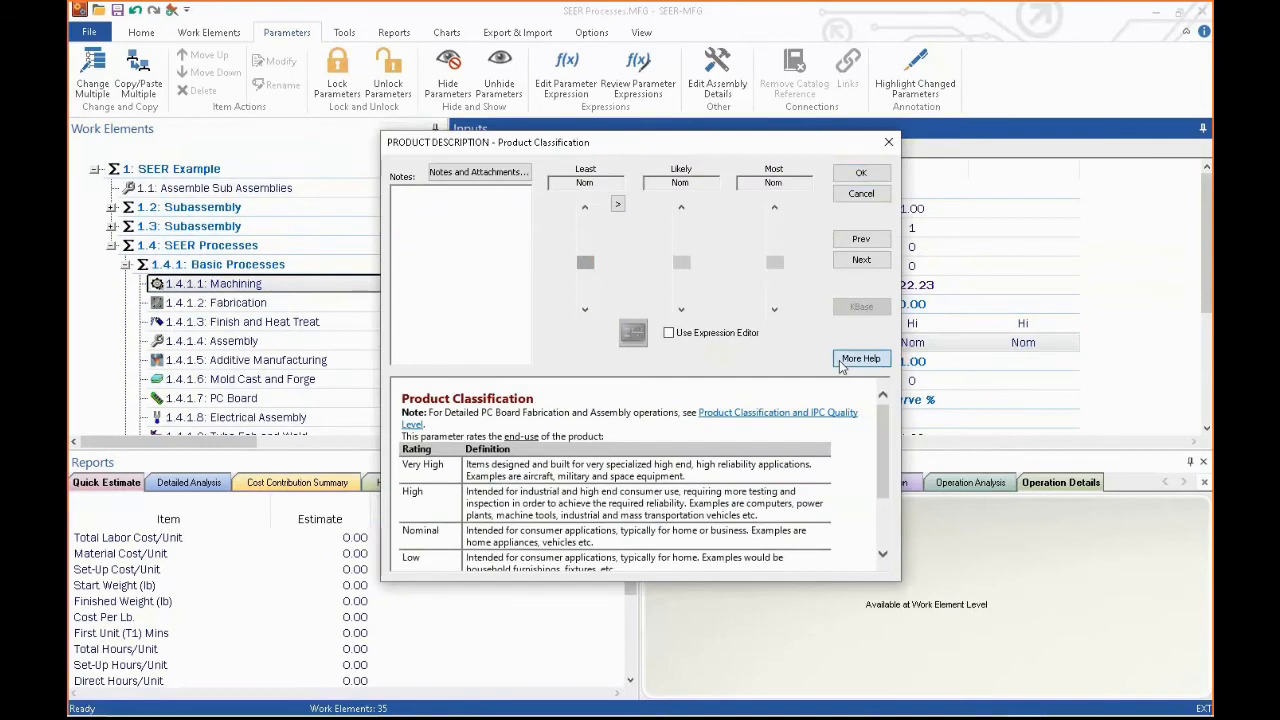
{"action": "left_click", "coordinate": [860, 358]}
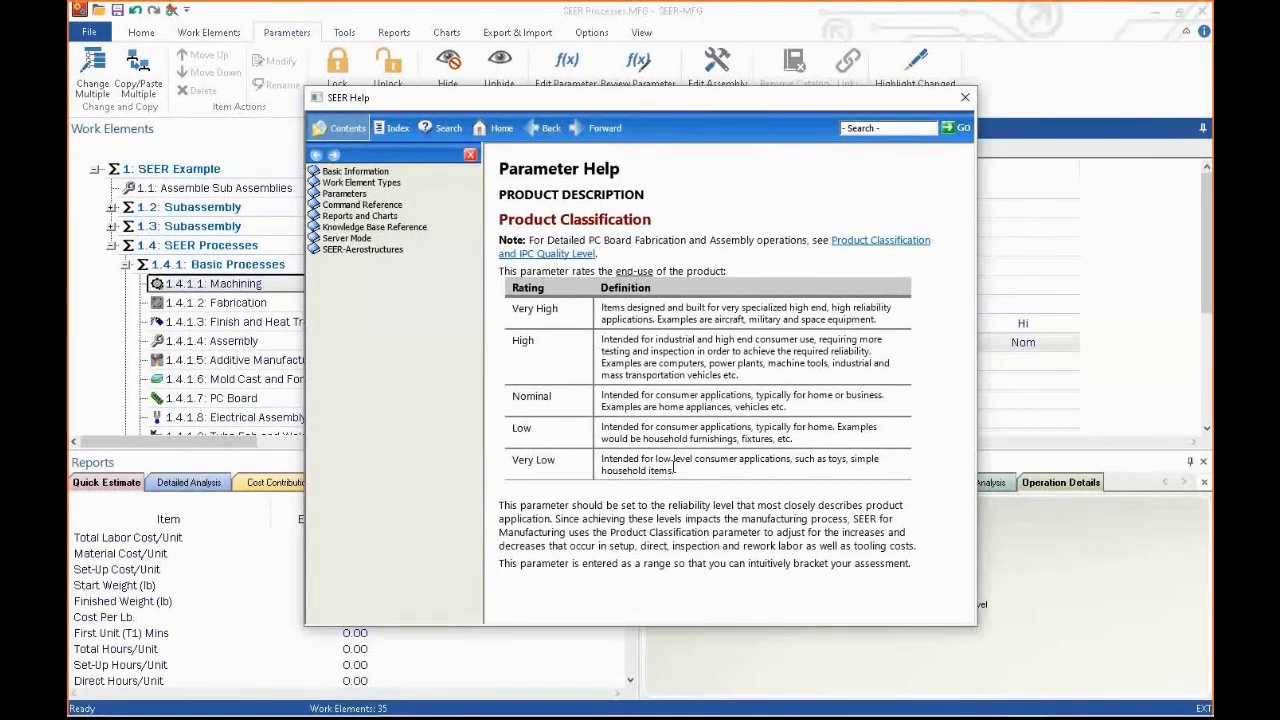
{"action": "mouse_move", "coordinate": [862, 482]}
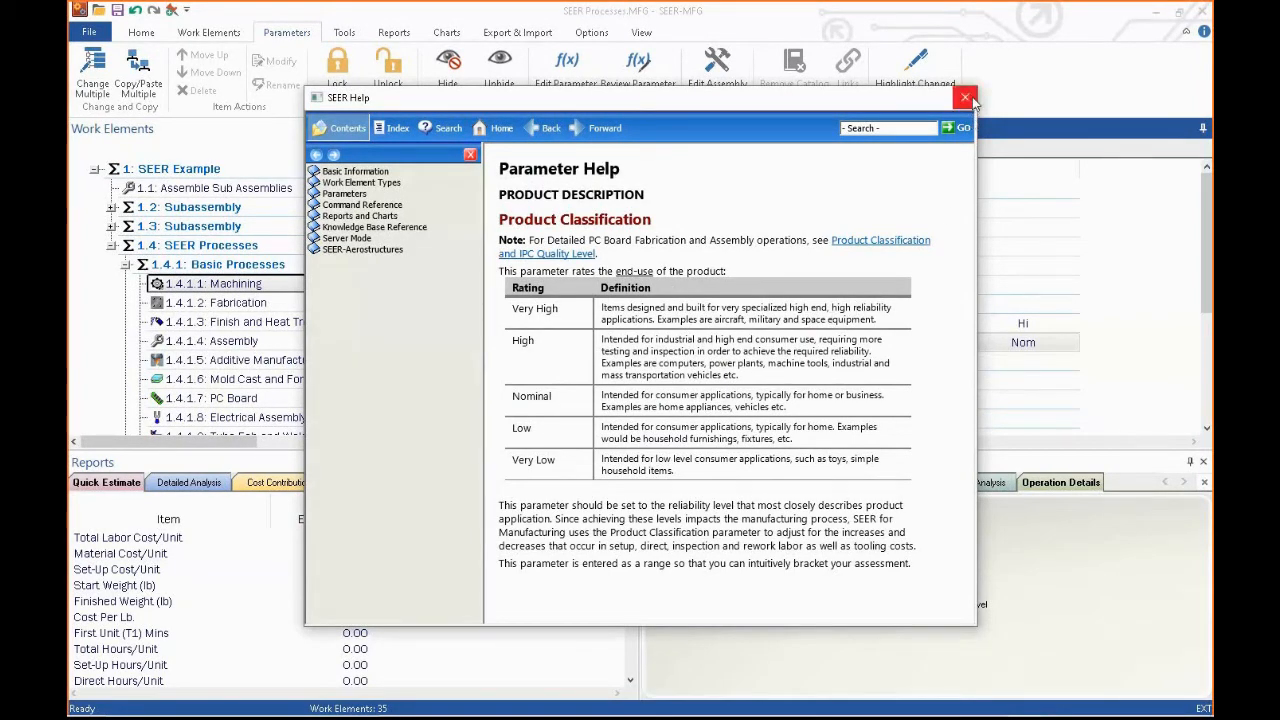
{"action": "left_click", "coordinate": [964, 96]}
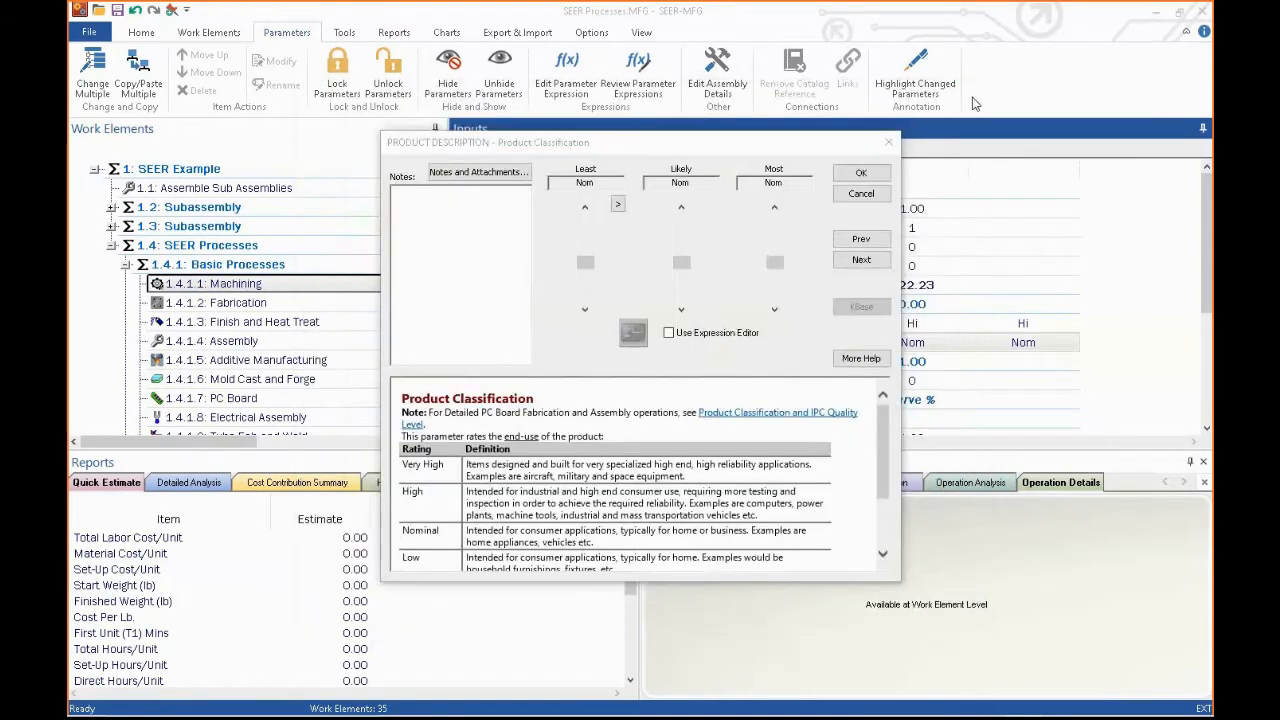
{"action": "left_click", "coordinate": [860, 172]}
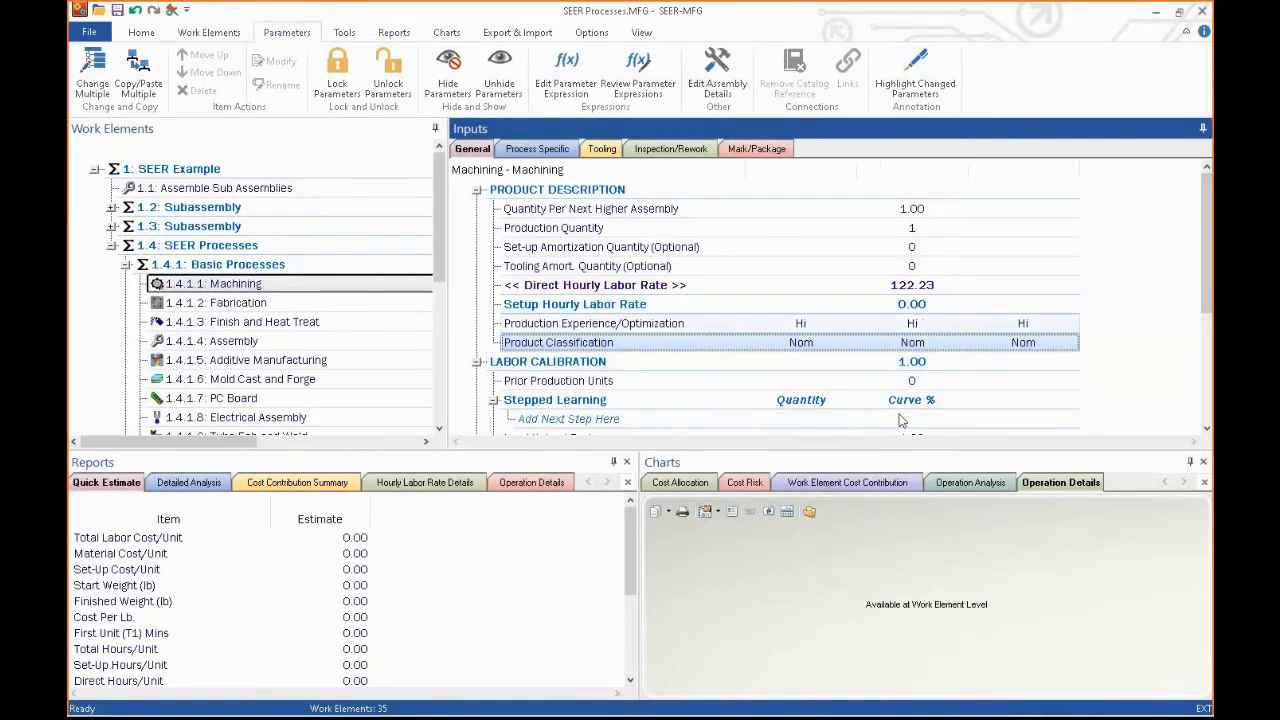
{"action": "mouse_move", "coordinate": [784, 330]}
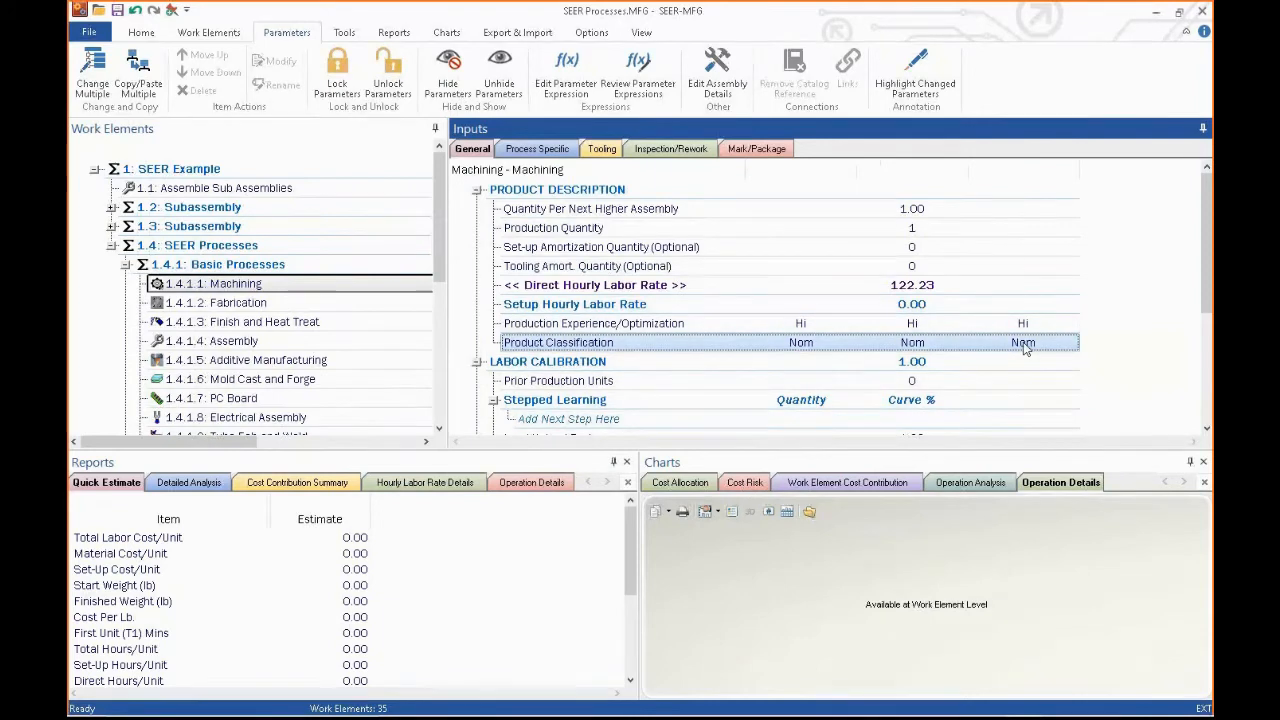
{"action": "mouse_move", "coordinate": [882, 344]}
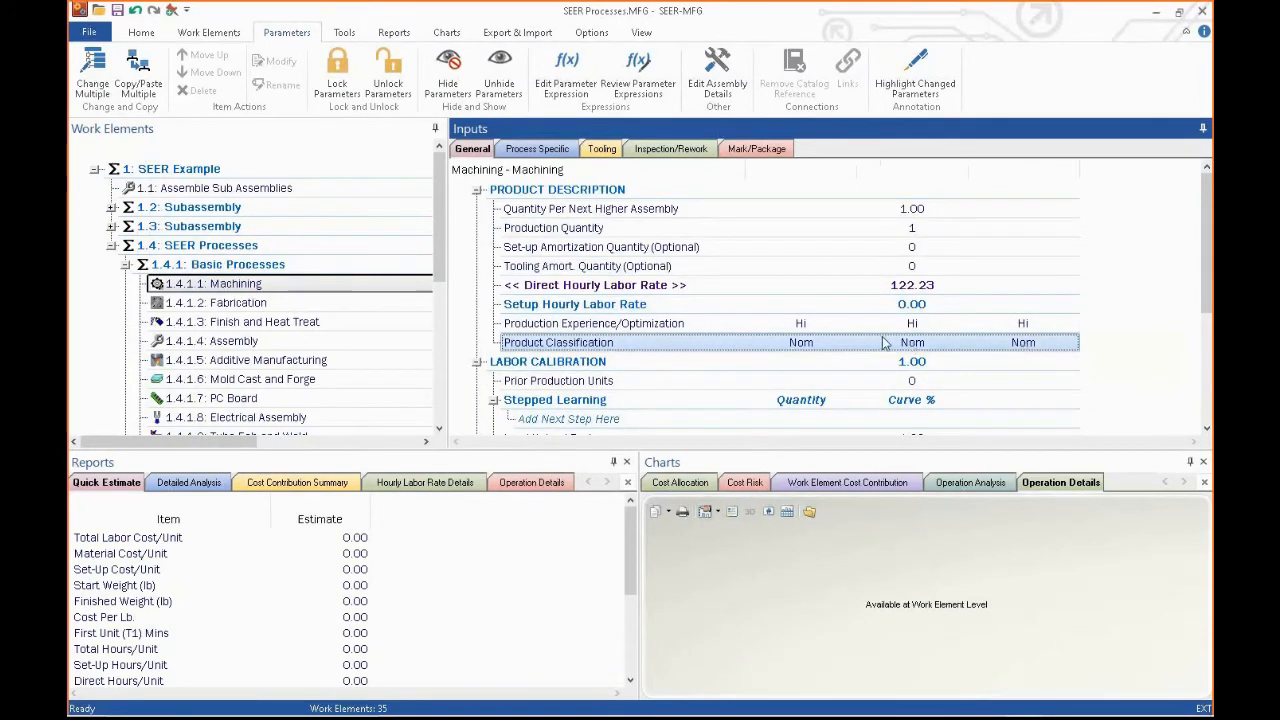
{"action": "mouse_move", "coordinate": [924, 348]}
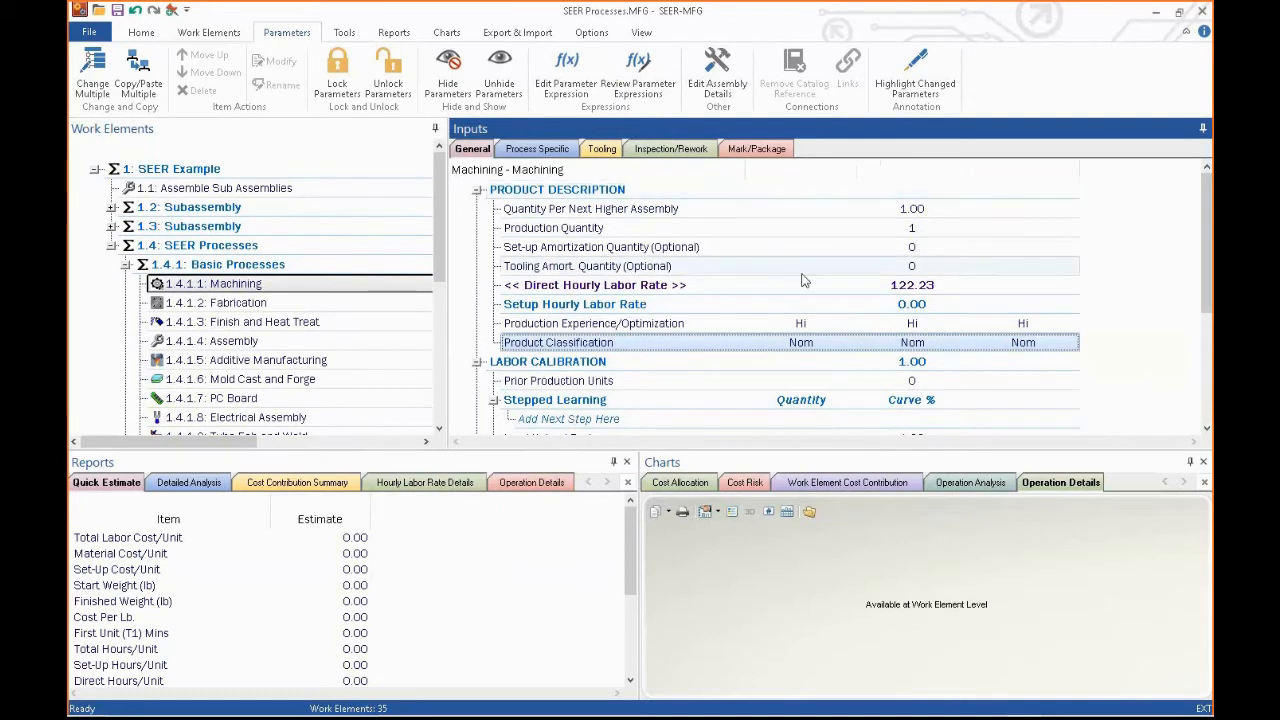
- Glance at Fabrication, then show Machining's process-specific inputs
{"action": "left_click", "coordinate": [234, 302]}
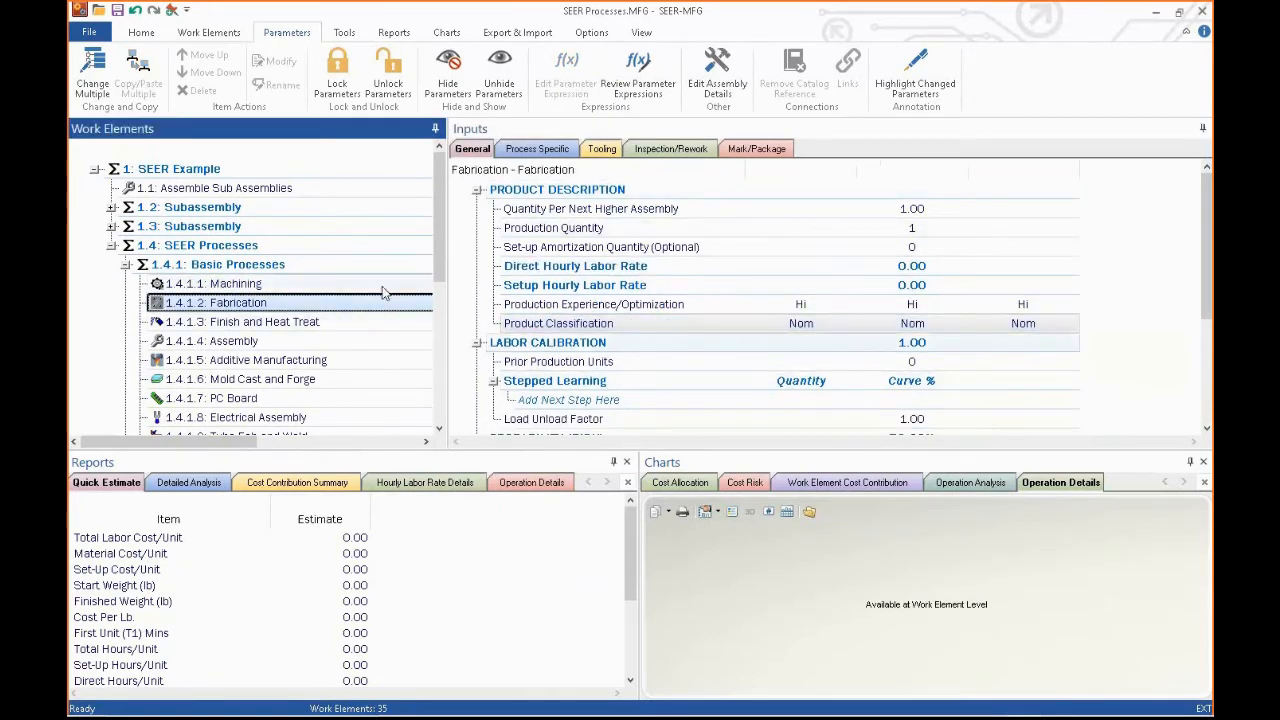
{"action": "left_click", "coordinate": [236, 284]}
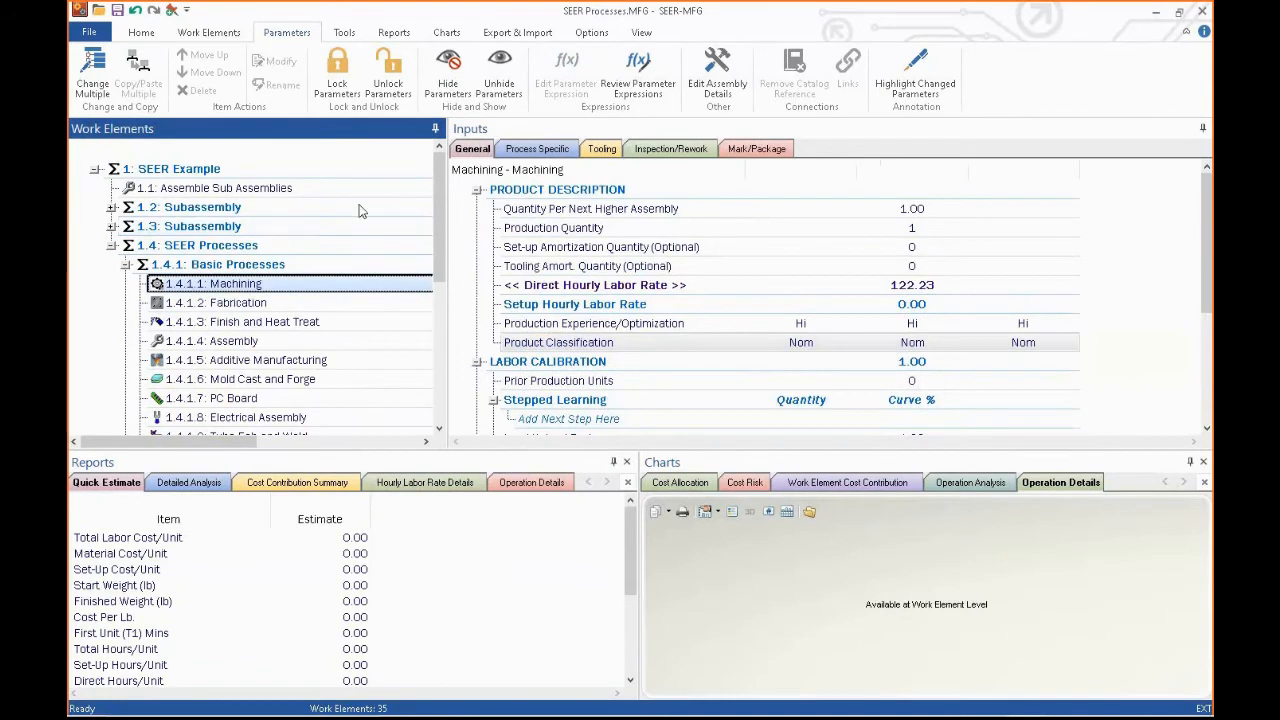
{"action": "left_click", "coordinate": [536, 148]}
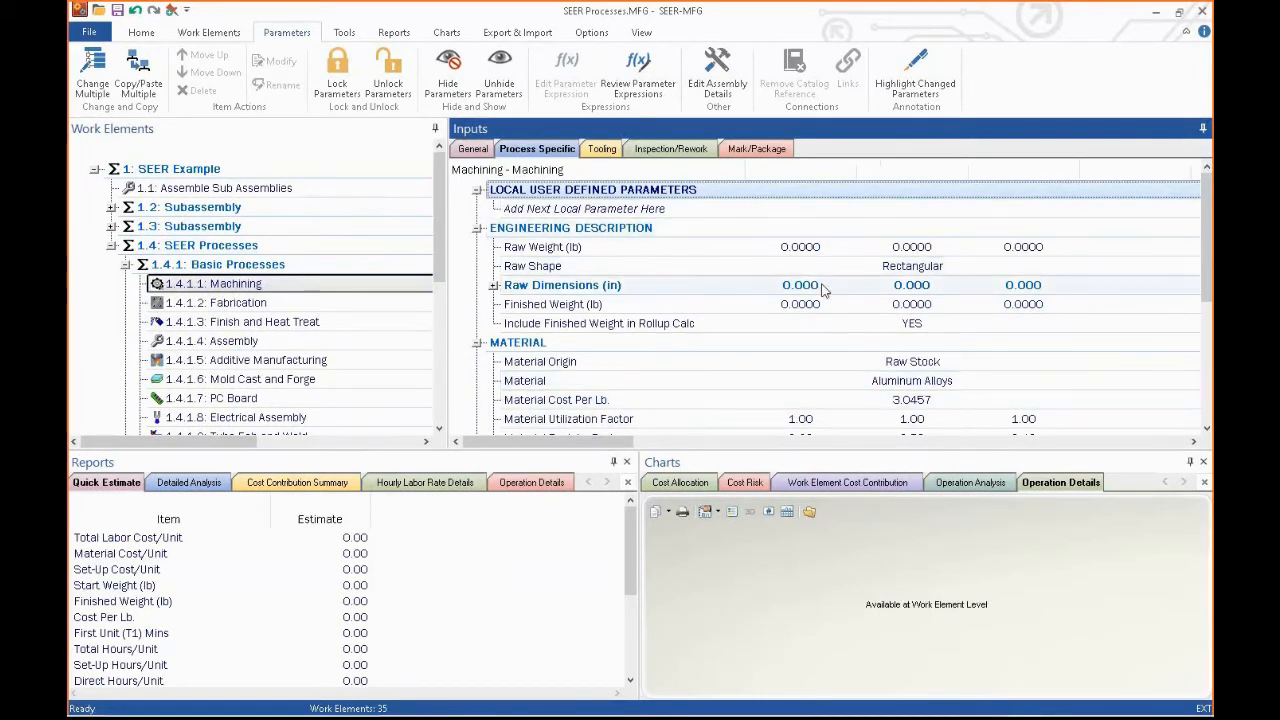
- Inspect Machining's raw dimensions and Raw Stock Aluminum Alloys material at 3.0457 cost per lb
{"action": "left_click", "coordinate": [560, 284]}
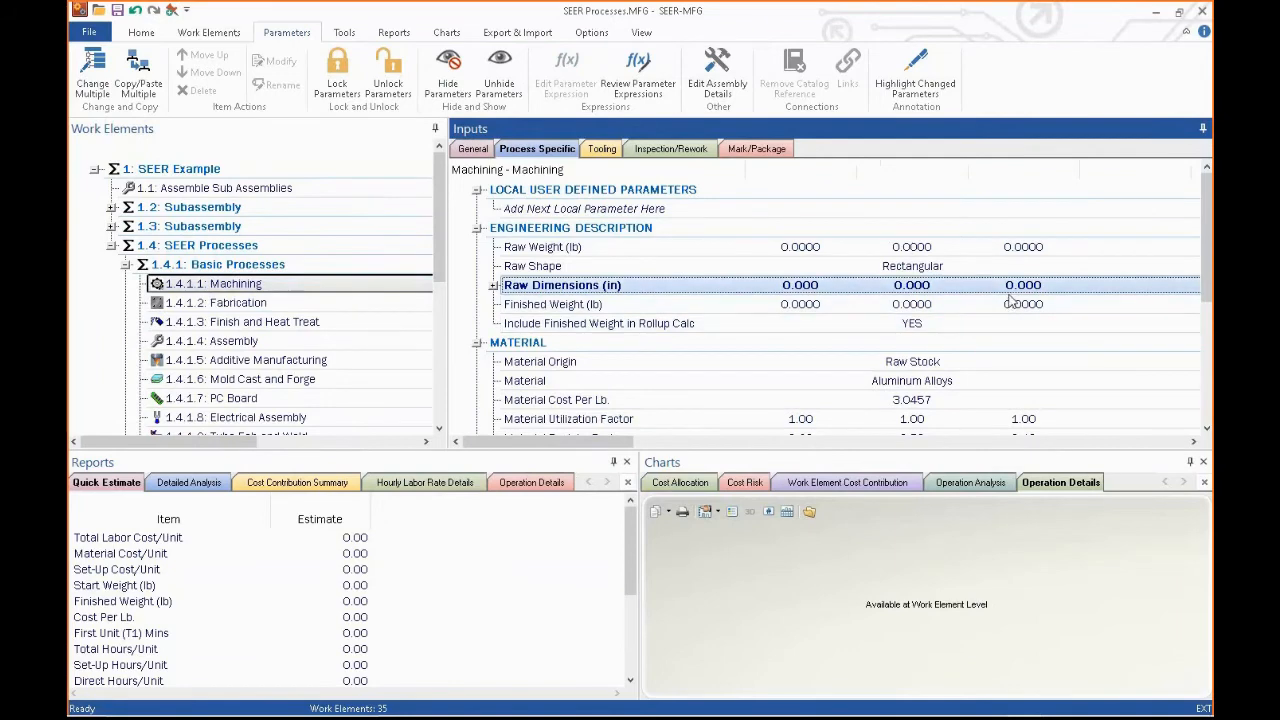
{"action": "scroll", "scroll_direction": "down", "scroll_amount": 3}
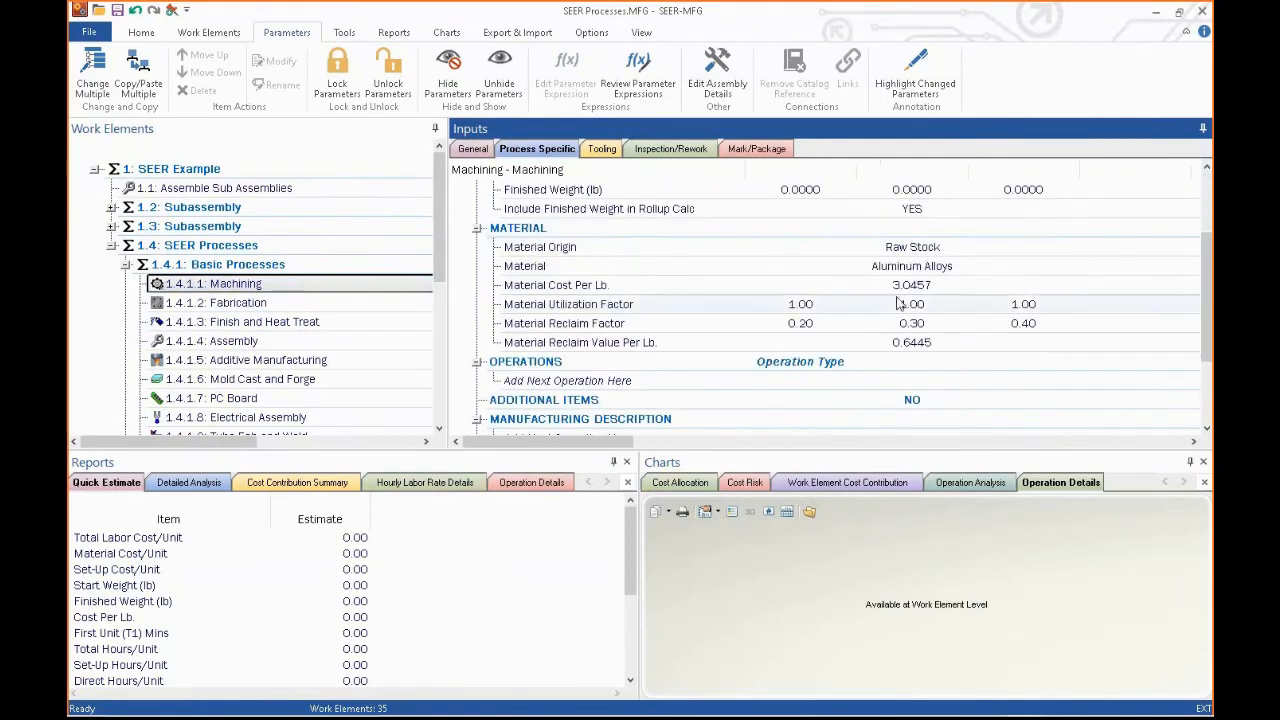
{"action": "left_click", "coordinate": [524, 266]}
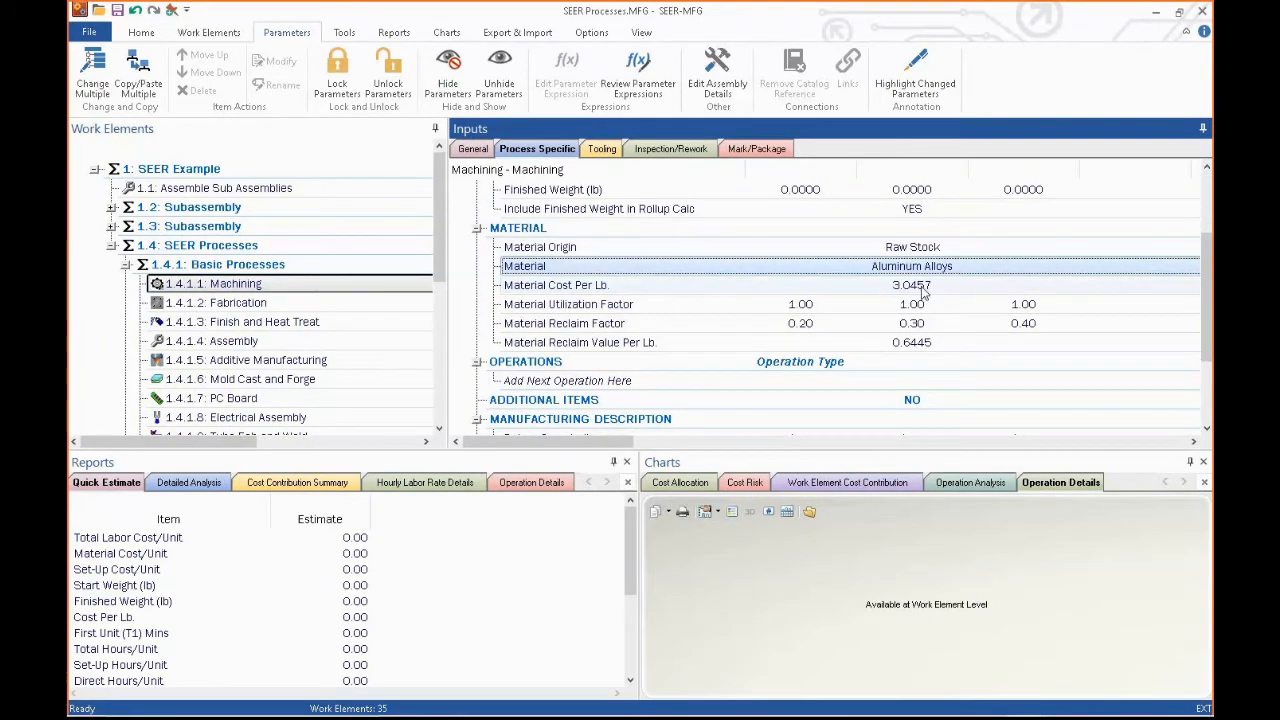
{"action": "left_click", "coordinate": [556, 284]}
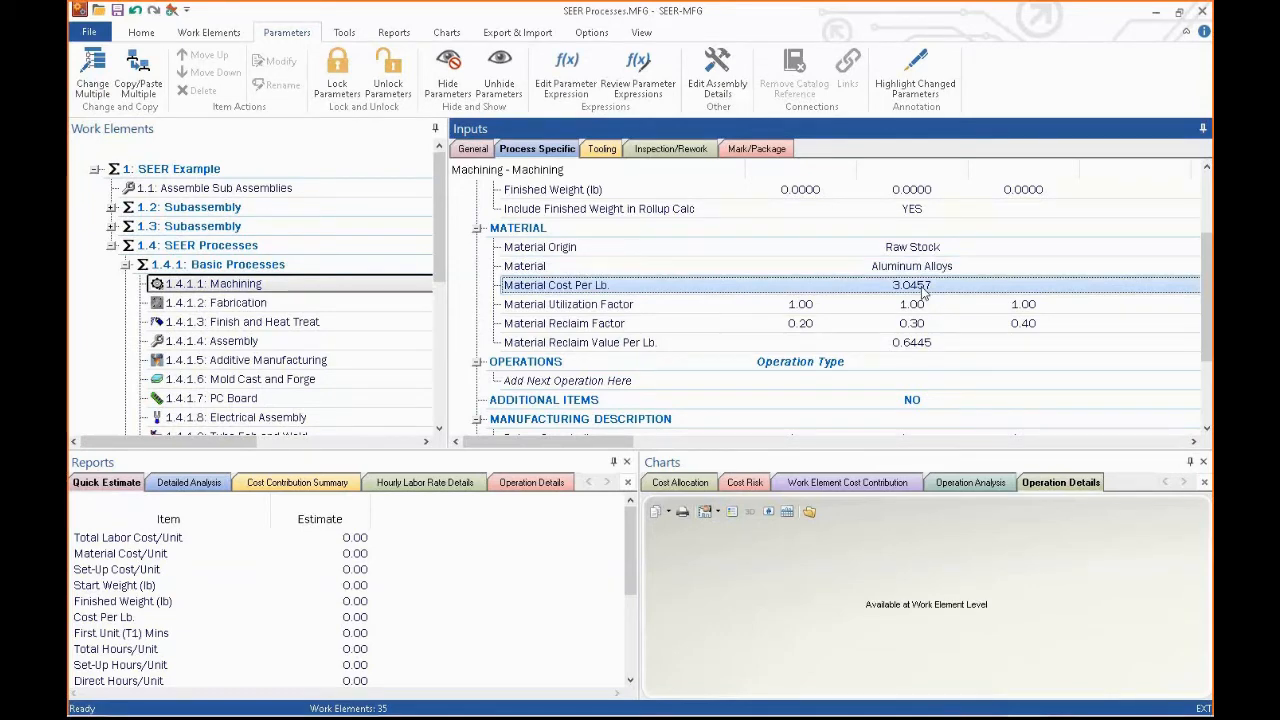
- Add an End Mill Rough operation with rectangle removal of dimension 12
{"action": "scroll", "scroll_direction": "down", "scroll_amount": 3}
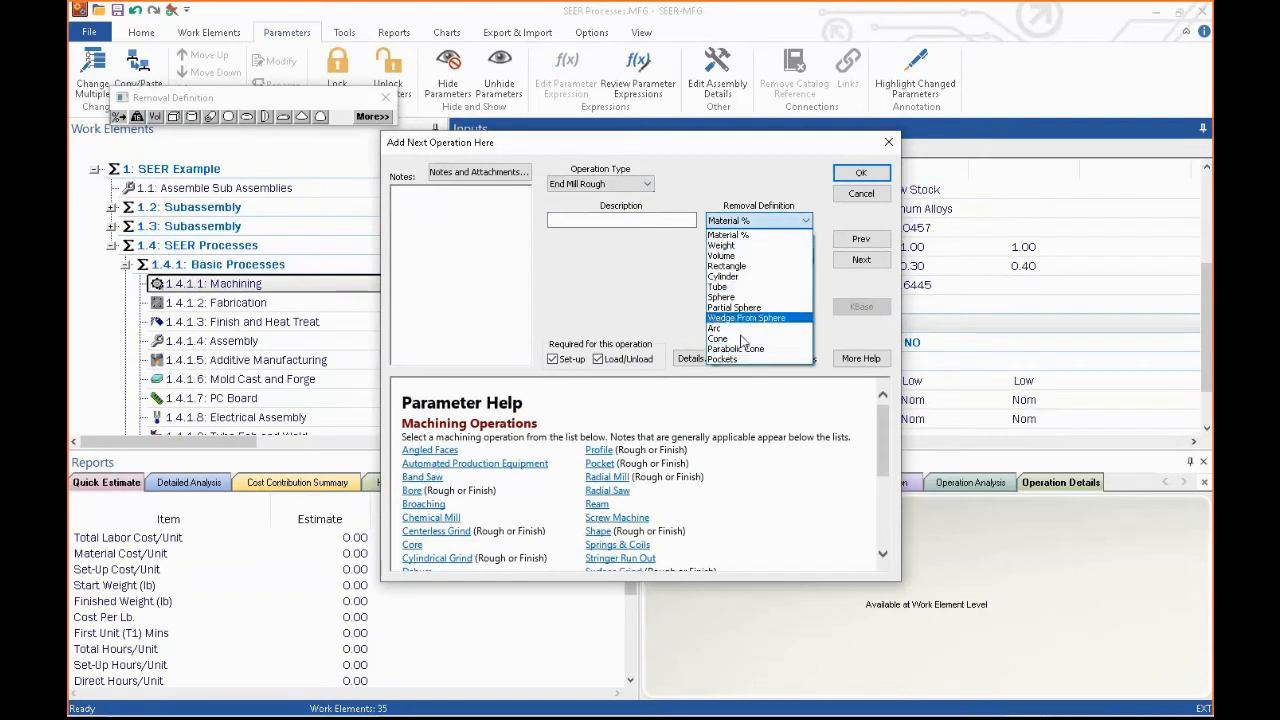
{"action": "left_click", "coordinate": [728, 266]}
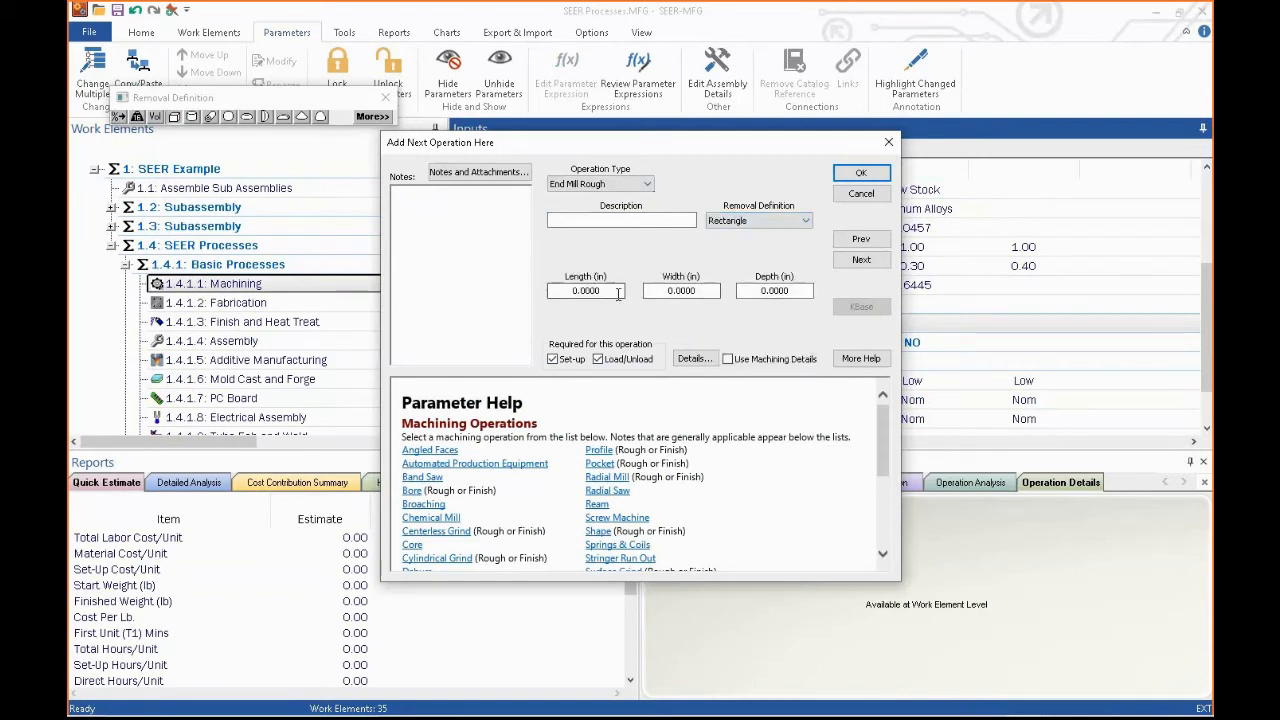
{"action": "type", "text": "12"}
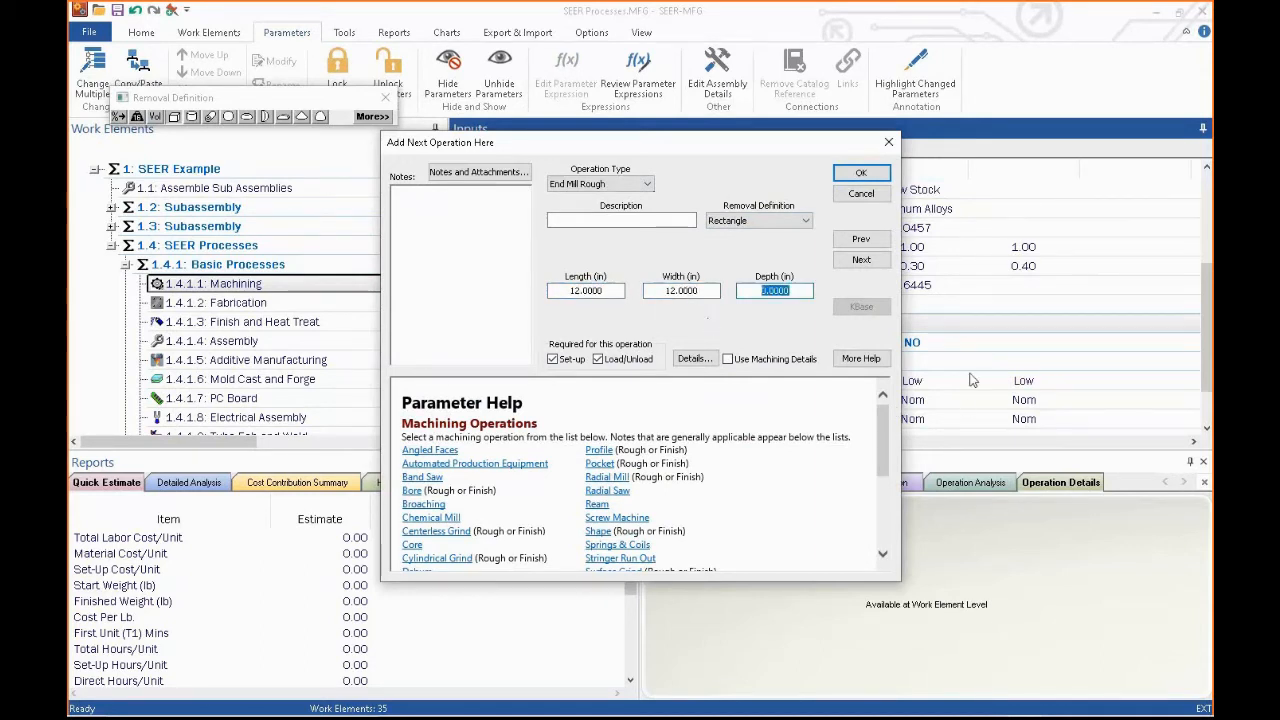
{"action": "left_click", "coordinate": [860, 172]}
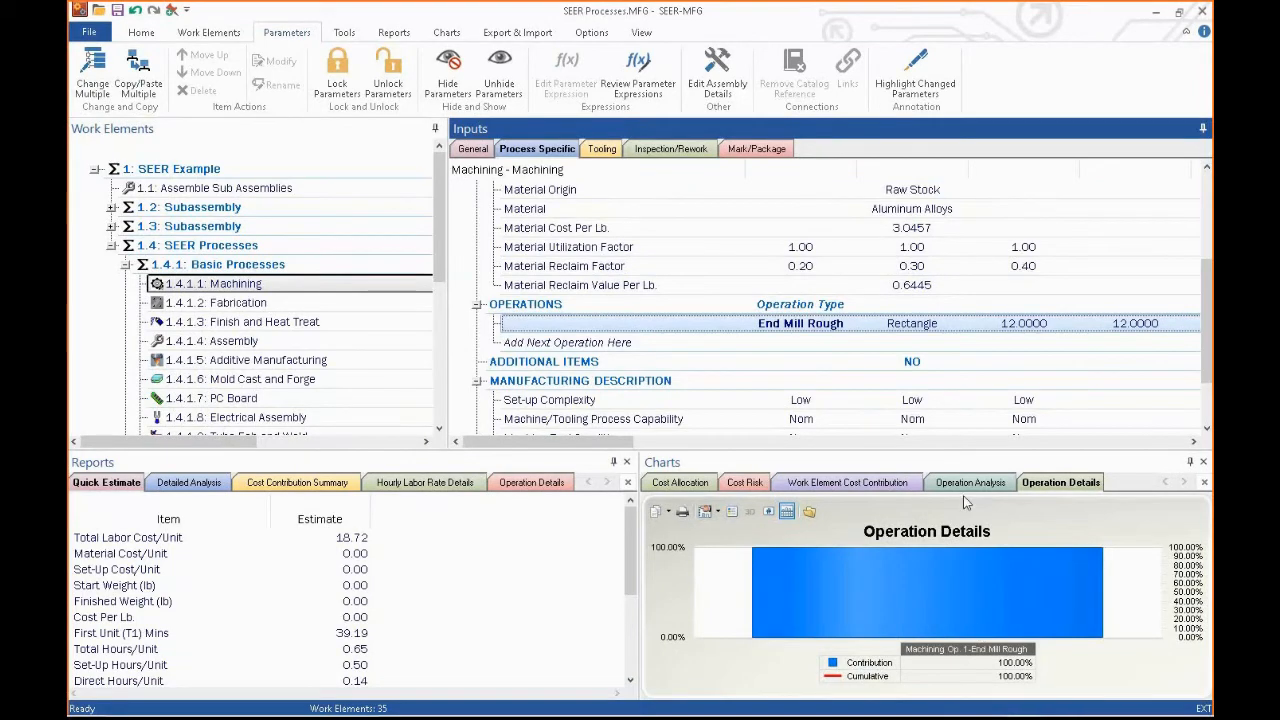
- Show the Operation Analysis chart and select the End Mill Rough operation
{"action": "left_click", "coordinate": [968, 482]}
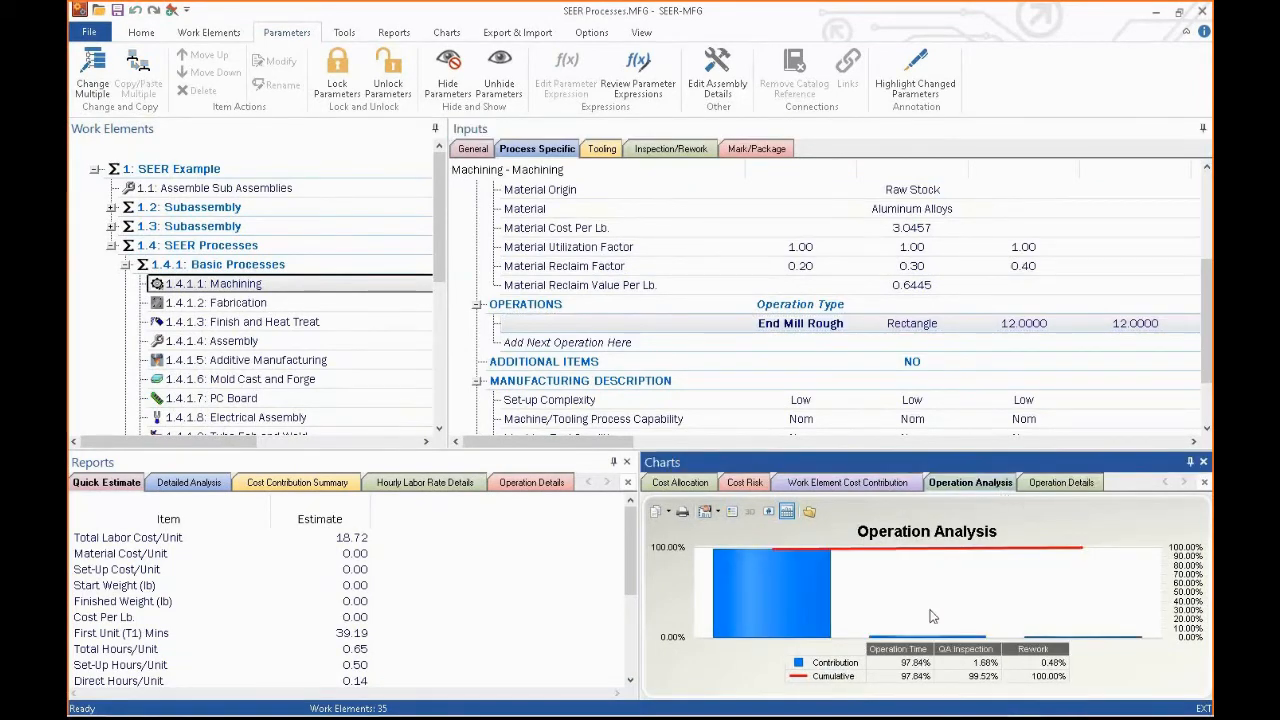
{"action": "mouse_move", "coordinate": [616, 364]}
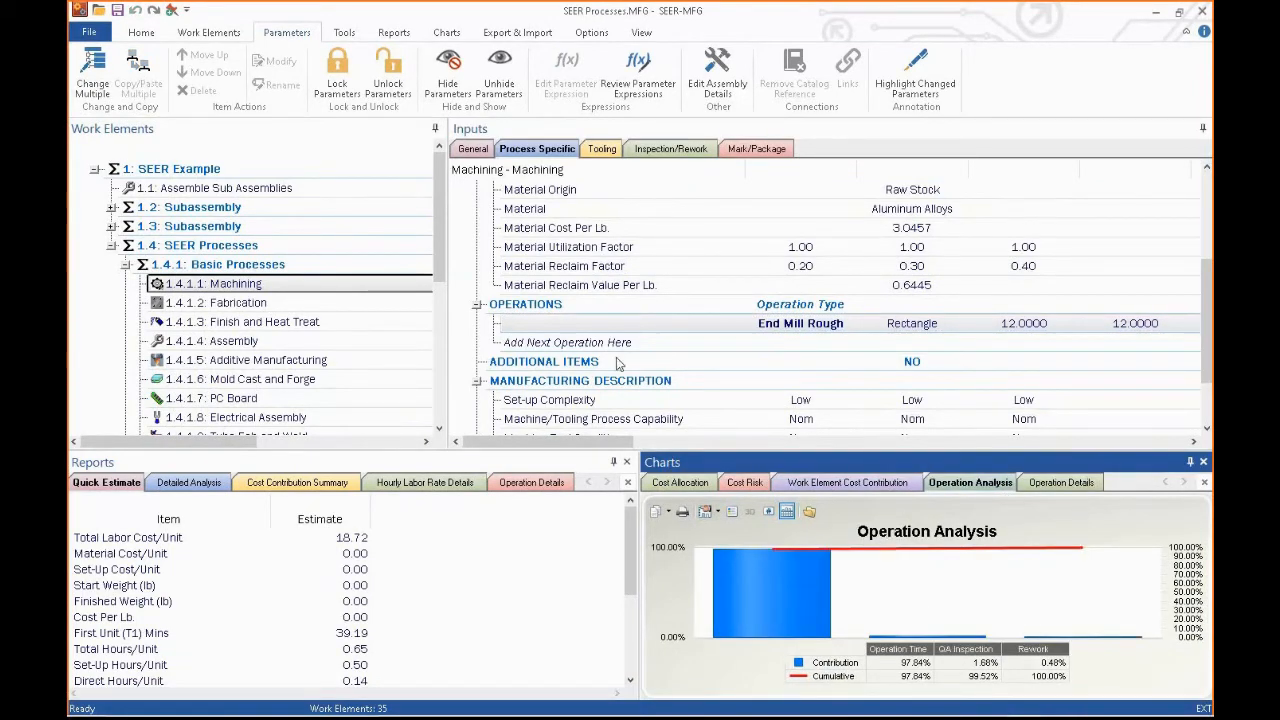
{"action": "left_click", "coordinate": [800, 324]}
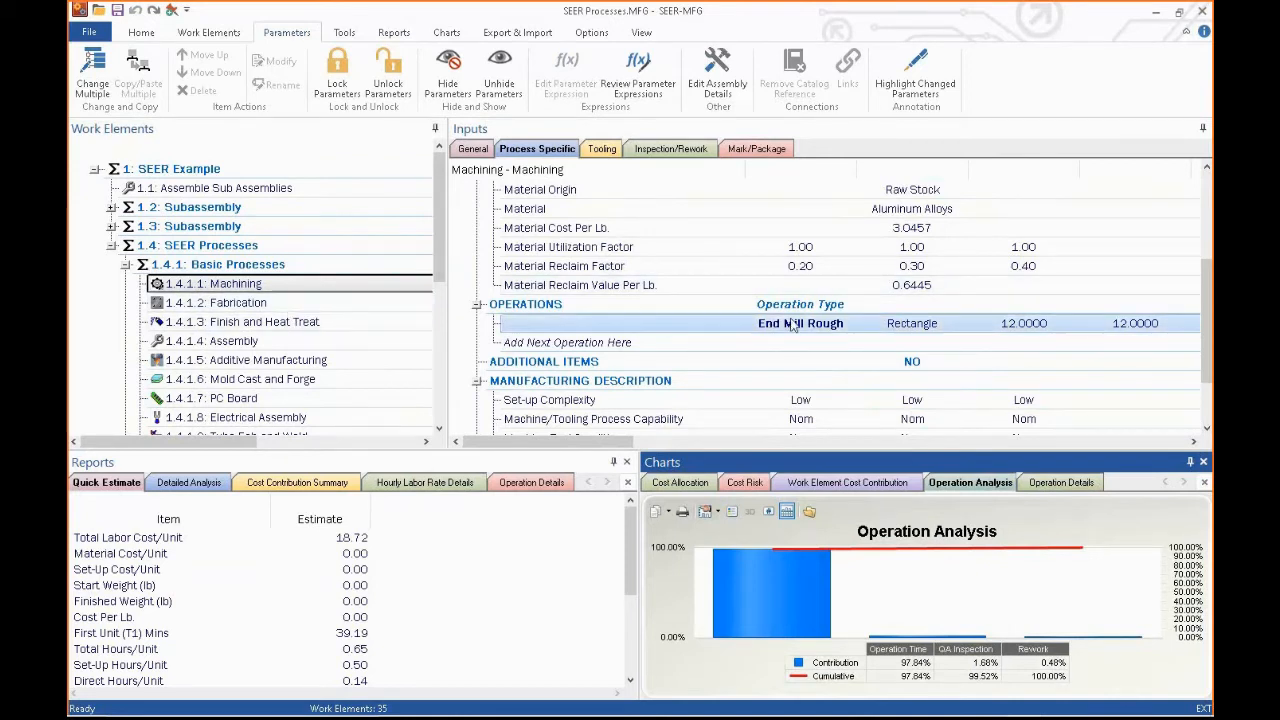
{"action": "mouse_move", "coordinate": [778, 332]}
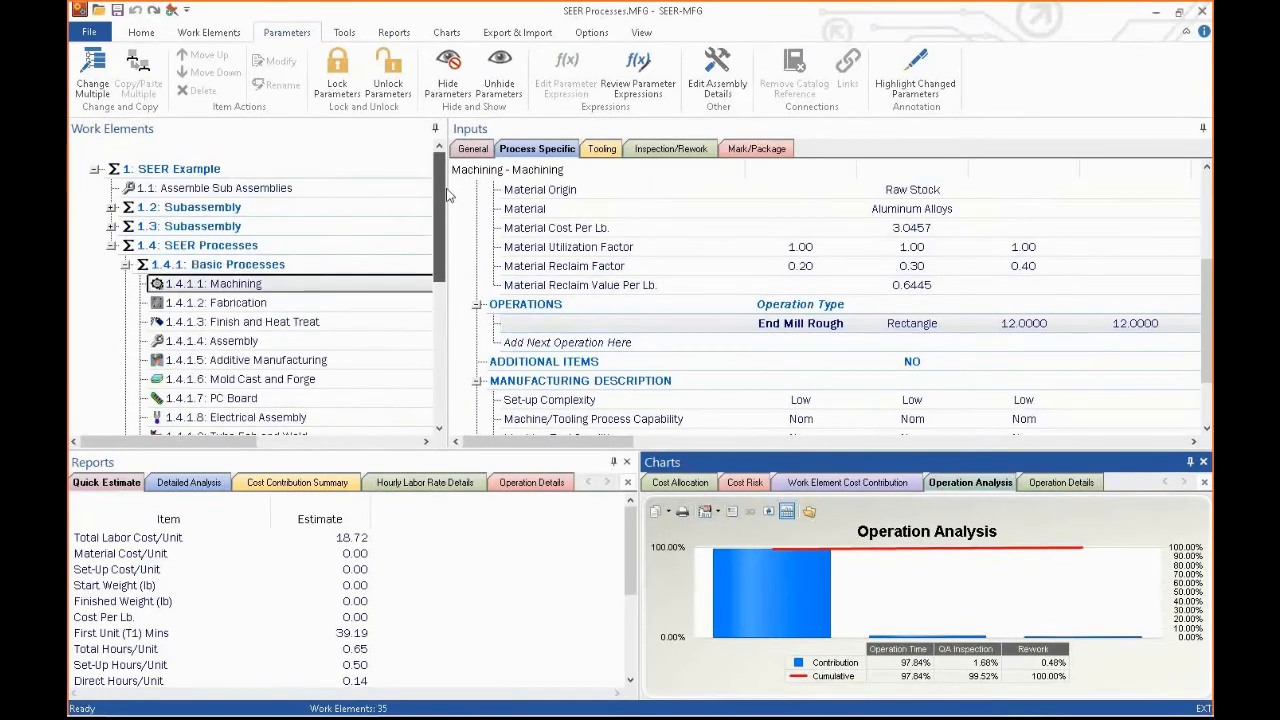
{"action": "mouse_move", "coordinate": [434, 256]}
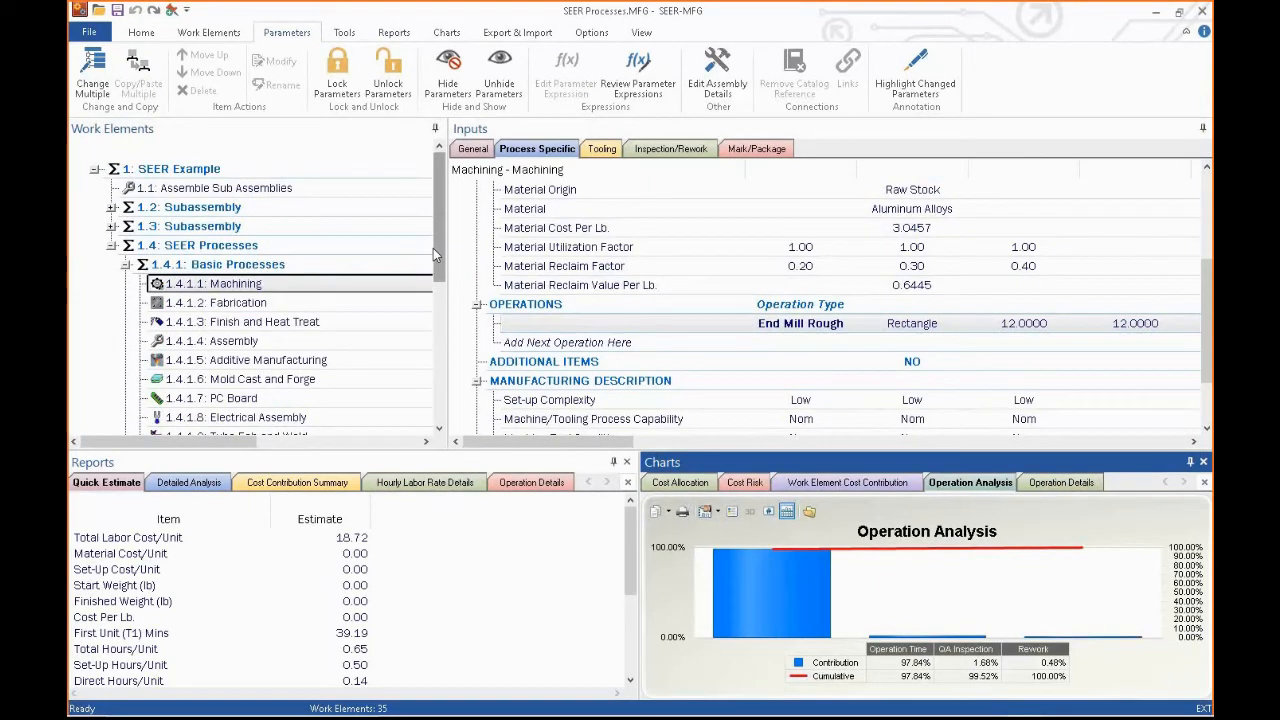
- Show the Detailed Analysis report with End Mill Rough at 30 set-up minutes
{"action": "left_click", "coordinate": [800, 324]}
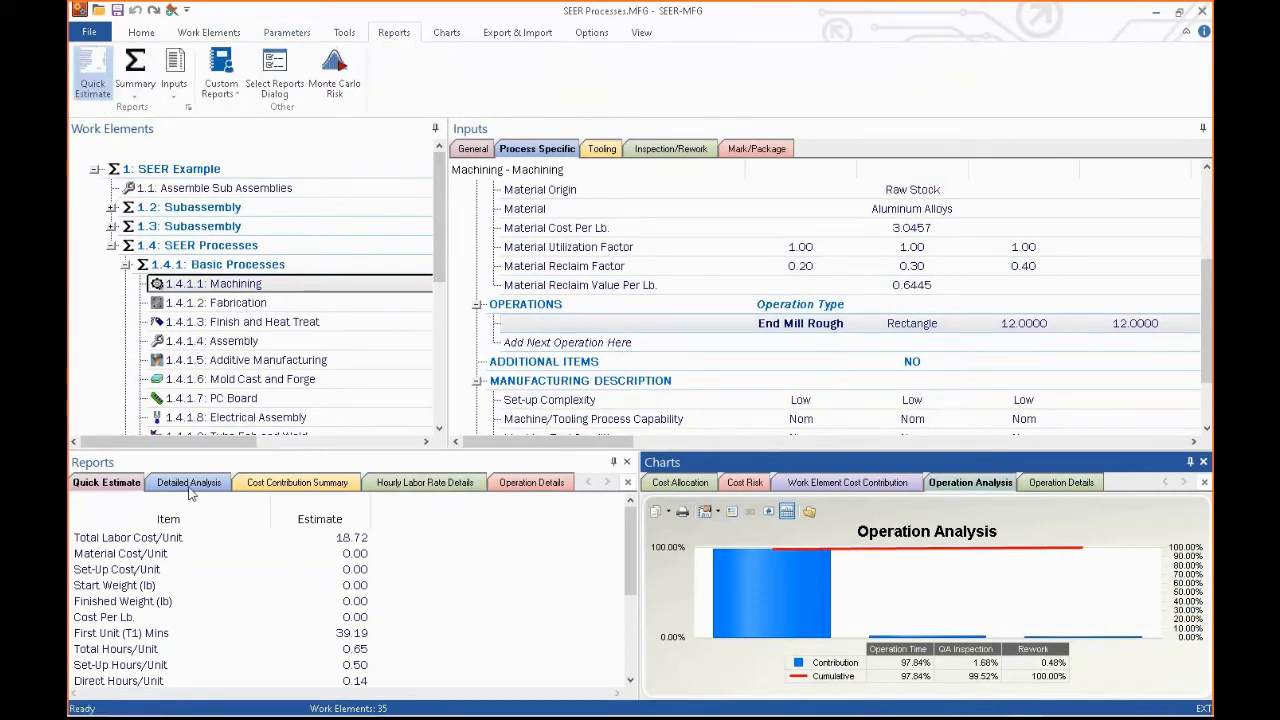
{"action": "left_click", "coordinate": [188, 482]}
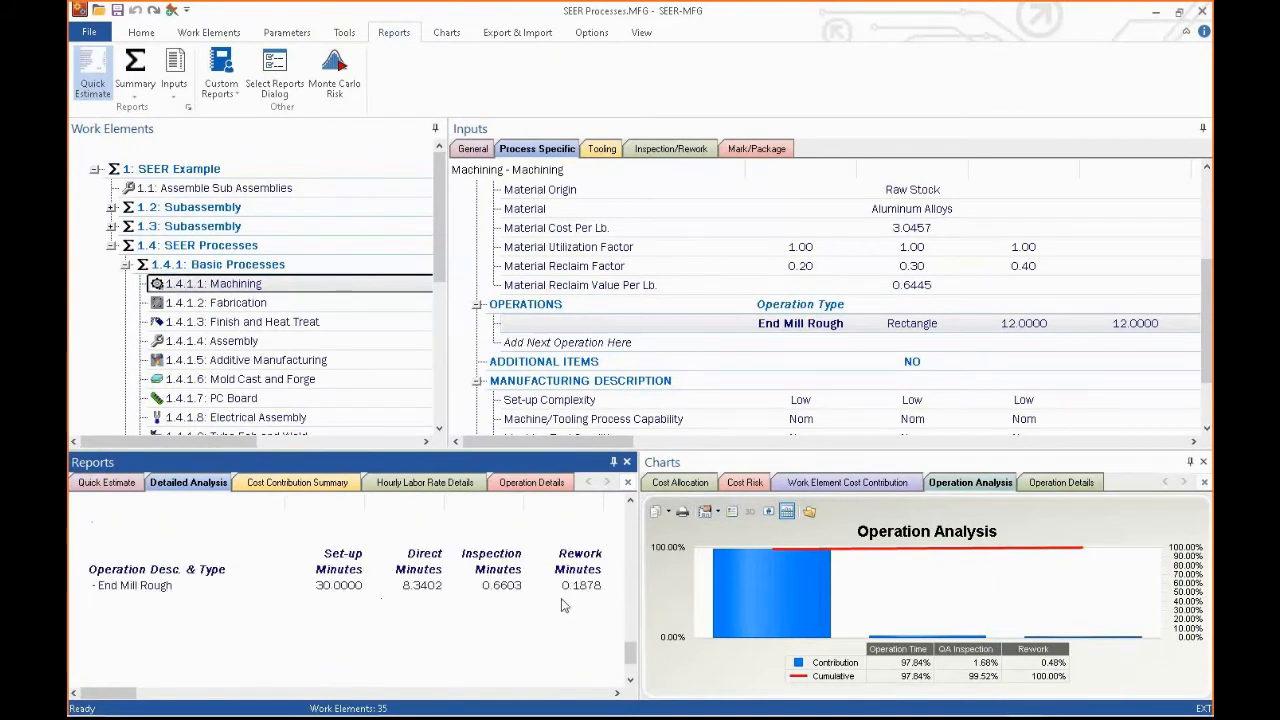
{"action": "mouse_move", "coordinate": [434, 564]}
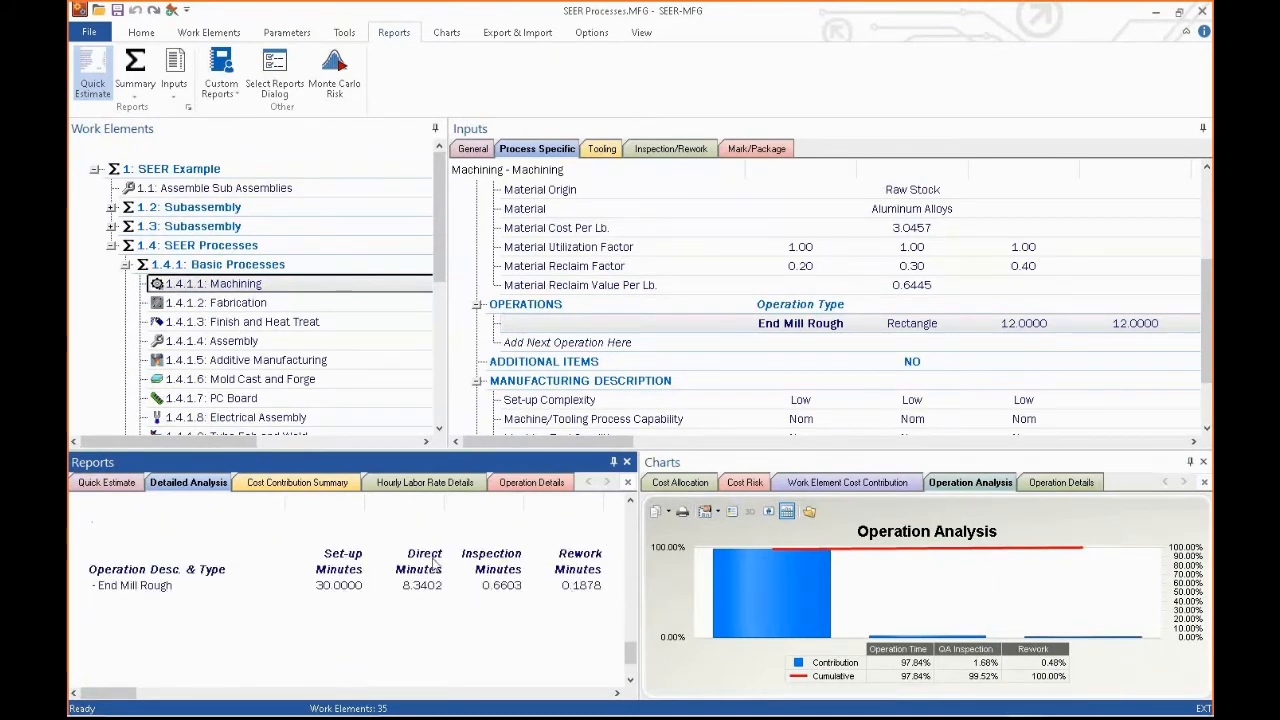
{"action": "left_click", "coordinate": [104, 482]}
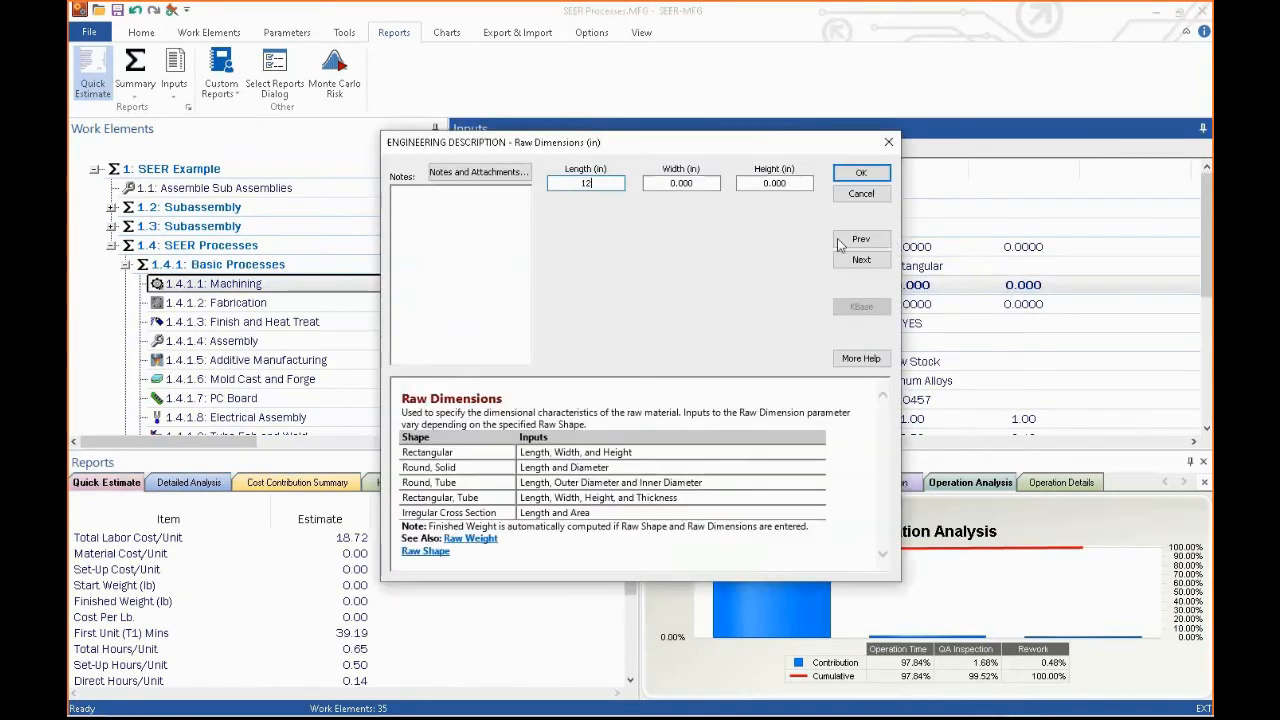
- Enter 12 for the raw stock dimensions and confirm, raising labor cost to 19.48 per unit
{"action": "type", "text": "12"}
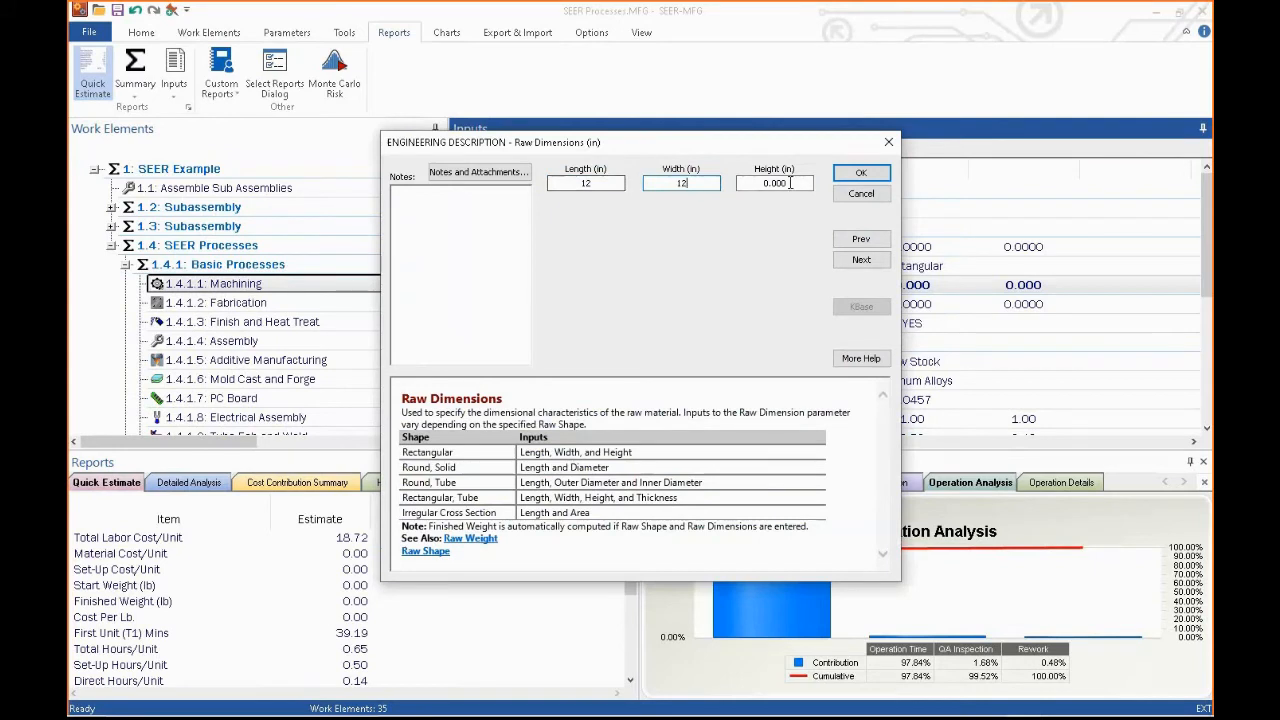
{"action": "left_click", "coordinate": [860, 172]}
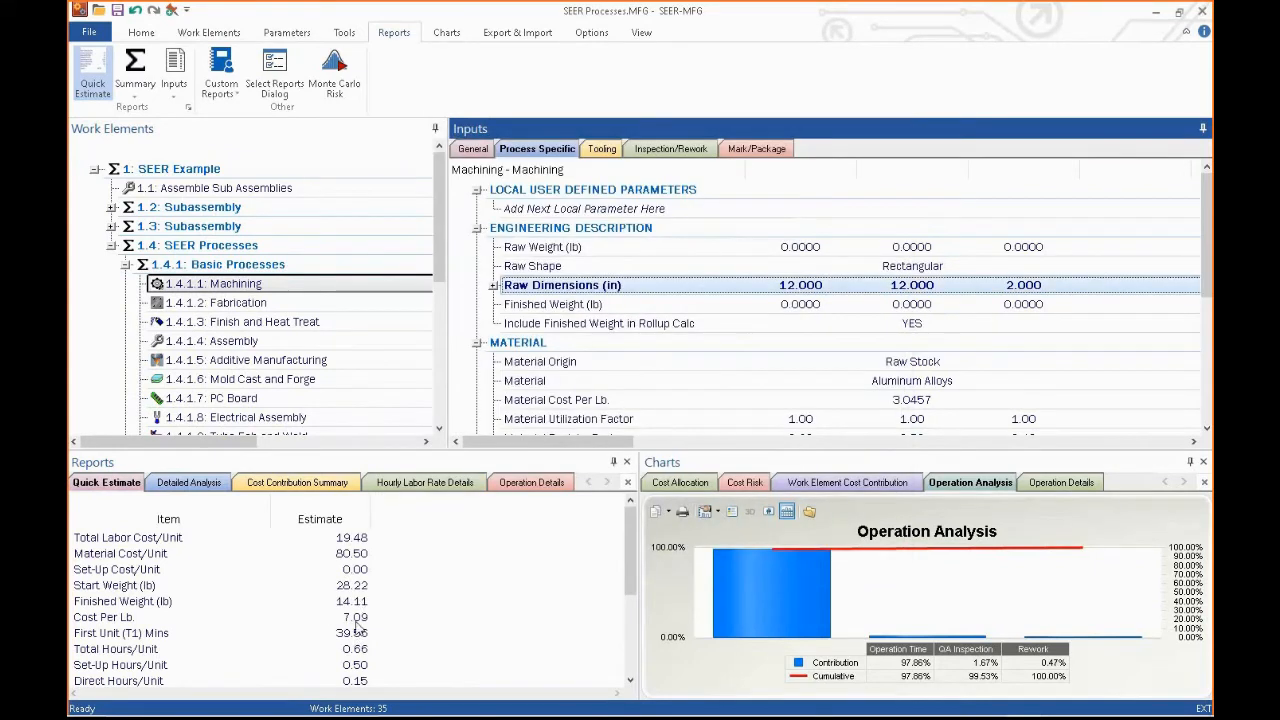
{"action": "scroll", "scroll_direction": "down", "scroll_amount": 3}
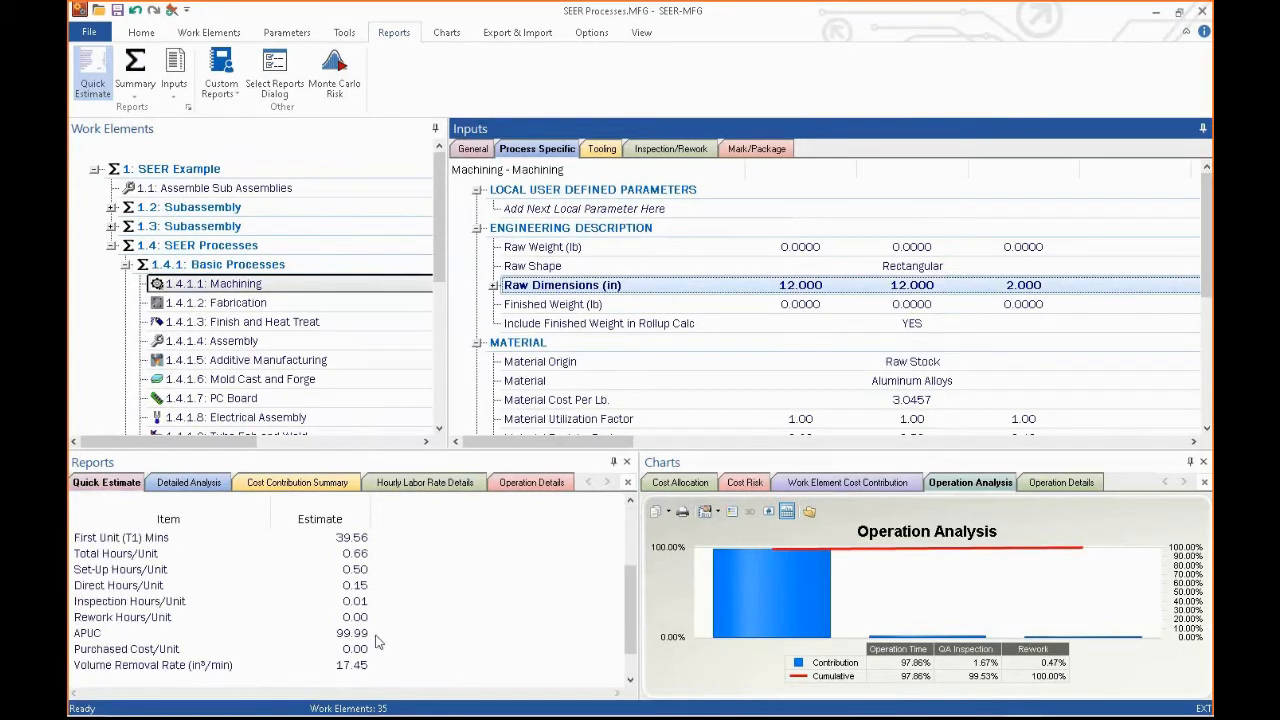
{"action": "mouse_move", "coordinate": [378, 638]}
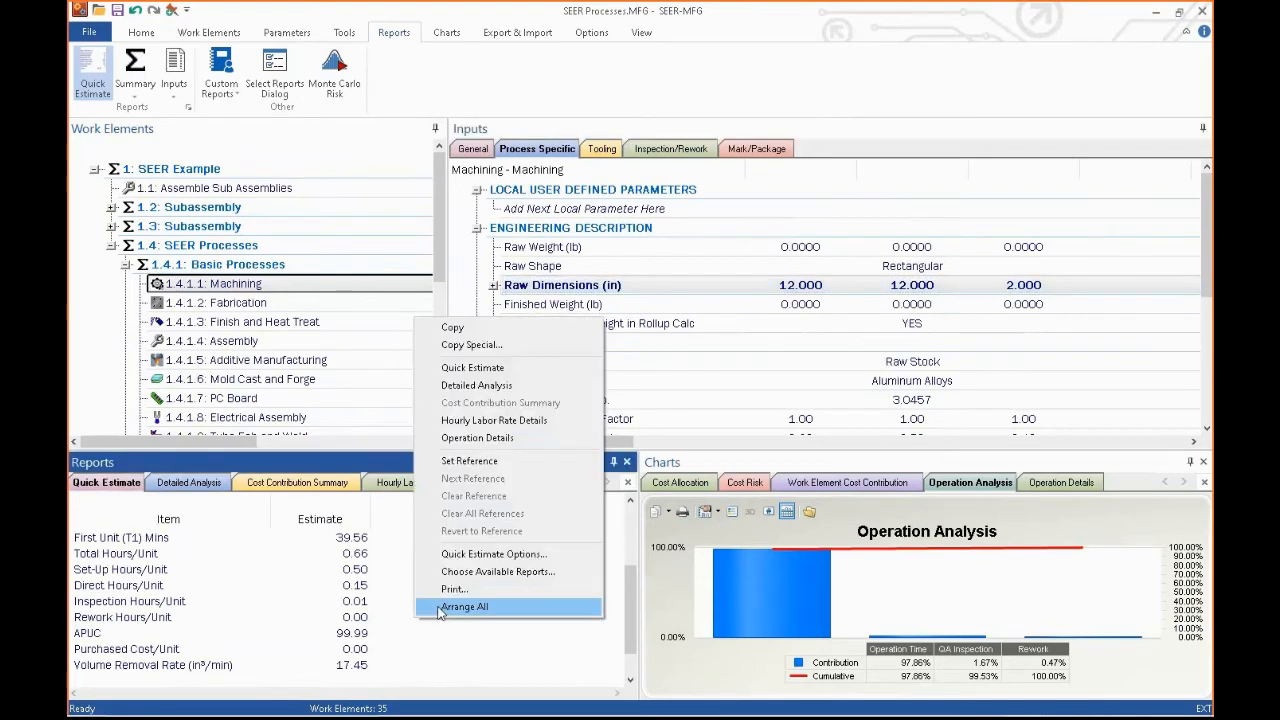
{"action": "left_click", "coordinate": [492, 554]}
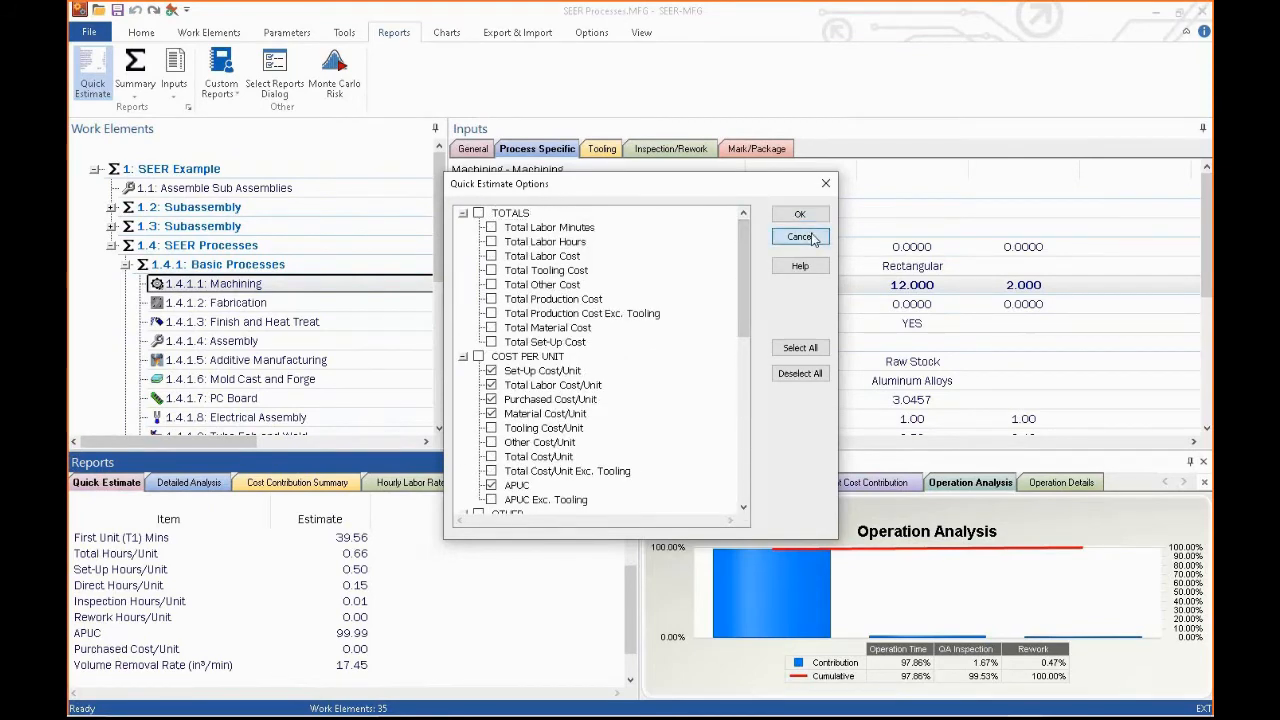
{"action": "left_click", "coordinate": [800, 236]}
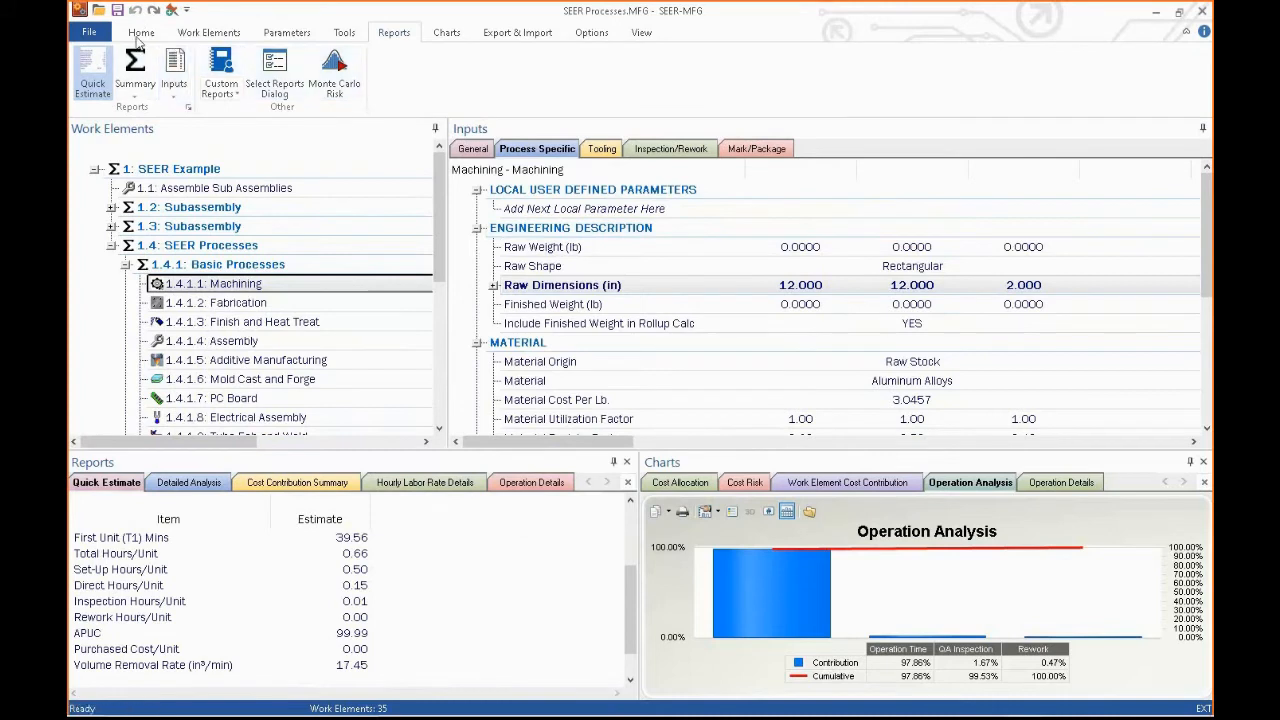
{"action": "mouse_move", "coordinate": [976, 68]}
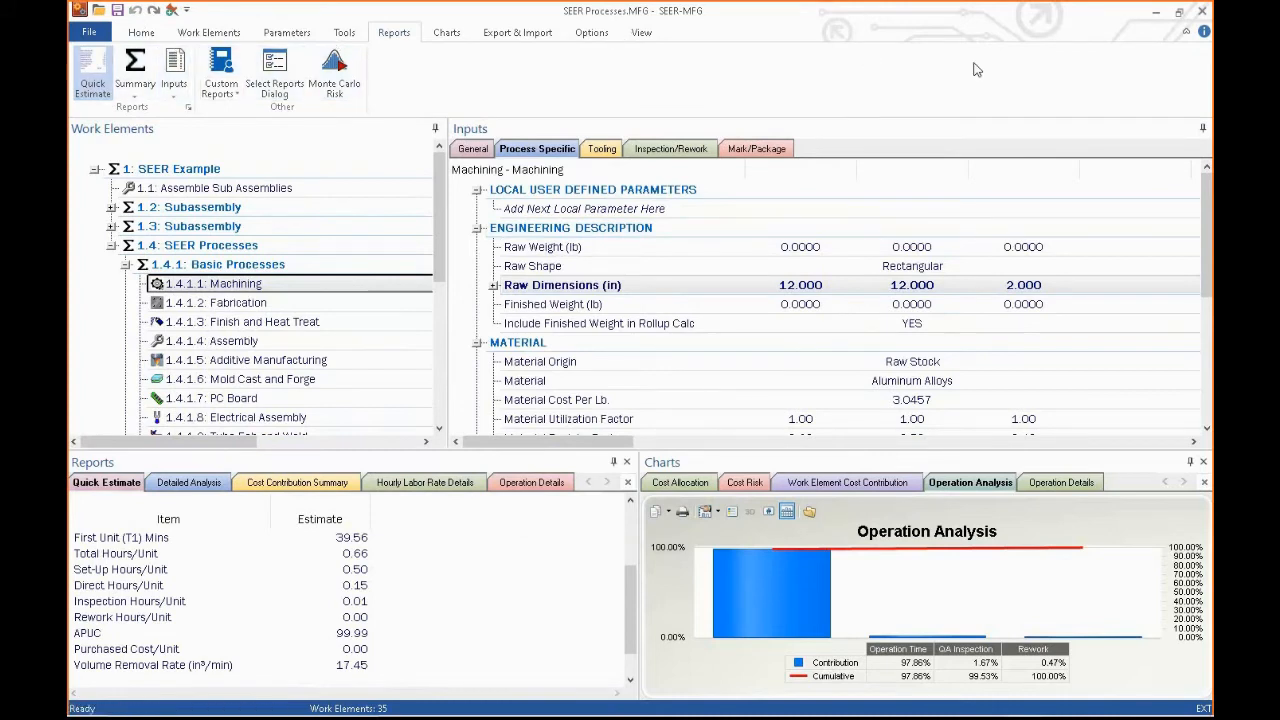
{"action": "mouse_move", "coordinate": [434, 84]}
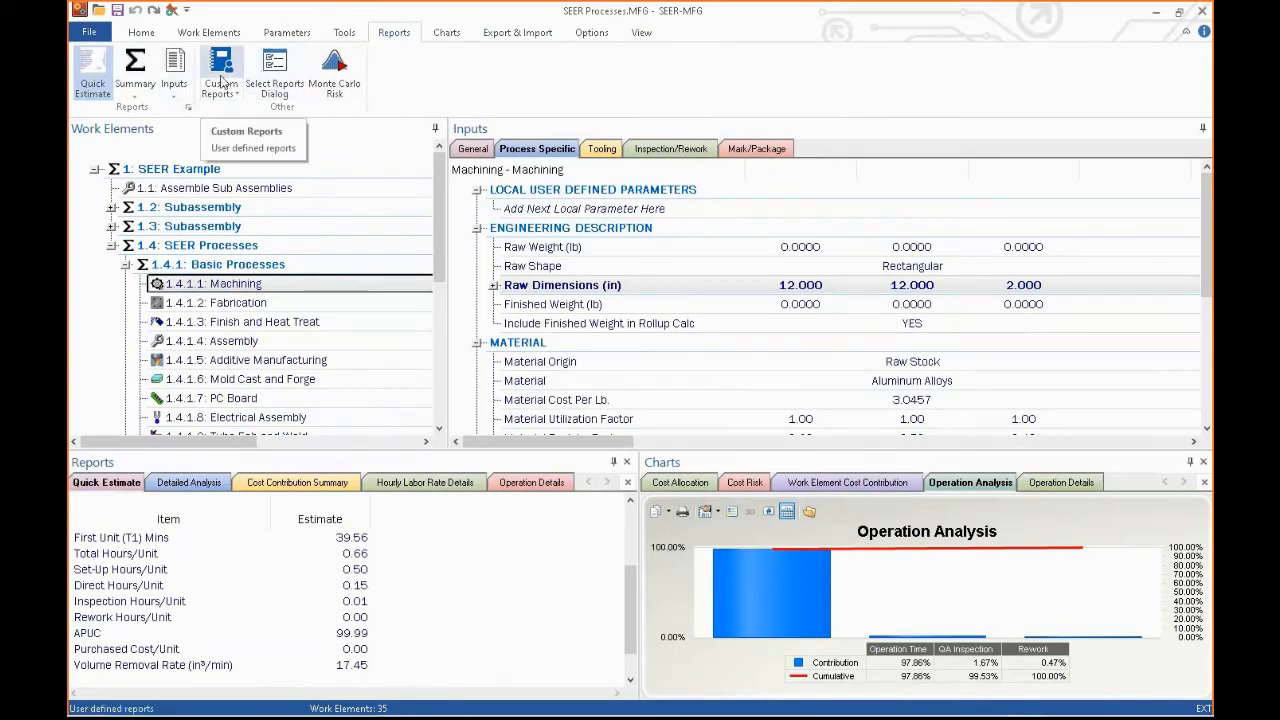
- Switch through the Home, Work Elements and Parameters ribbon command sets
{"action": "left_click", "coordinate": [140, 32]}
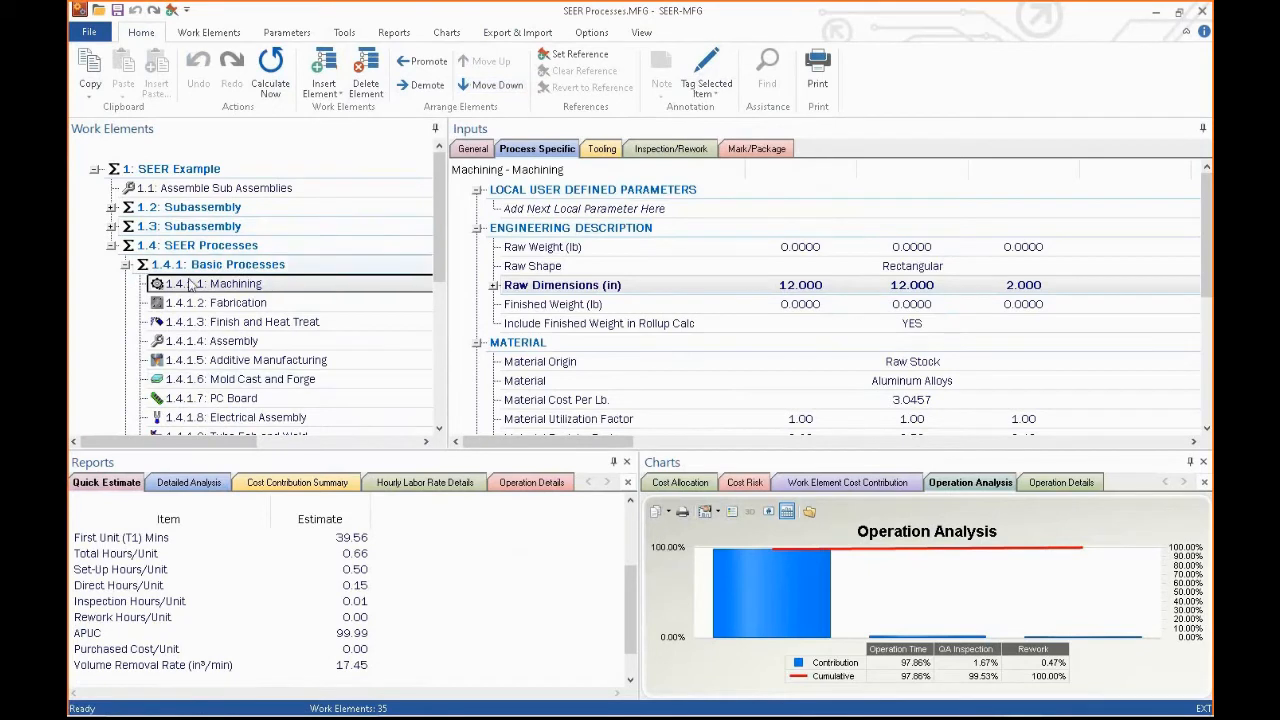
{"action": "left_click", "coordinate": [208, 32]}
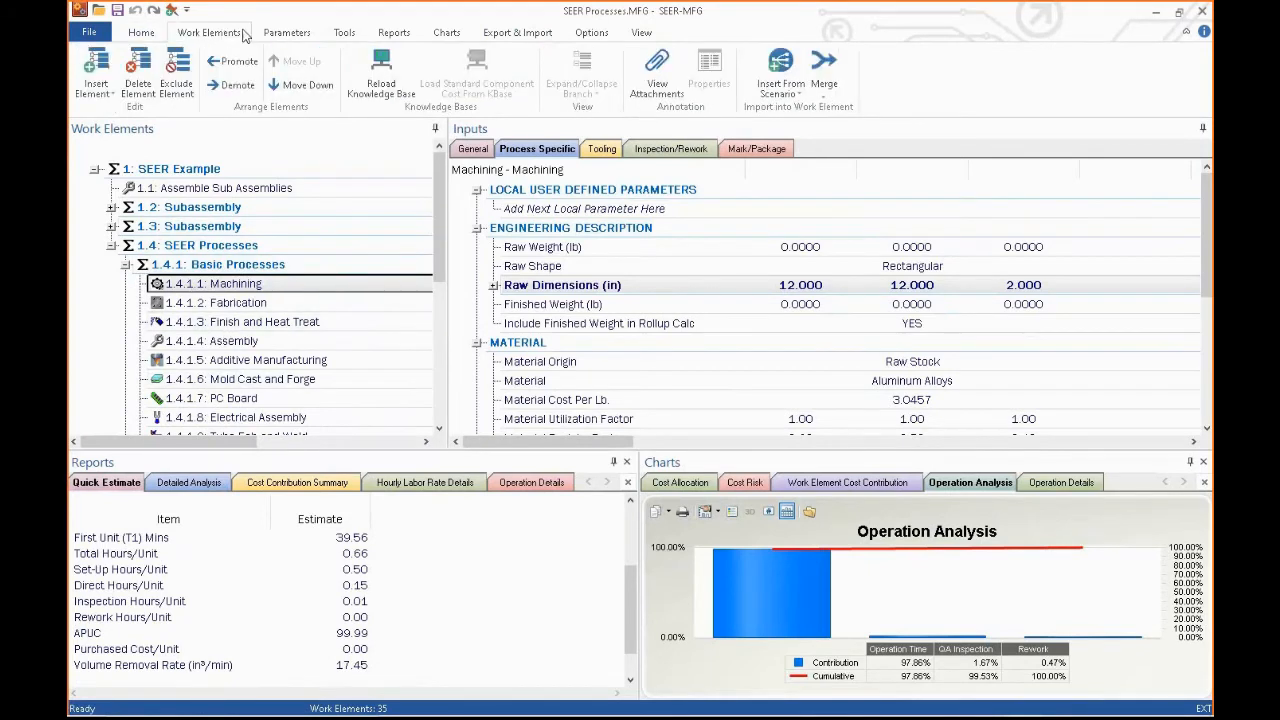
{"action": "left_click", "coordinate": [286, 32]}
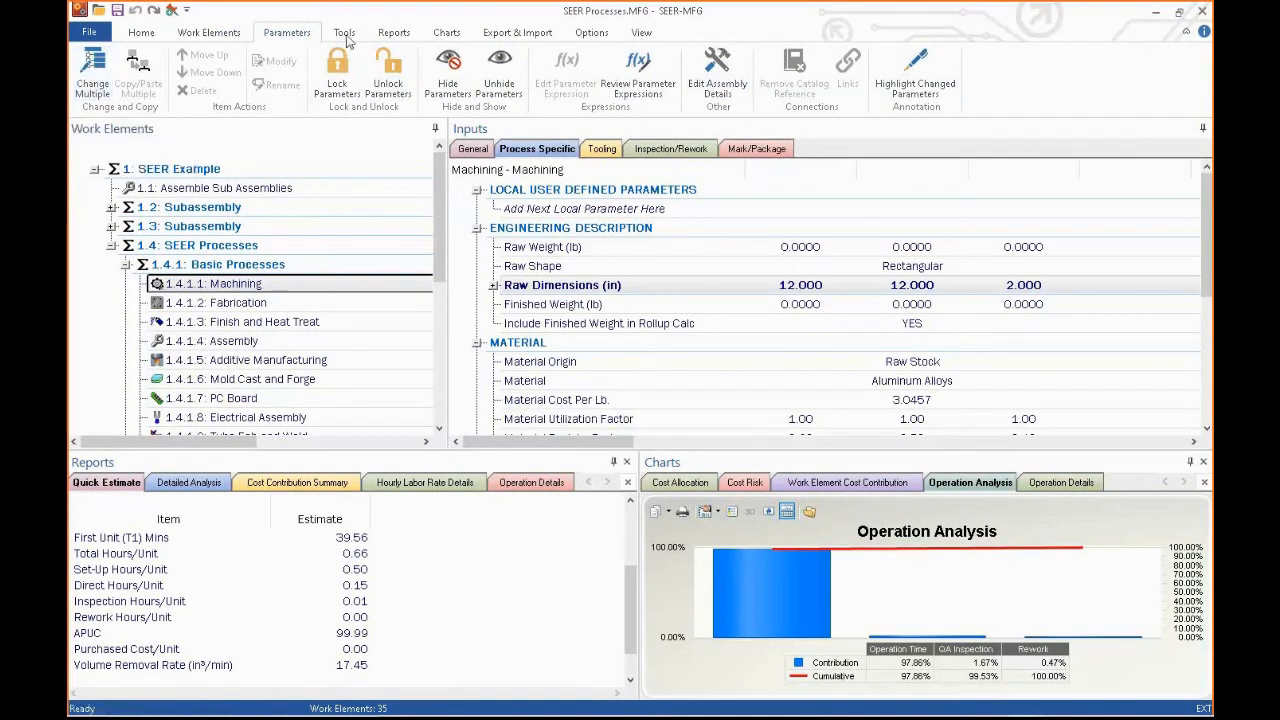
{"action": "left_click", "coordinate": [344, 32]}
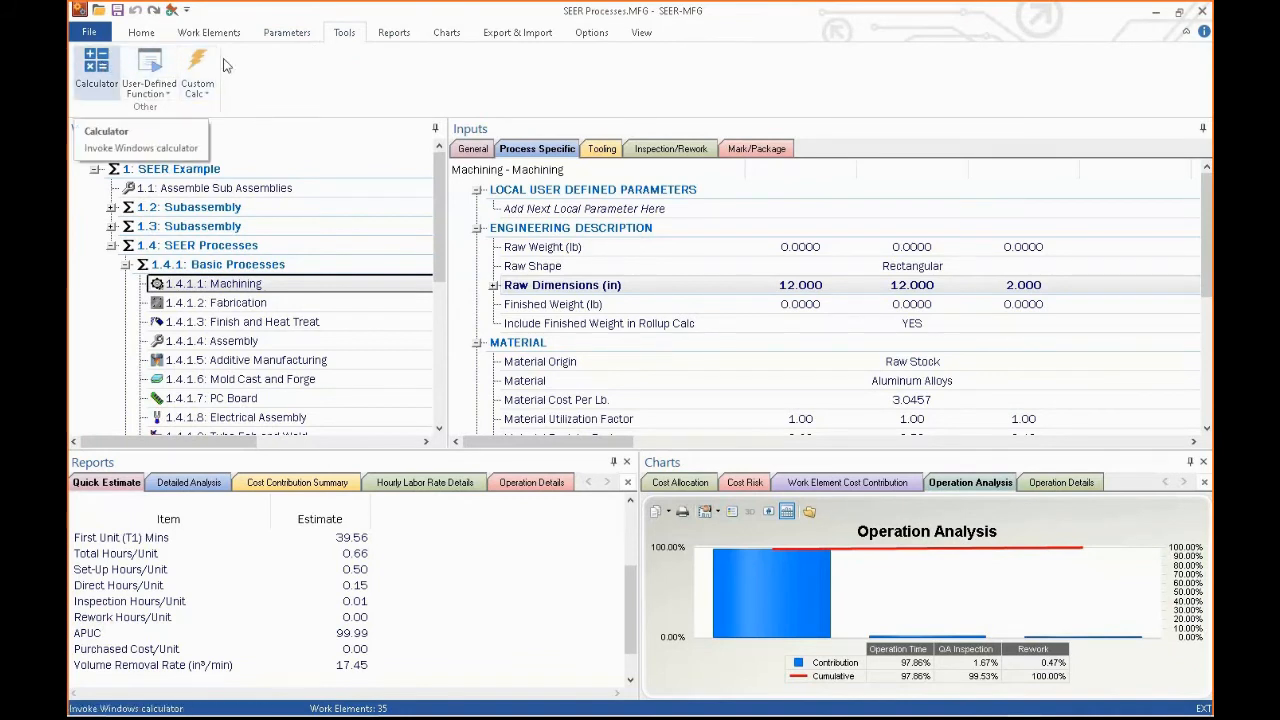
{"action": "left_click", "coordinate": [392, 32]}
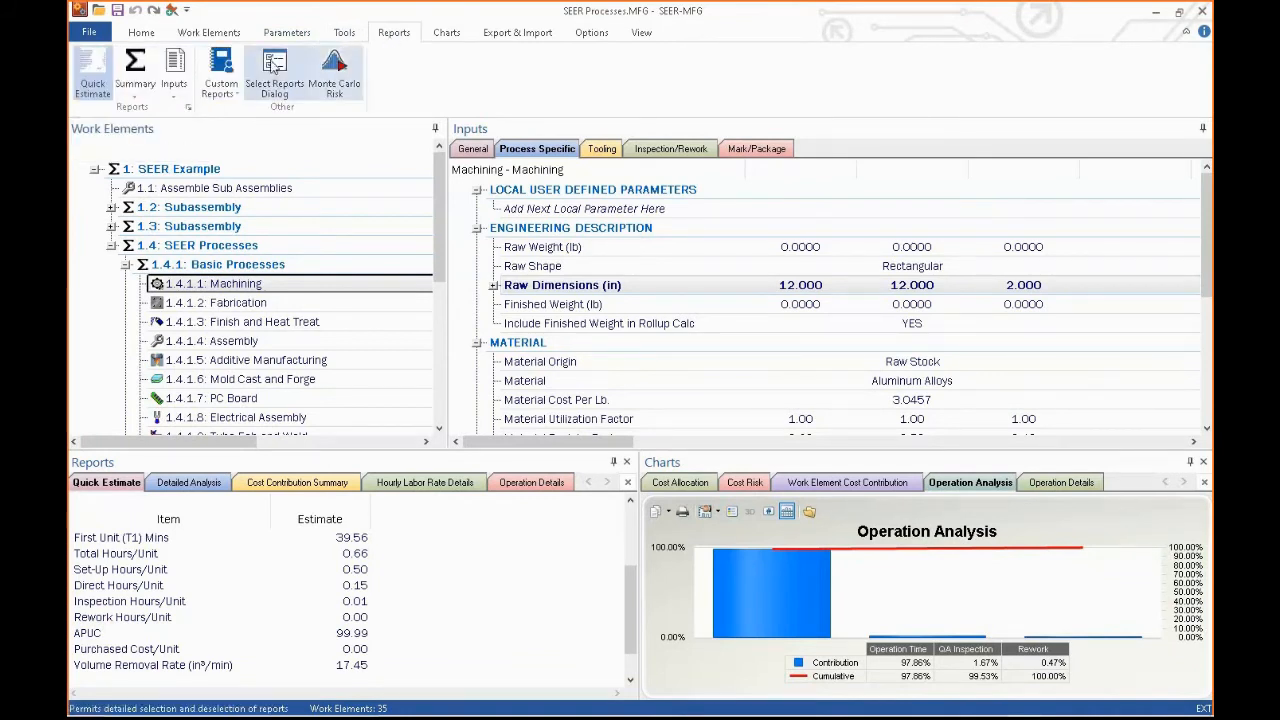
{"action": "left_click", "coordinate": [274, 72]}
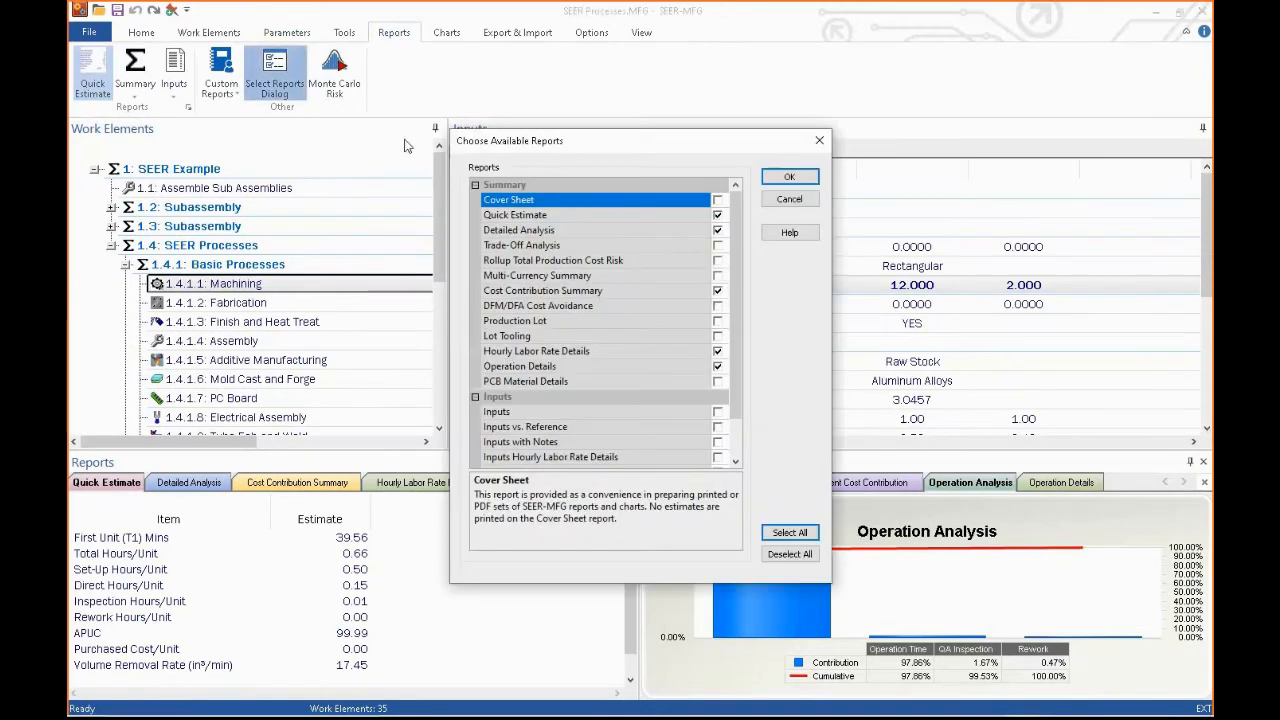
{"action": "scroll", "scroll_direction": "down", "scroll_amount": 3}
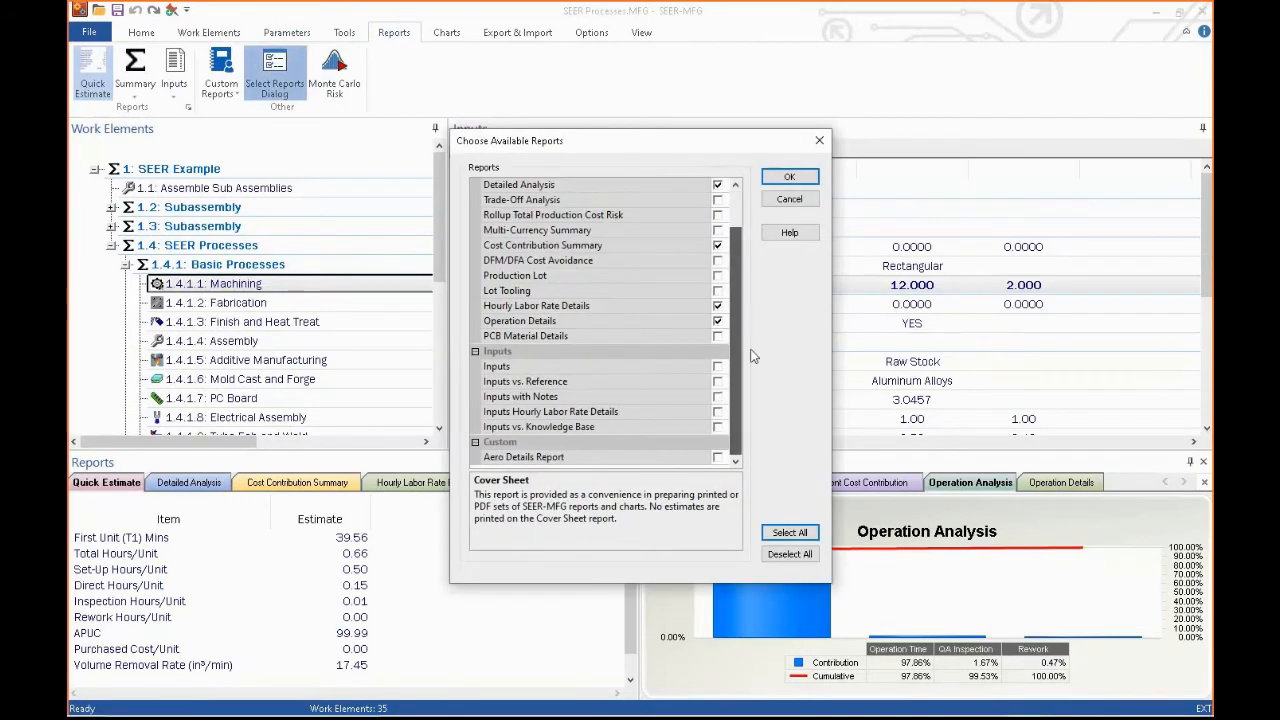
{"action": "left_click", "coordinate": [788, 176]}
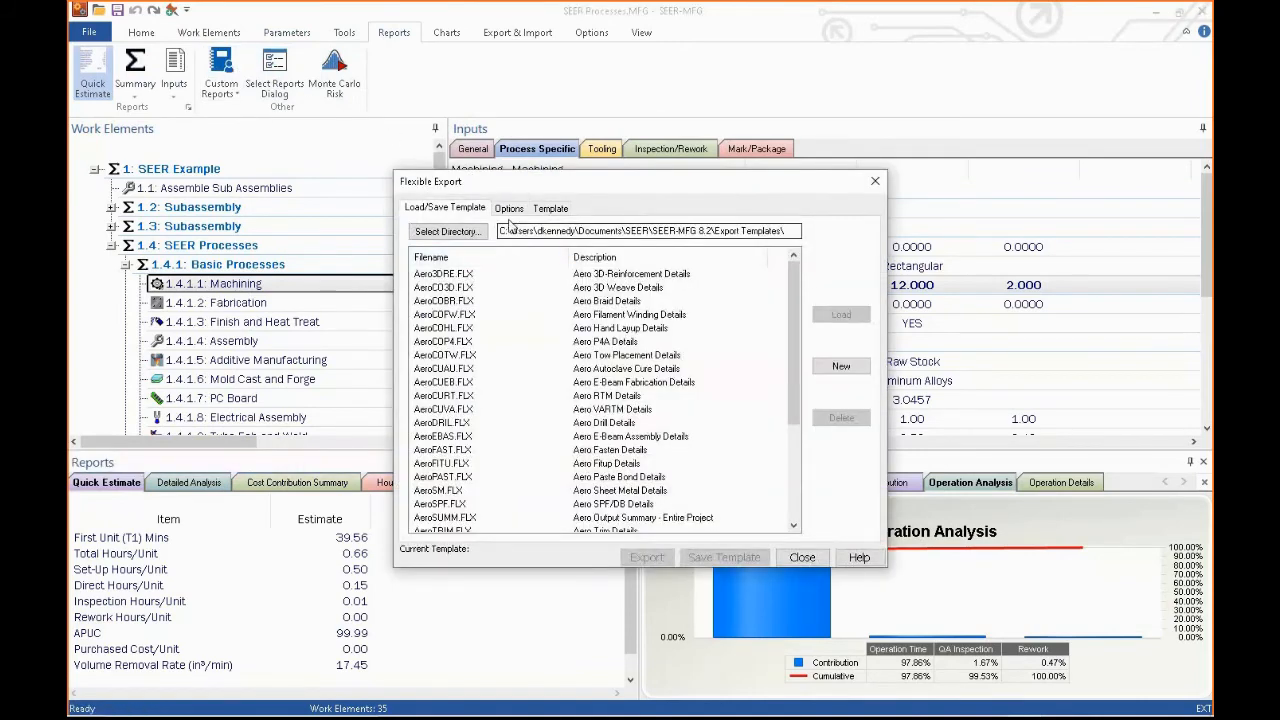
{"action": "left_click", "coordinate": [550, 208]}
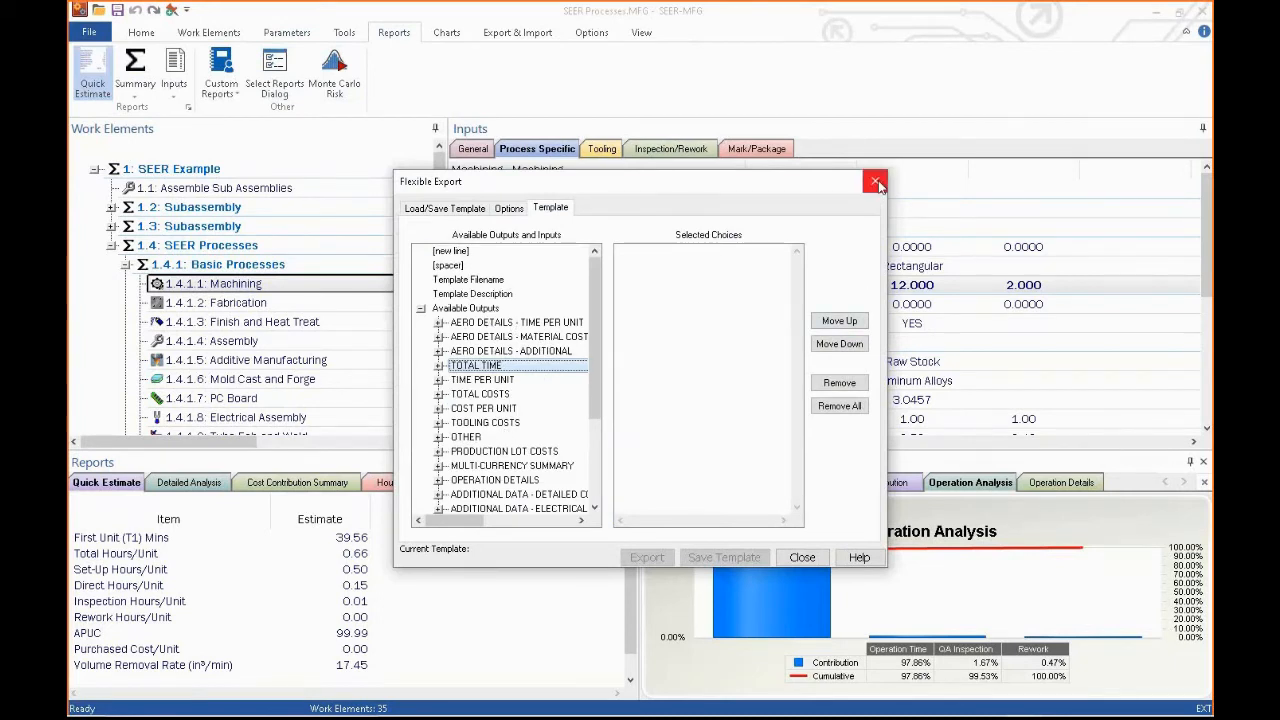
{"action": "left_click", "coordinate": [876, 180]}
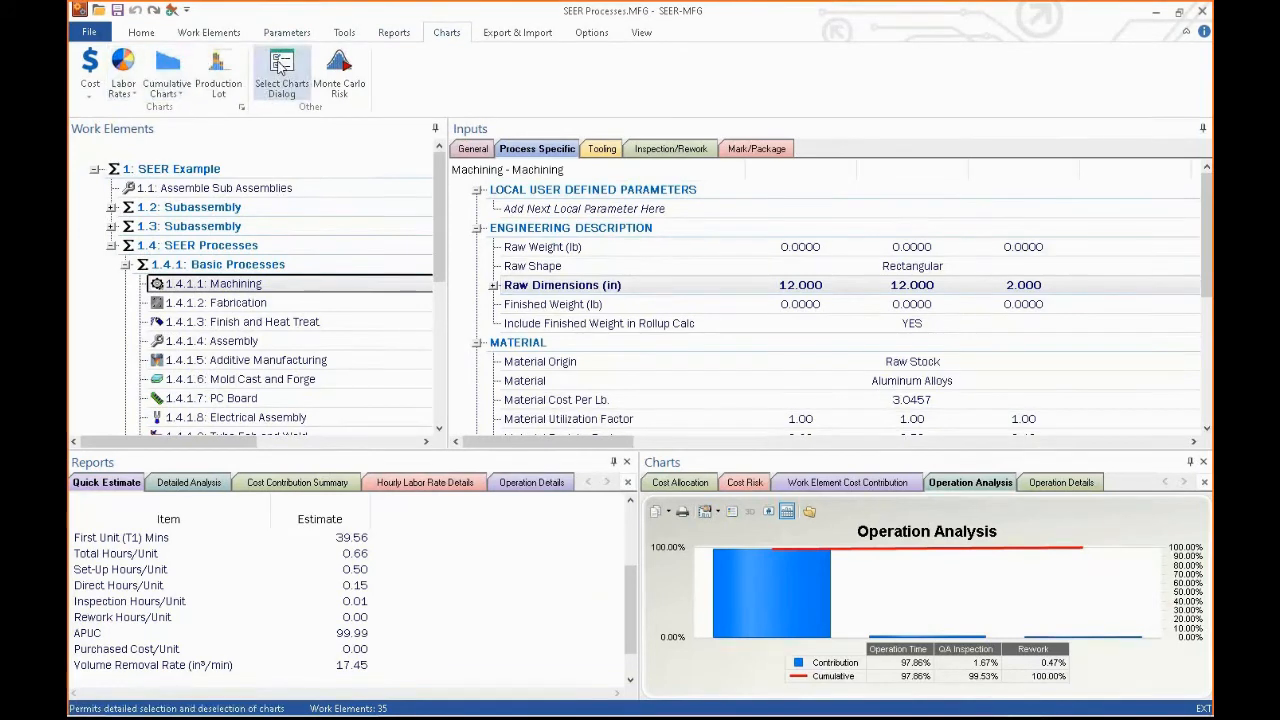
{"action": "left_click", "coordinate": [280, 72]}
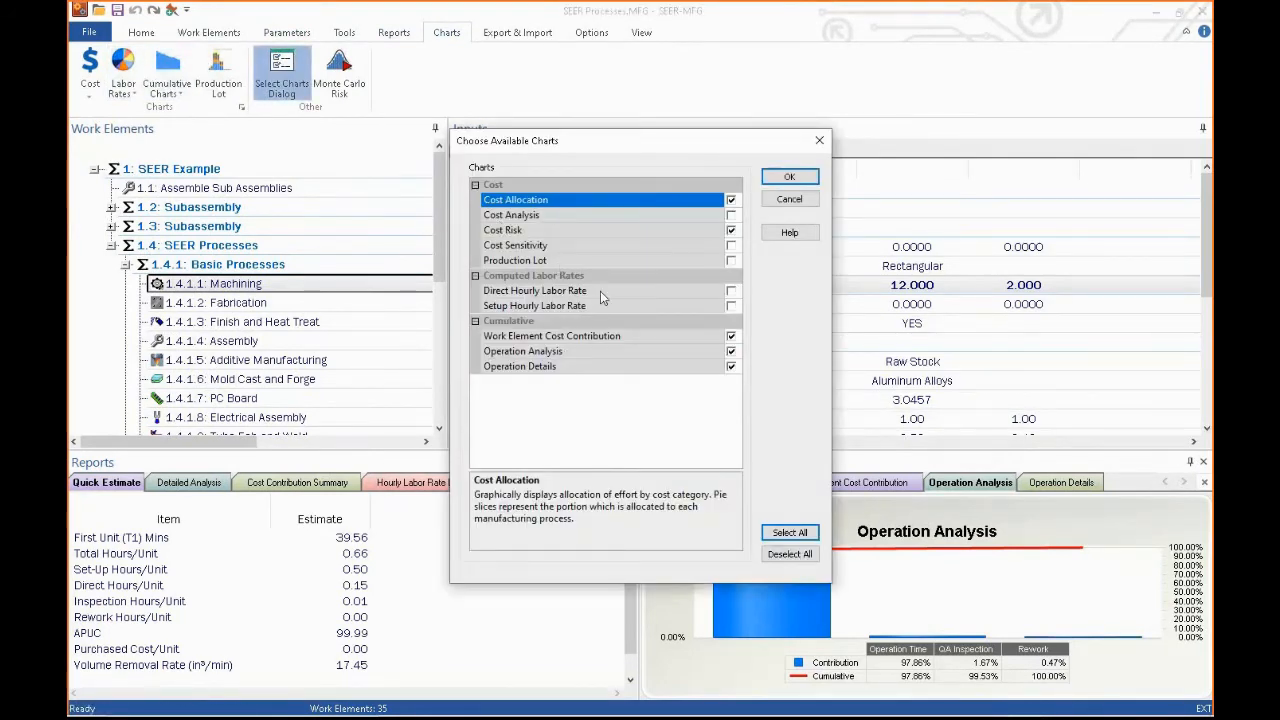
{"action": "mouse_move", "coordinate": [564, 218]}
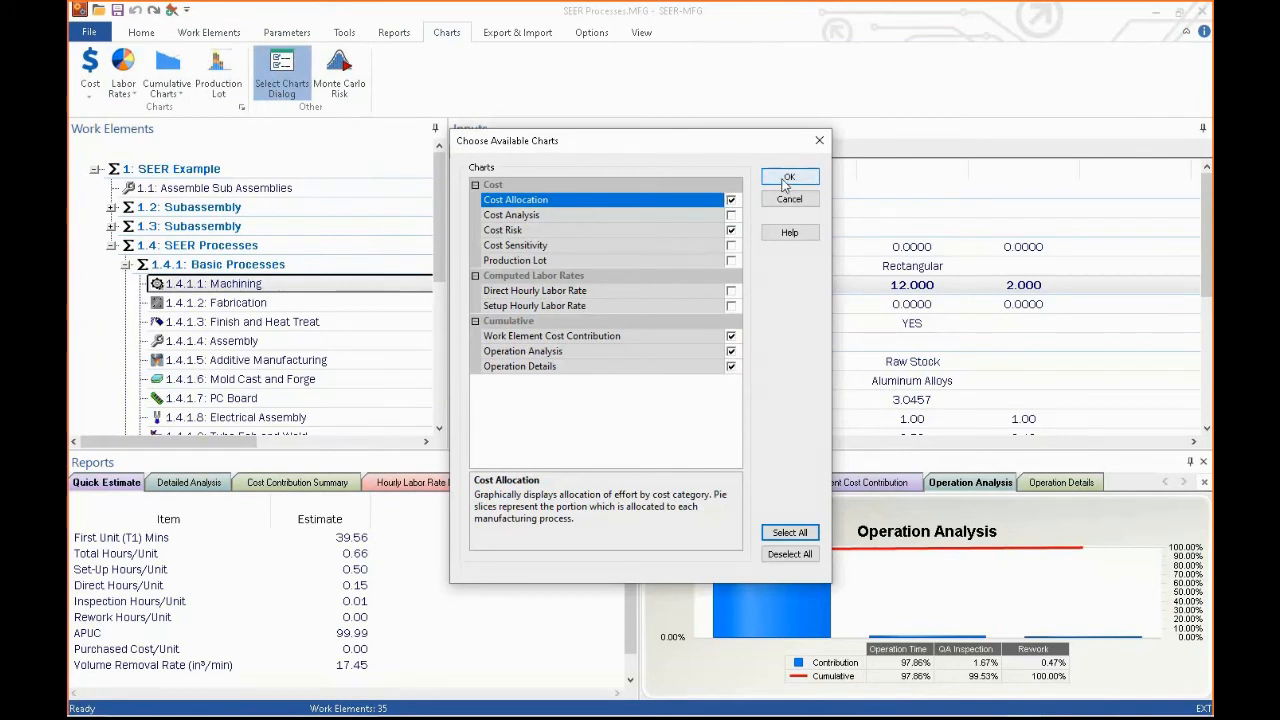
{"action": "left_click", "coordinate": [788, 176]}
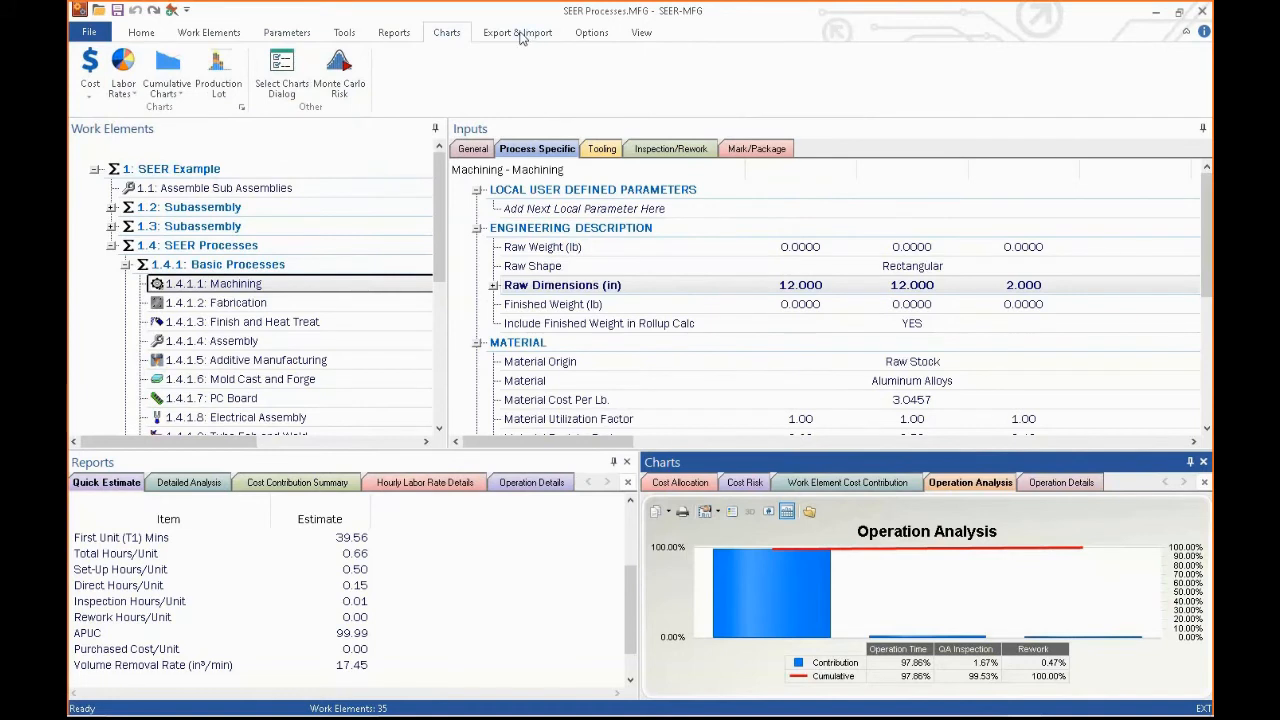
{"action": "left_click", "coordinate": [516, 32]}
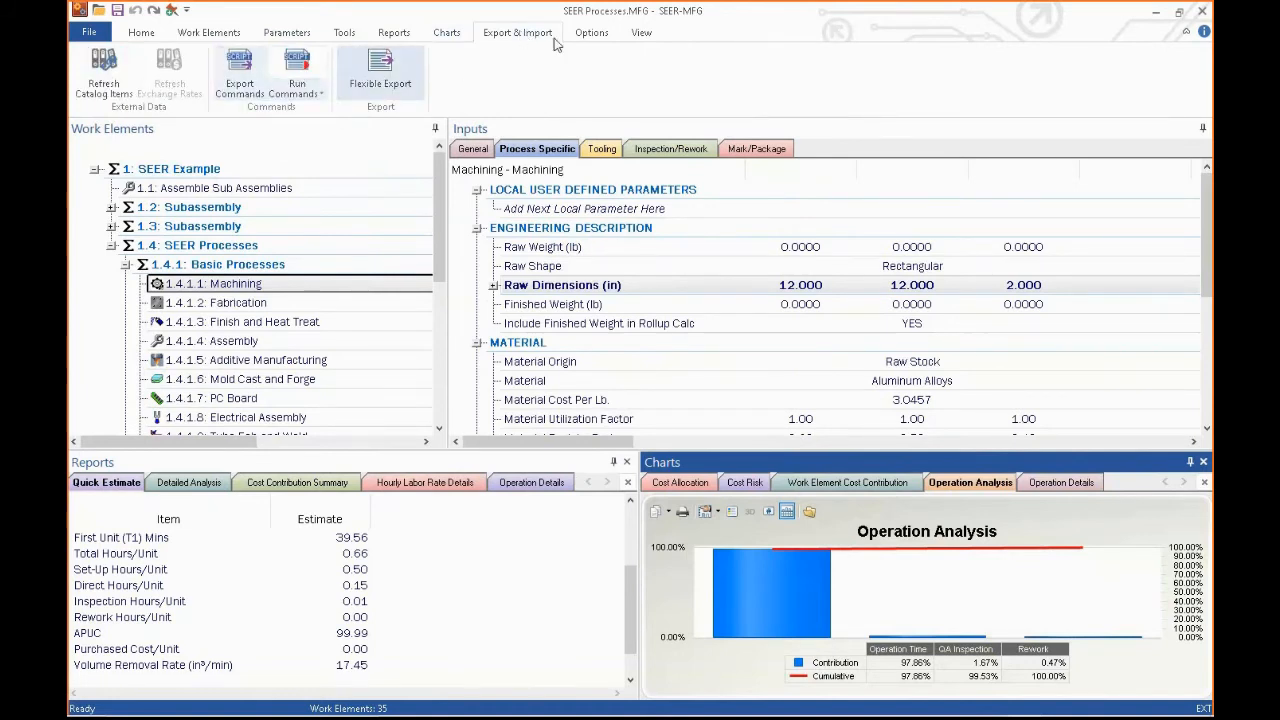
{"action": "mouse_move", "coordinate": [620, 90]}
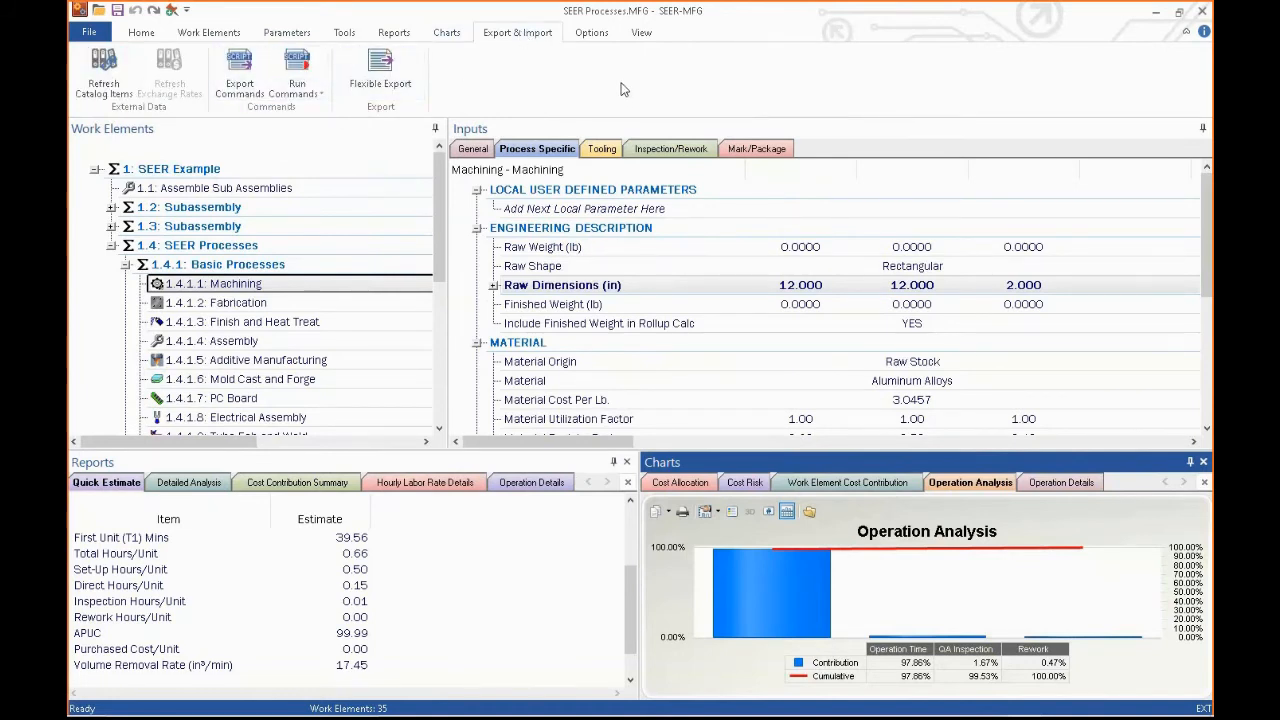
{"action": "left_click", "coordinate": [592, 32]}
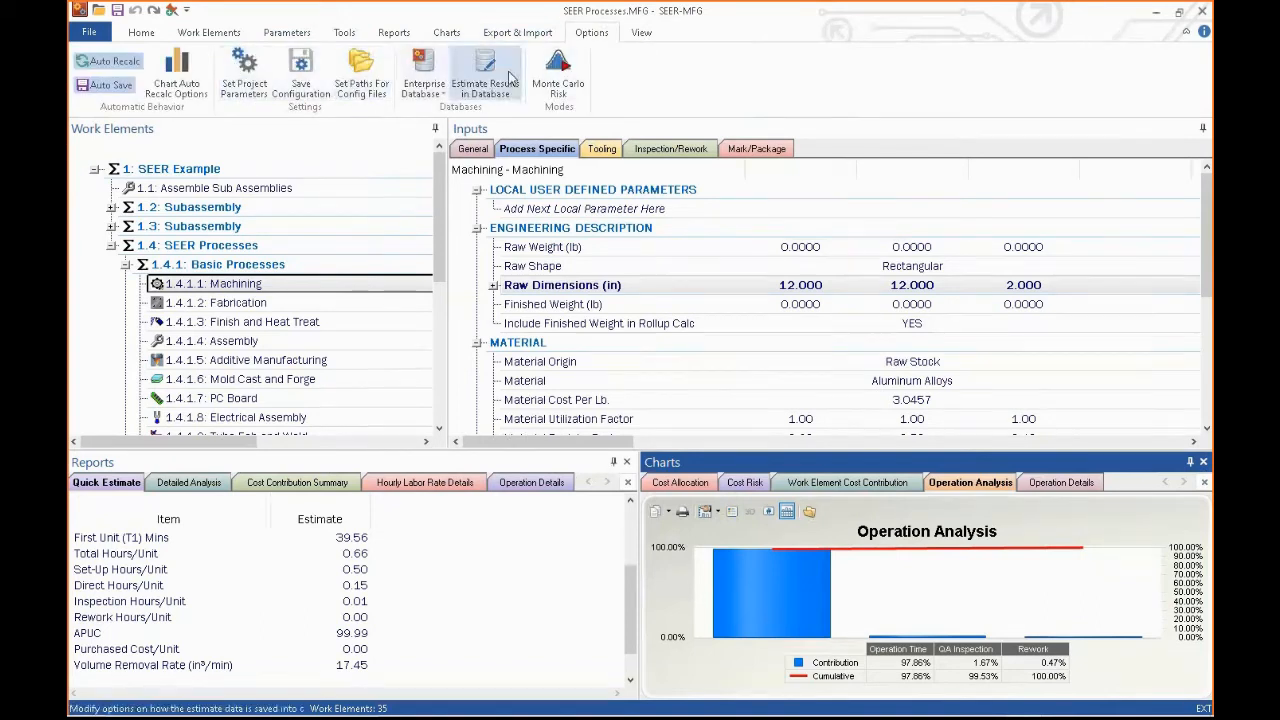
{"action": "mouse_move", "coordinate": [558, 80]}
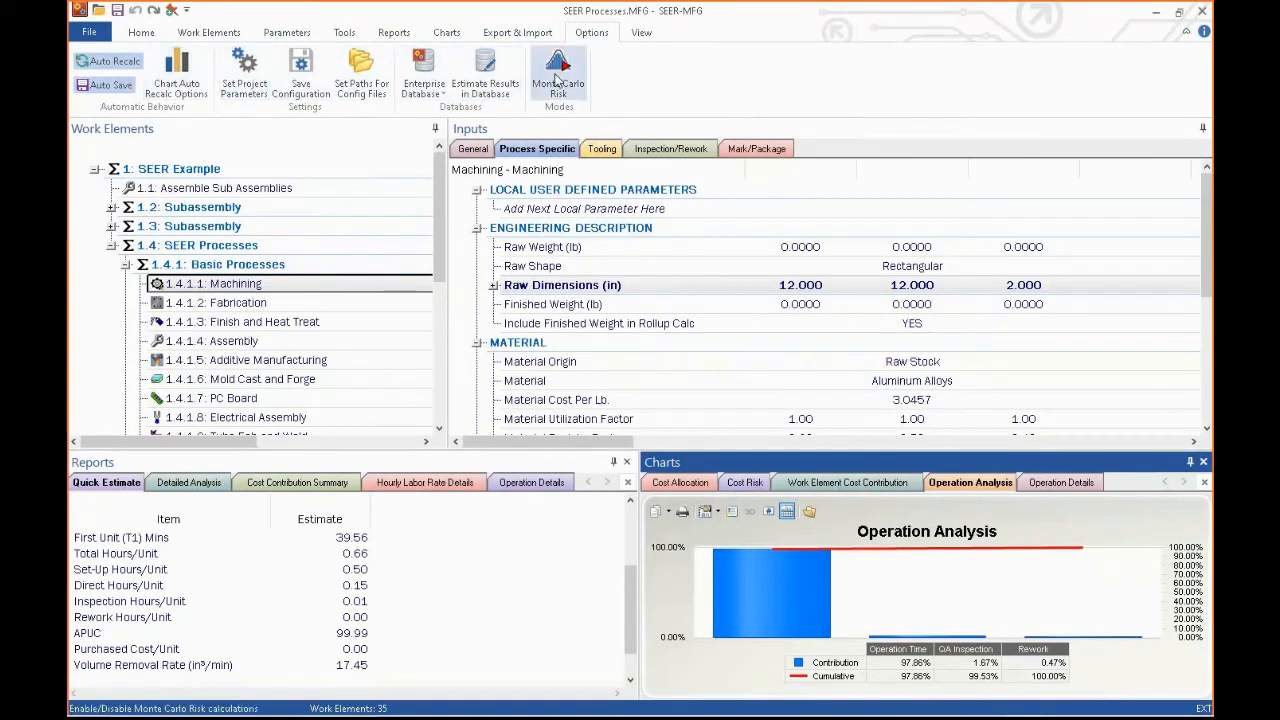
{"action": "mouse_move", "coordinate": [484, 76]}
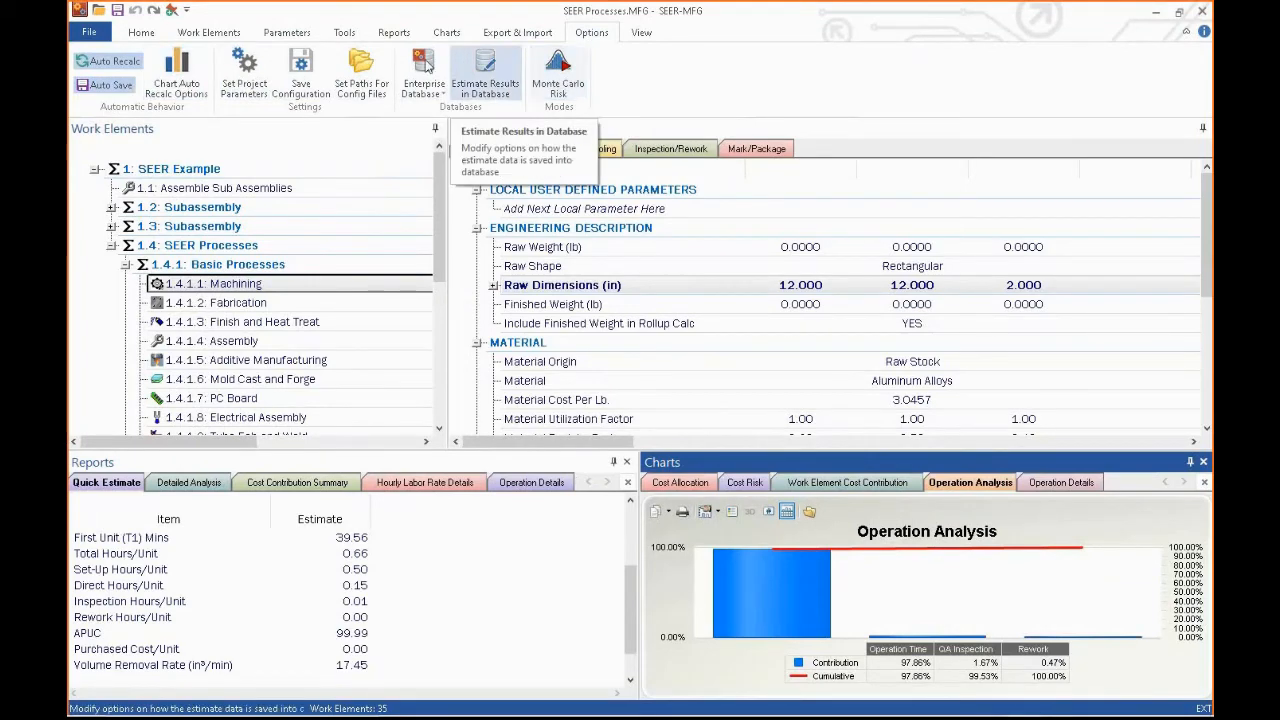
{"action": "left_click", "coordinate": [360, 76]}
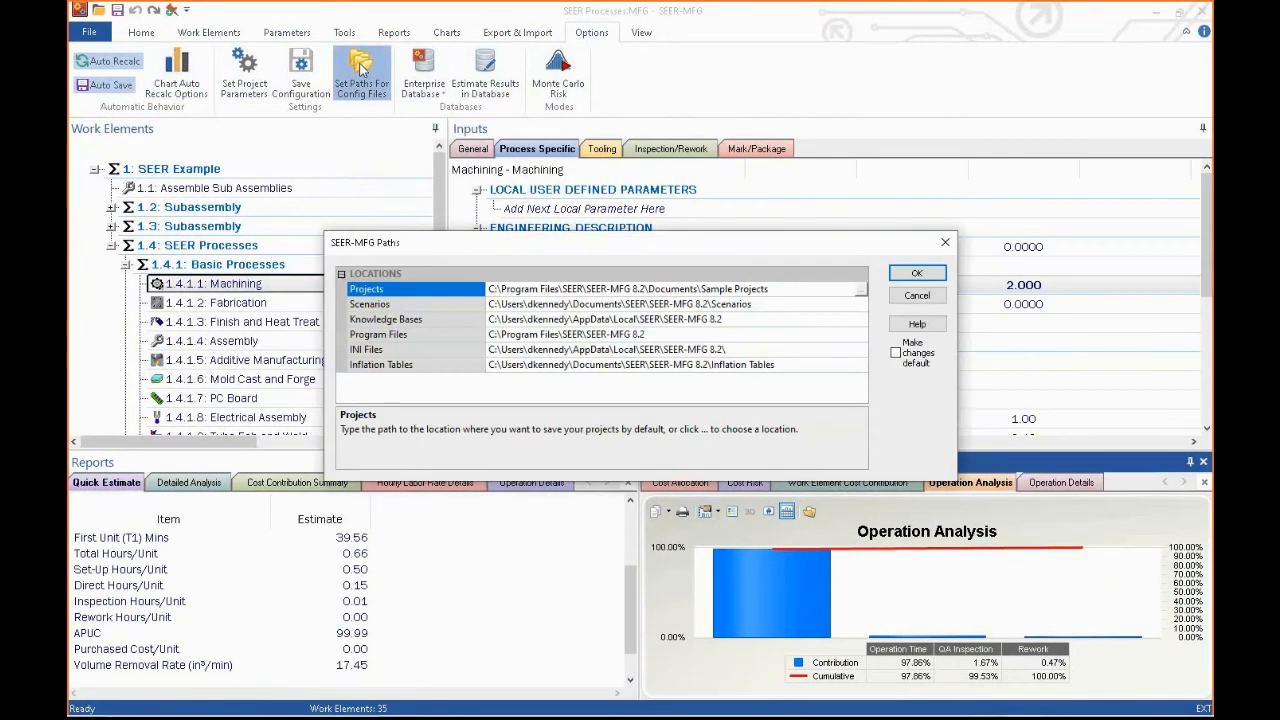
{"action": "mouse_move", "coordinate": [396, 314]}
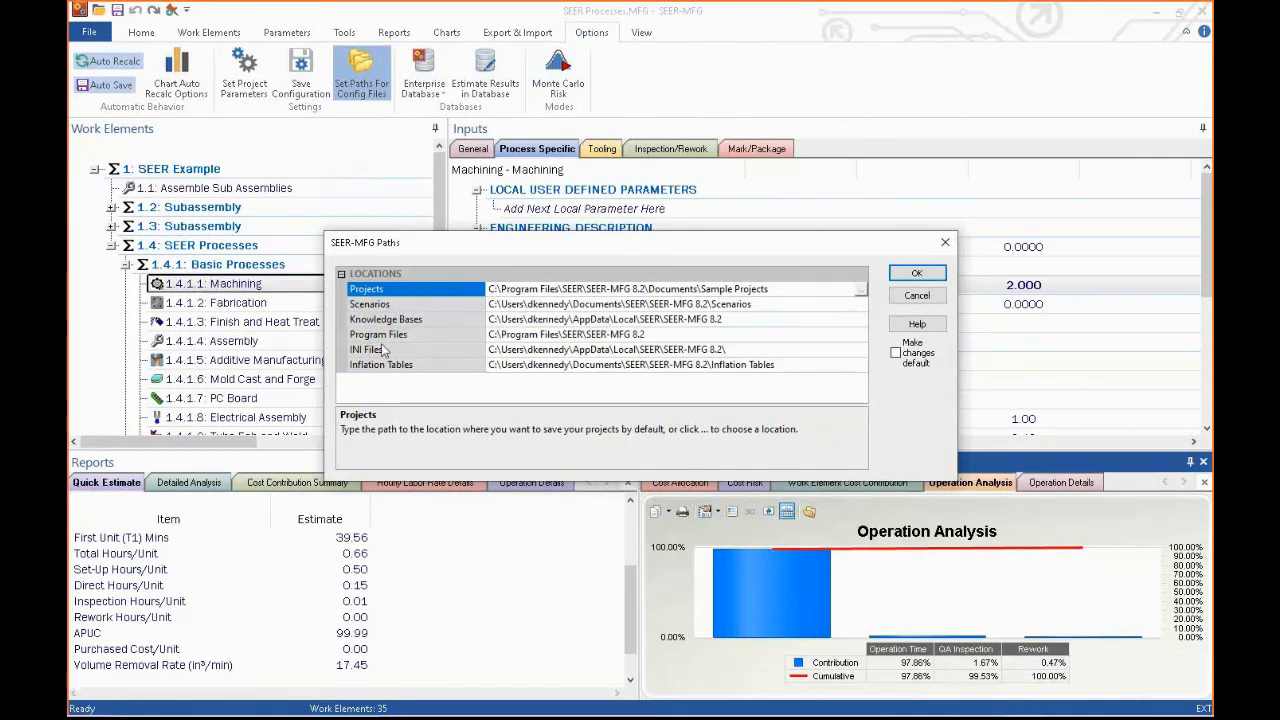
{"action": "mouse_move", "coordinate": [596, 376]}
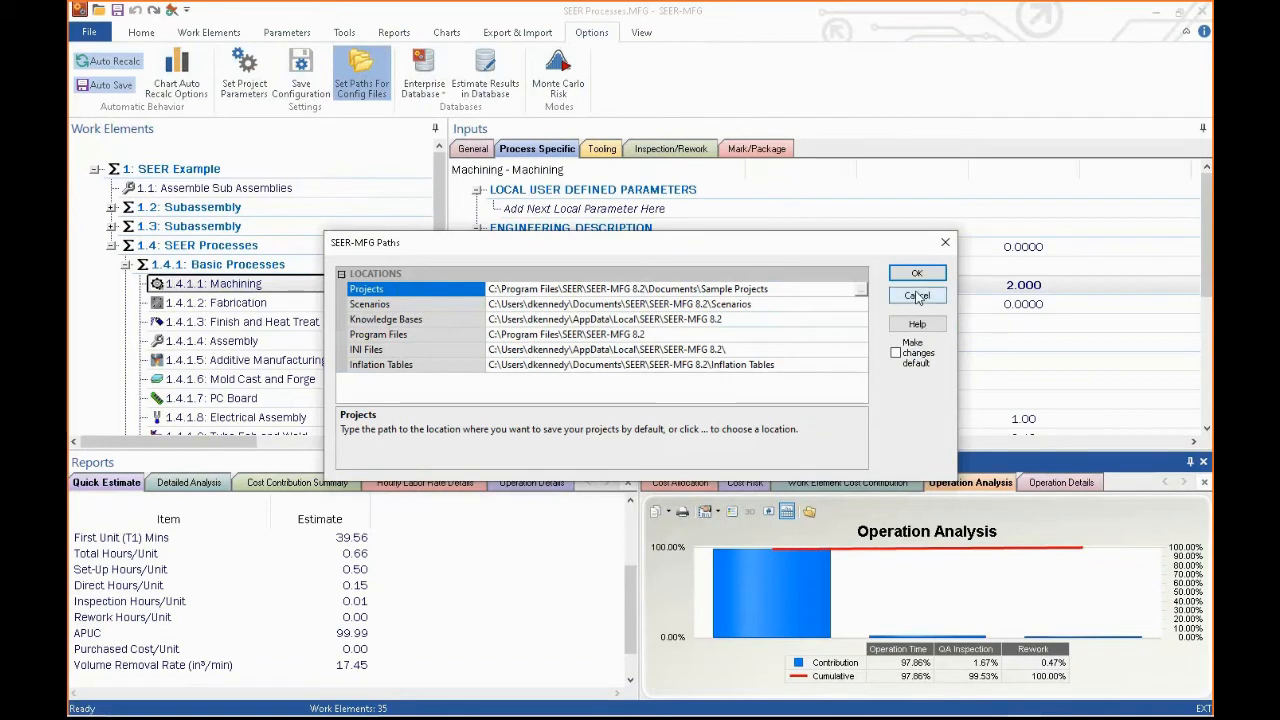
{"action": "left_click", "coordinate": [916, 296]}
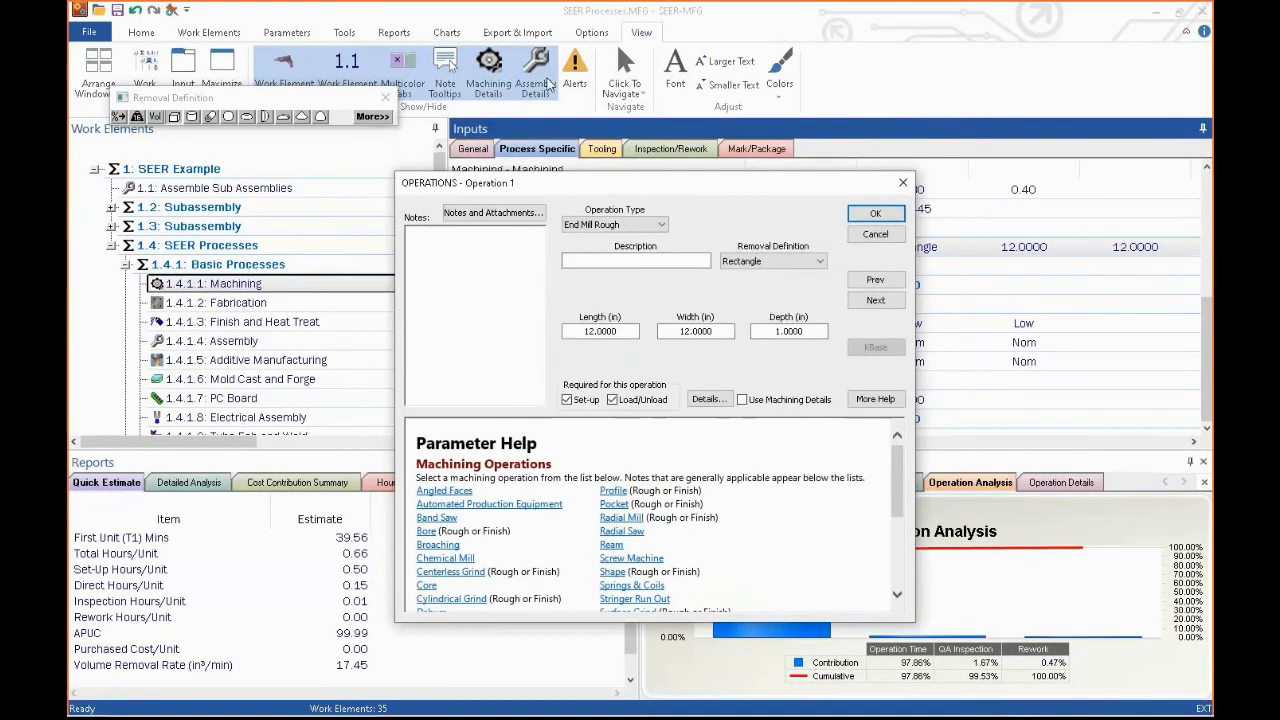
{"action": "mouse_move", "coordinate": [556, 212]}
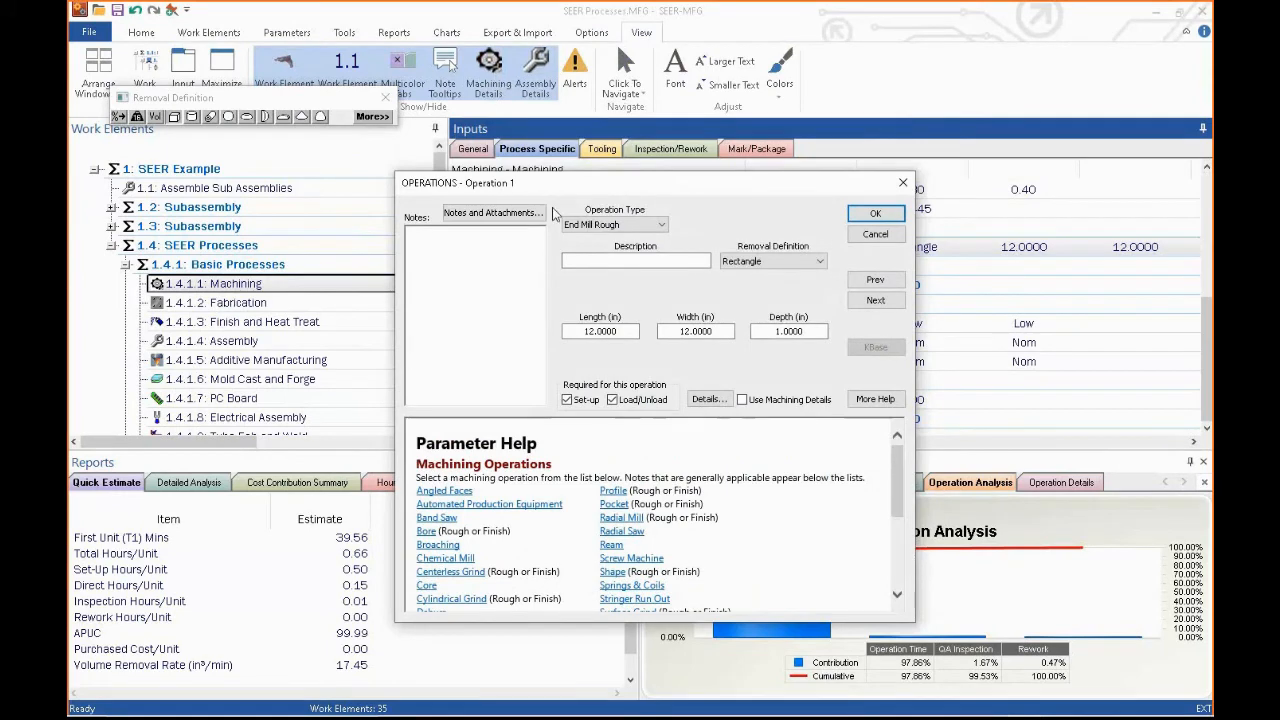
- Set End Mill Rough machining details to gantry machine, manual loading and strap clamping
{"action": "left_click", "coordinate": [708, 400]}
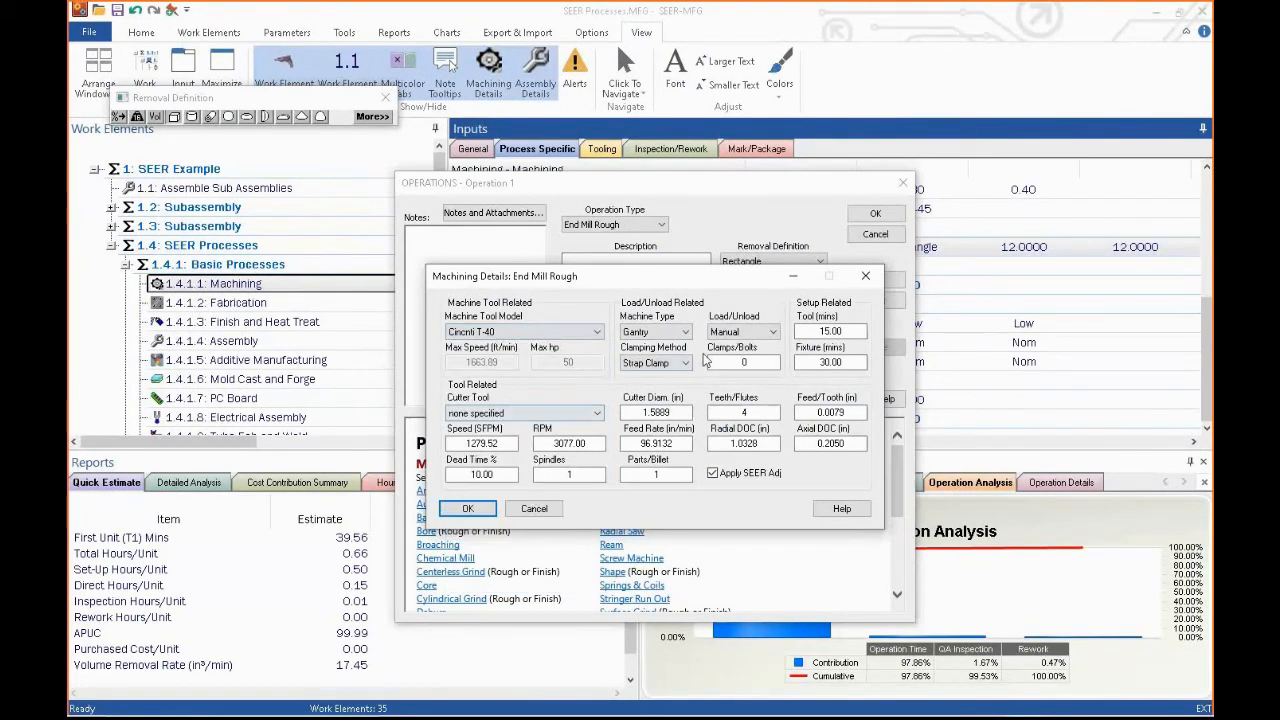
{"action": "left_click", "coordinate": [688, 332]}
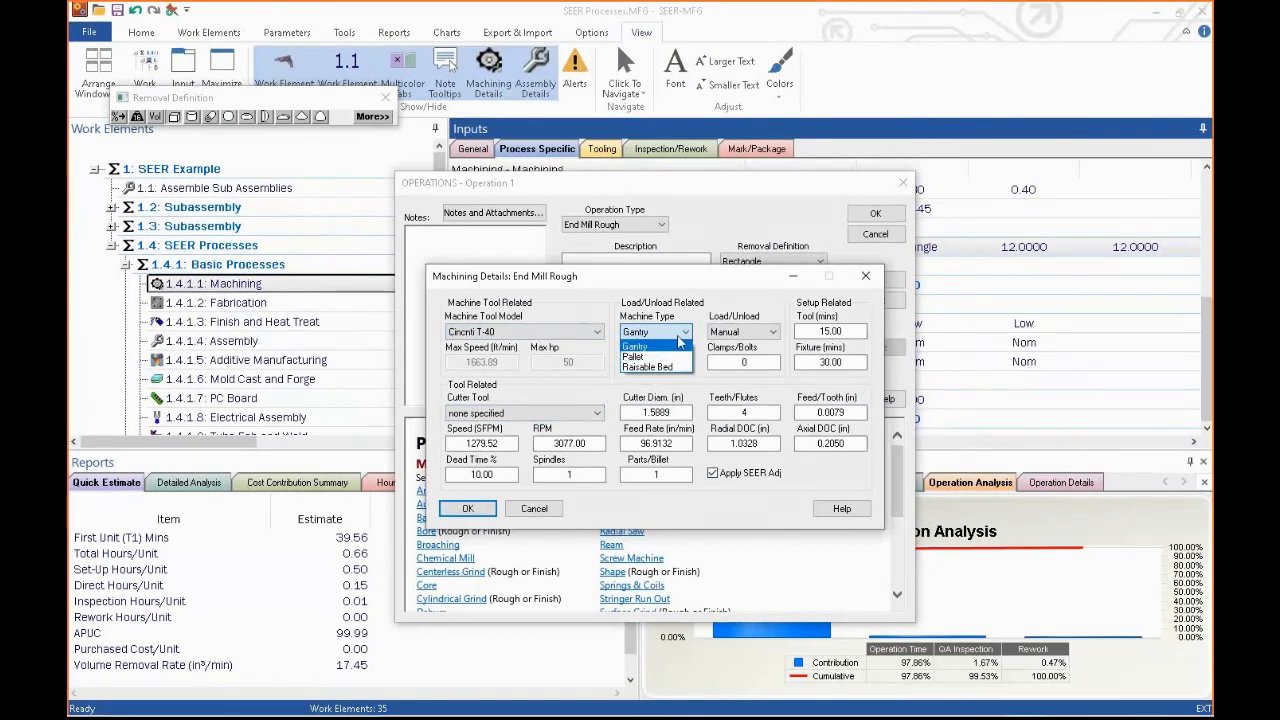
{"action": "left_click", "coordinate": [772, 332]}
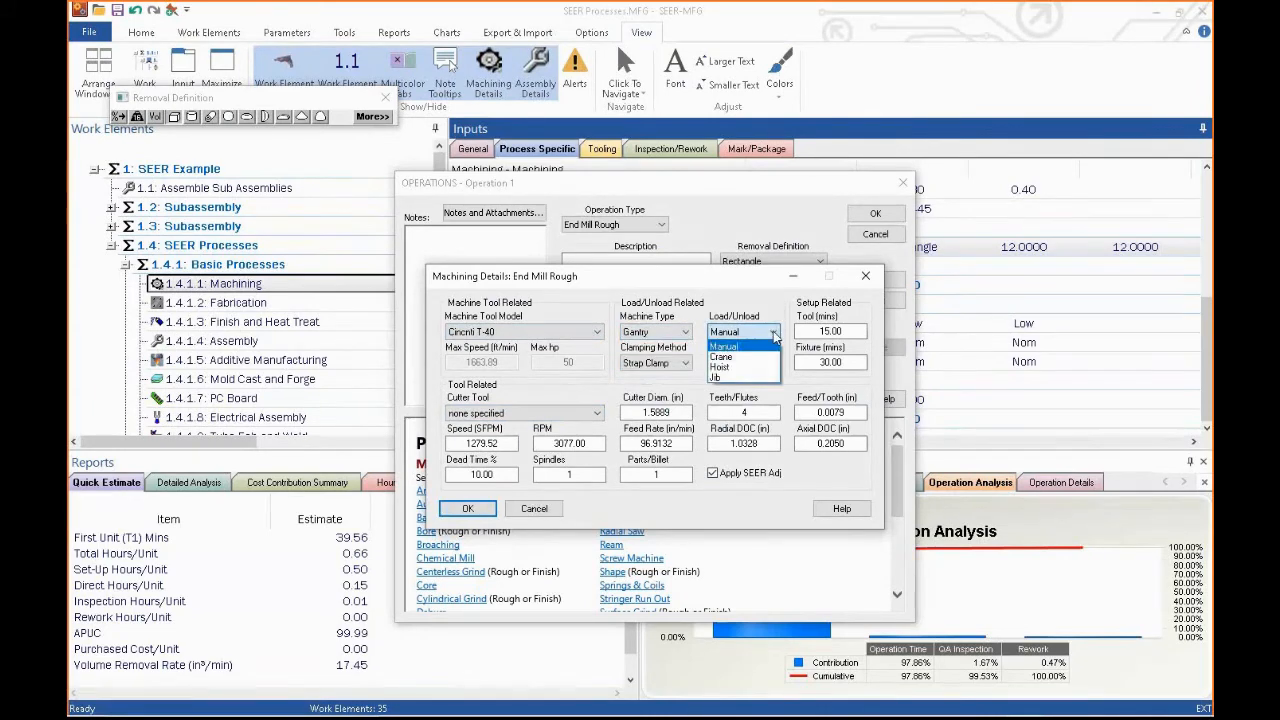
{"action": "left_click", "coordinate": [724, 332]}
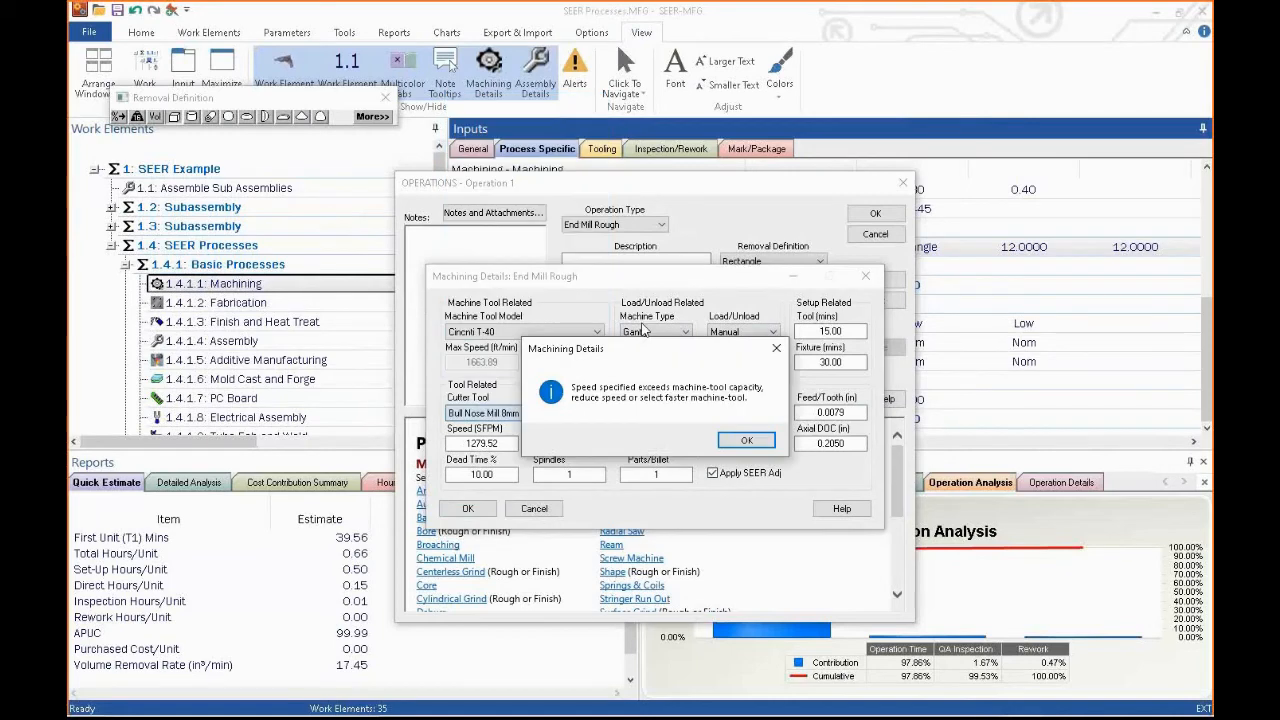
- Acknowledge the machine speed warning and accept the details and operation, raising APUC to 105.59
{"action": "left_click", "coordinate": [746, 440]}
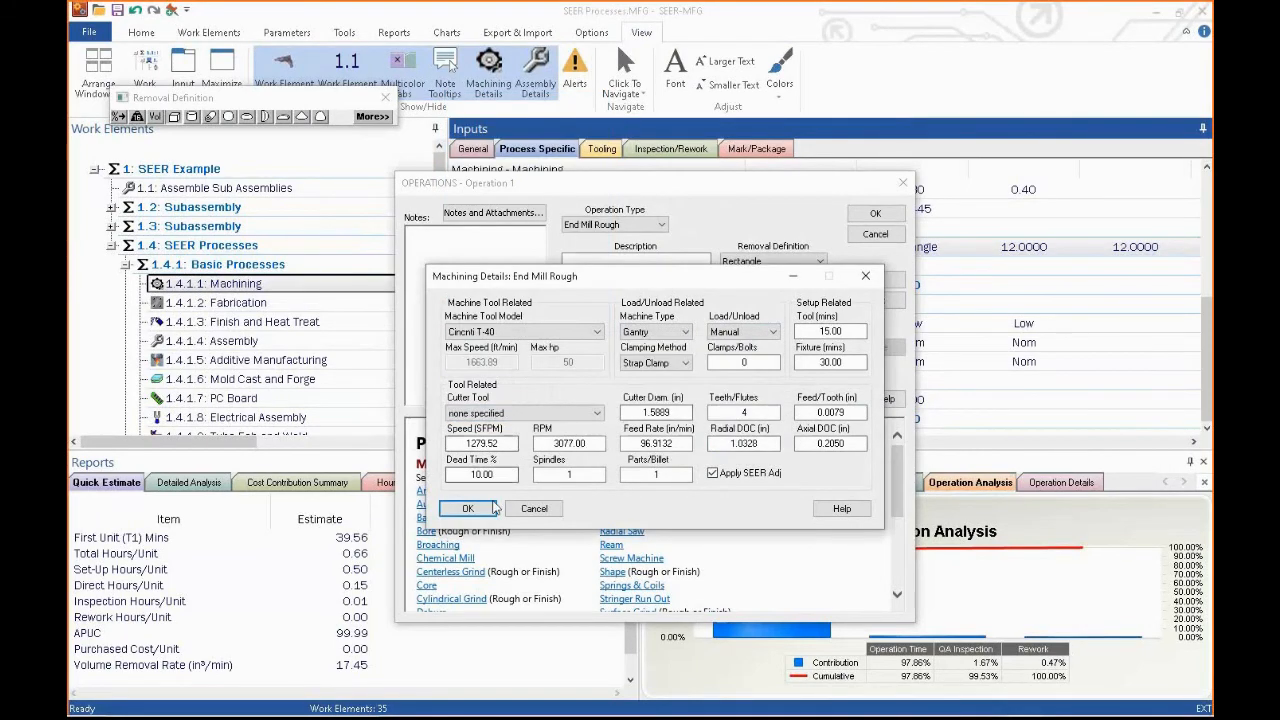
{"action": "left_click", "coordinate": [468, 508]}
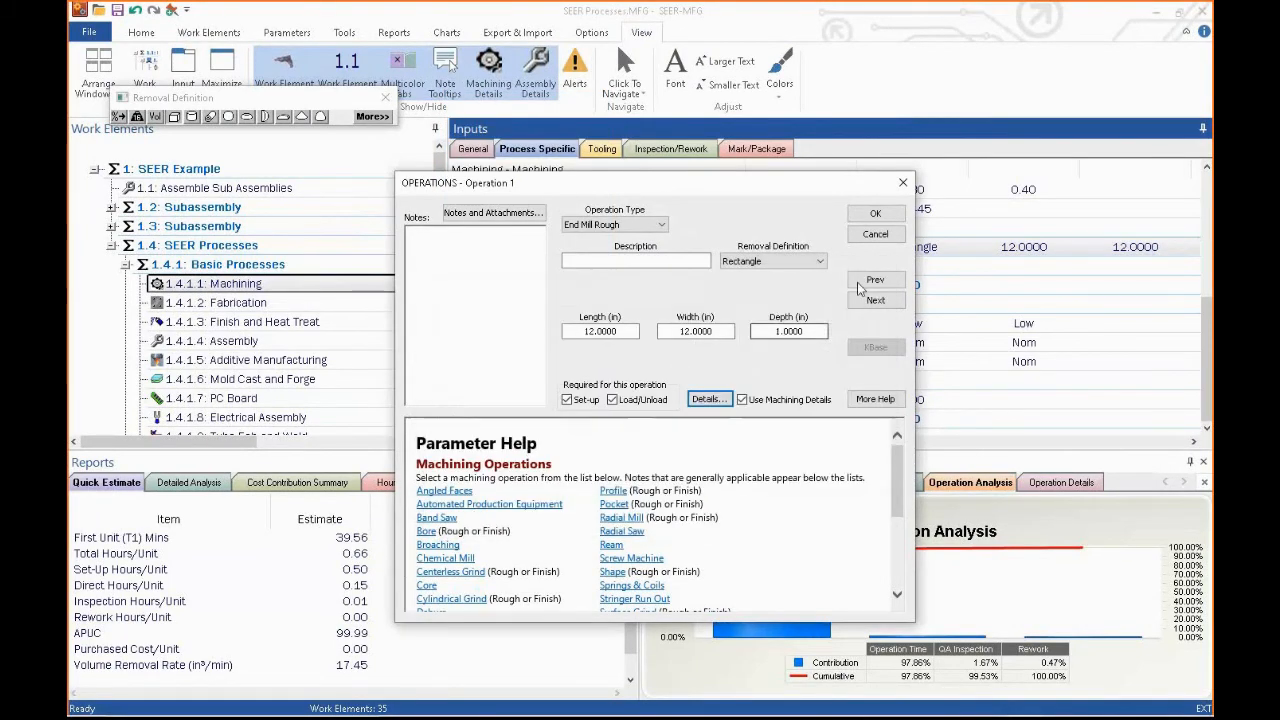
{"action": "left_click", "coordinate": [876, 212]}
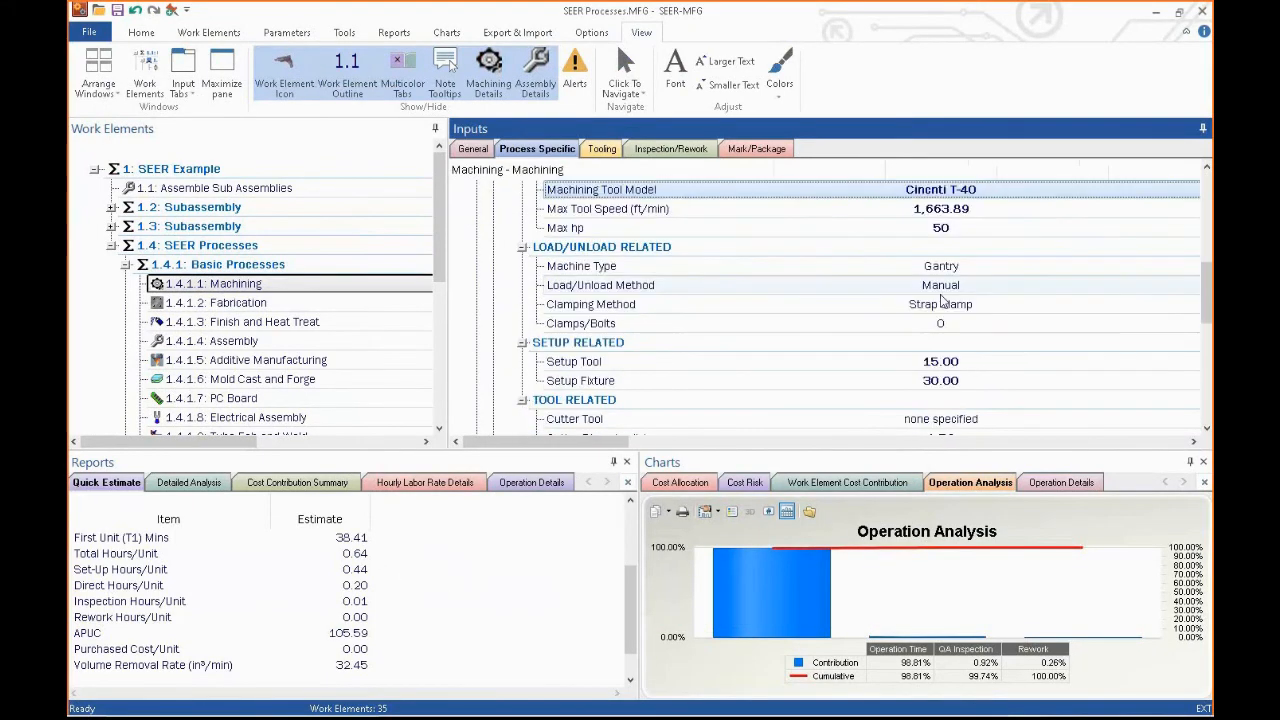
{"action": "left_click", "coordinate": [488, 60]}
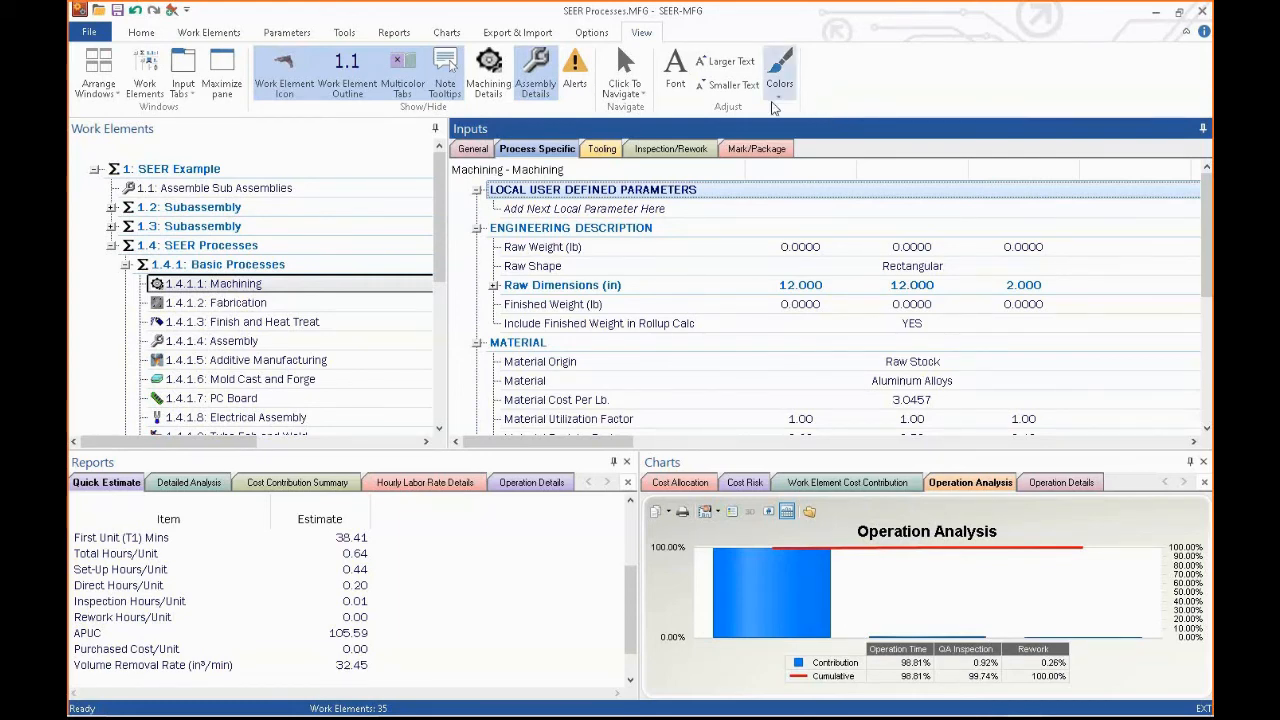
{"action": "scroll", "scroll_direction": "down", "scroll_amount": 3}
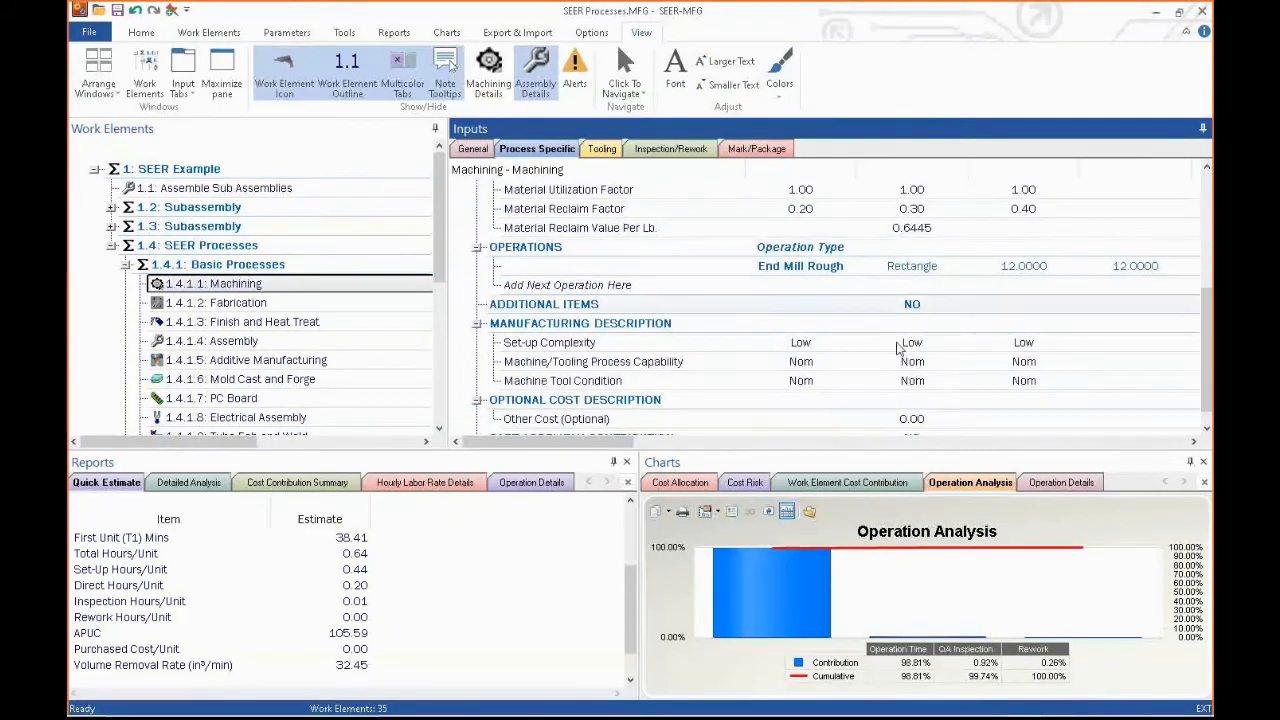
{"action": "mouse_move", "coordinate": [530, 504]}
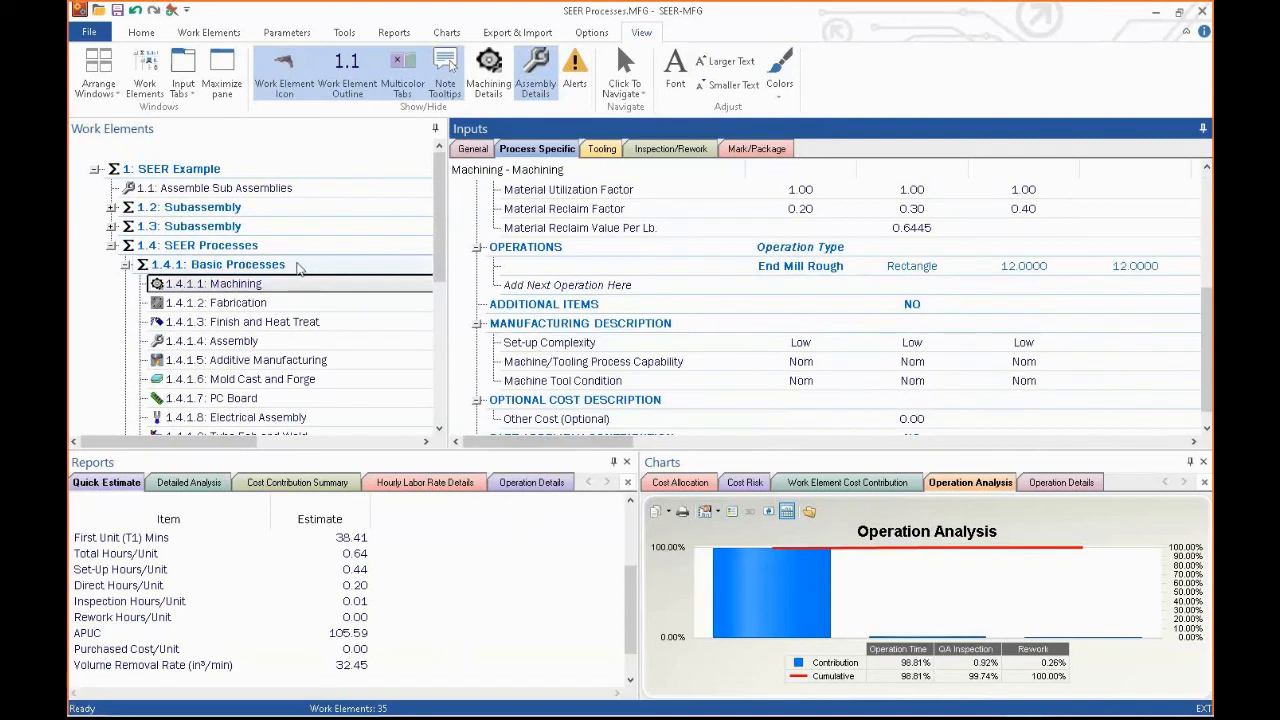
{"action": "mouse_move", "coordinate": [1176, 40]}
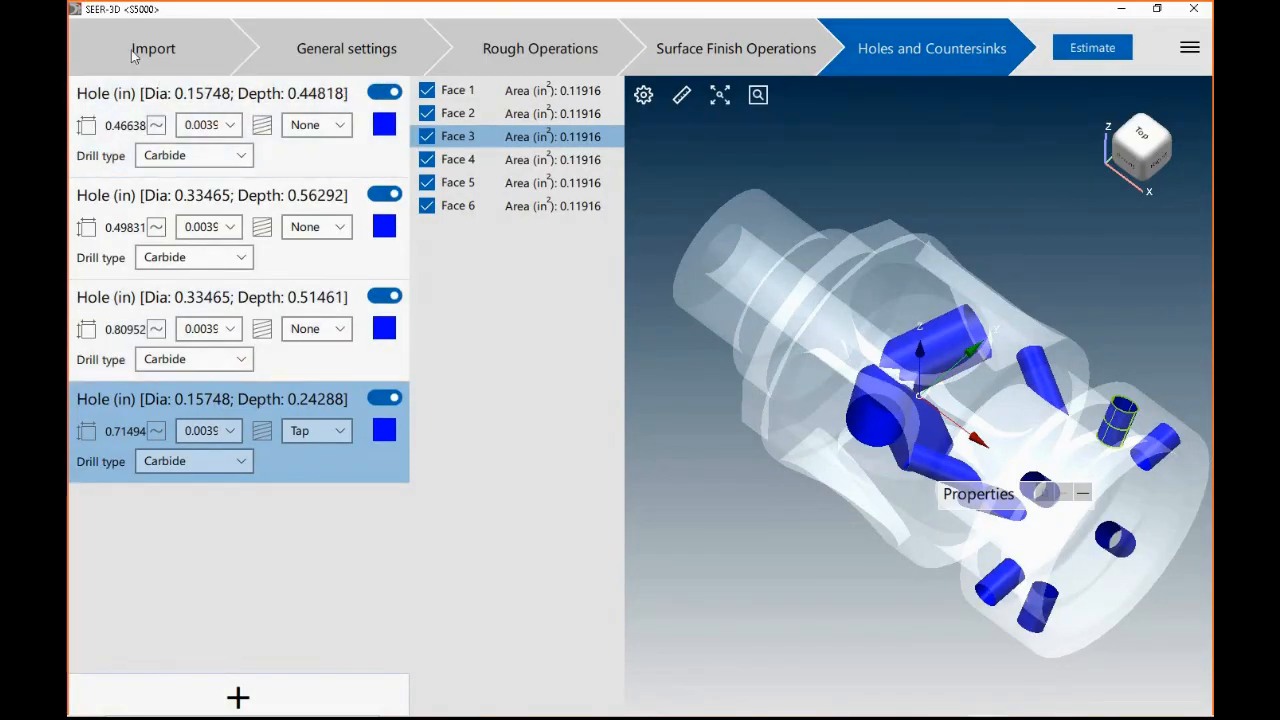
- Review the S5000 part's Import, General settings and Surface Finish Operations workflow steps
{"action": "left_click", "coordinate": [152, 48]}
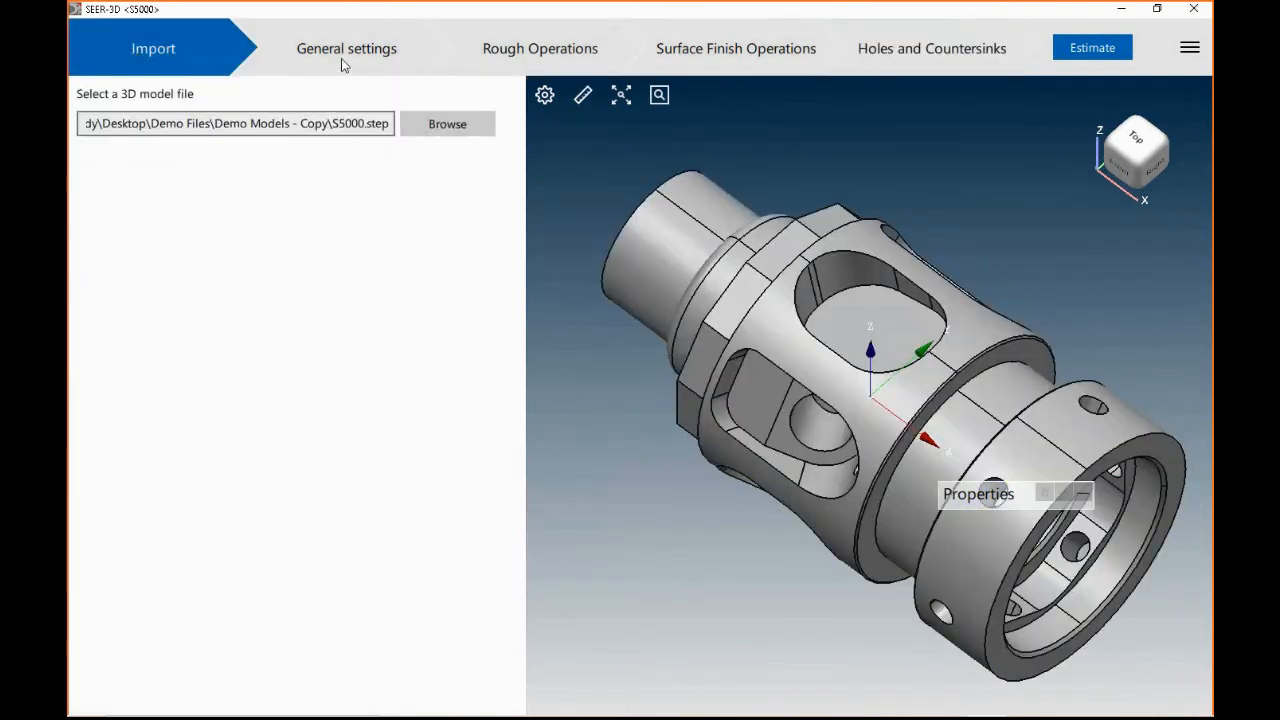
{"action": "left_click", "coordinate": [346, 48]}
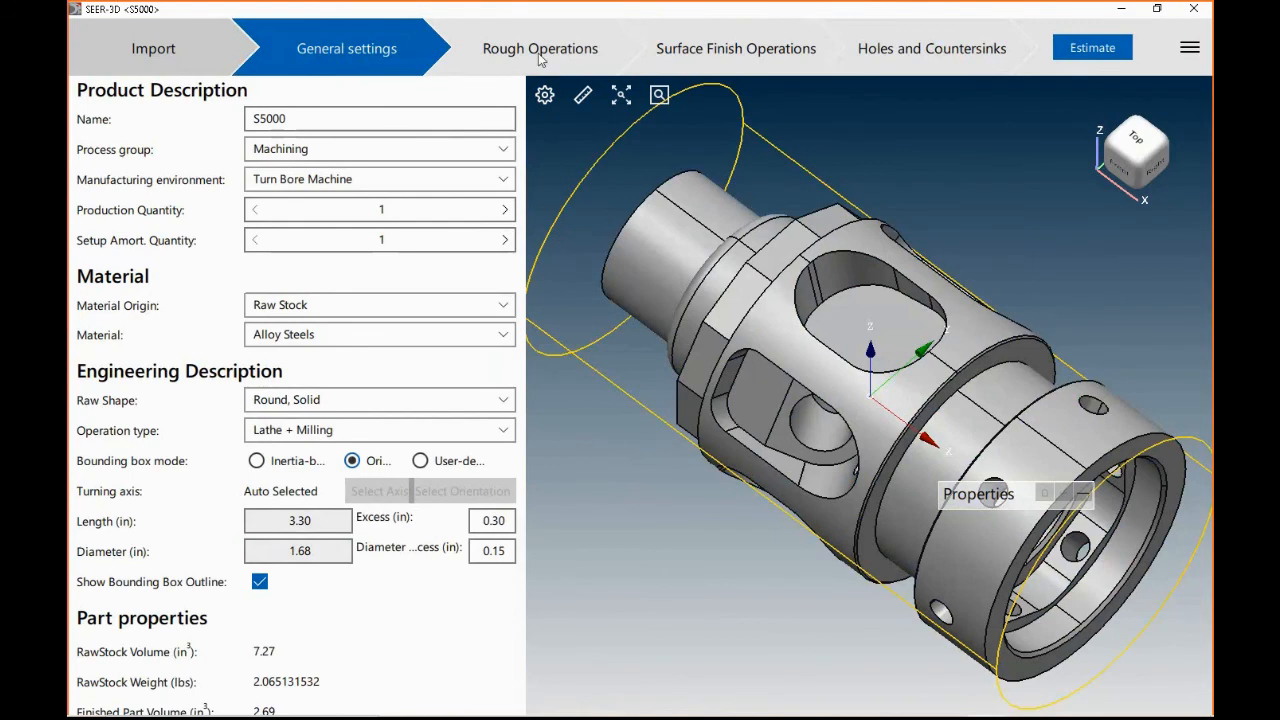
{"action": "left_click", "coordinate": [736, 48]}
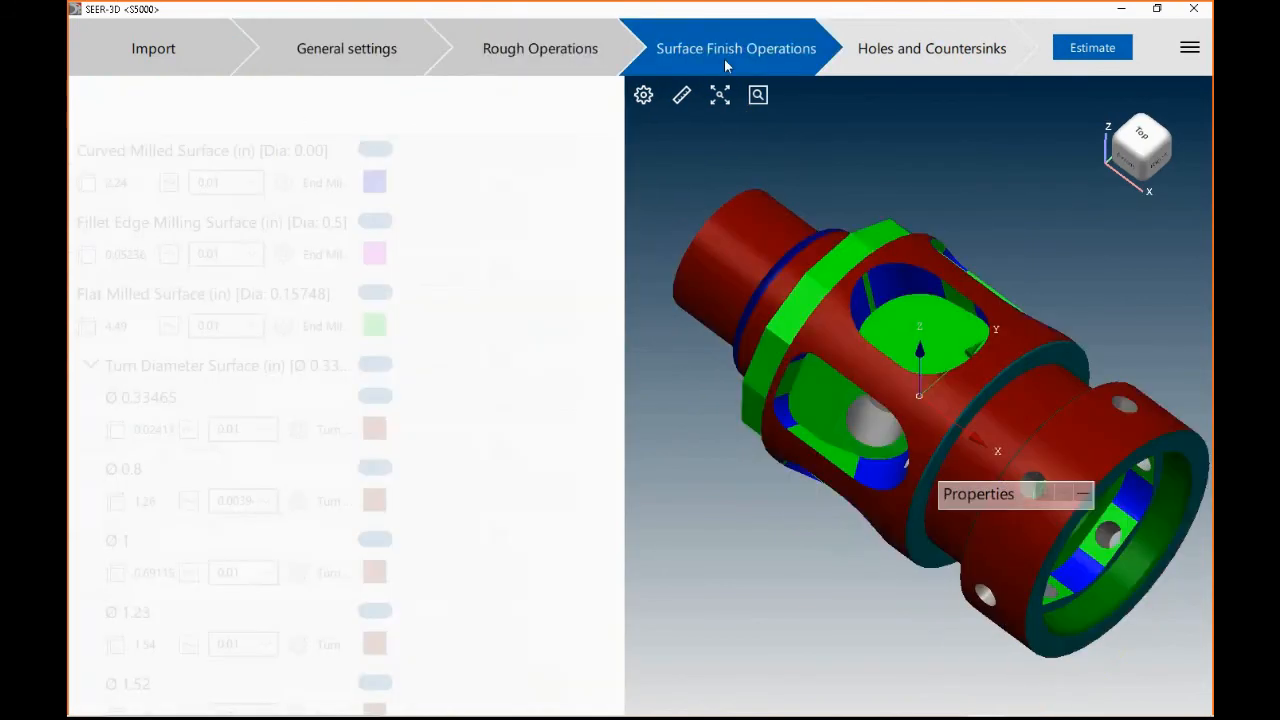
{"action": "left_click", "coordinate": [932, 48]}
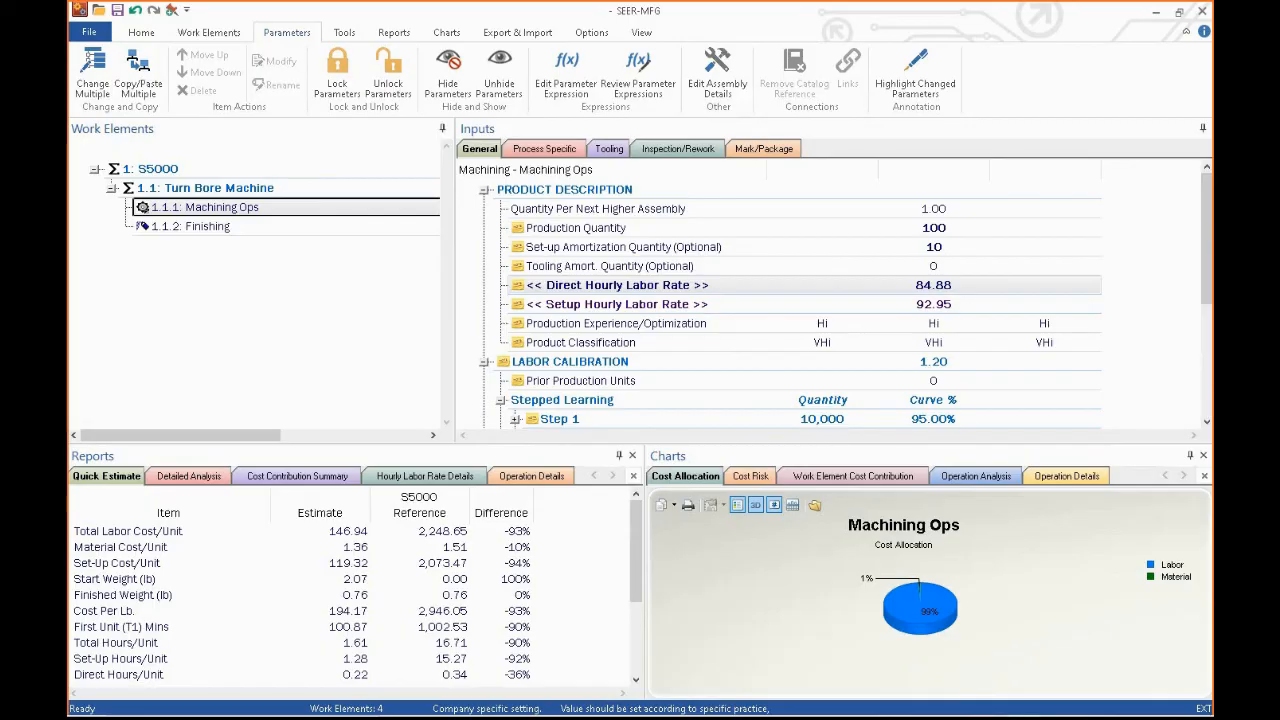
- Select 1.1.1 Machining Ops and show its process-specific operations from Alloy Steels material down
{"action": "left_click", "coordinate": [206, 206]}
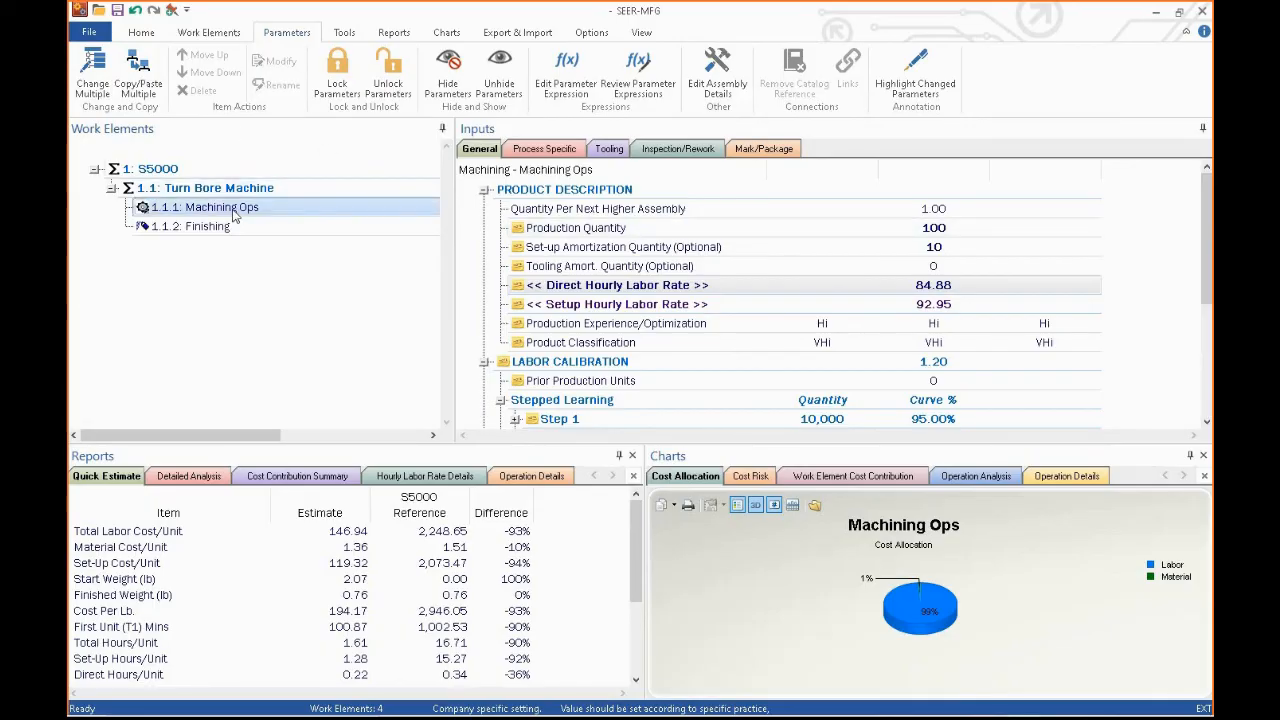
{"action": "left_click", "coordinate": [544, 148]}
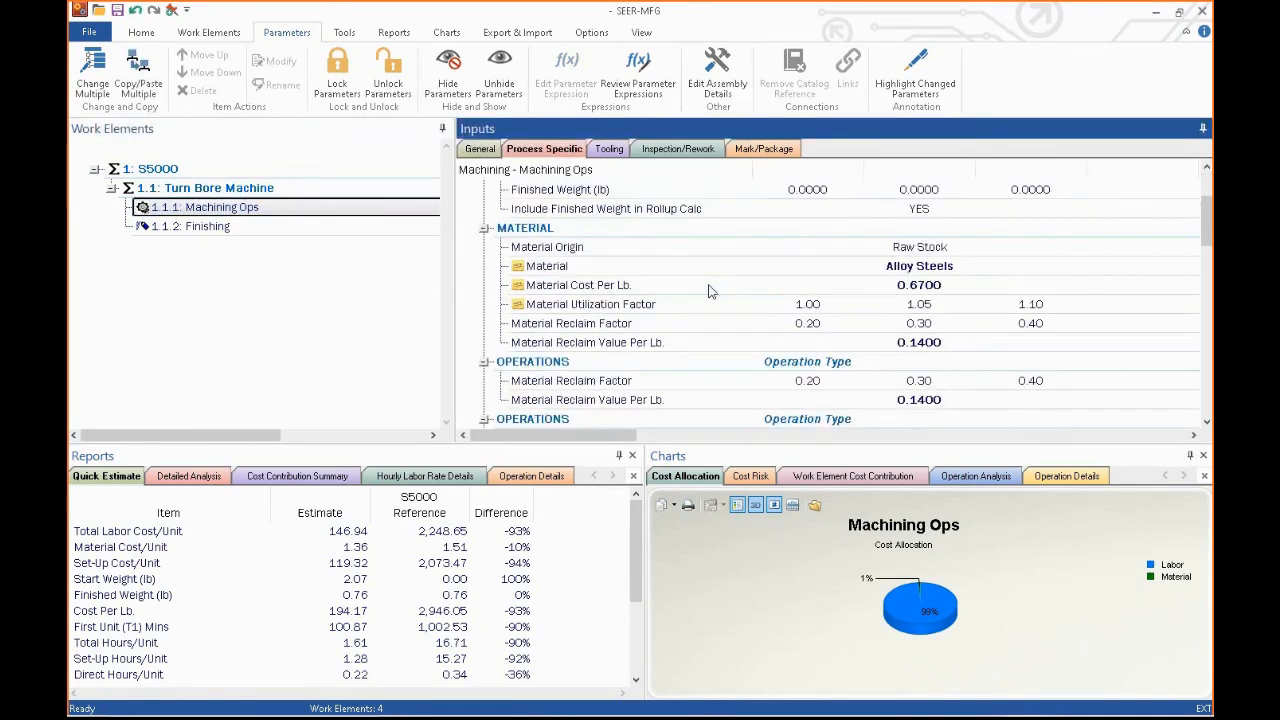
{"action": "scroll", "scroll_direction": "down", "scroll_amount": 3}
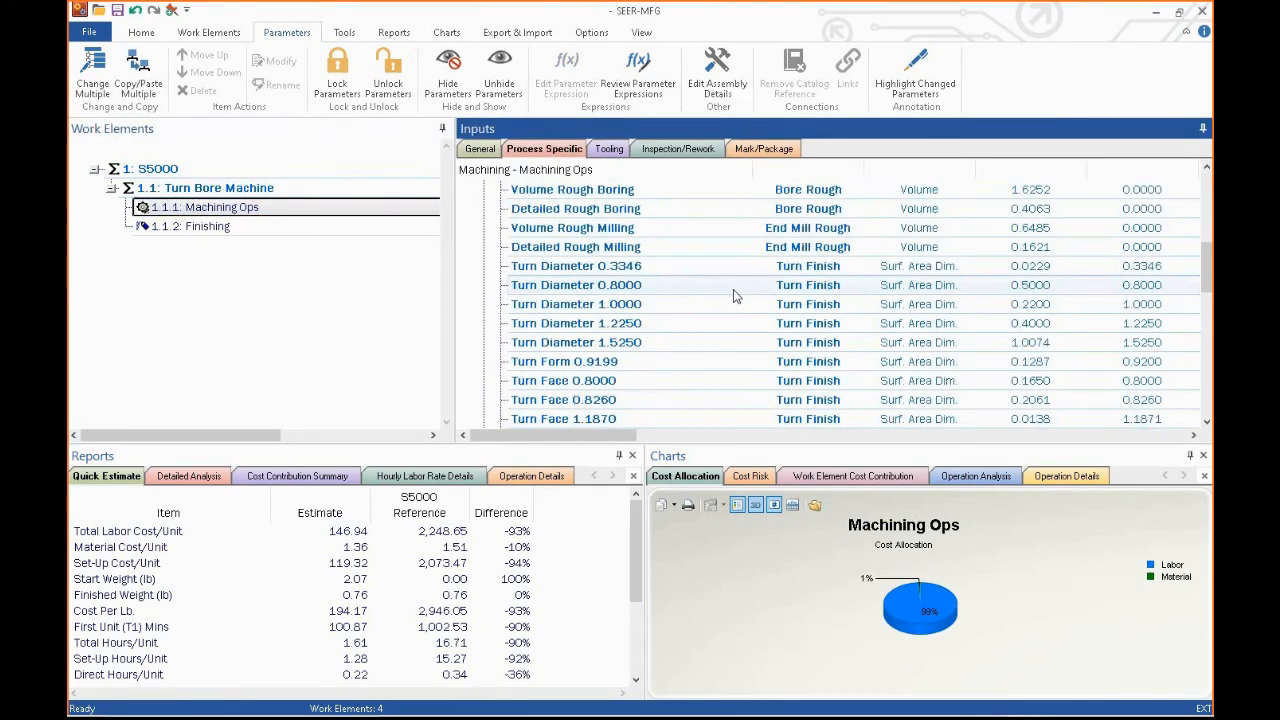
{"action": "scroll", "scroll_direction": "down", "scroll_amount": 3}
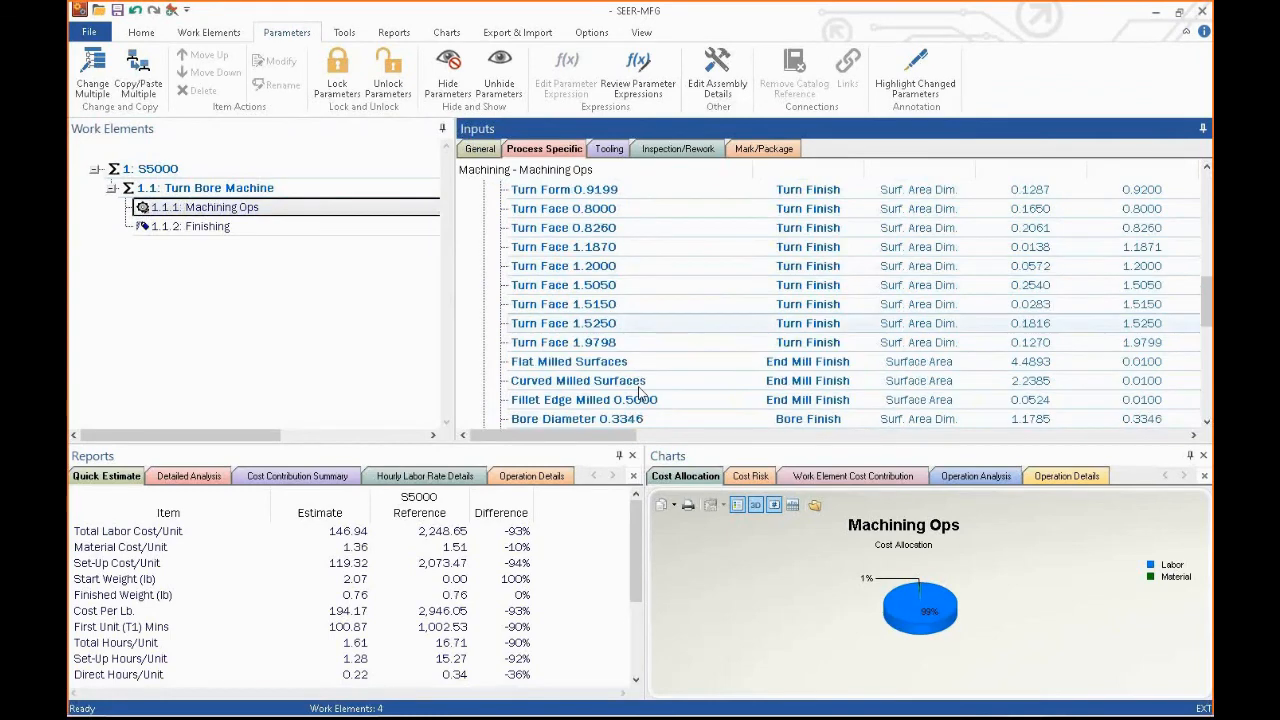
- Inspect the drill and Tap Holes operations in the Machining Ops list
{"action": "left_click", "coordinate": [584, 400]}
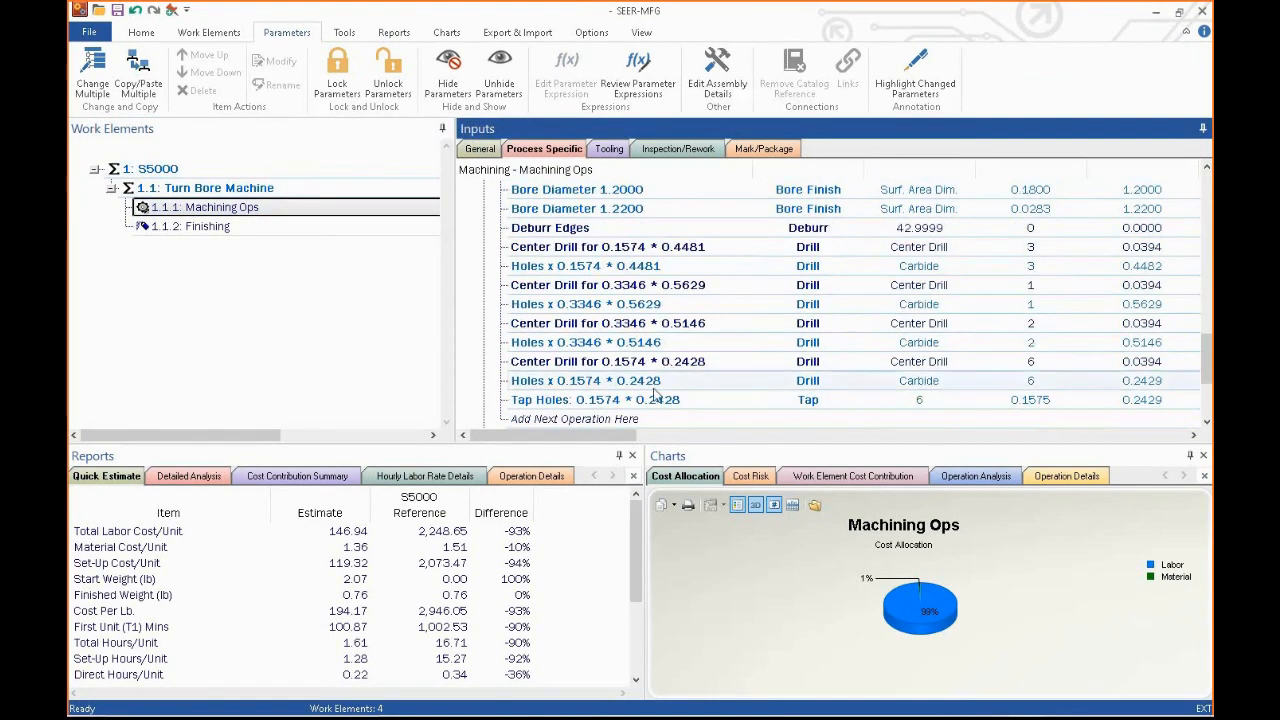
{"action": "left_click", "coordinate": [596, 400]}
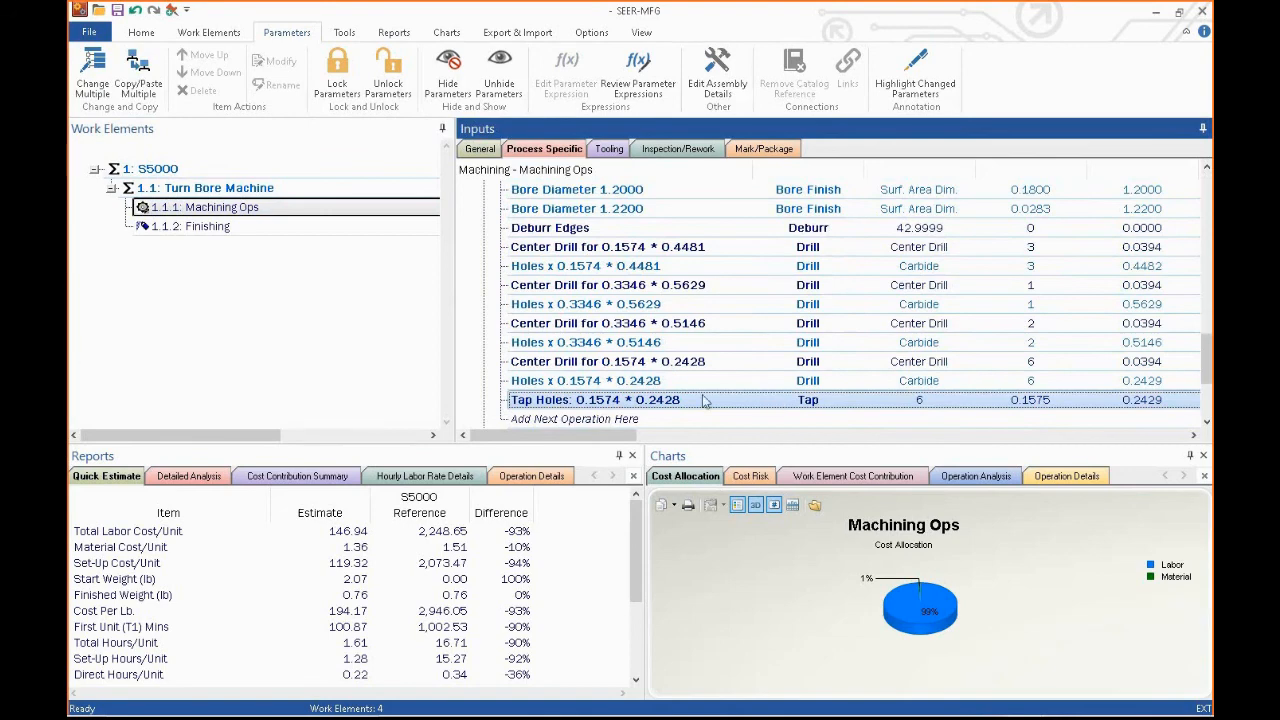
{"action": "scroll", "scroll_direction": "down", "scroll_amount": 3}
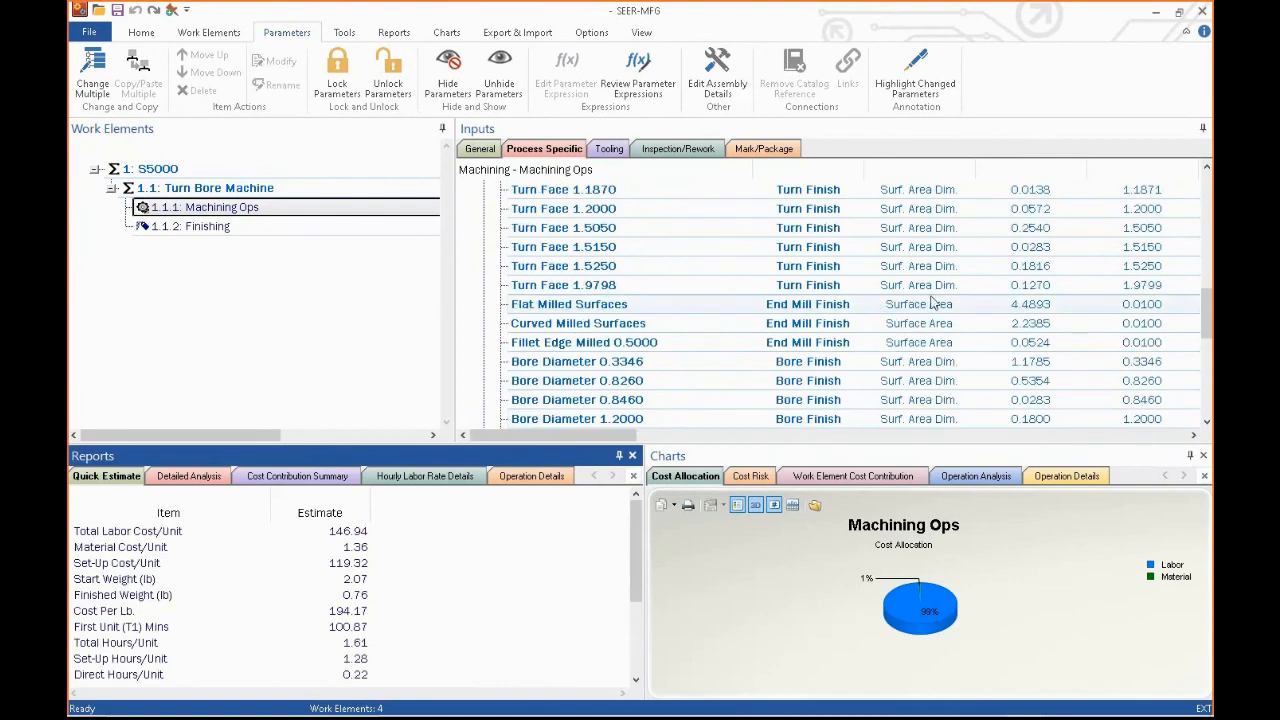
{"action": "scroll", "scroll_direction": "up", "scroll_amount": 3}
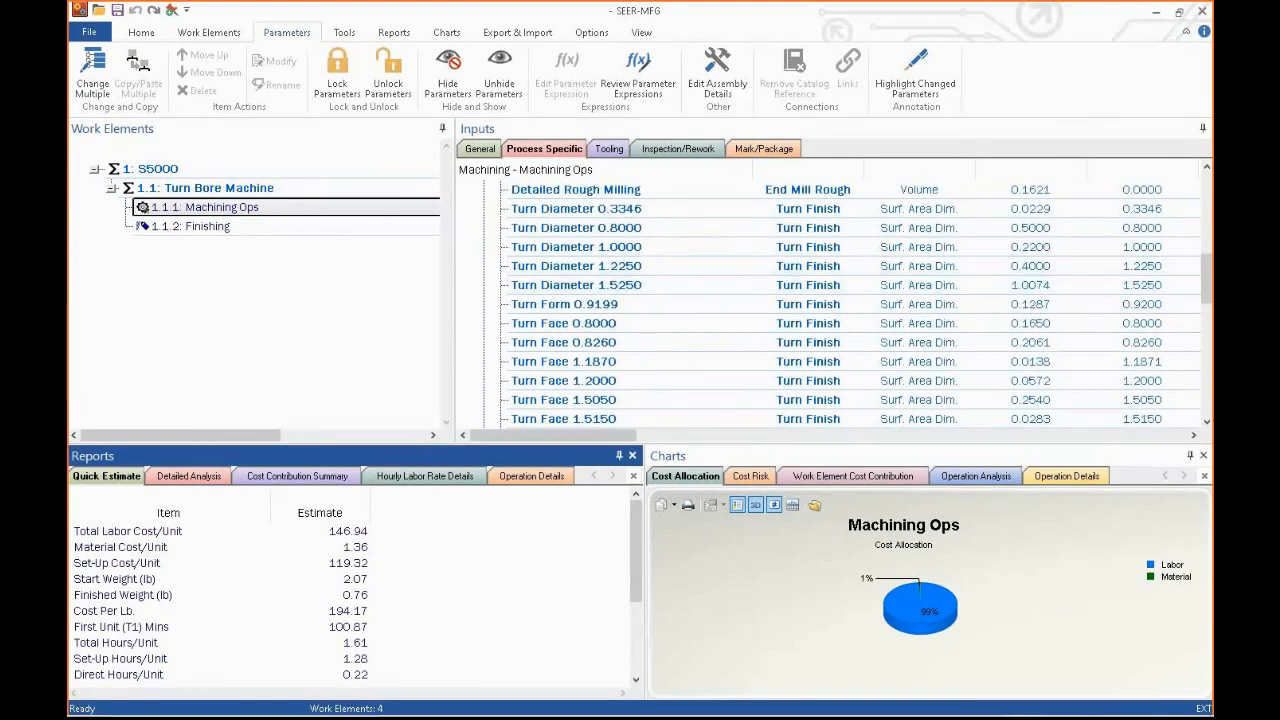